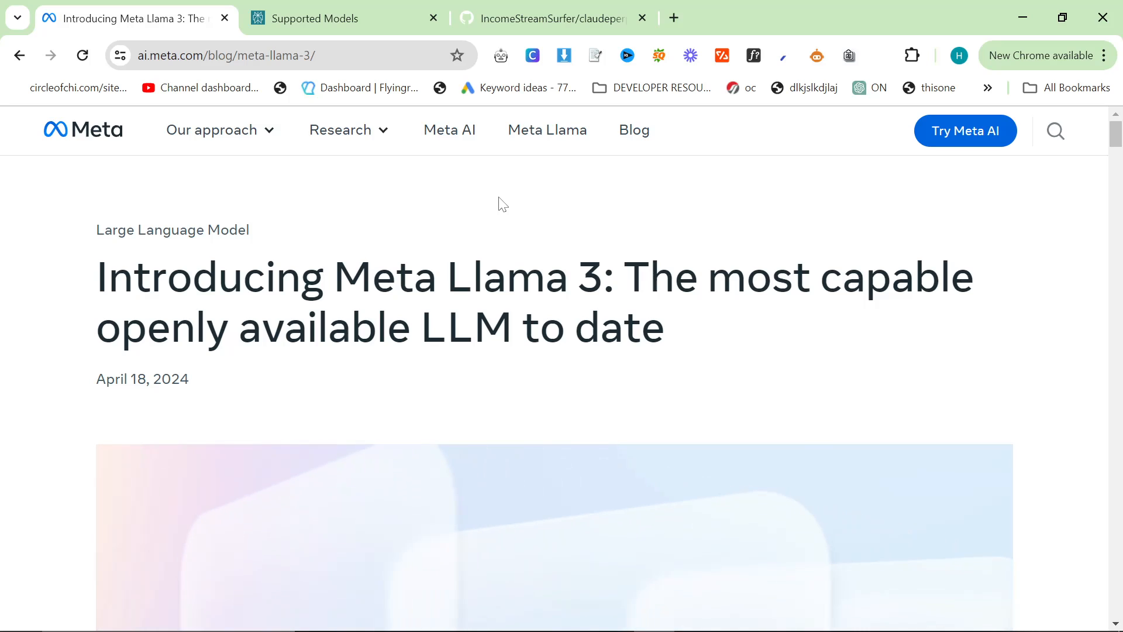
mouse_move(308, 244)
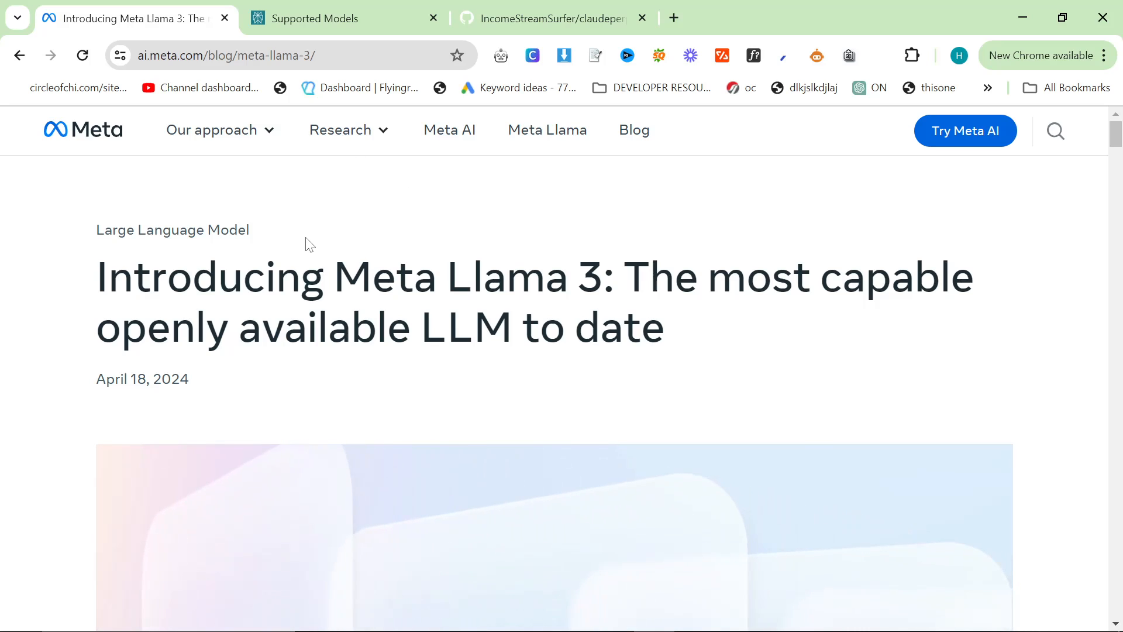
mouse_move(378, 239)
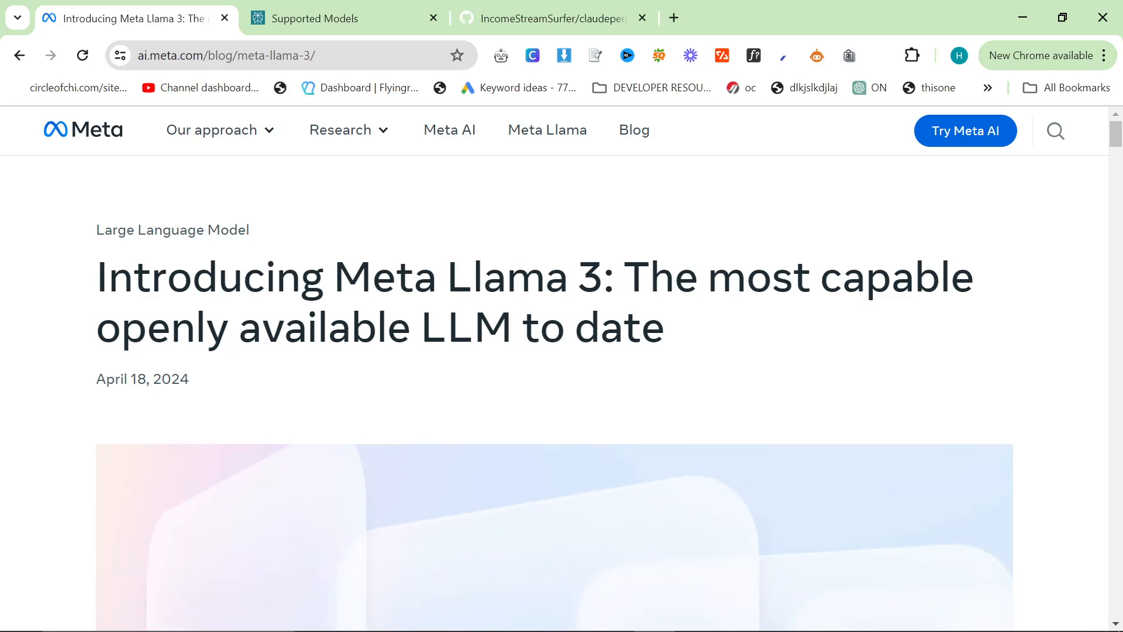
Move down the Llama 3 blog post past the goals section, clearing a stray title selection.
scroll("down", 3)
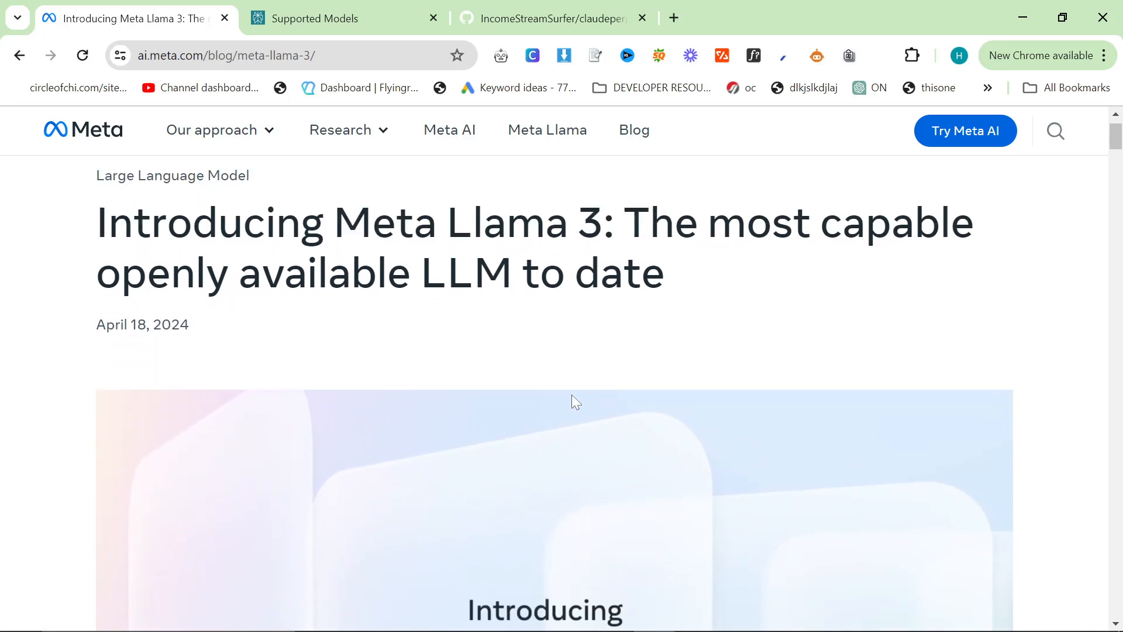
scroll("down", 3)
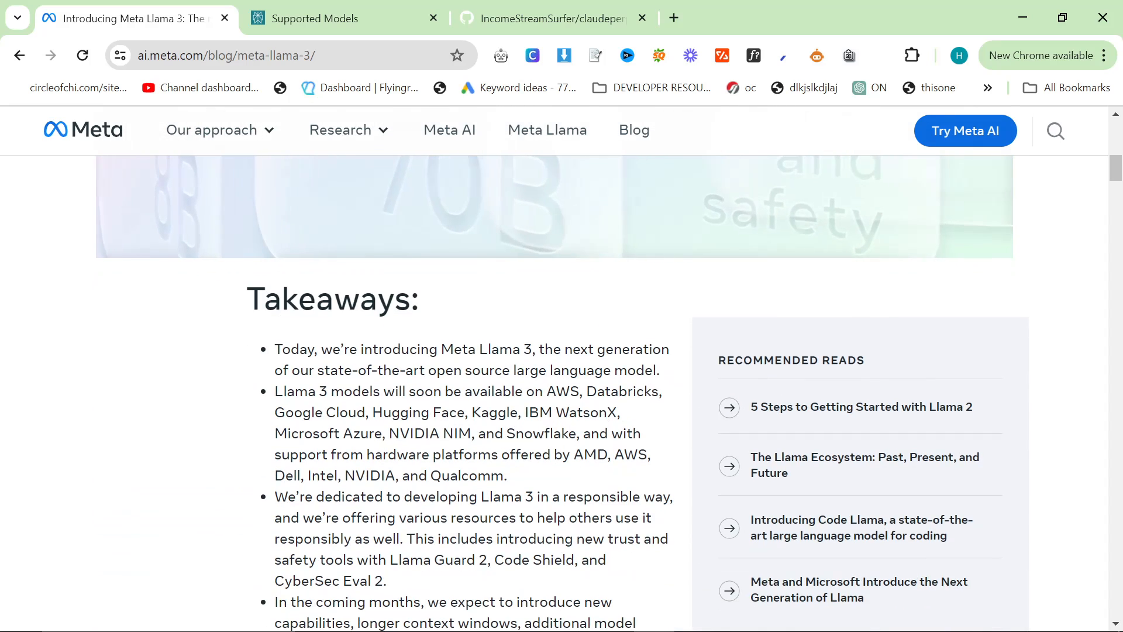
scroll("up", 3)
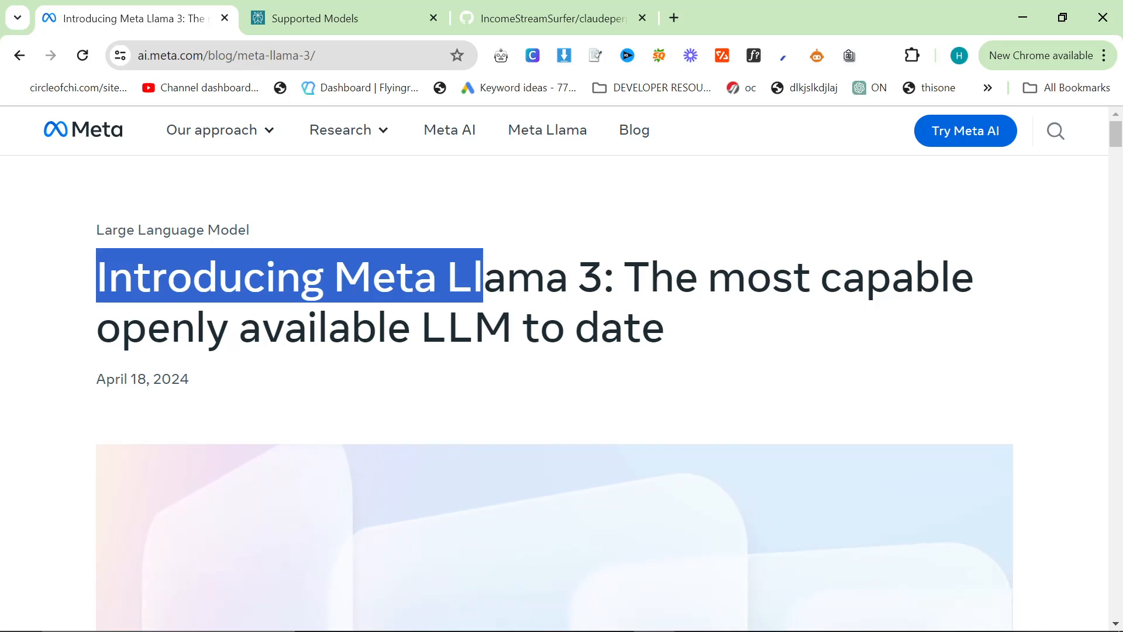
left_click(535, 438)
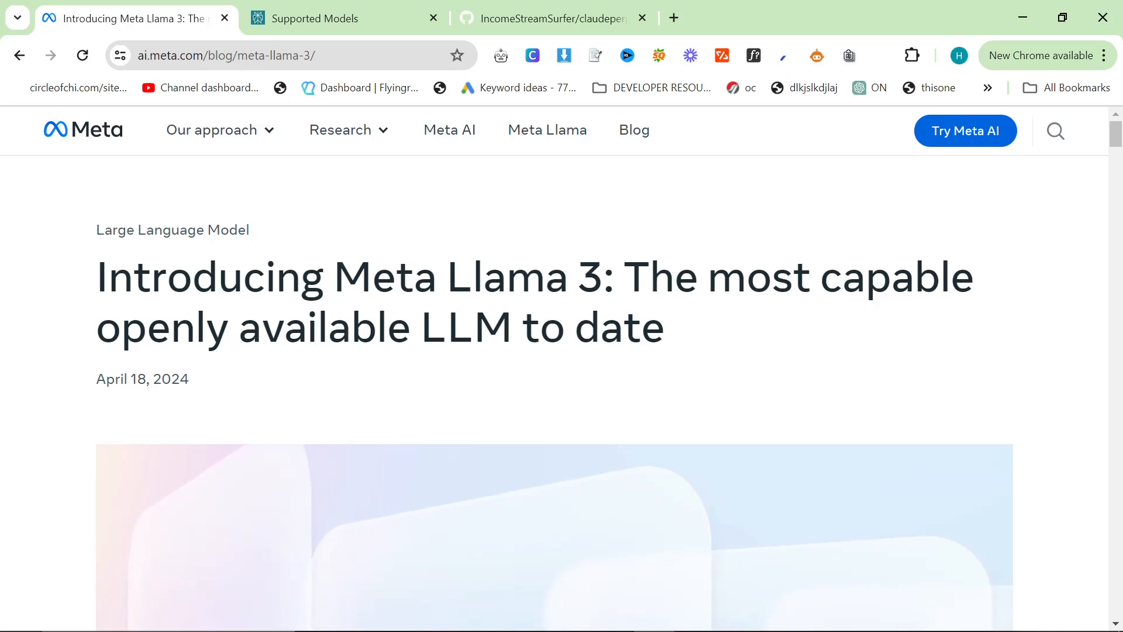
mouse_move(690, 323)
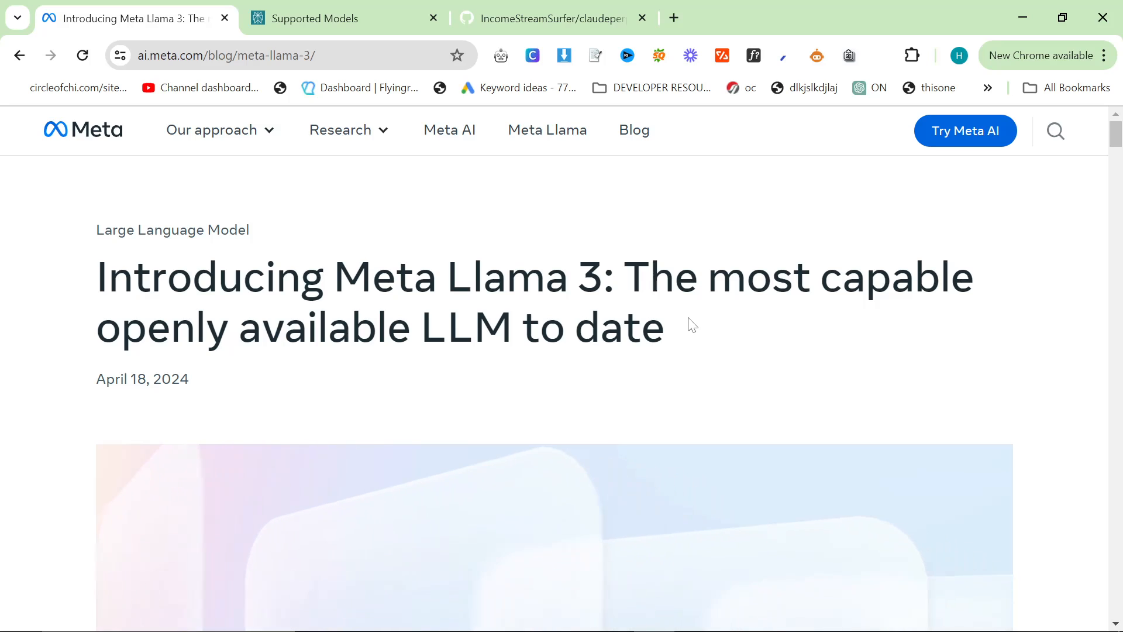
scroll("down", 3)
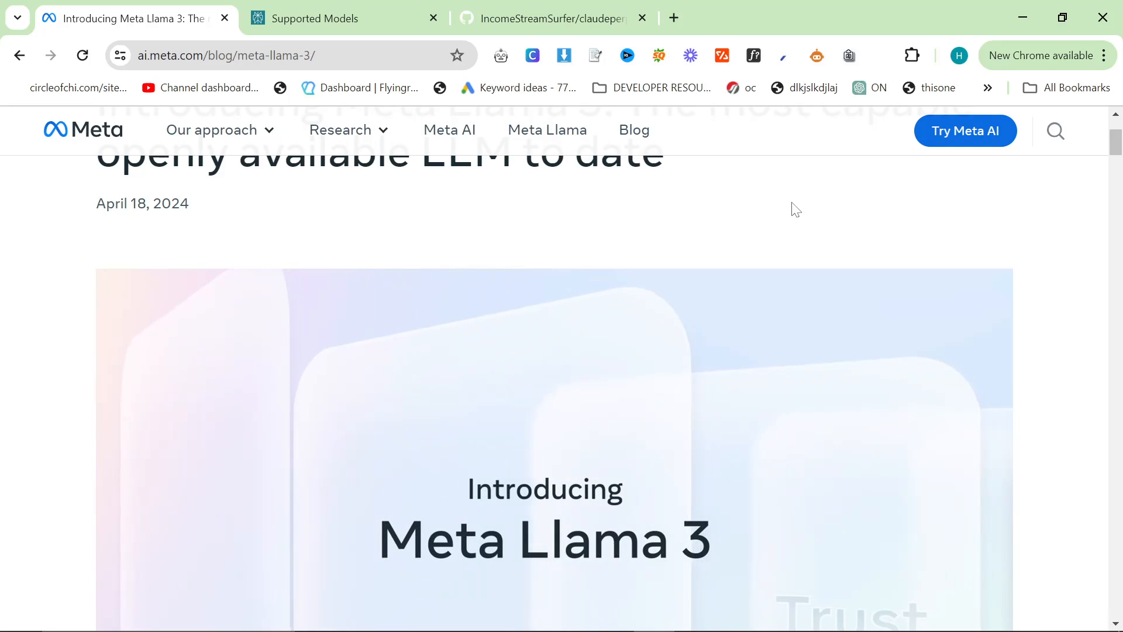
scroll("down", 3)
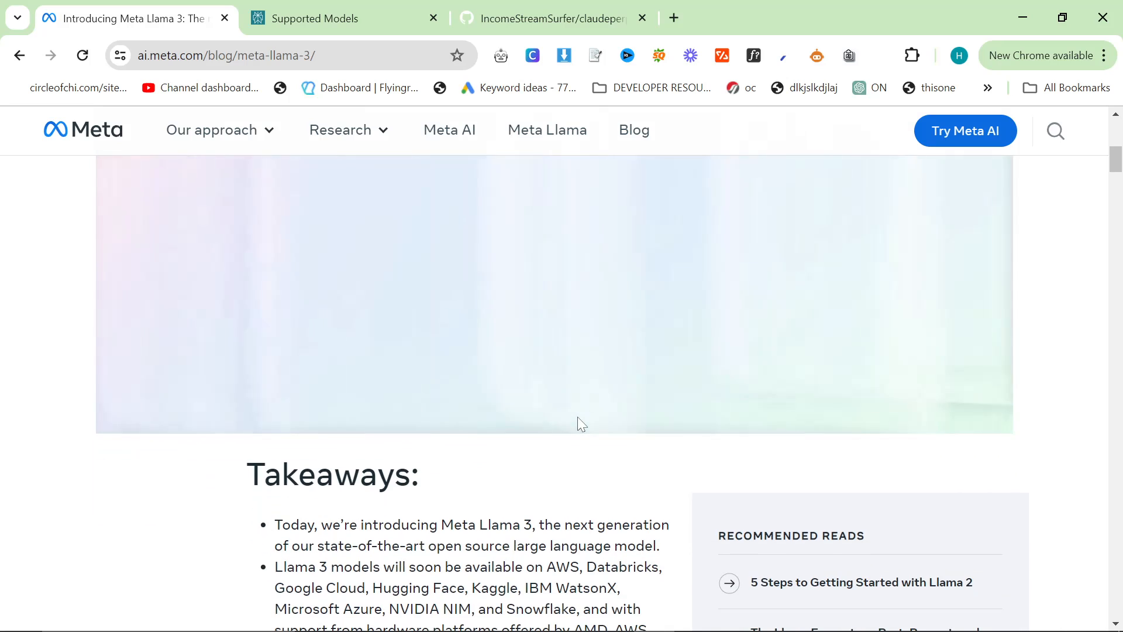
scroll("up", 3)
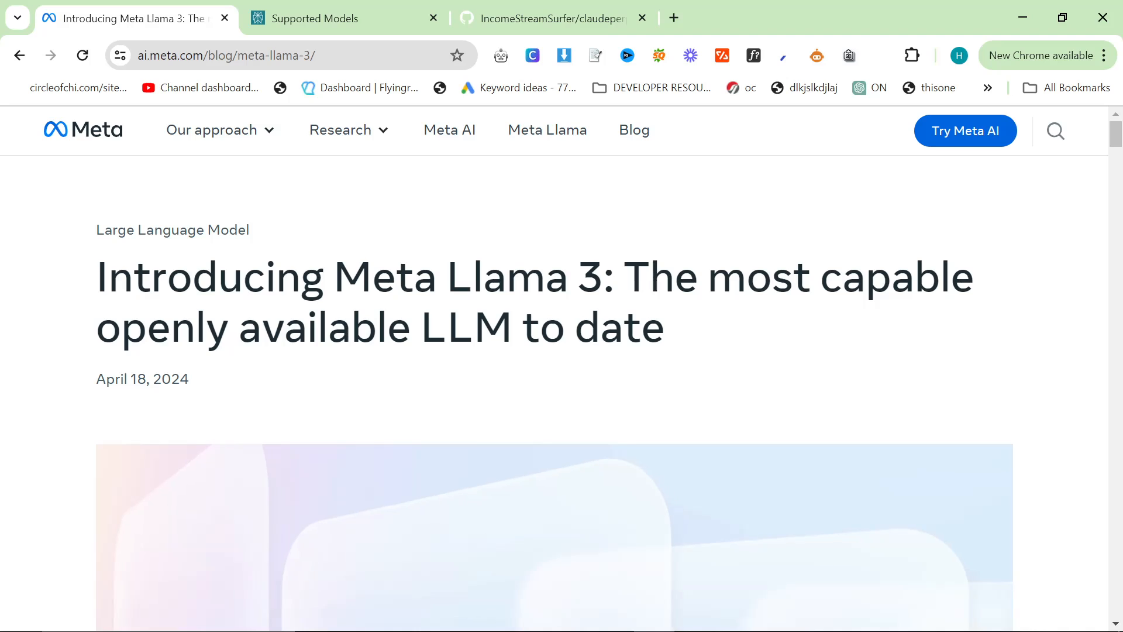
Continue to the state-of-the-art performance section and Llama 3 Instruct benchmark tables.
scroll("down", 3)
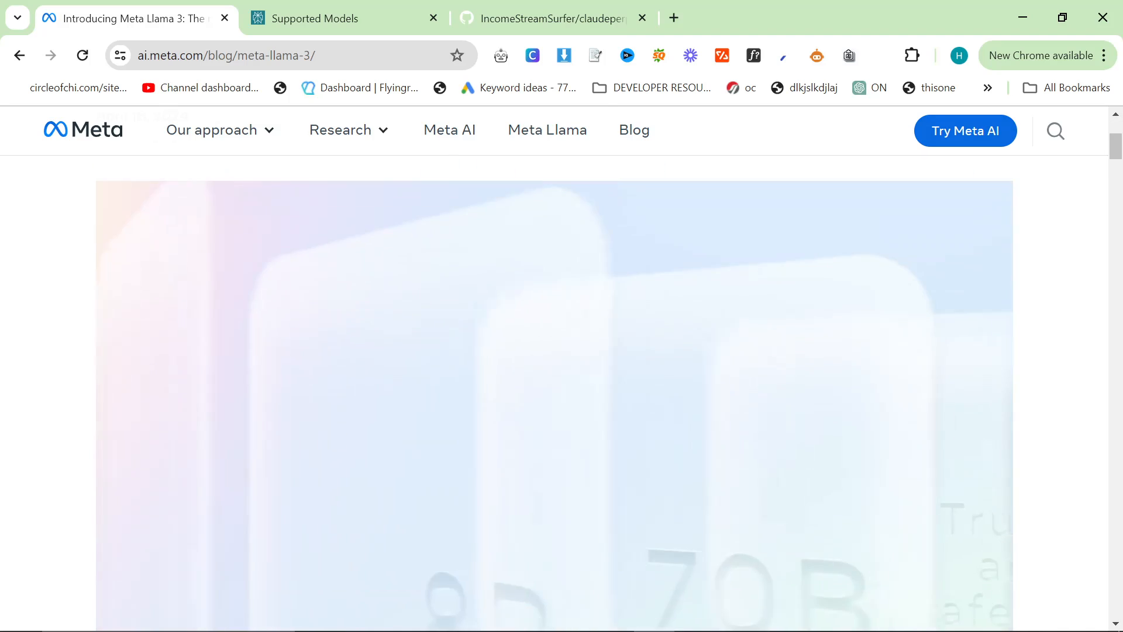
scroll("down", 3)
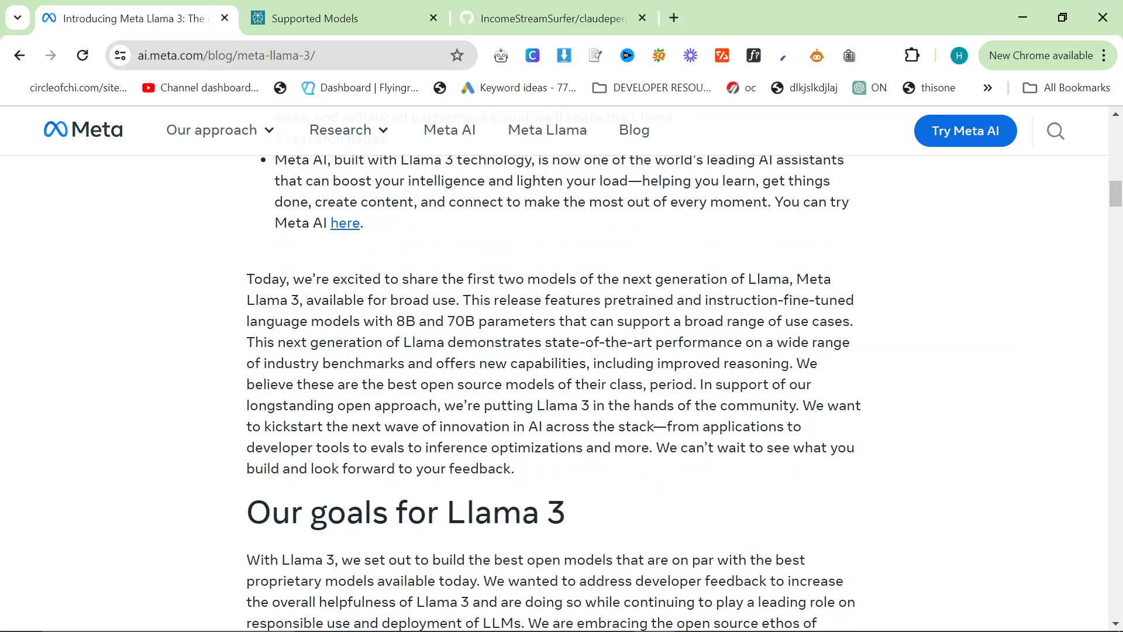
scroll("down", 3)
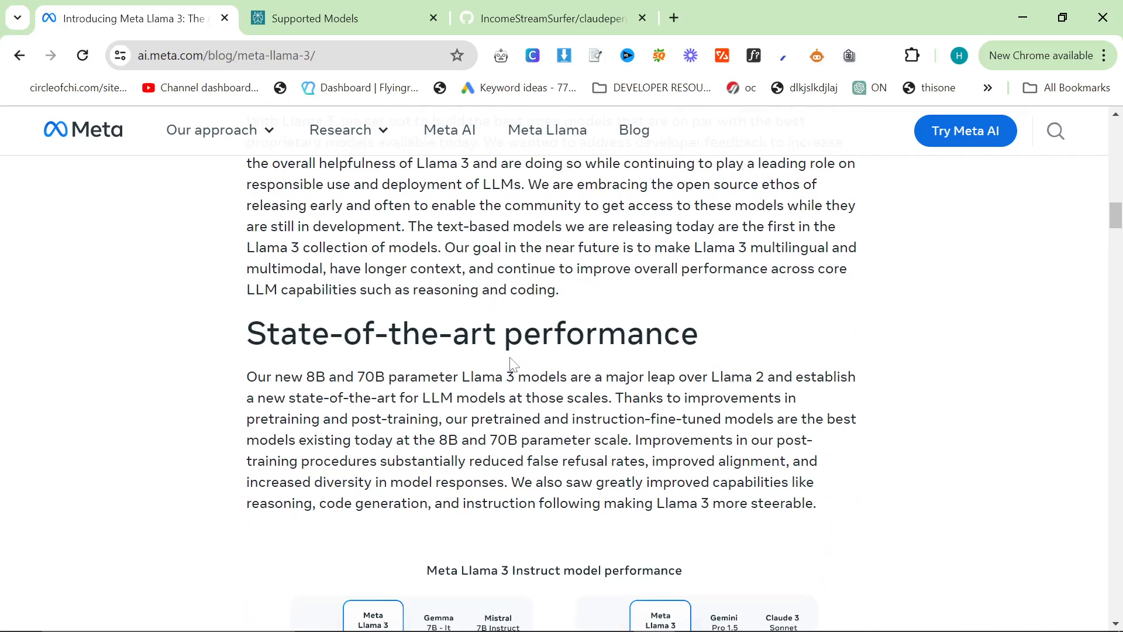
scroll("down", 3)
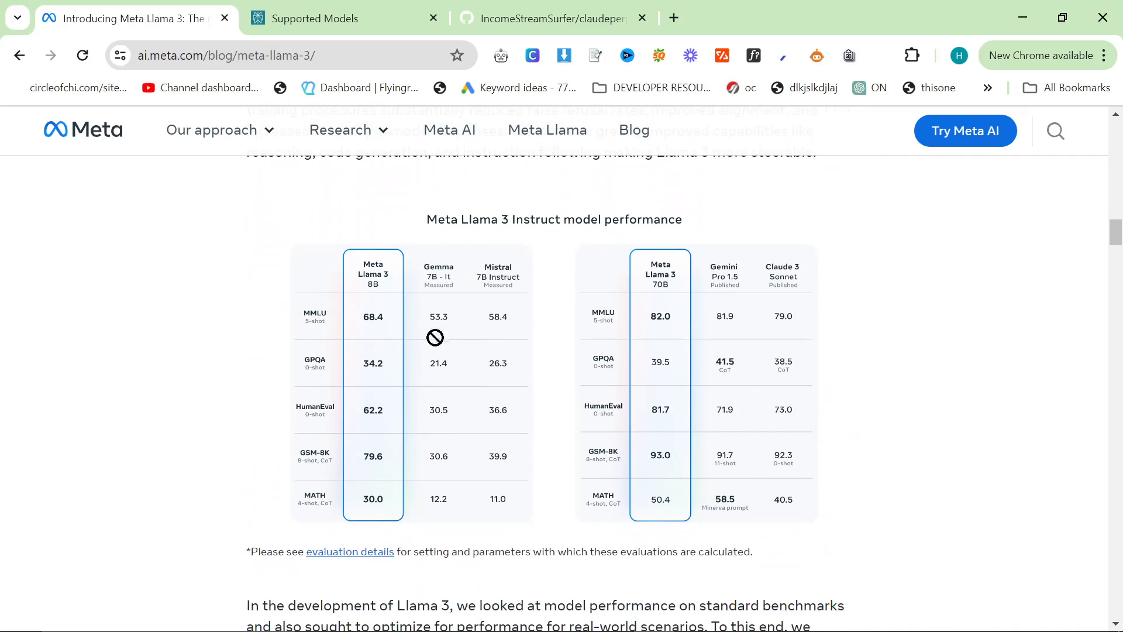
mouse_move(566, 278)
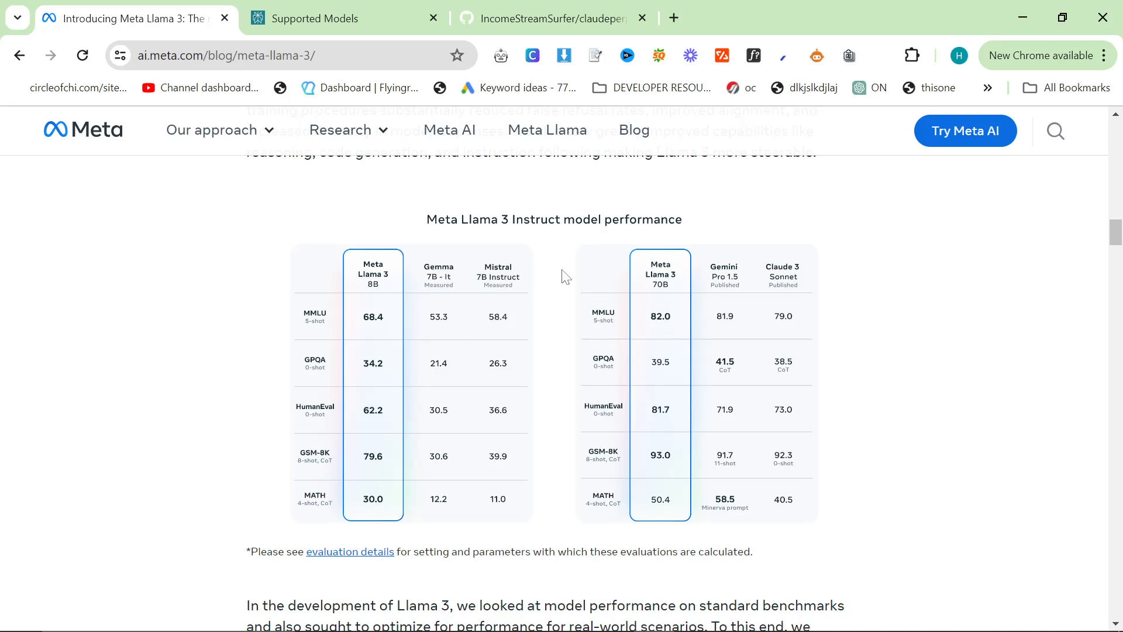
mouse_move(796, 289)
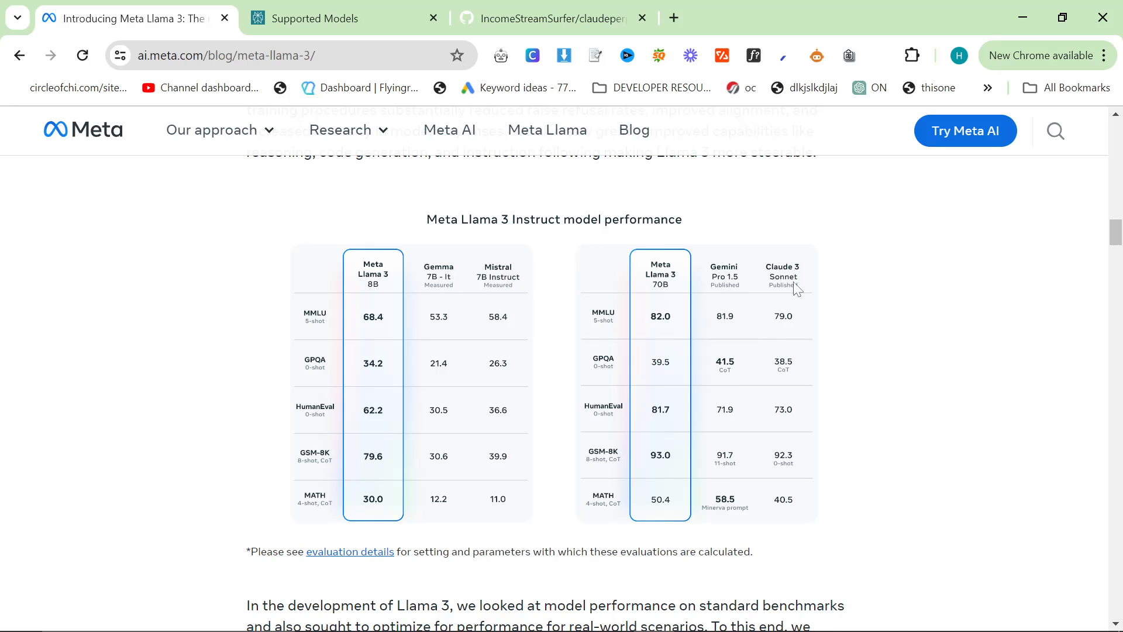
mouse_move(713, 427)
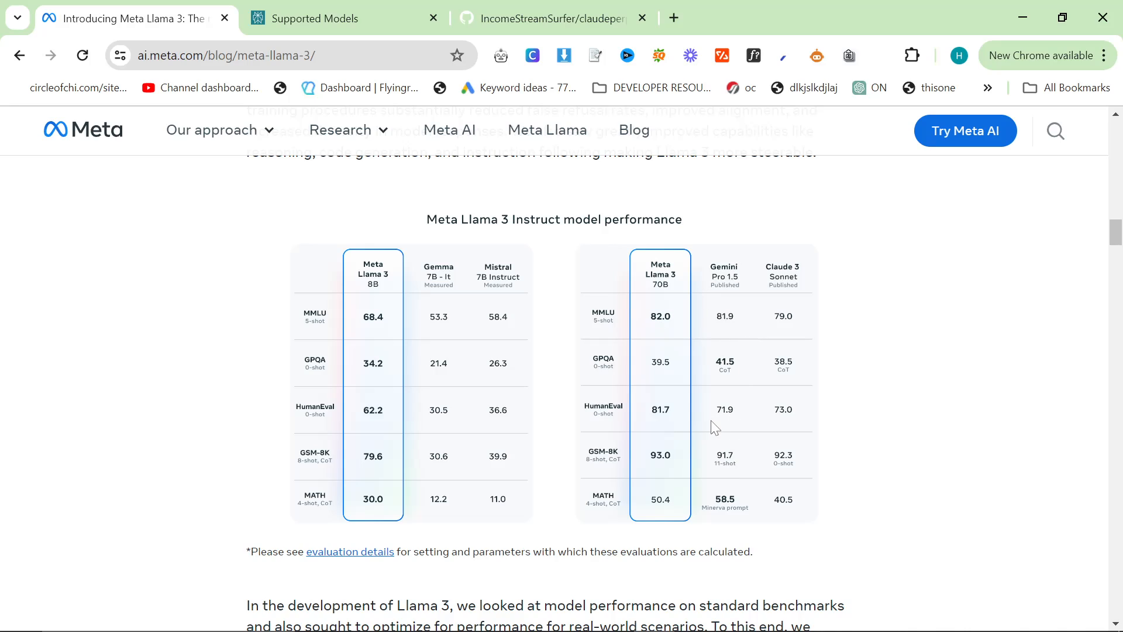
mouse_move(793, 283)
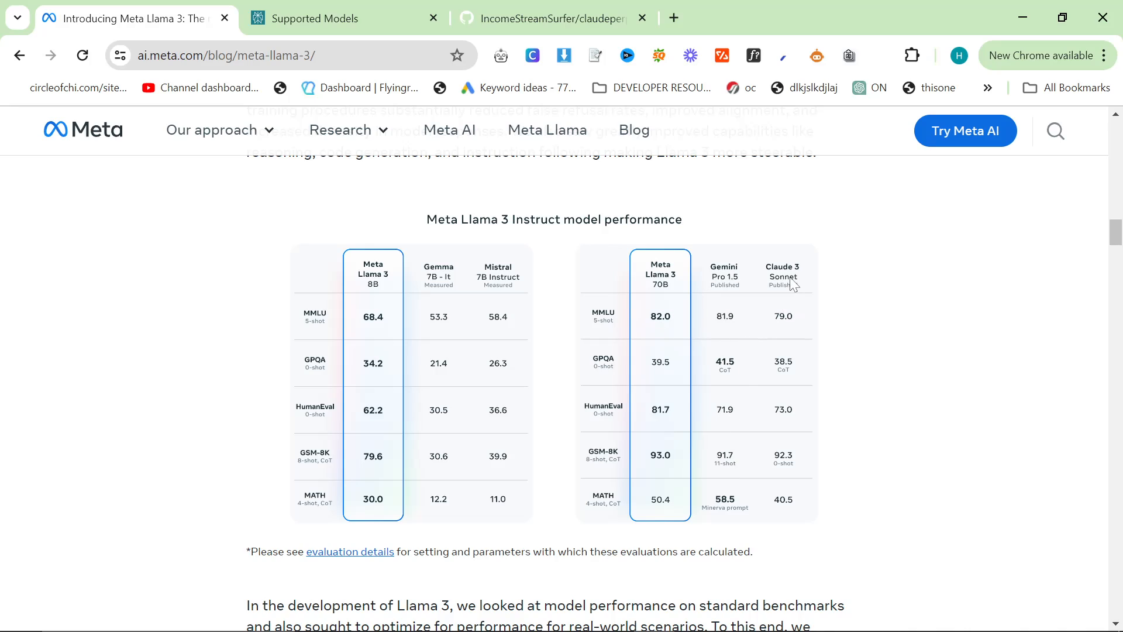
mouse_move(783, 270)
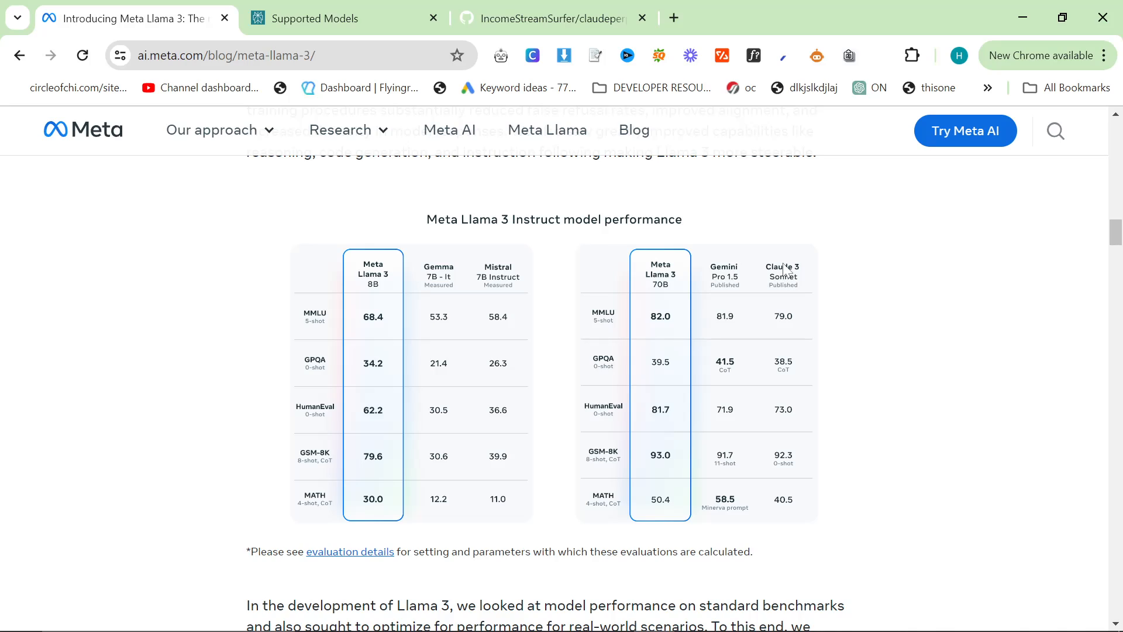
mouse_move(601, 394)
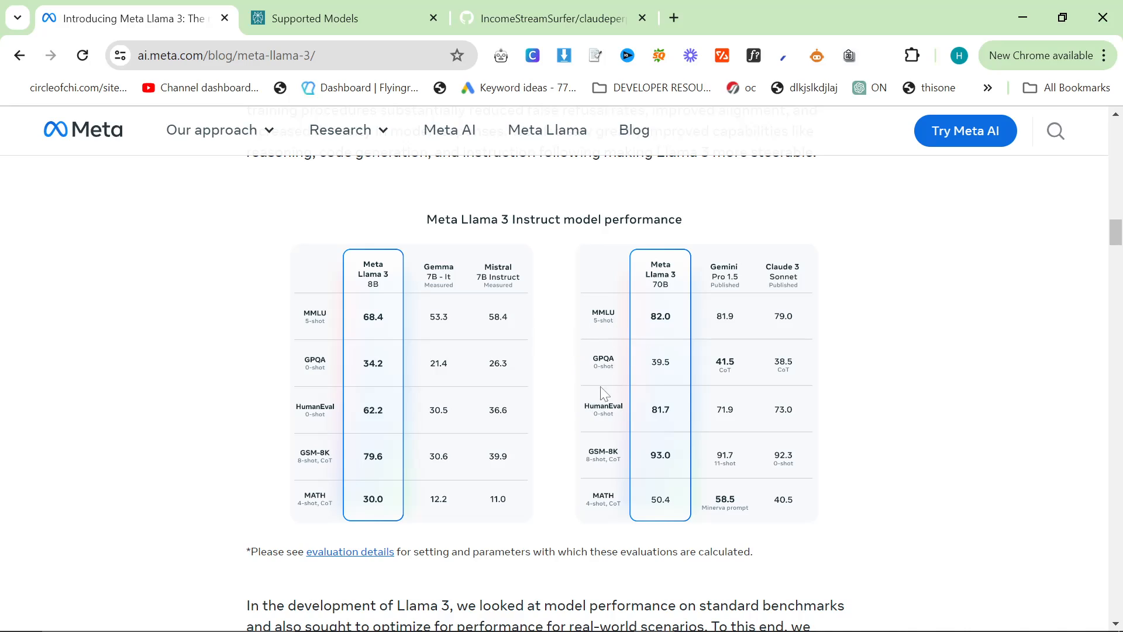
mouse_move(660, 395)
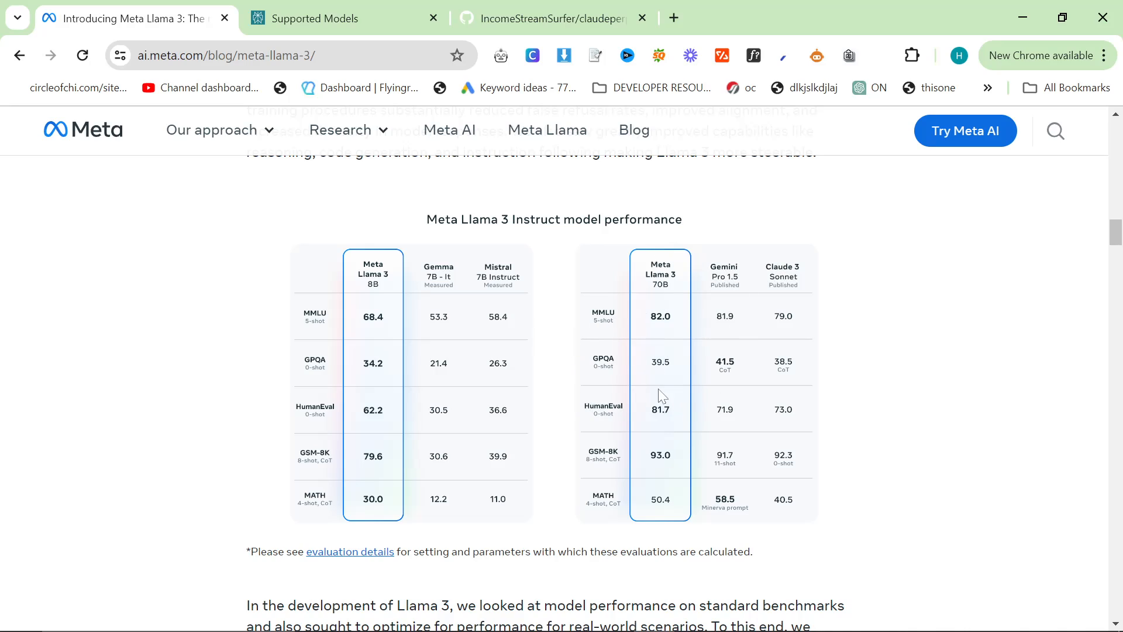
mouse_move(783, 282)
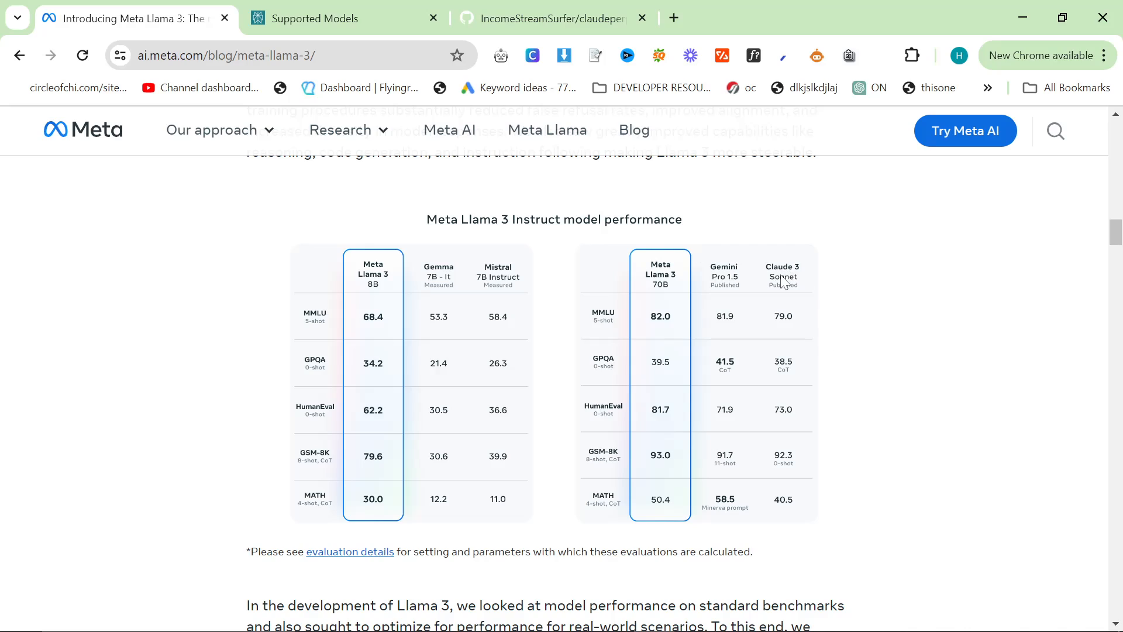
mouse_move(780, 289)
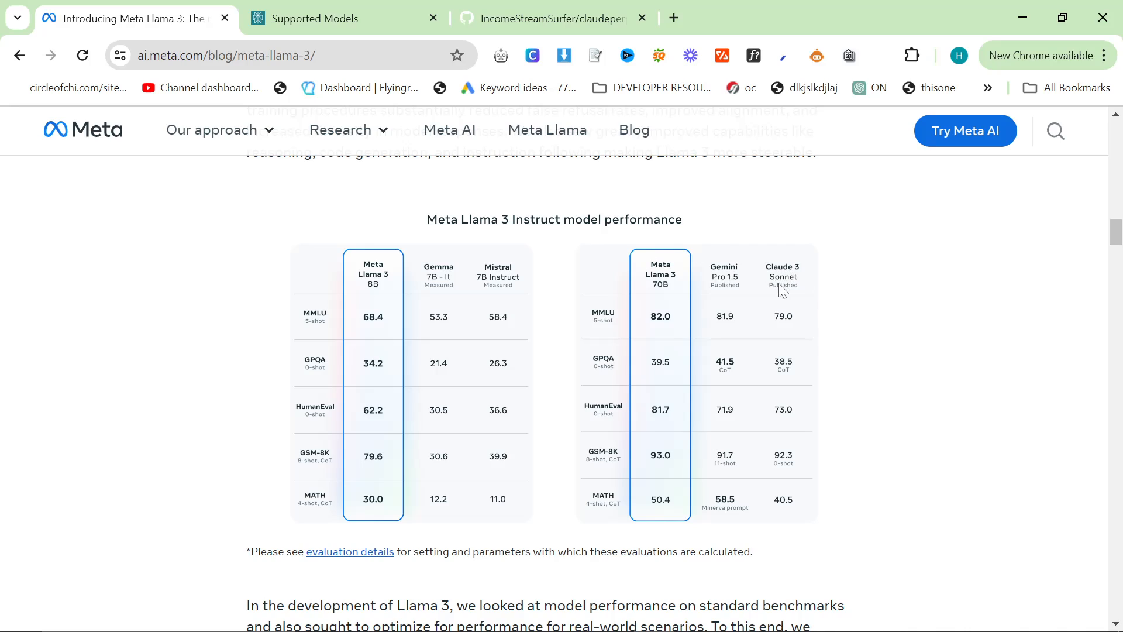
mouse_move(706, 378)
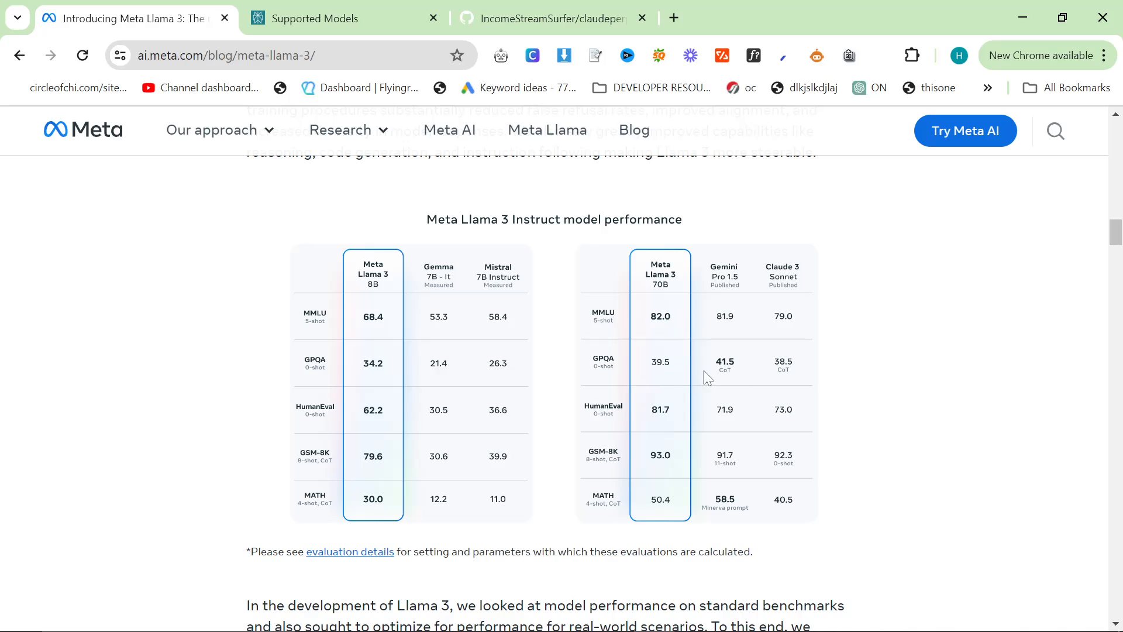
mouse_move(750, 425)
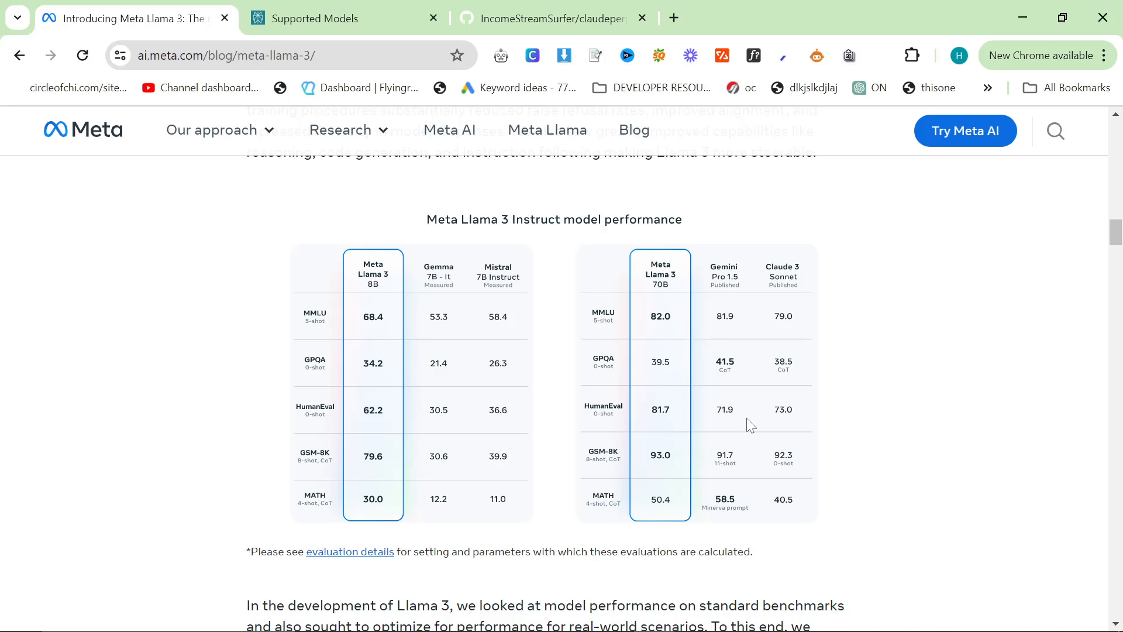
mouse_move(752, 431)
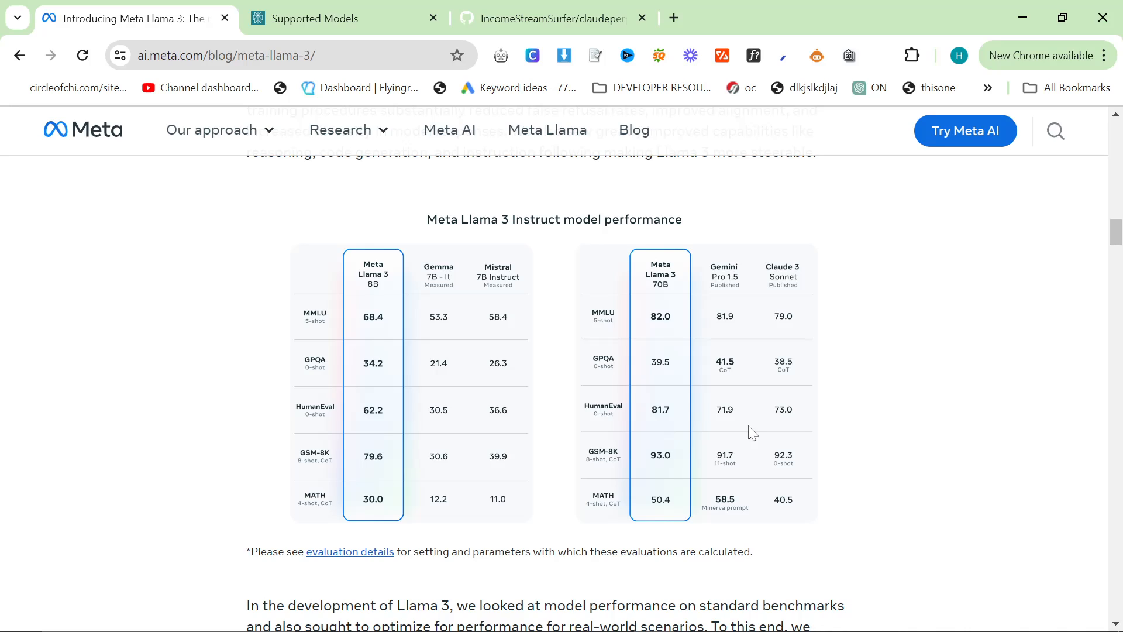
scroll("down", 3)
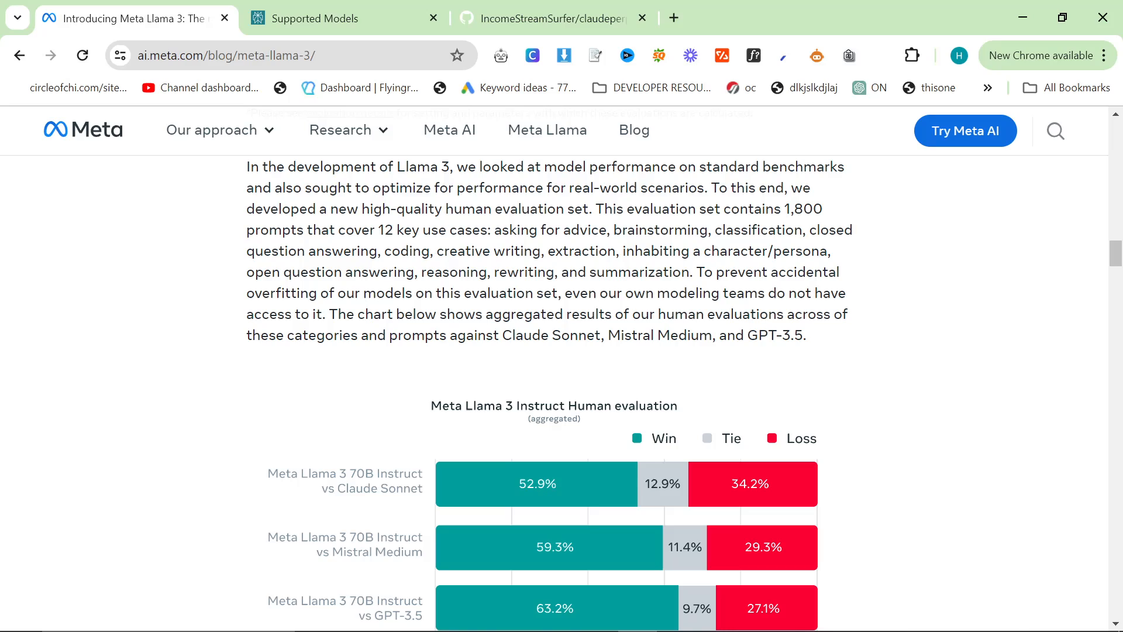
mouse_move(267, 384)
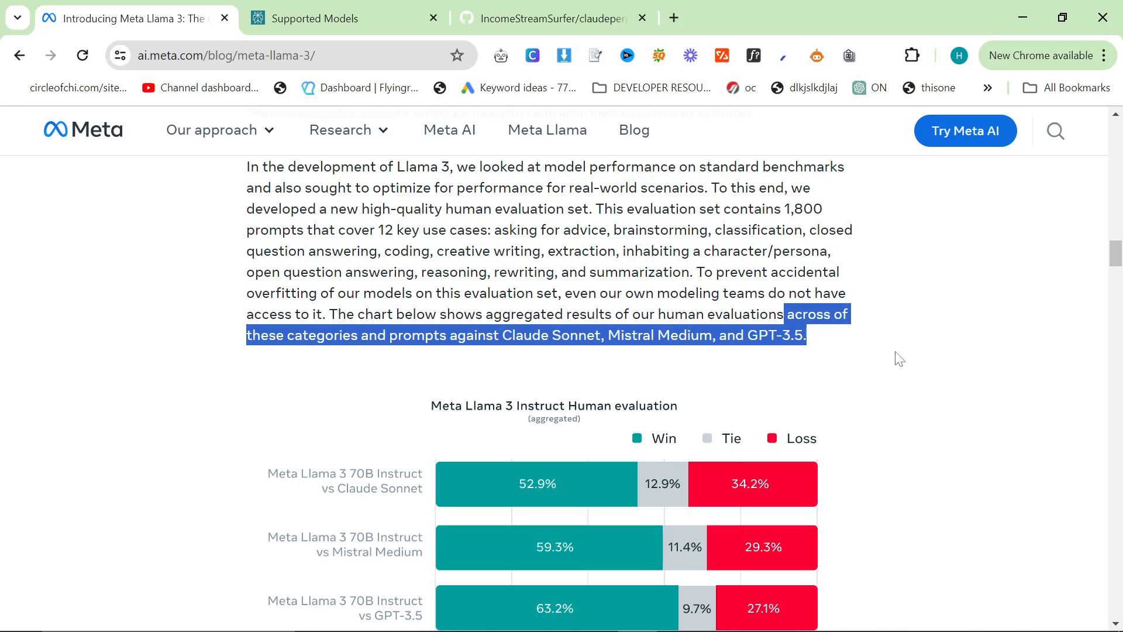
left_click(412, 358)
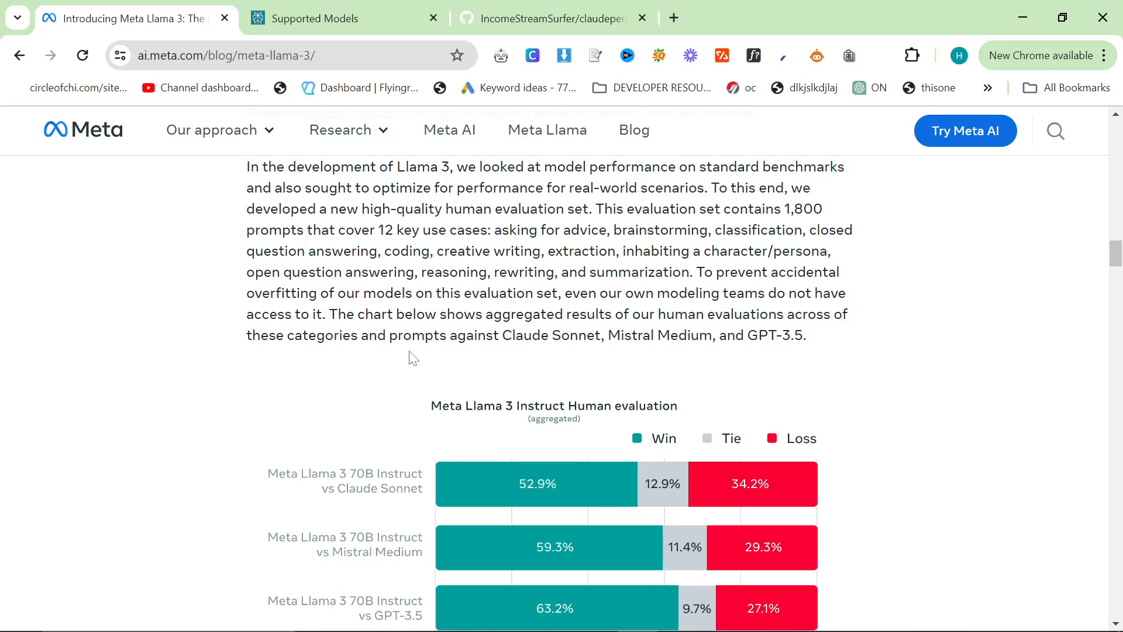
scroll("down", 3)
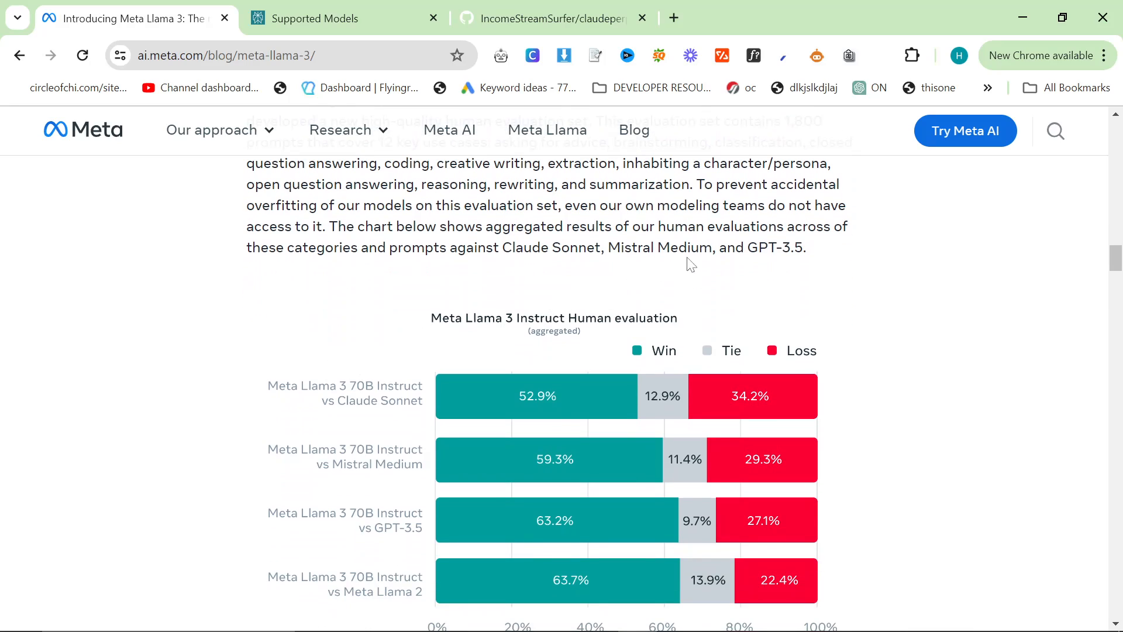
scroll("down", 3)
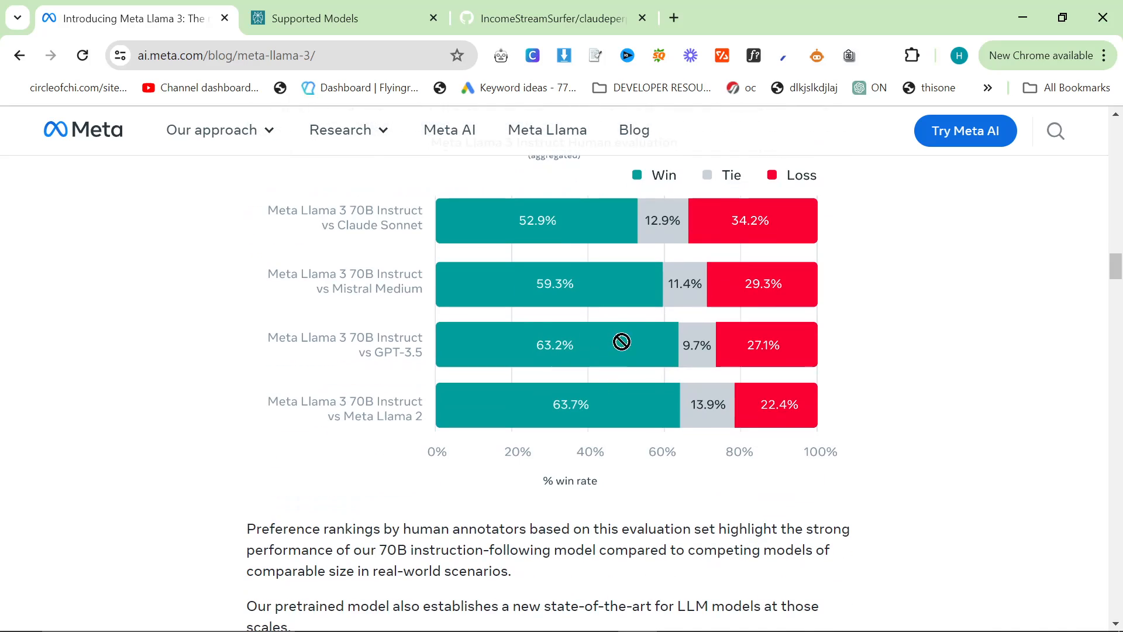
scroll("up", 3)
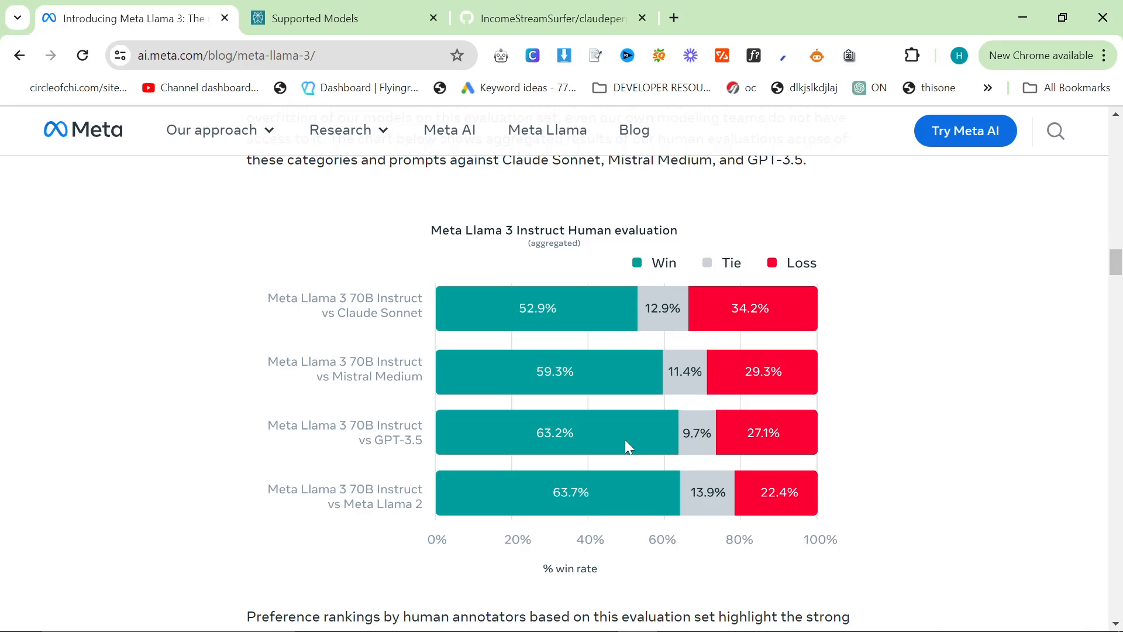
scroll("down", 3)
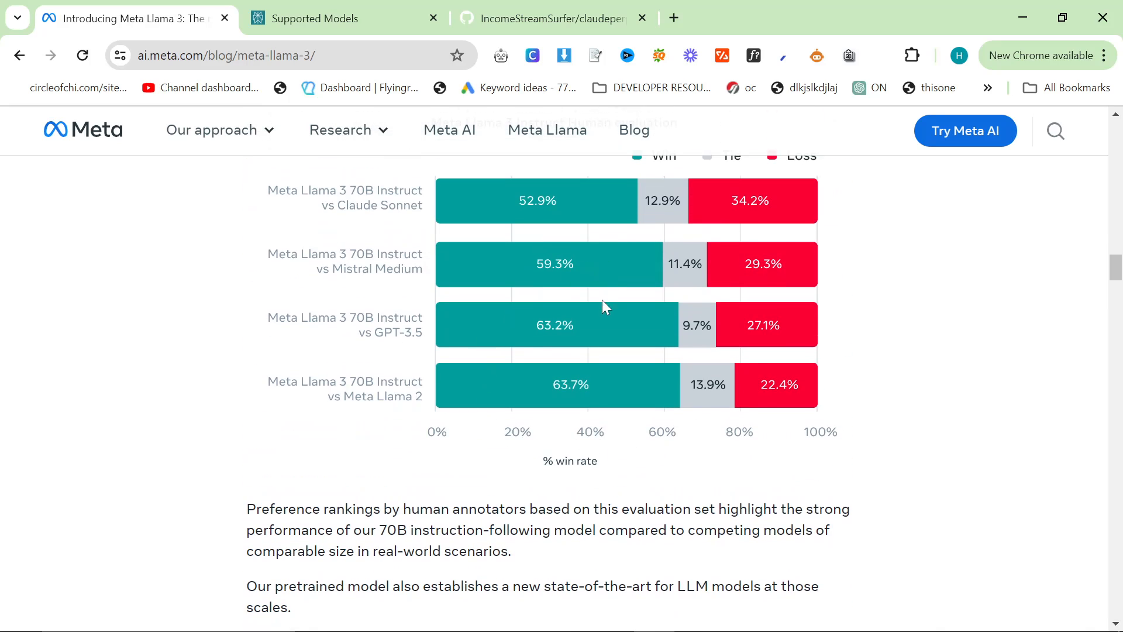
mouse_move(579, 282)
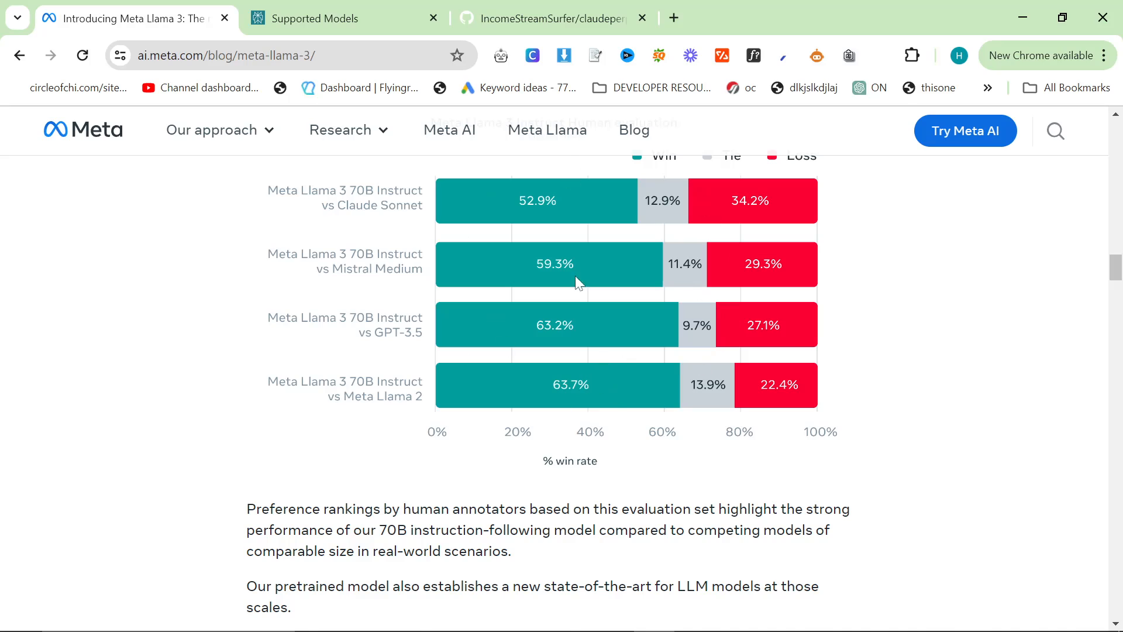
scroll("up", 3)
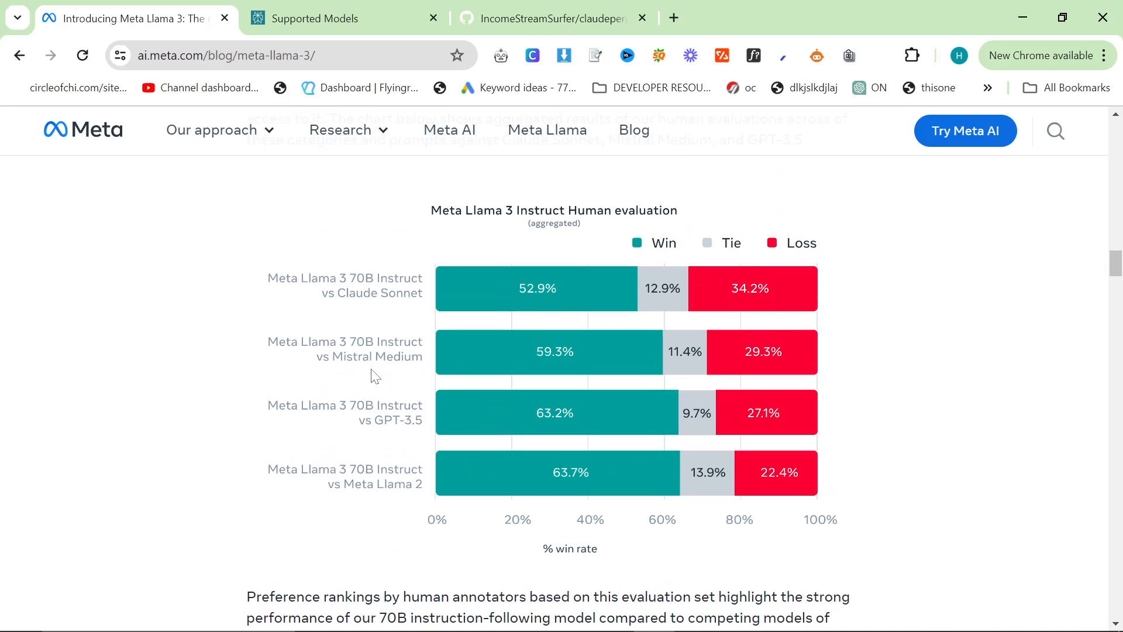
scroll("down", 3)
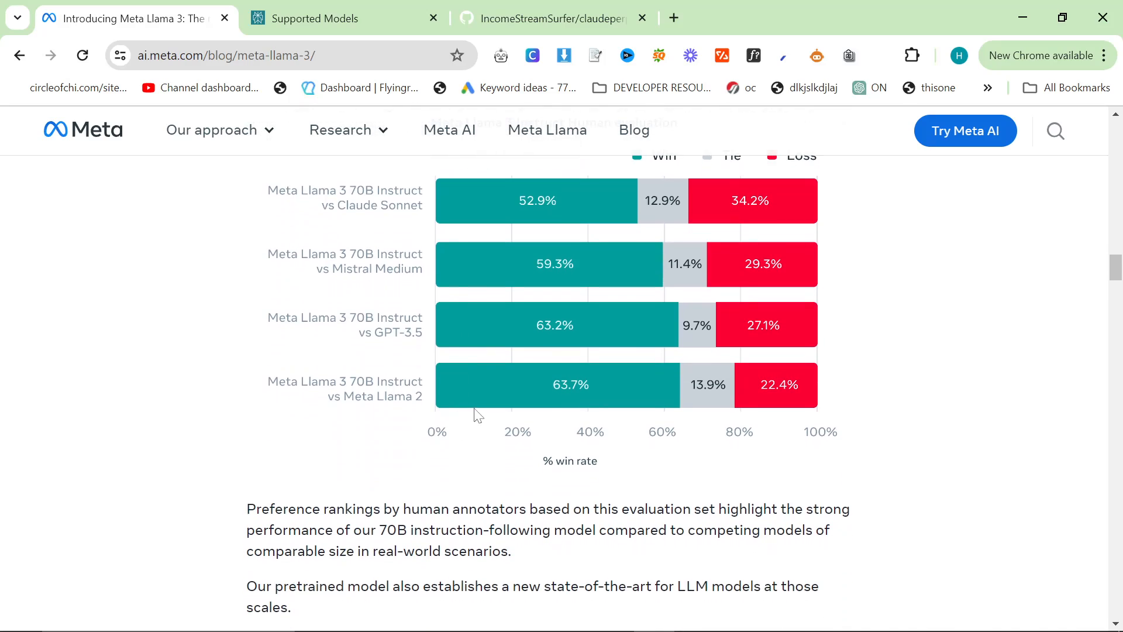
Leave the Meta blog and review Perplexity's Supported Models tables listing Llama 3 8B/70B Instruct with 8192-token context.
scroll("down", 3)
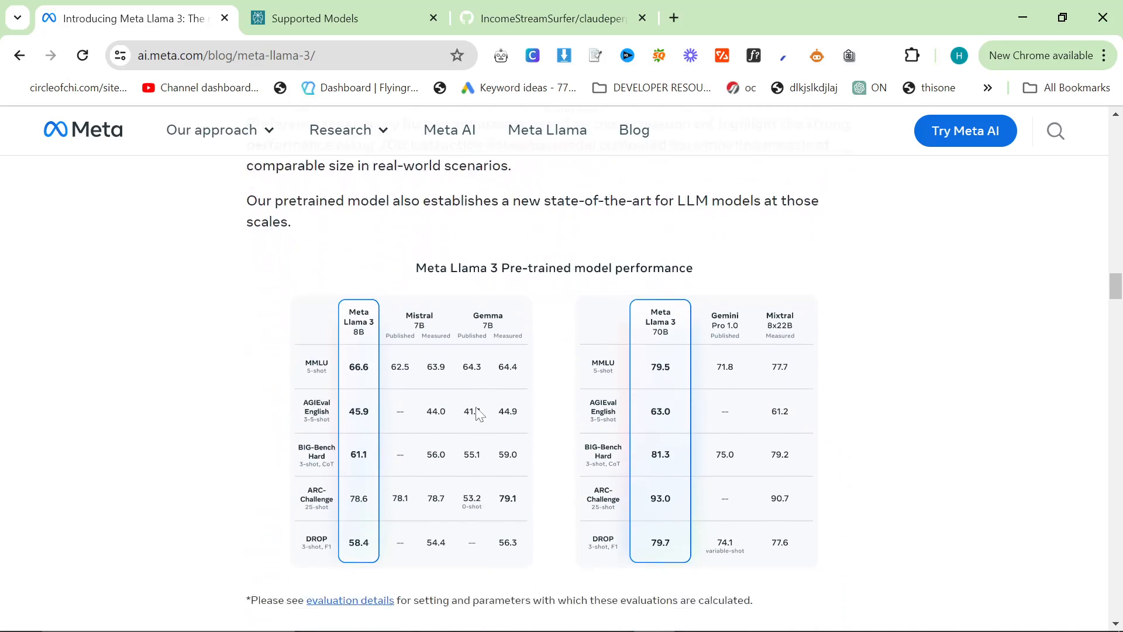
scroll("down", 3)
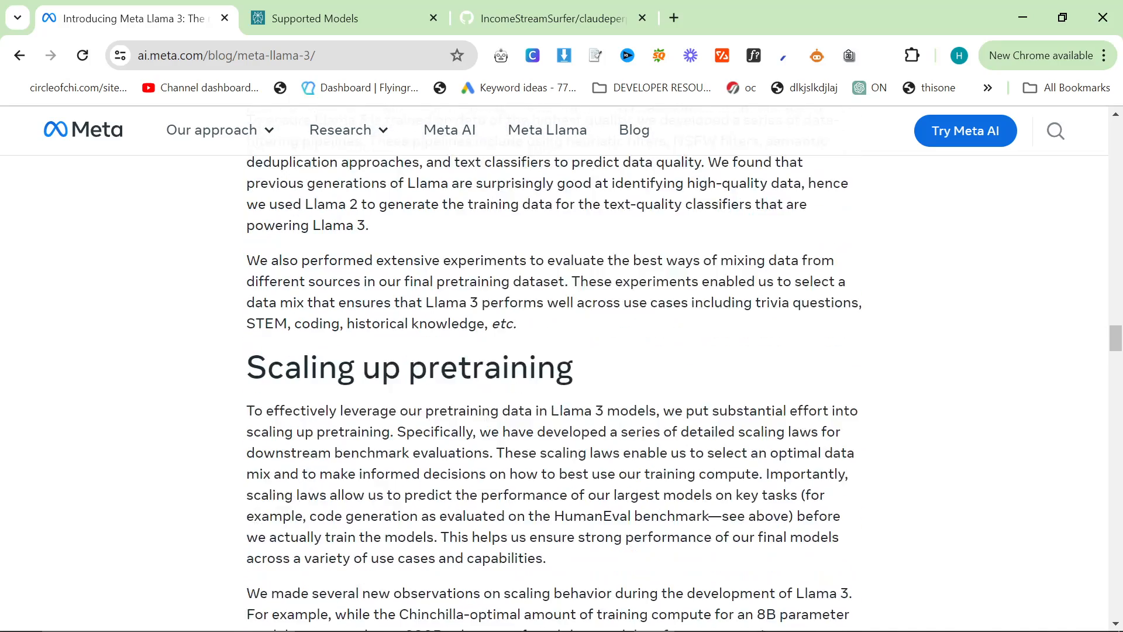
scroll("down", 3)
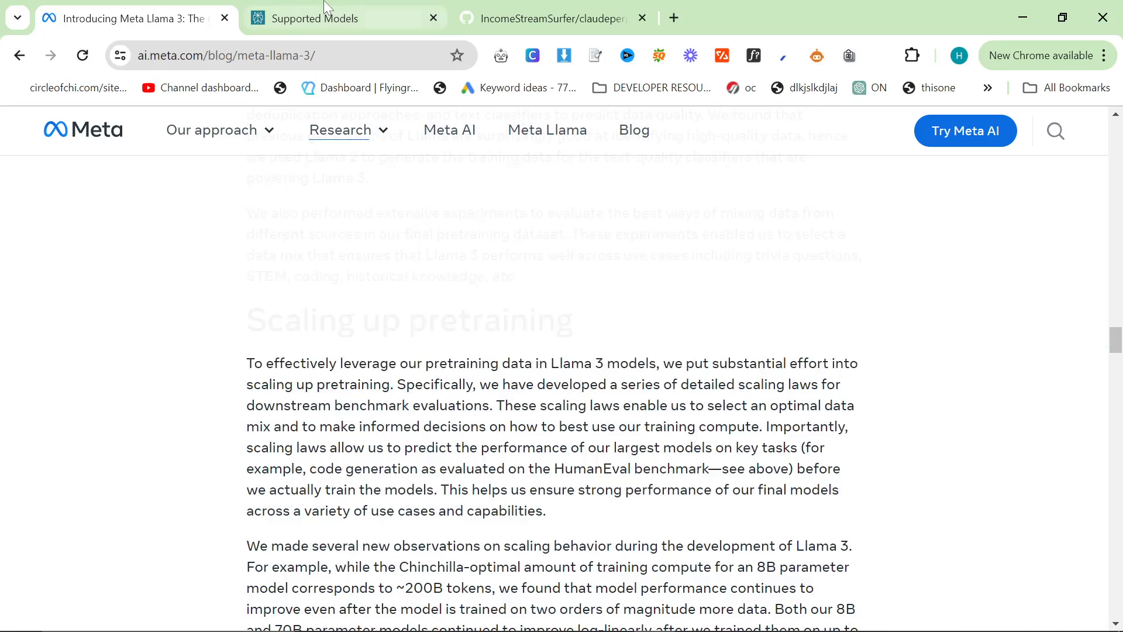
left_click(344, 18)
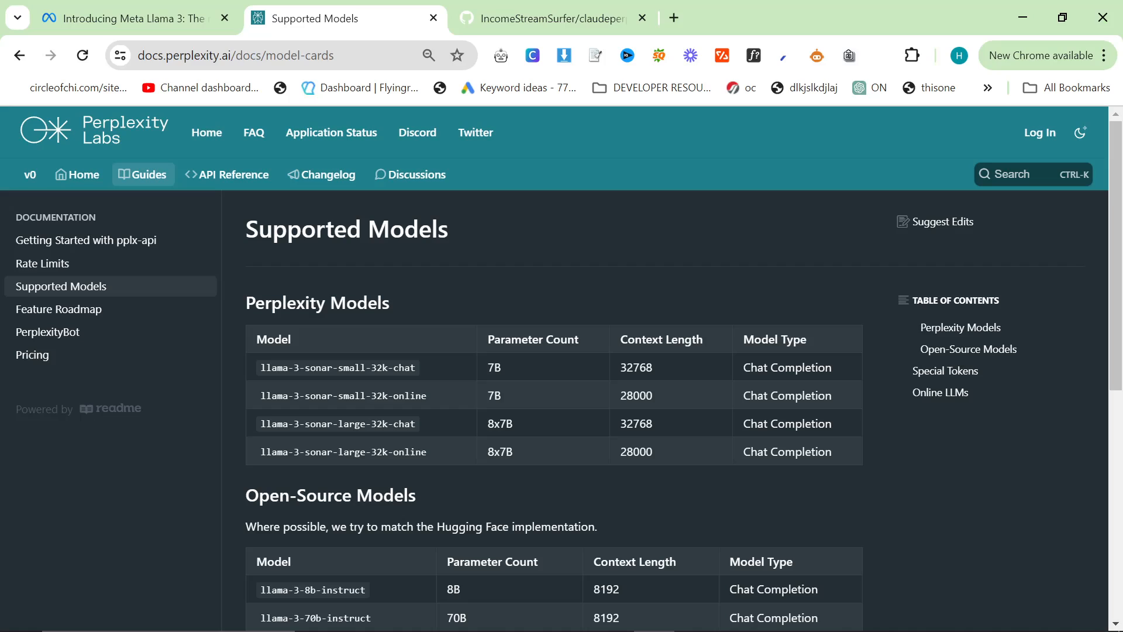
mouse_move(381, 364)
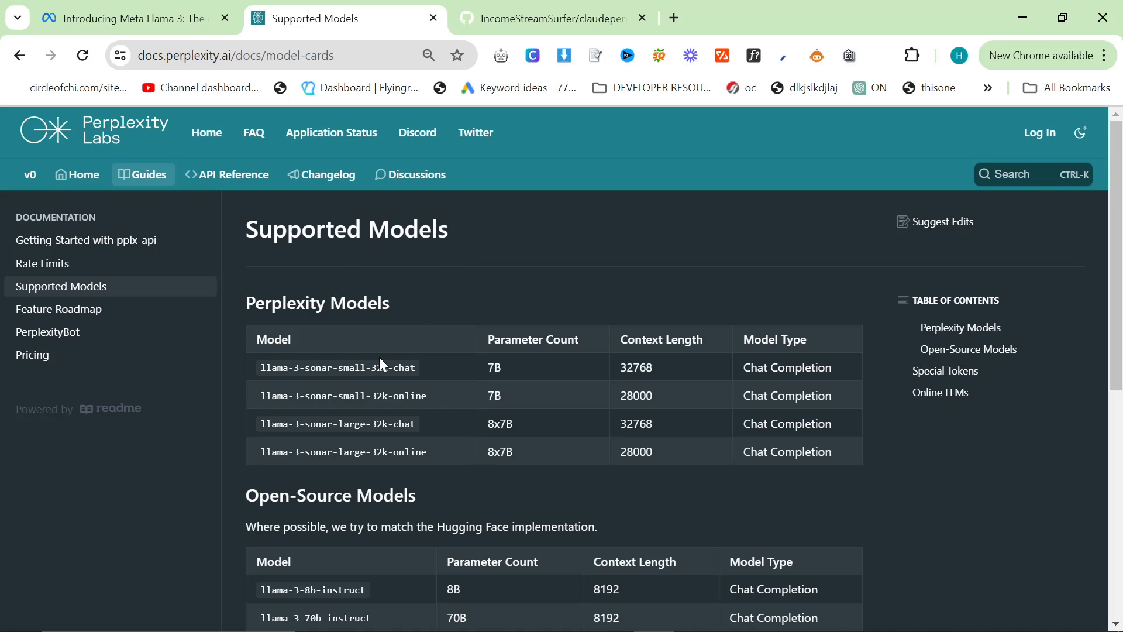
mouse_move(371, 392)
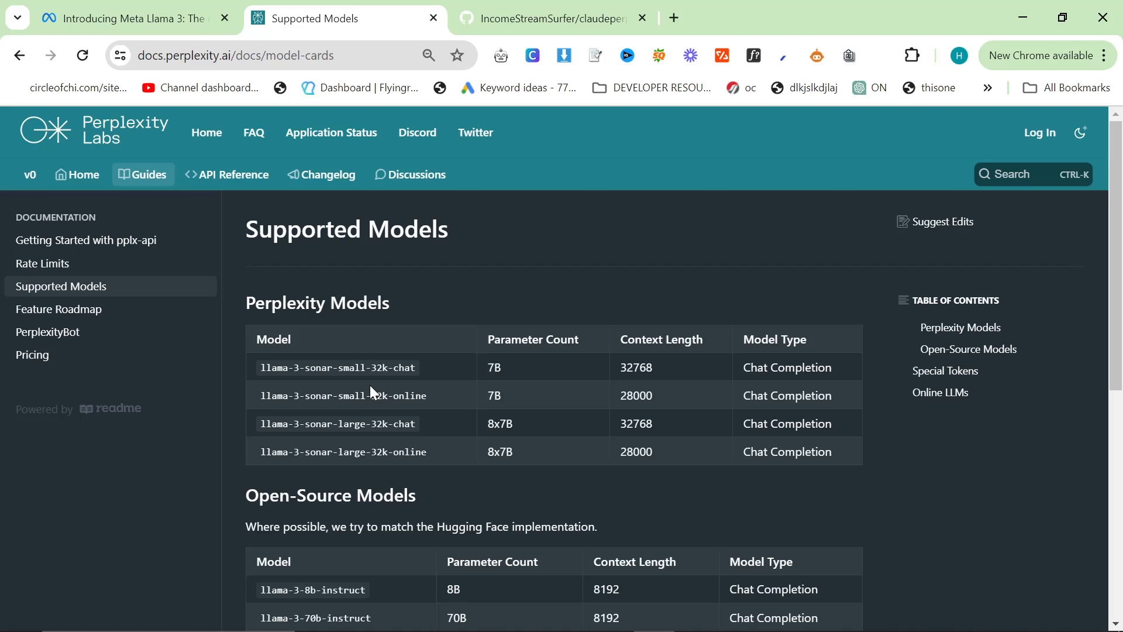
mouse_move(449, 313)
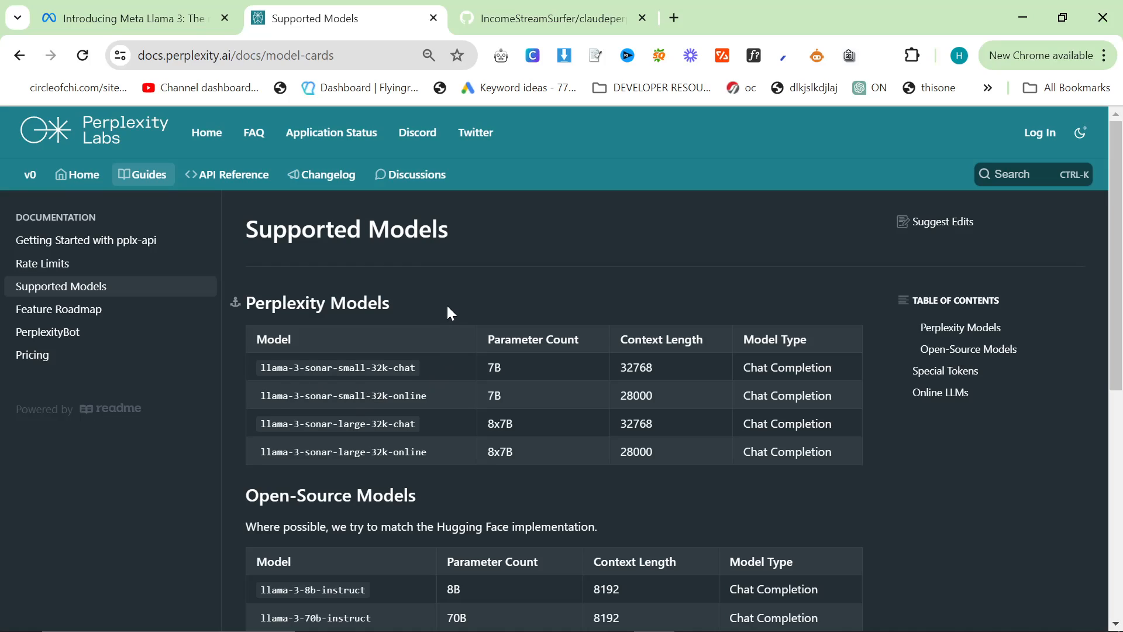
mouse_move(450, 330)
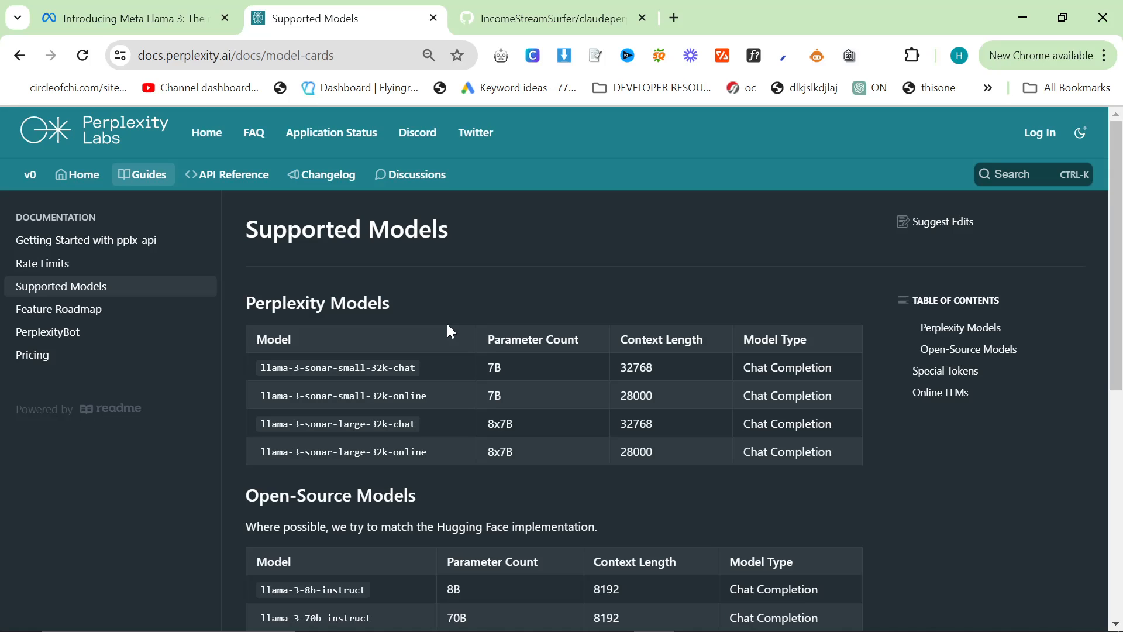
scroll("down", 3)
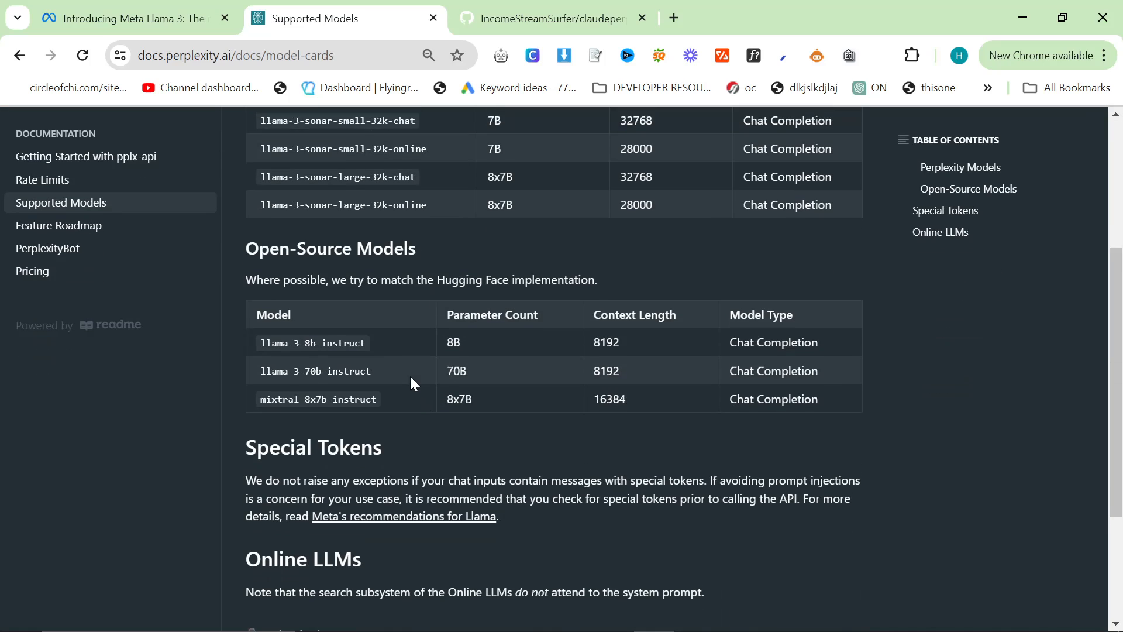
scroll("up", 3)
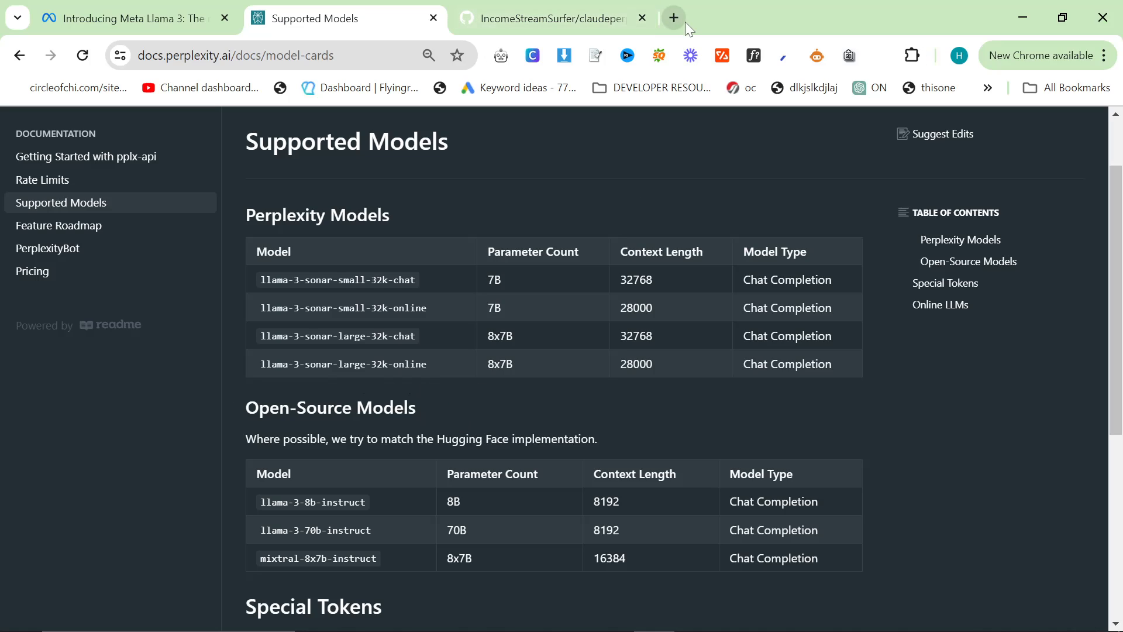
Search Google for 'best grants for small businesses in the us' and expand the NASE Growth Grant result.
left_click(671, 17)
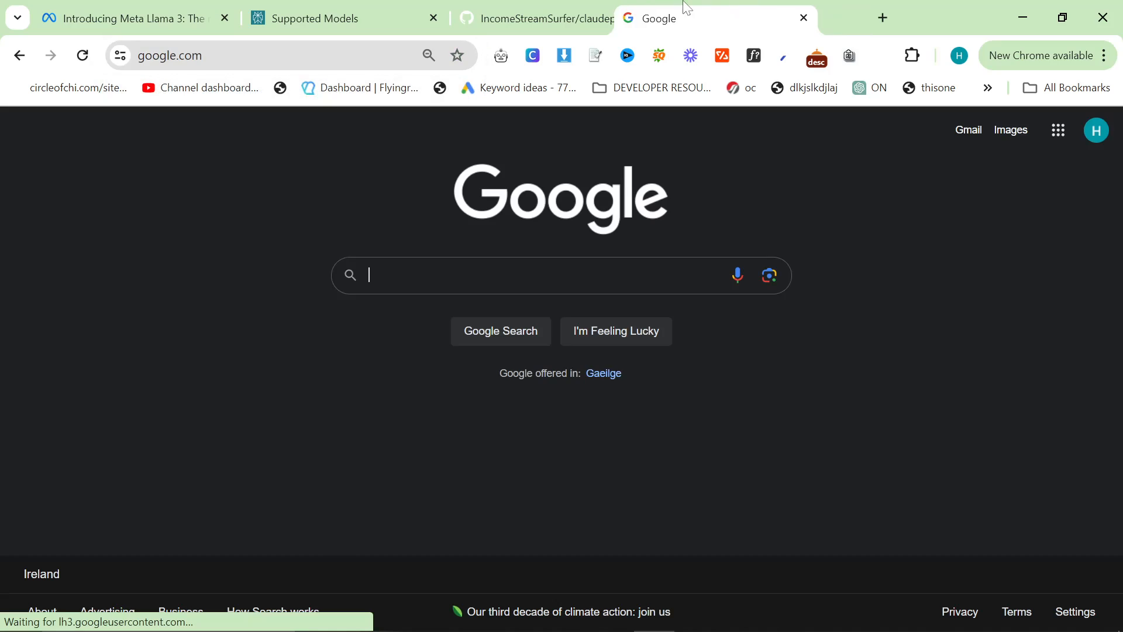
type("best")
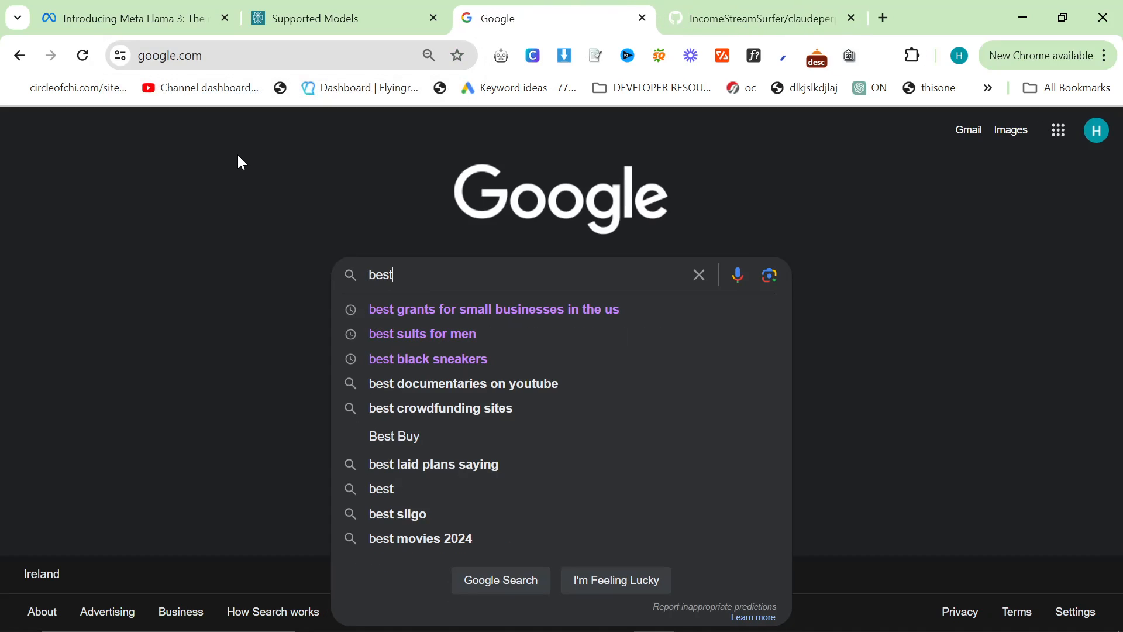
left_click(492, 309)
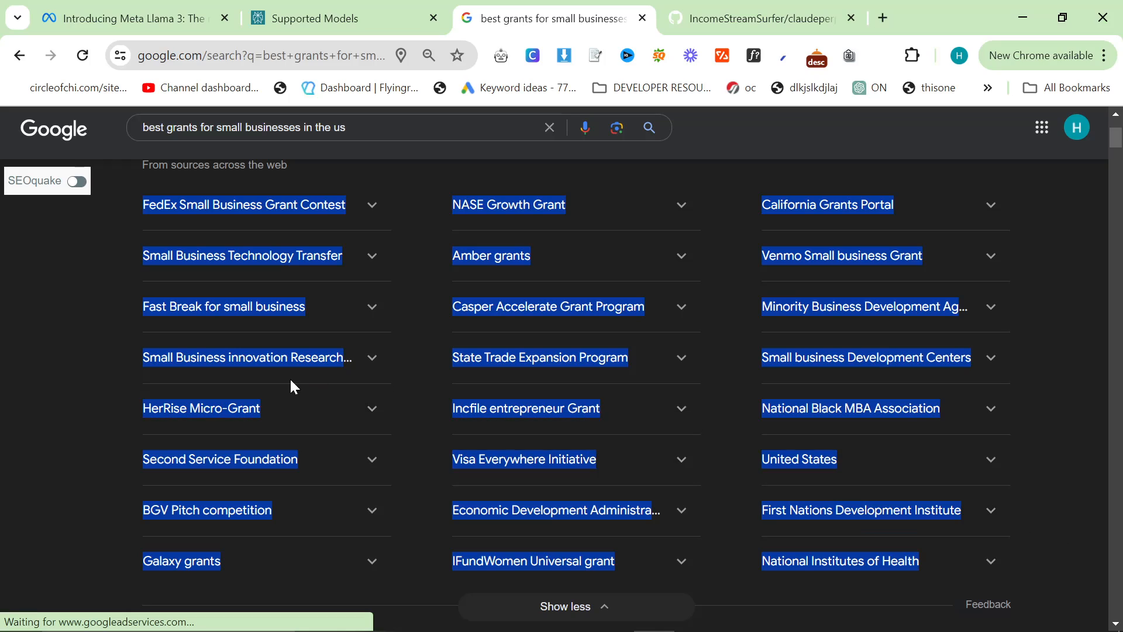
scroll("up", 3)
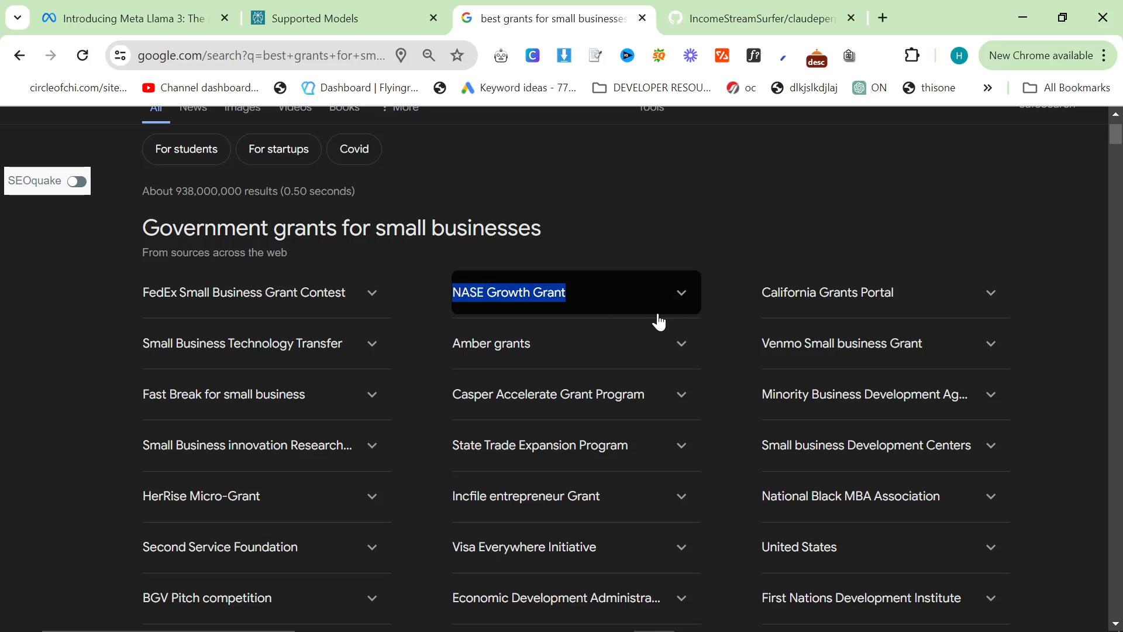
mouse_move(527, 303)
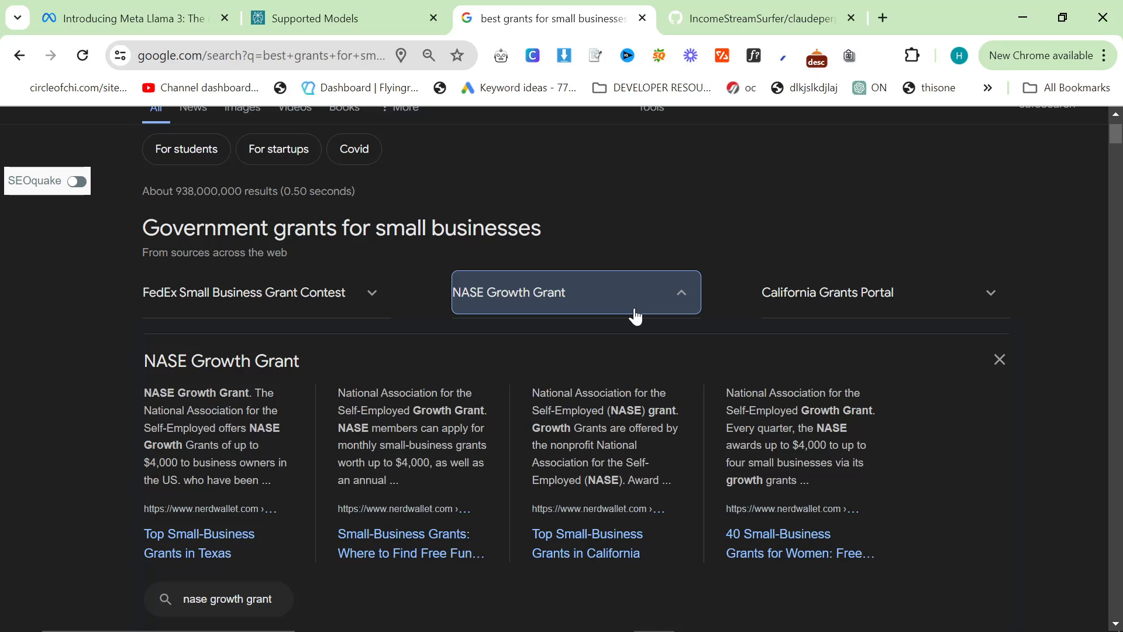
mouse_move(449, 37)
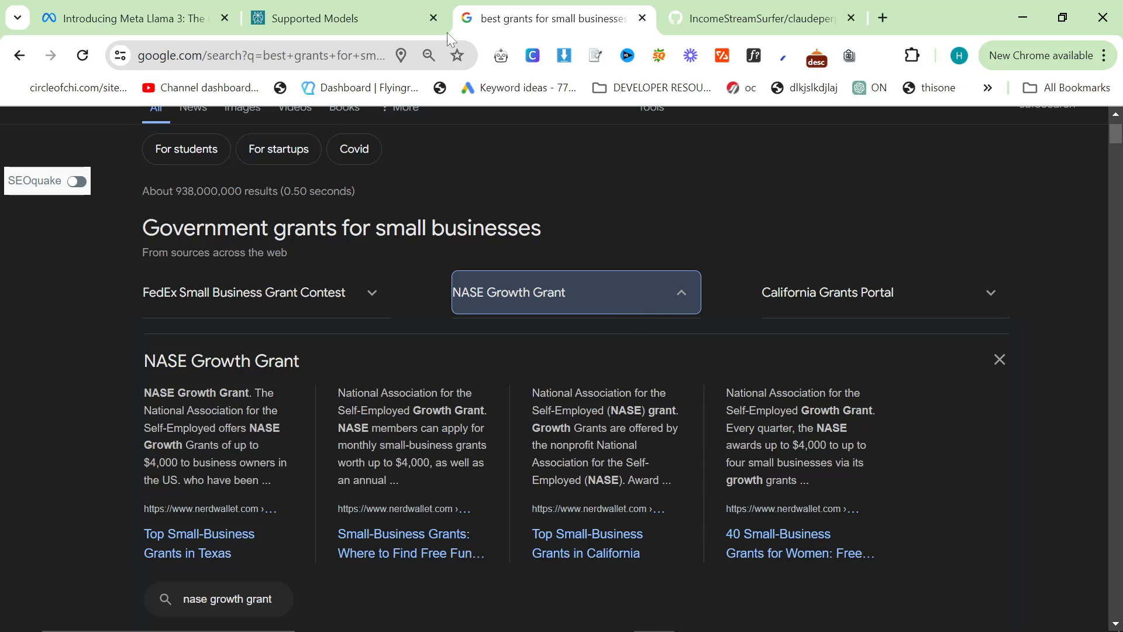
left_click(882, 18)
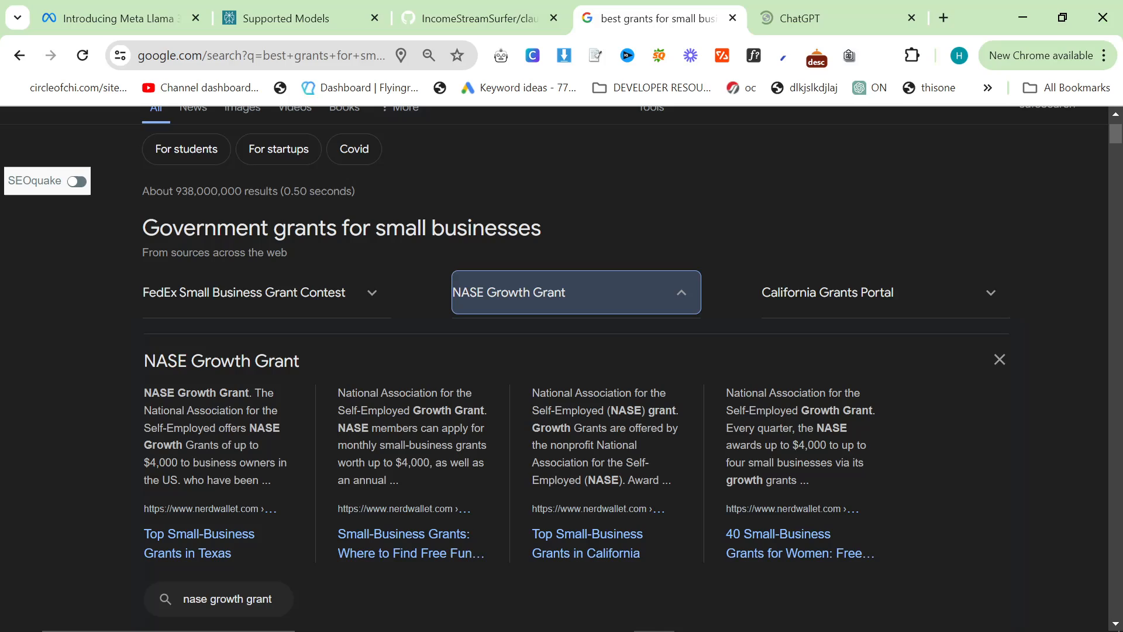
mouse_move(199, 480)
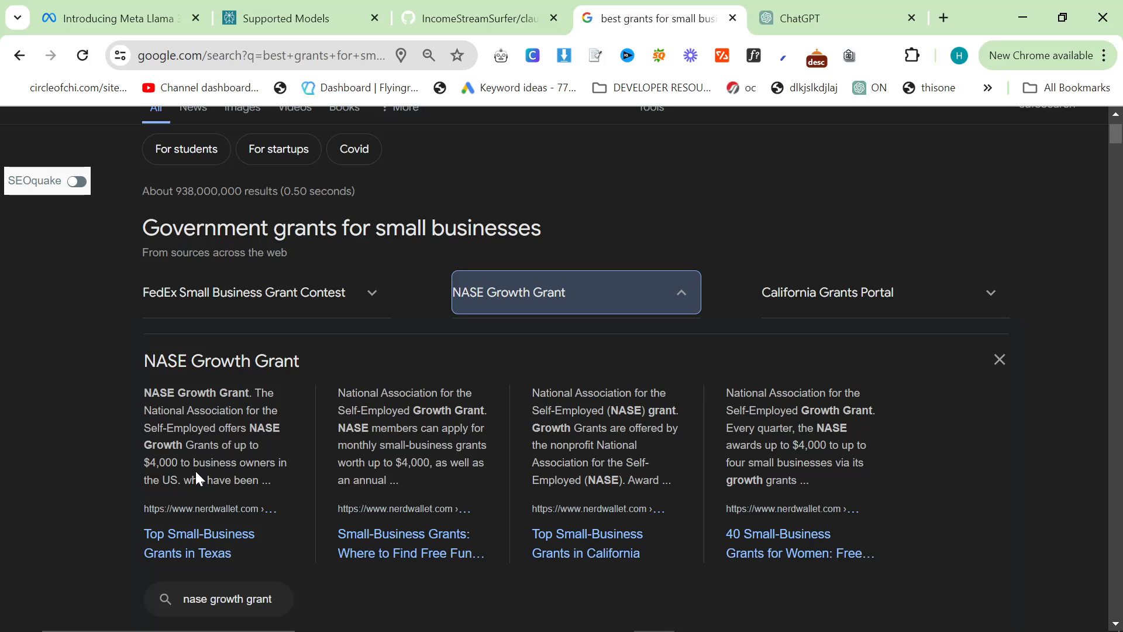
mouse_move(148, 372)
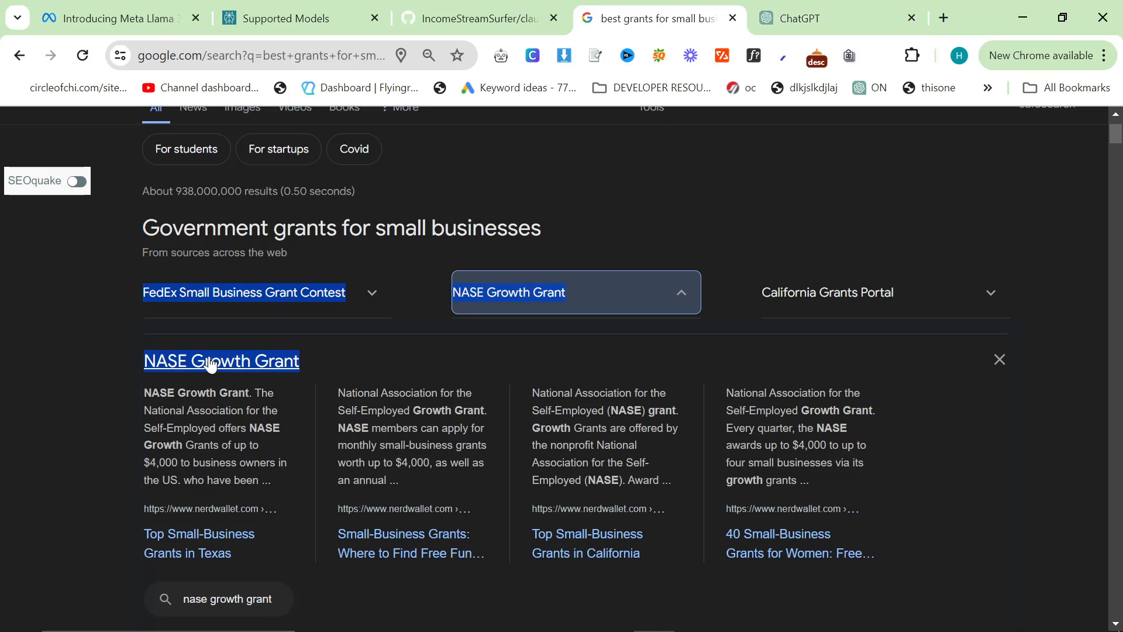
Ask ChatGPT to 'write me an article about the NASE growth grant in the US'.
left_click(816, 17)
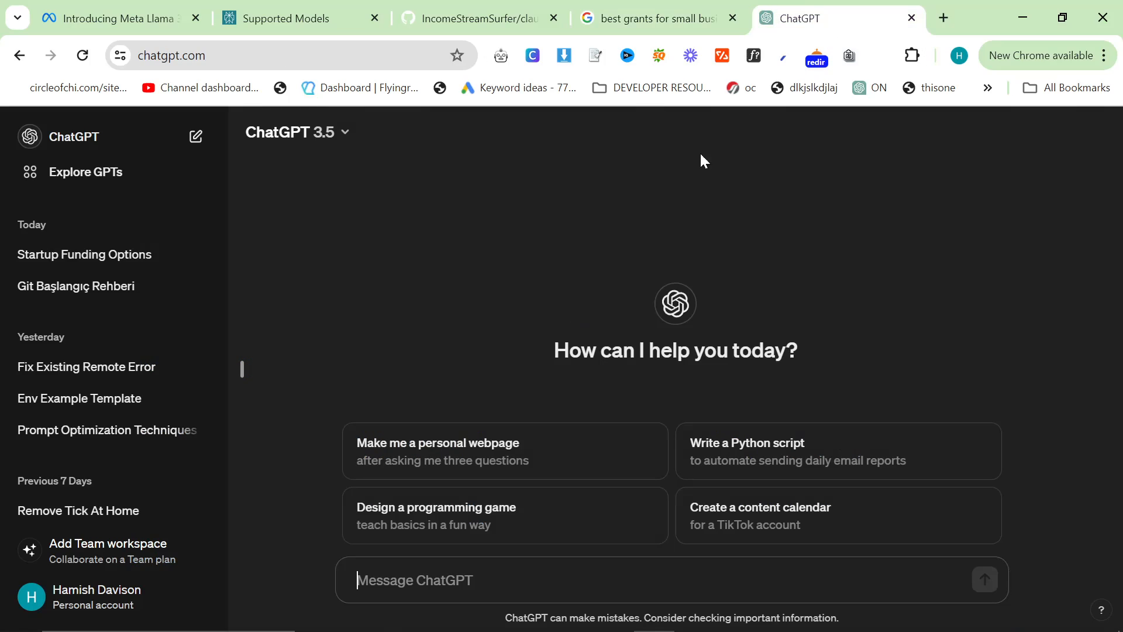
left_click(294, 132)
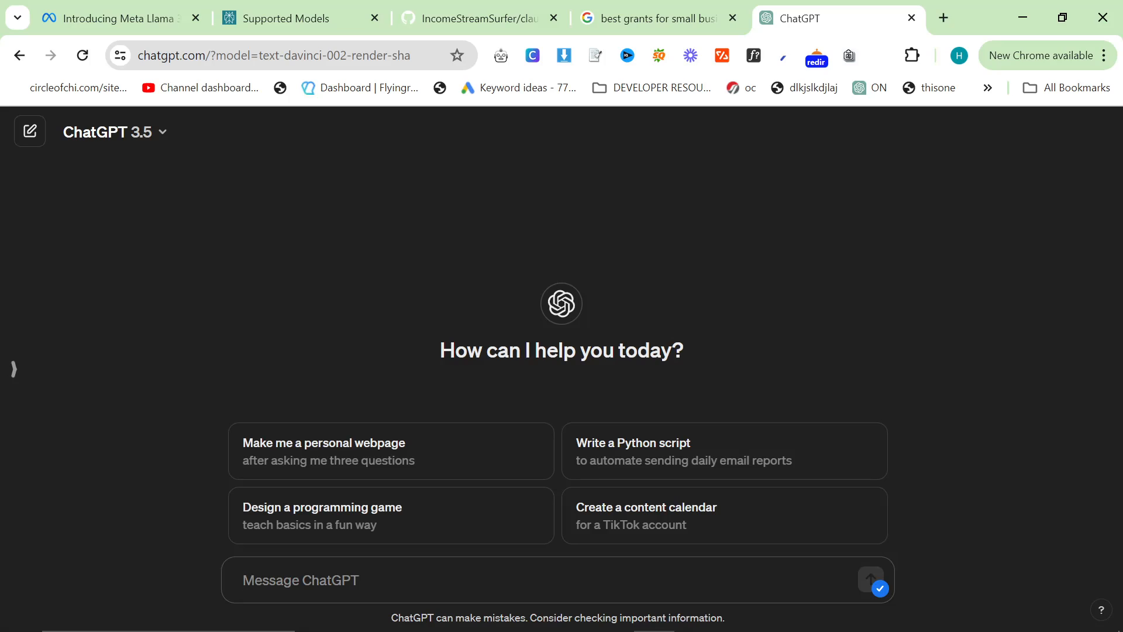
type("write me an")
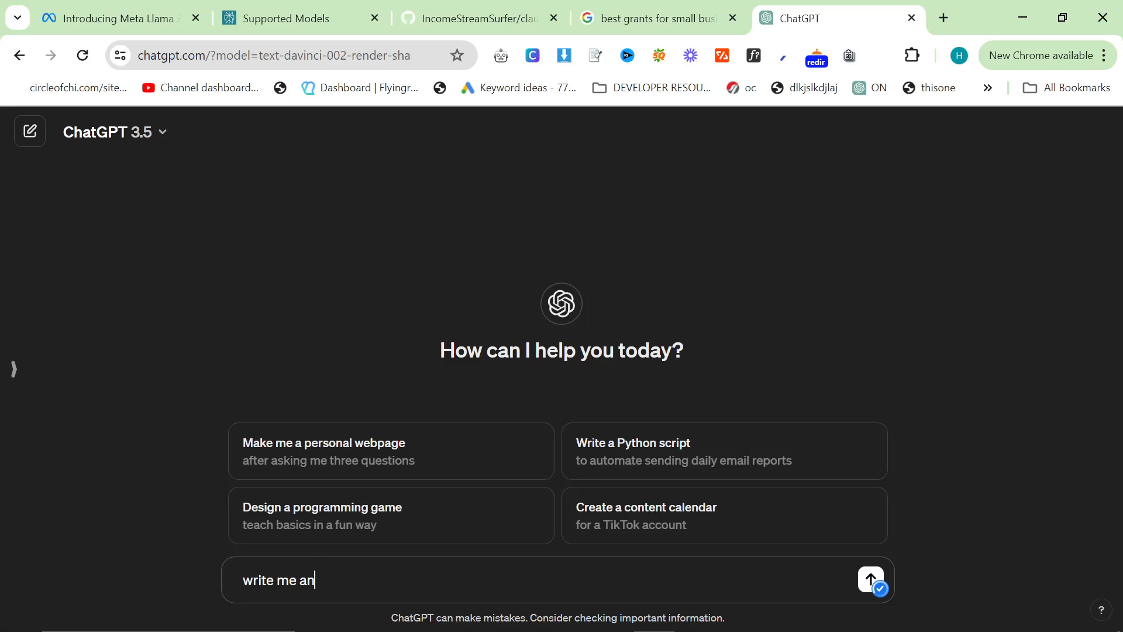
type("article about the NASE g")
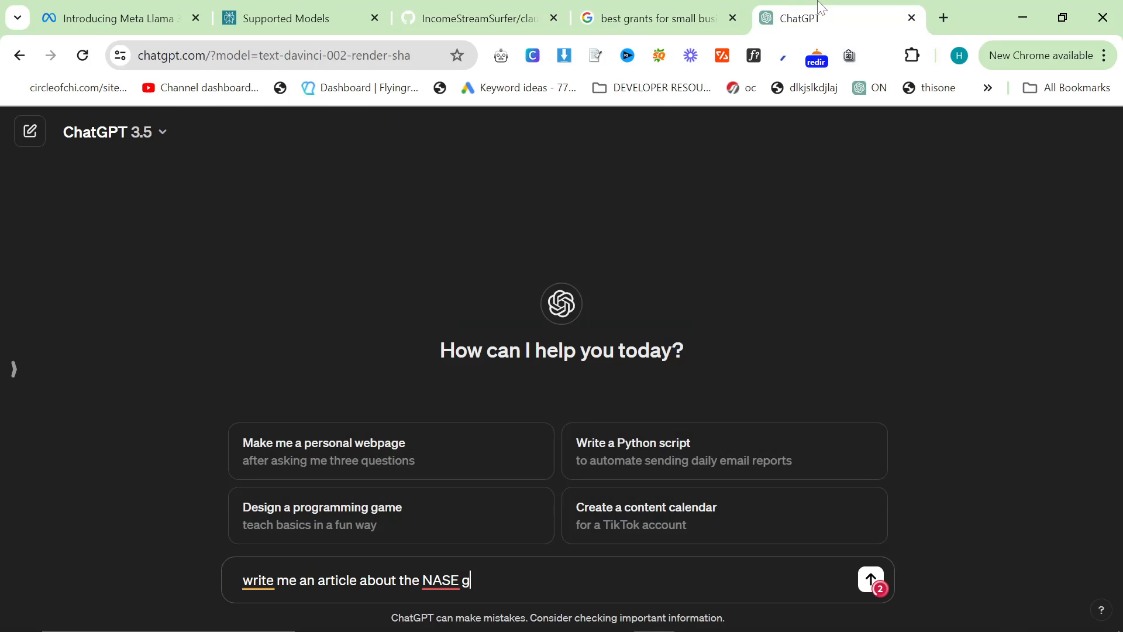
type("rowth grant")
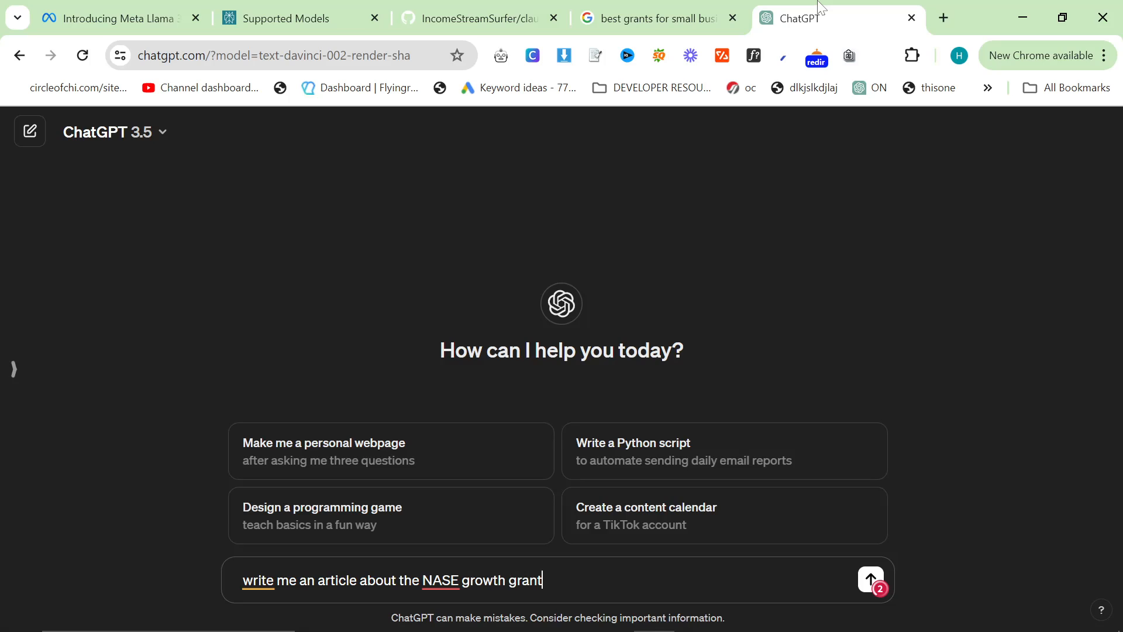
left_click(870, 579)
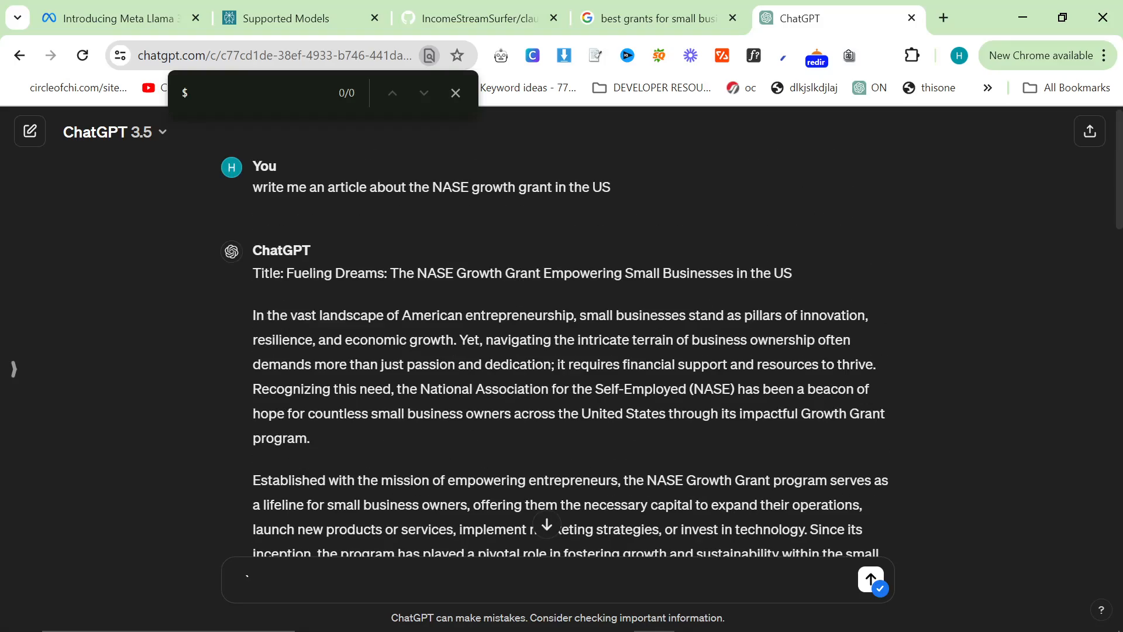
Read through the generated NASE Growth Grant article to its conclusion.
scroll("down", 3)
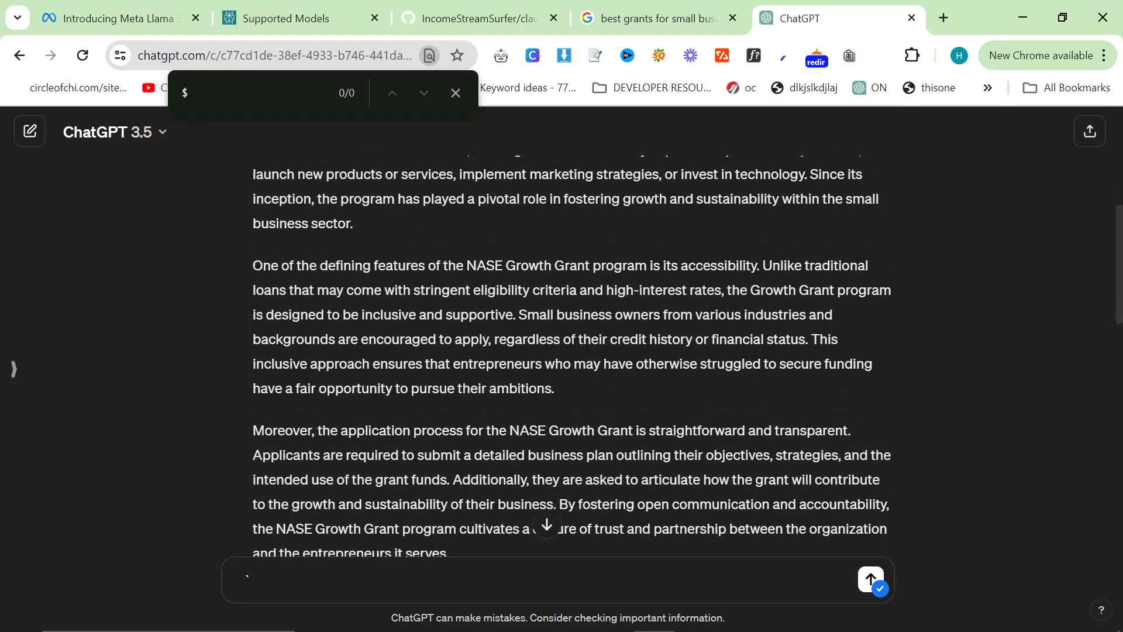
scroll("down", 3)
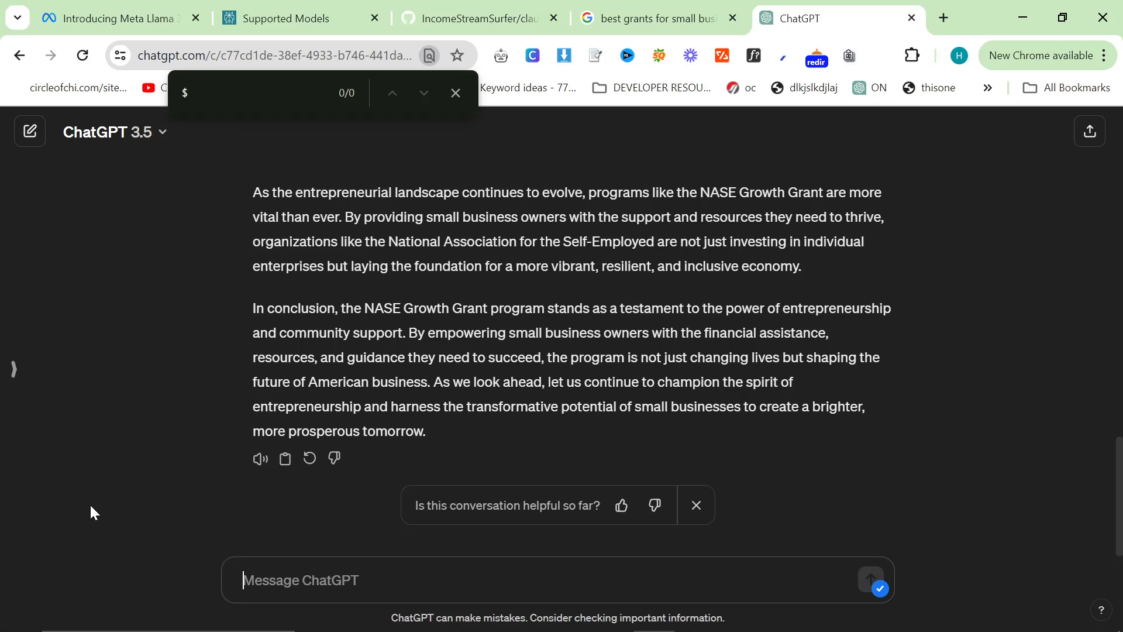
scroll("up", 3)
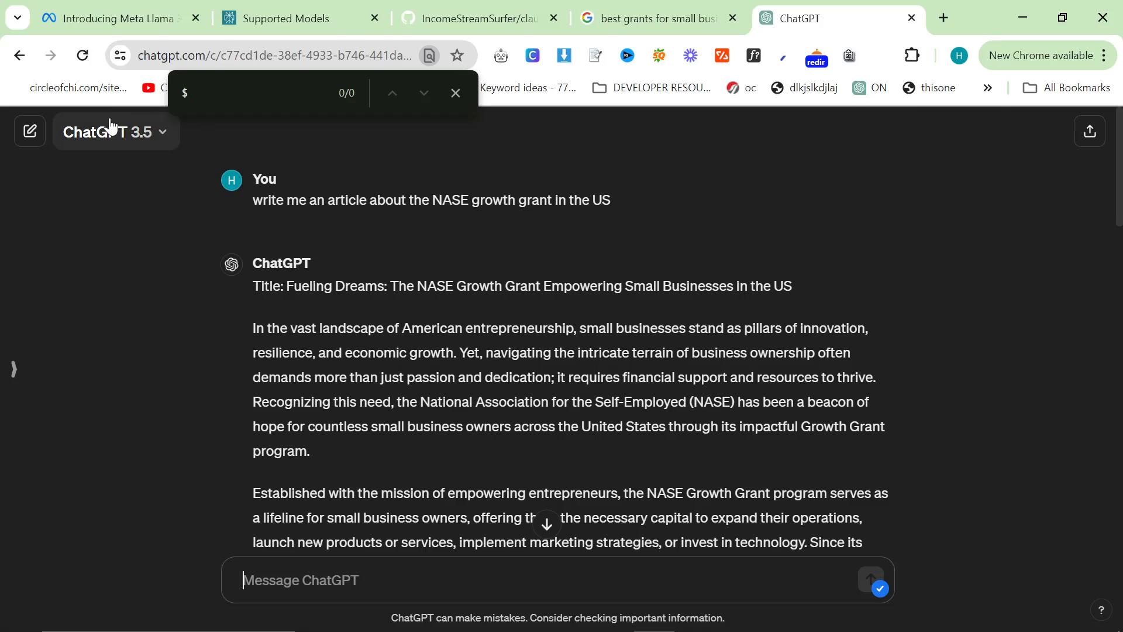
scroll("down", 3)
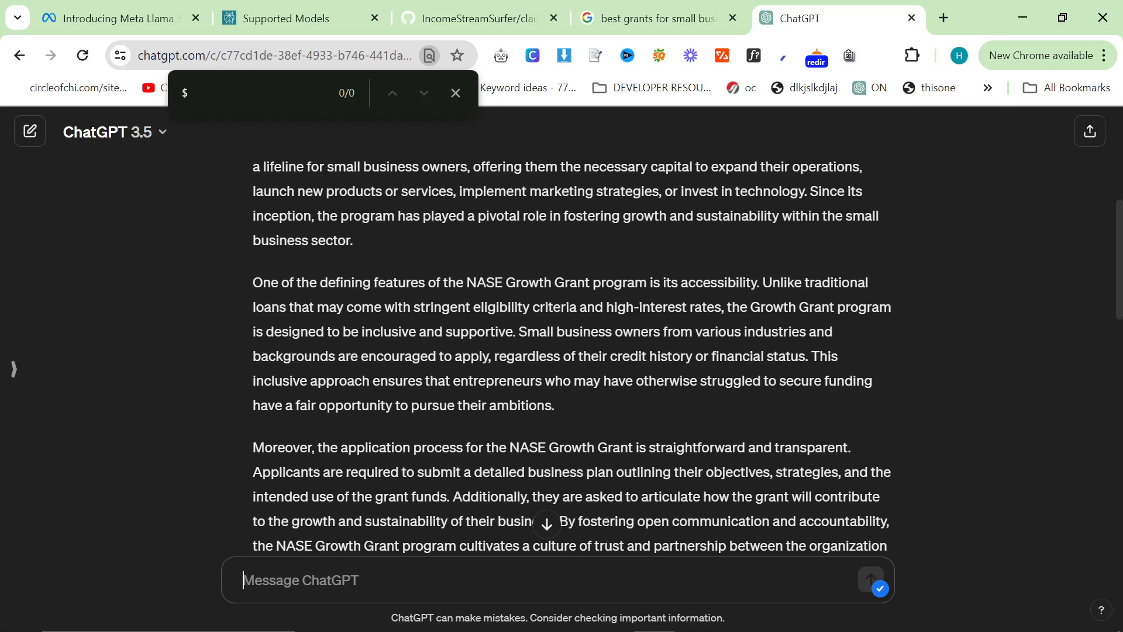
scroll("down", 3)
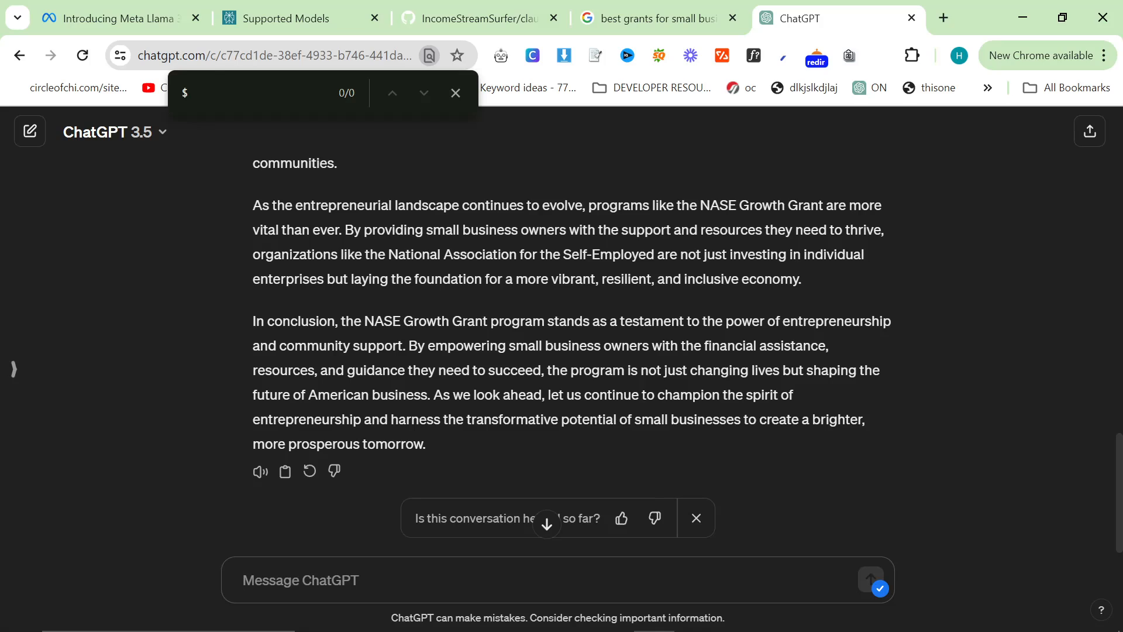
Ask ChatGPT 'how much can you get' and read its answer on NASE Growth Grant amounts.
type("how")
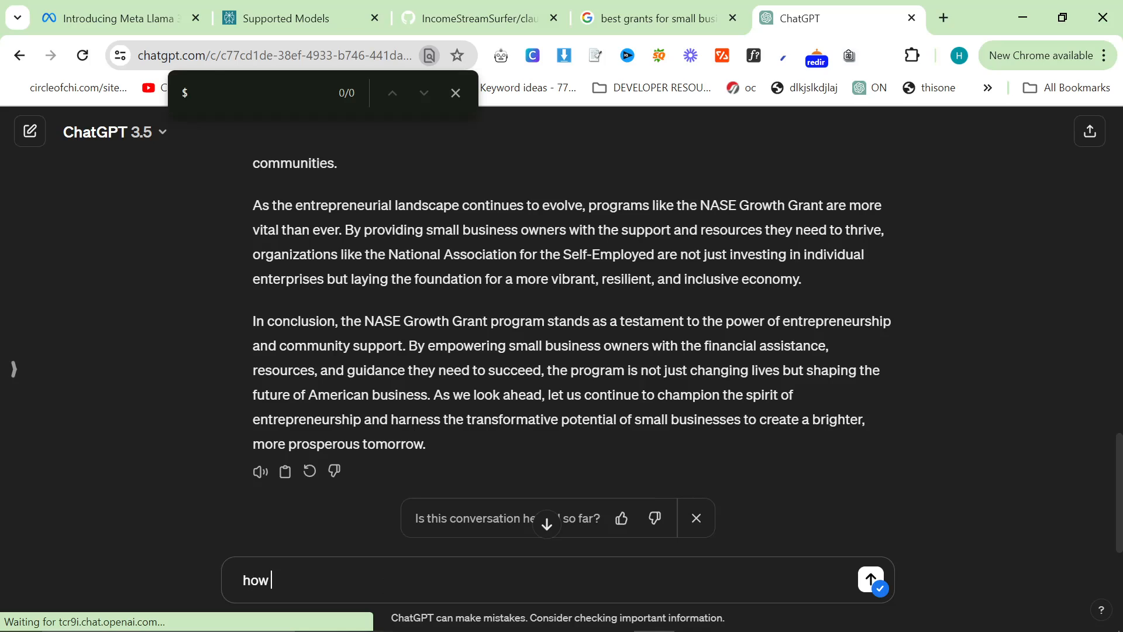
left_click(869, 579)
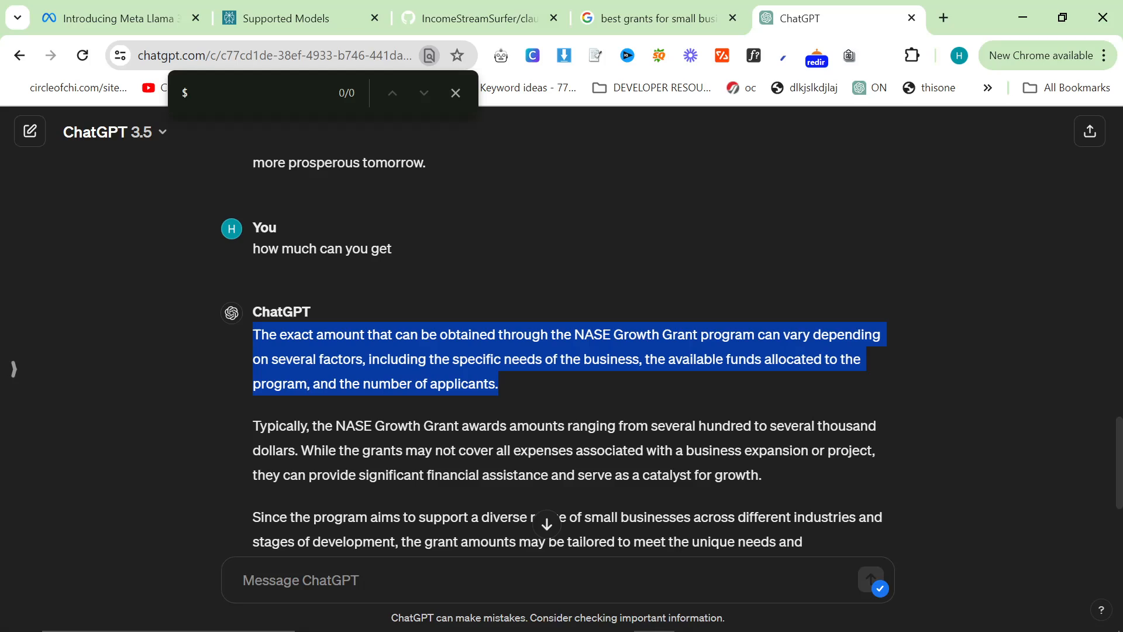
scroll("down", 3)
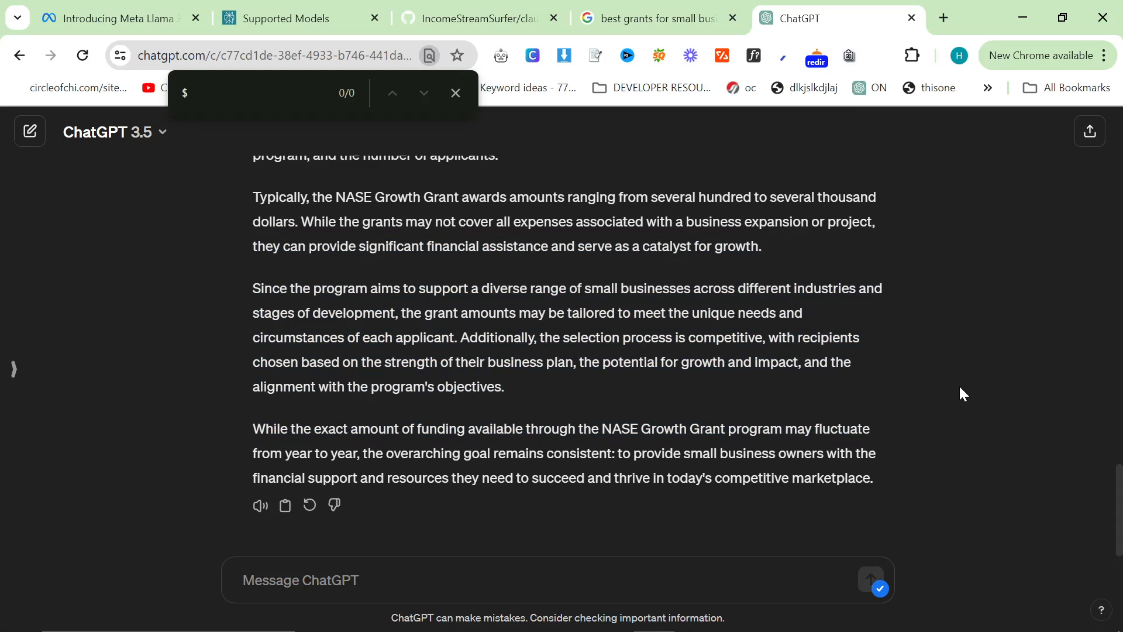
scroll("up", 3)
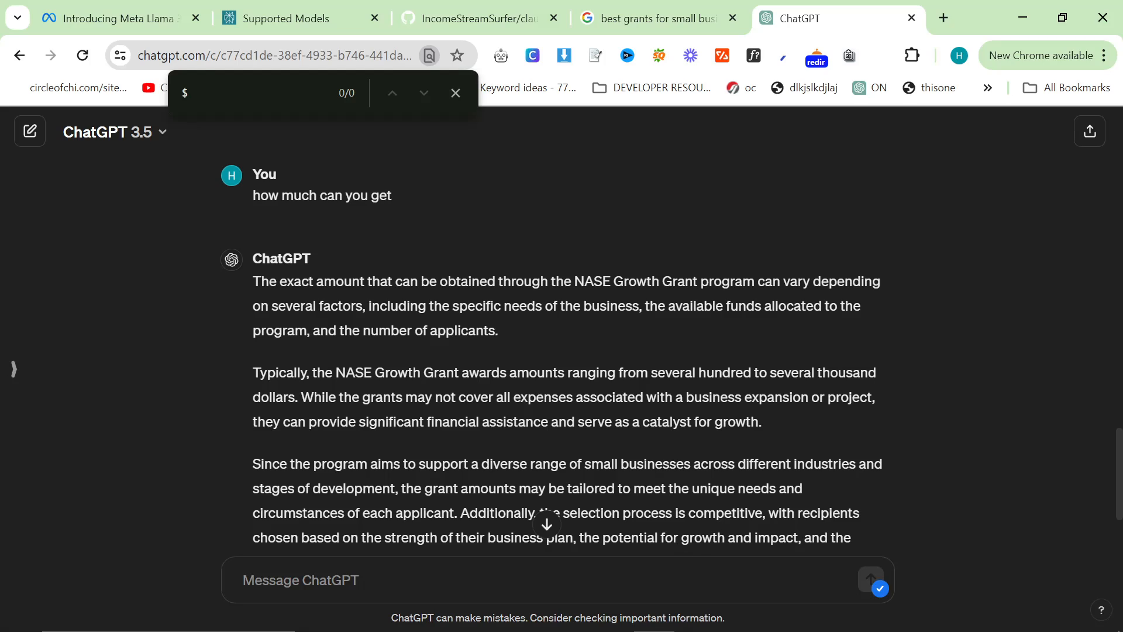
mouse_move(316, 348)
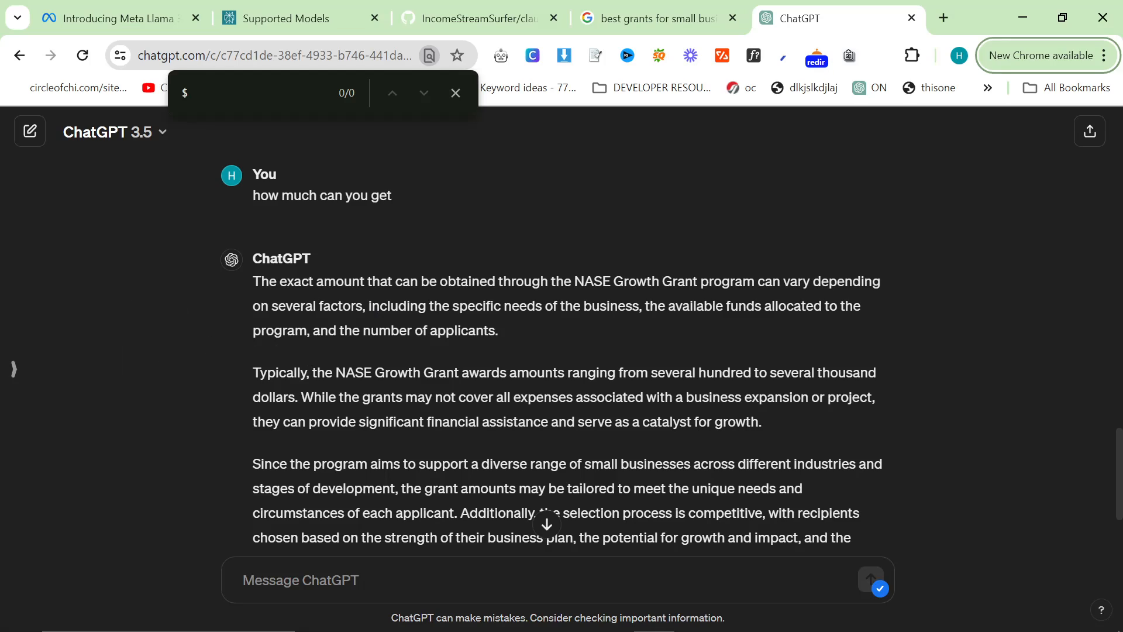
mouse_move(614, 298)
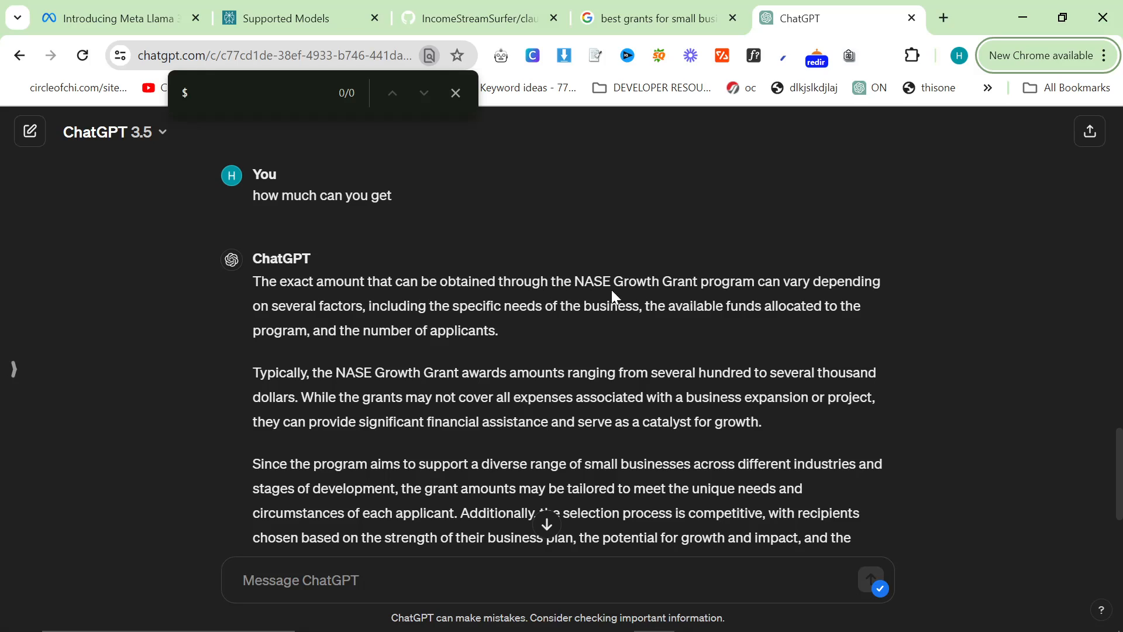
mouse_move(659, 17)
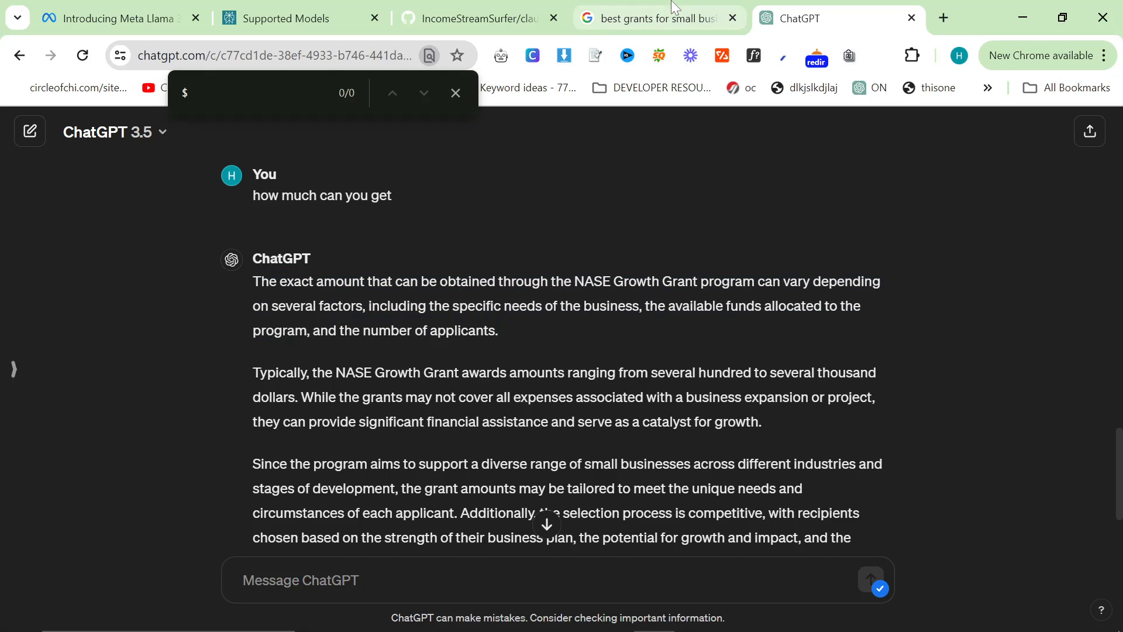
Open perplexity.ai in a new tab beside the Google grant results and switch to it.
left_click(651, 18)
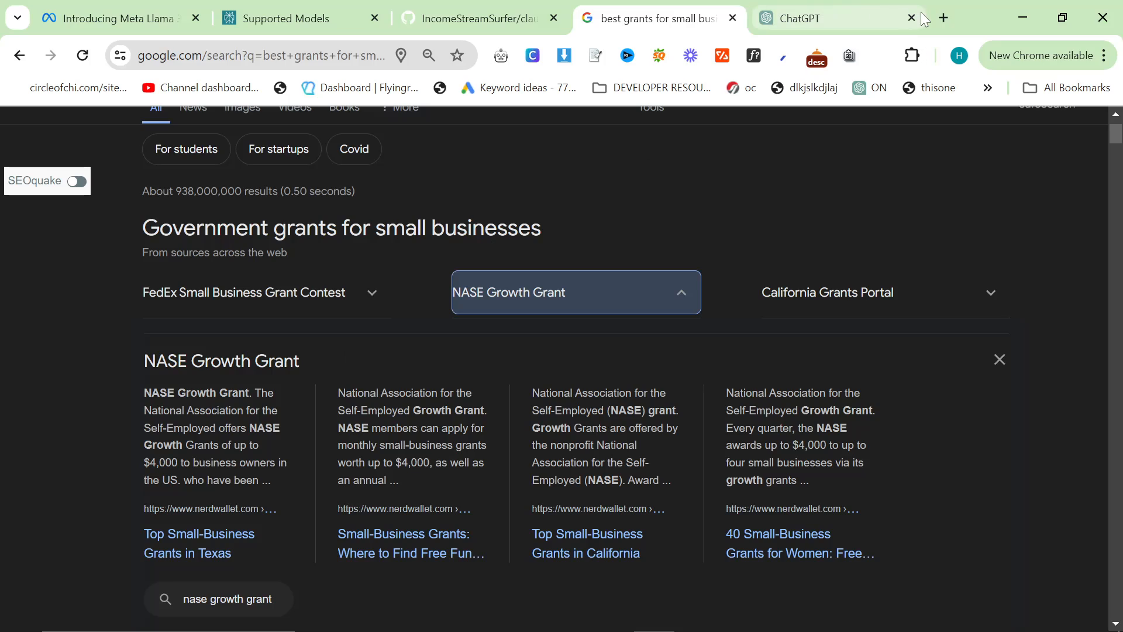
left_click(943, 17)
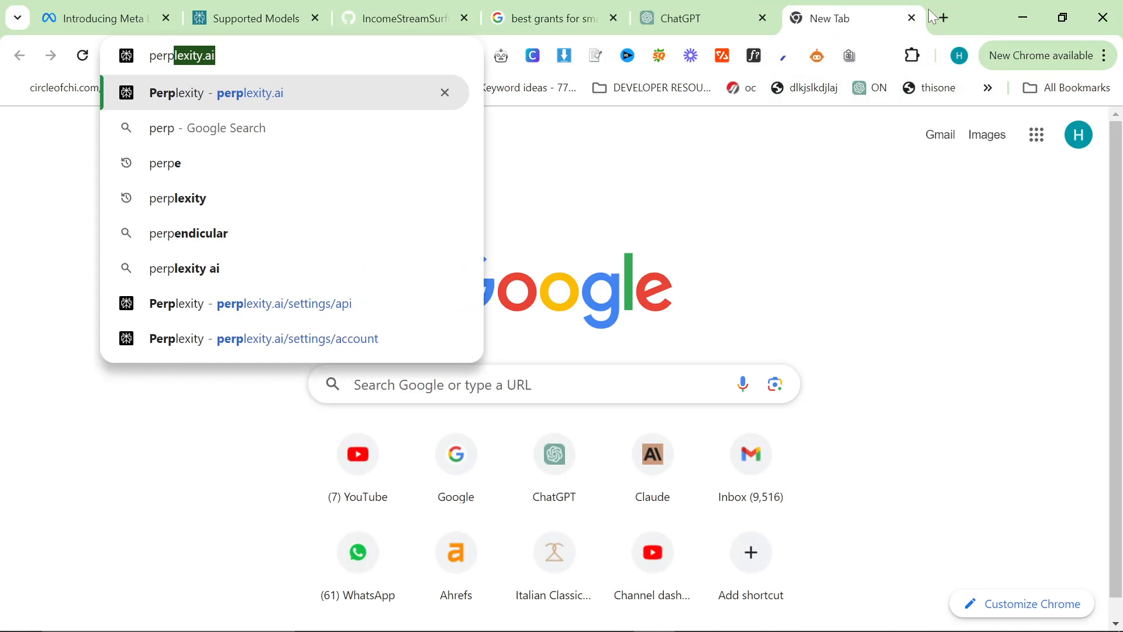
left_click(551, 18)
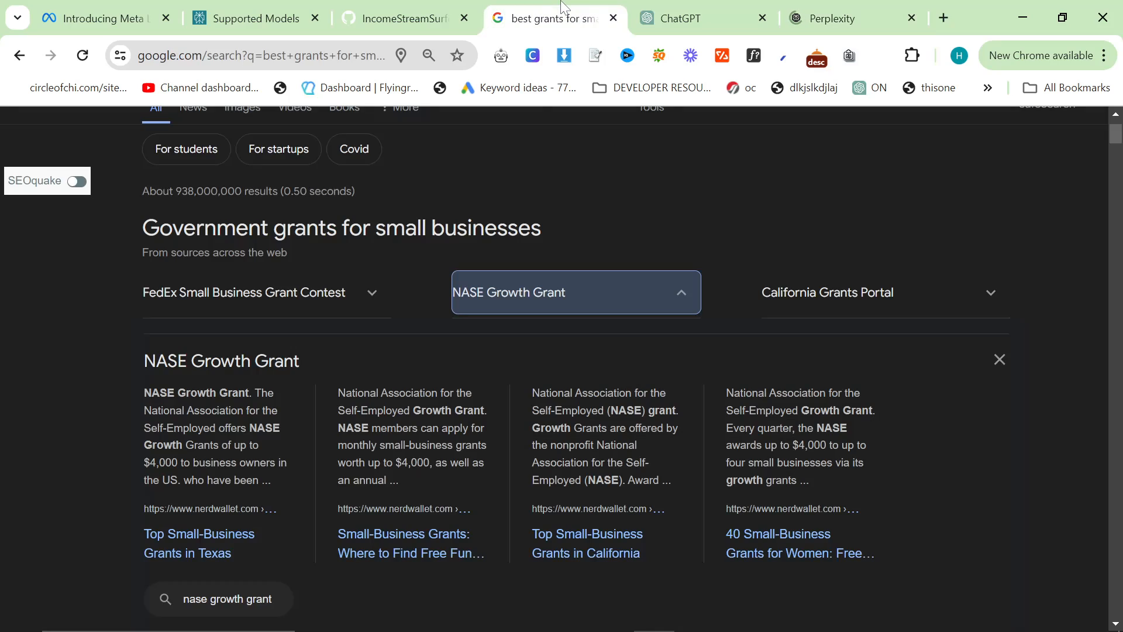
mouse_move(831, 18)
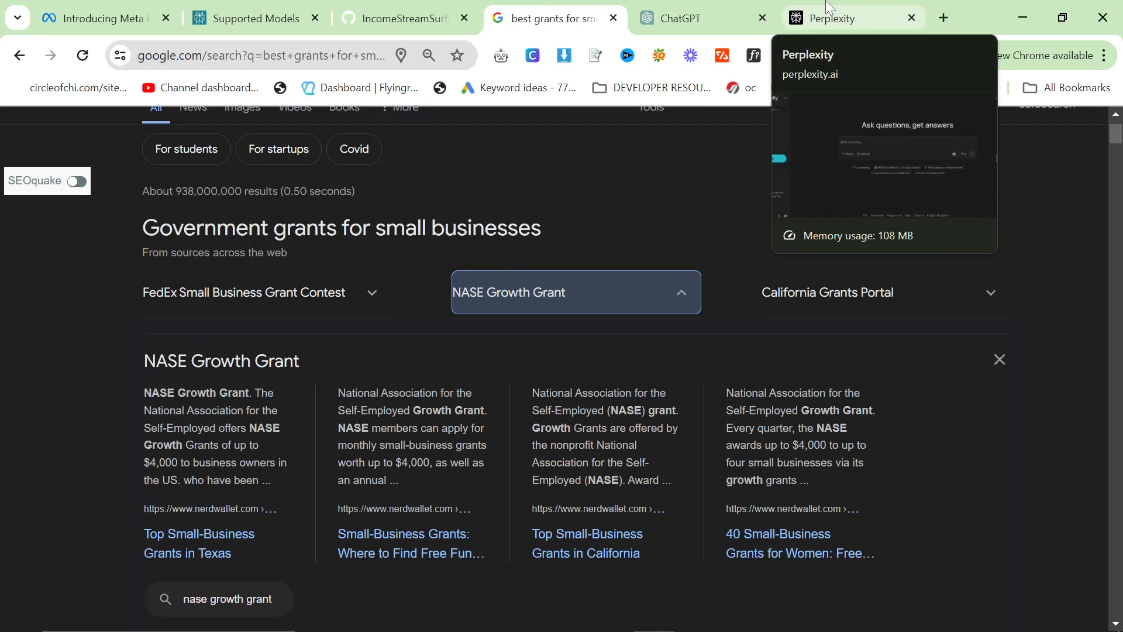
left_click(845, 18)
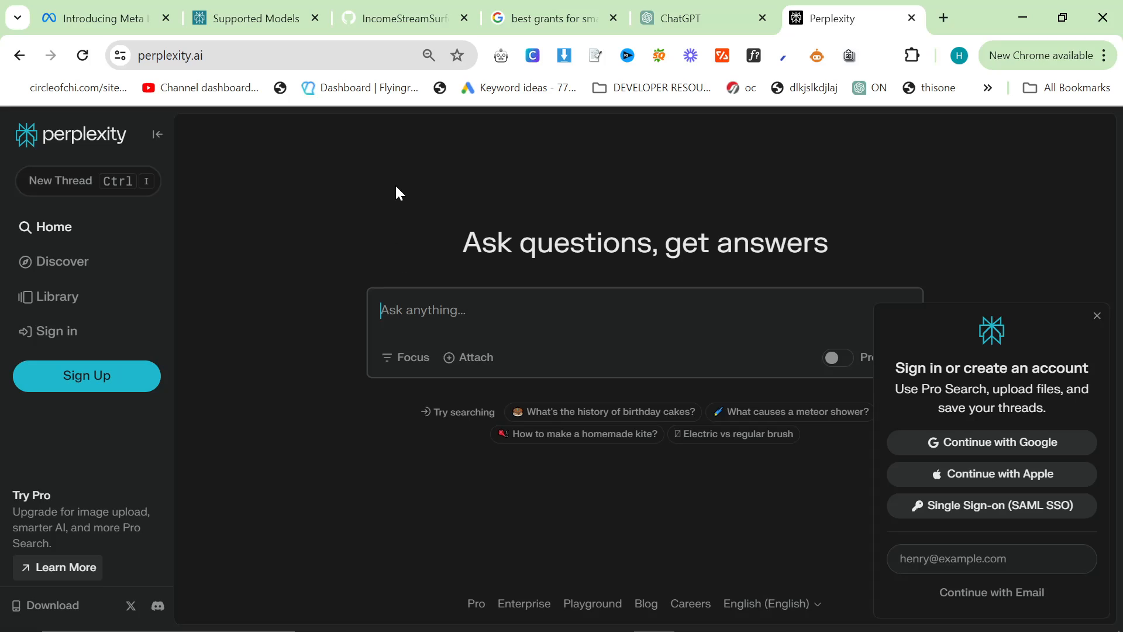
left_click(544, 17)
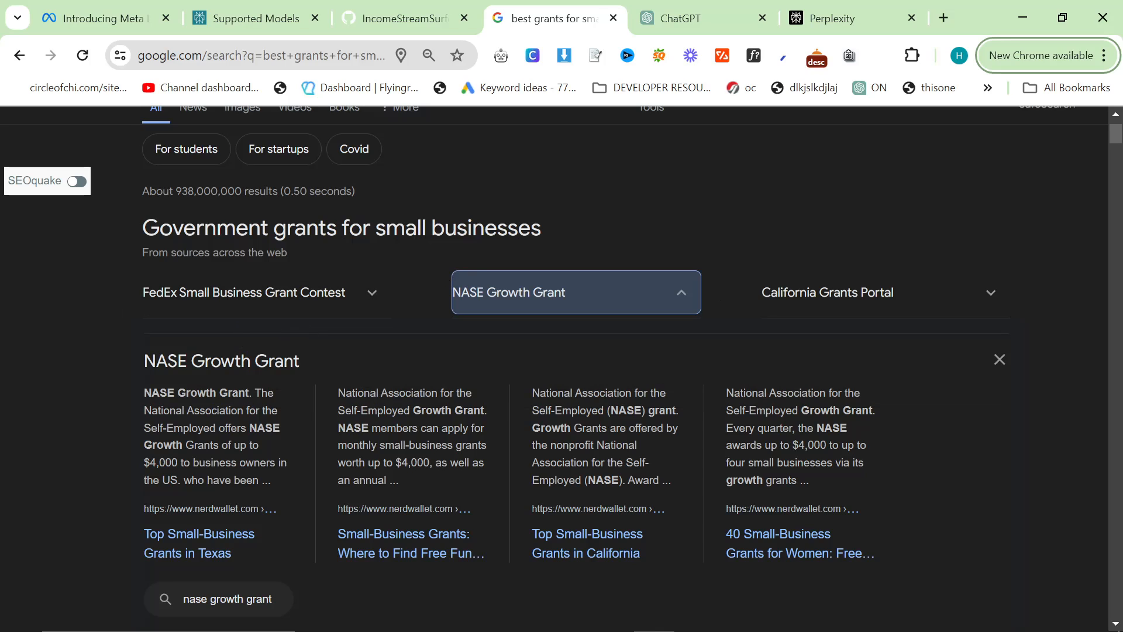
mouse_move(575, 253)
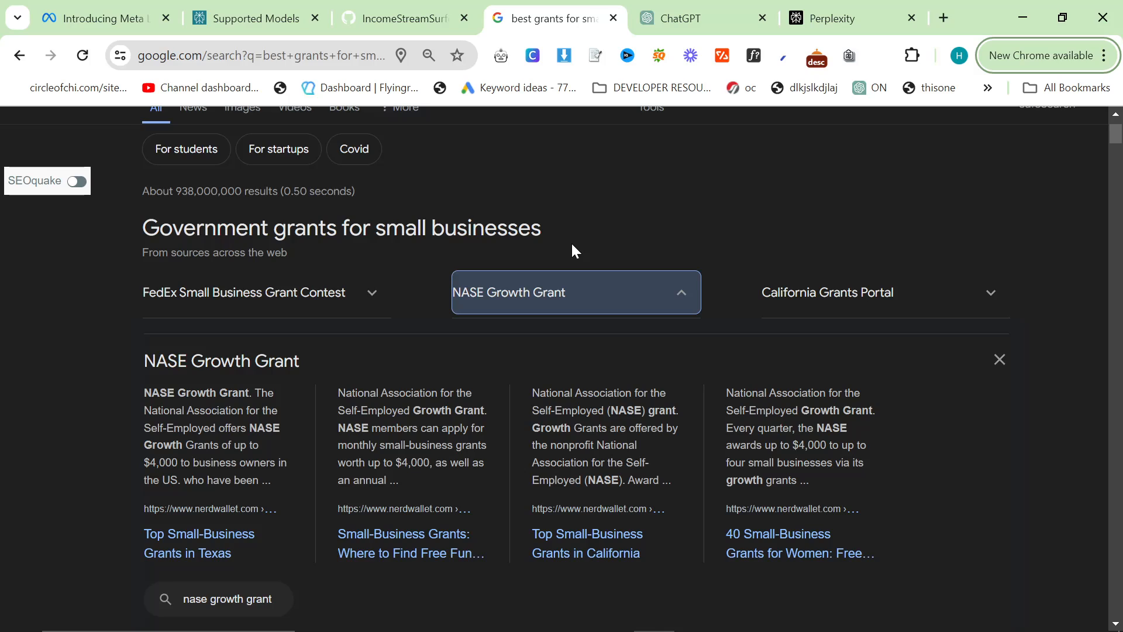
scroll("up", 3)
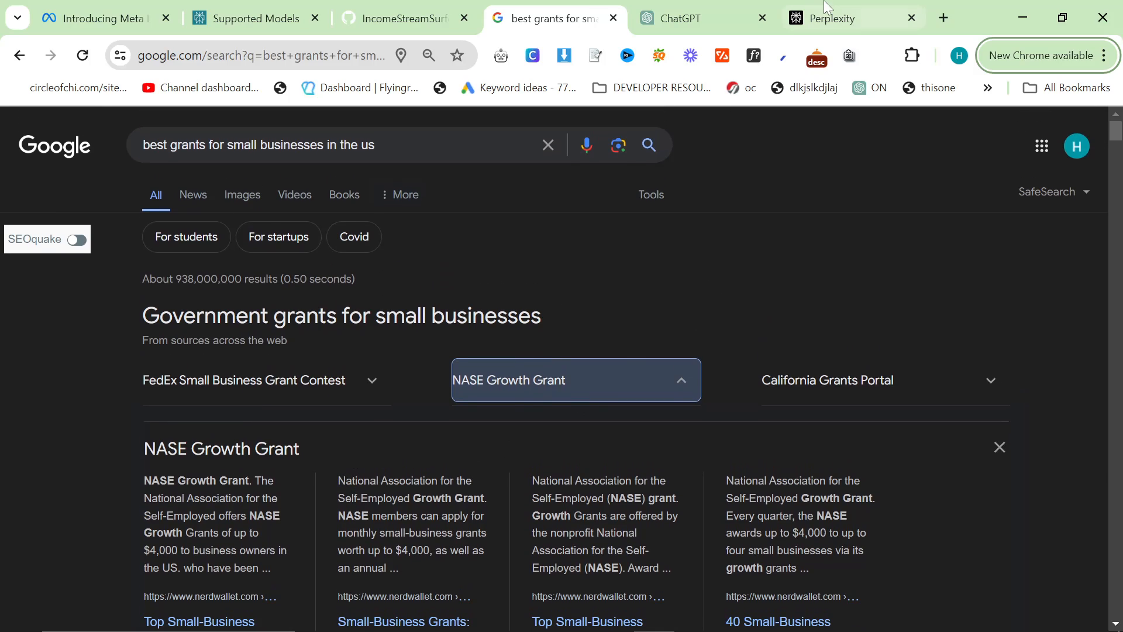
left_click(844, 18)
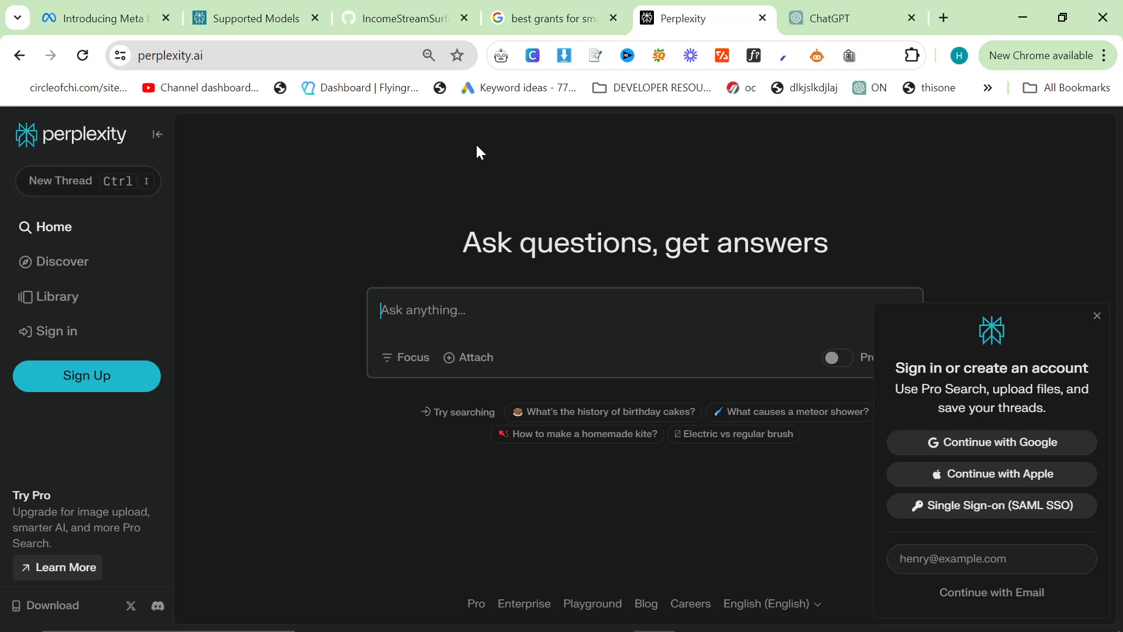
left_click(1094, 314)
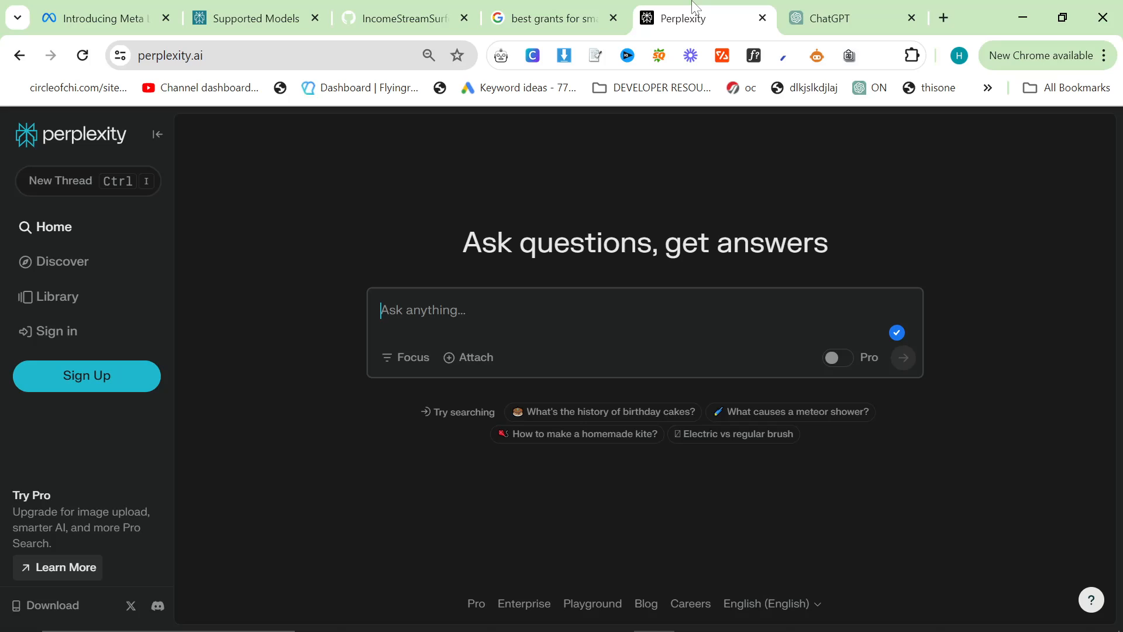
type("what is the NASE")
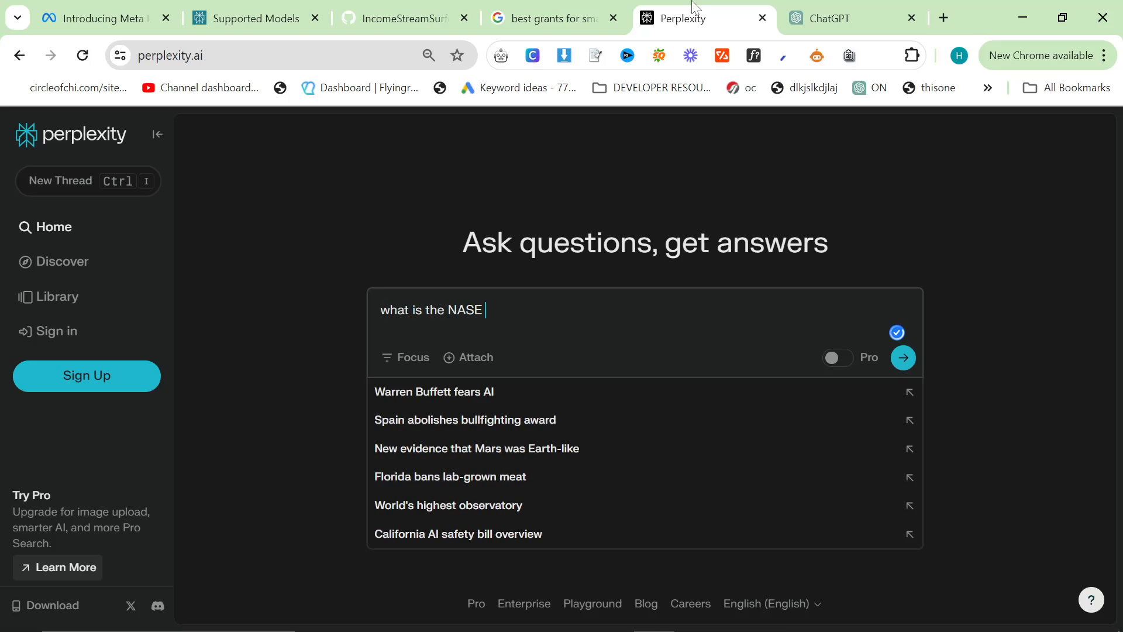
type("grant in the US")
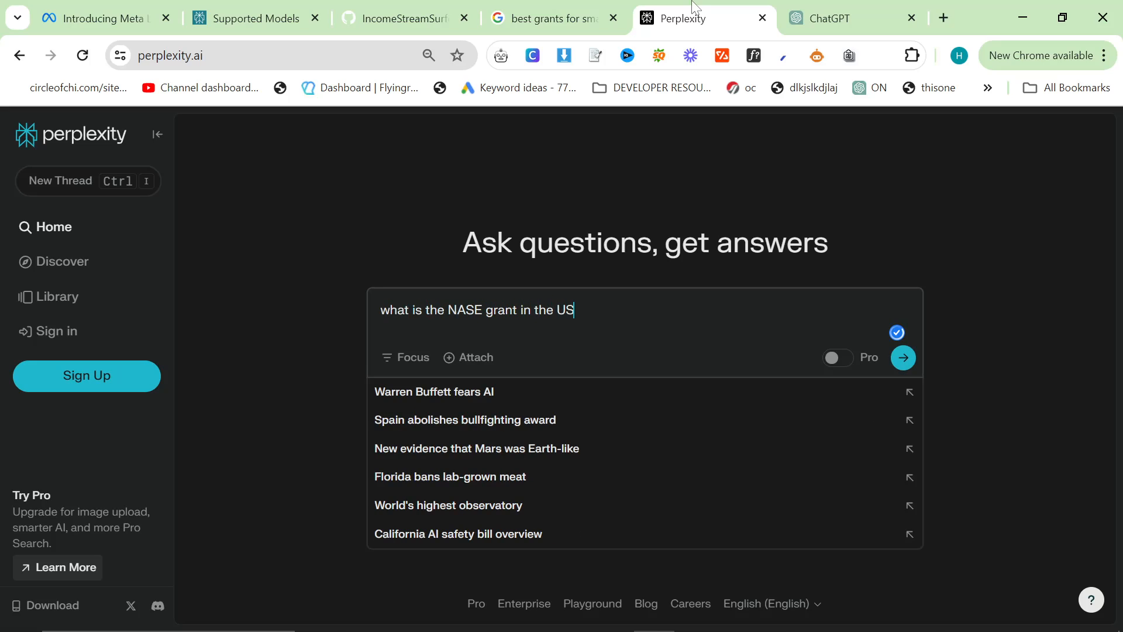
left_click(903, 358)
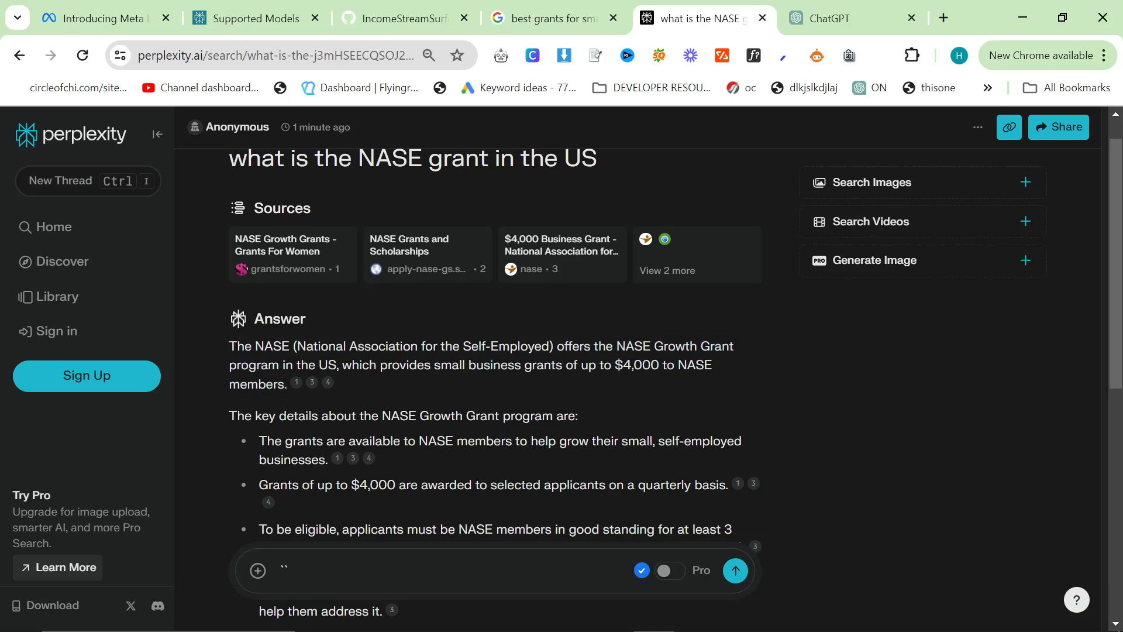
mouse_move(673, 256)
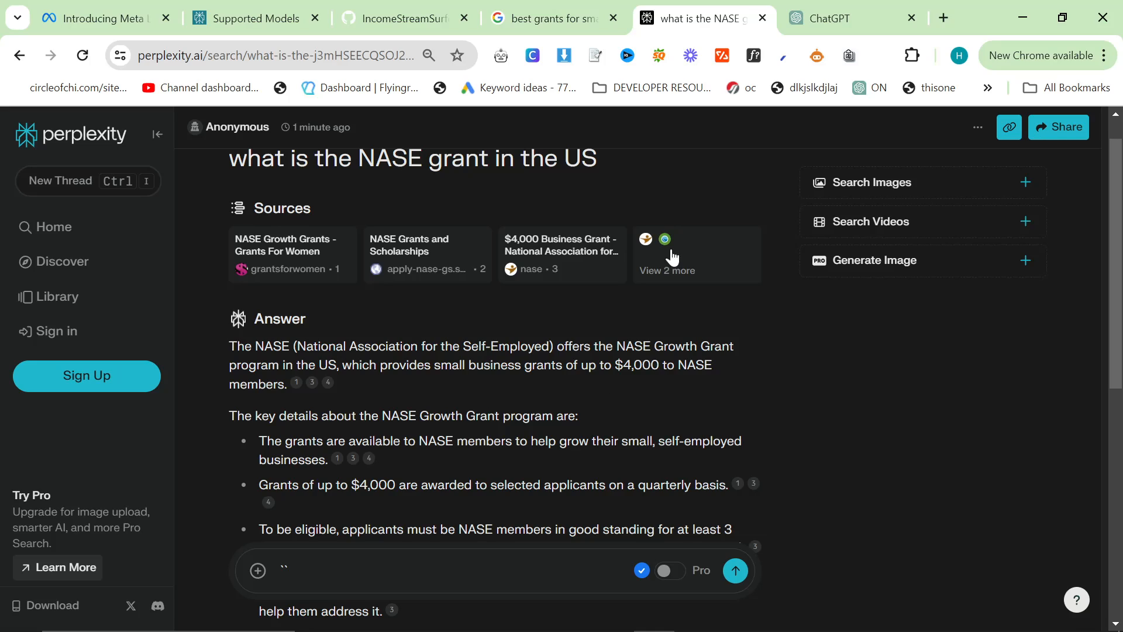
mouse_move(551, 17)
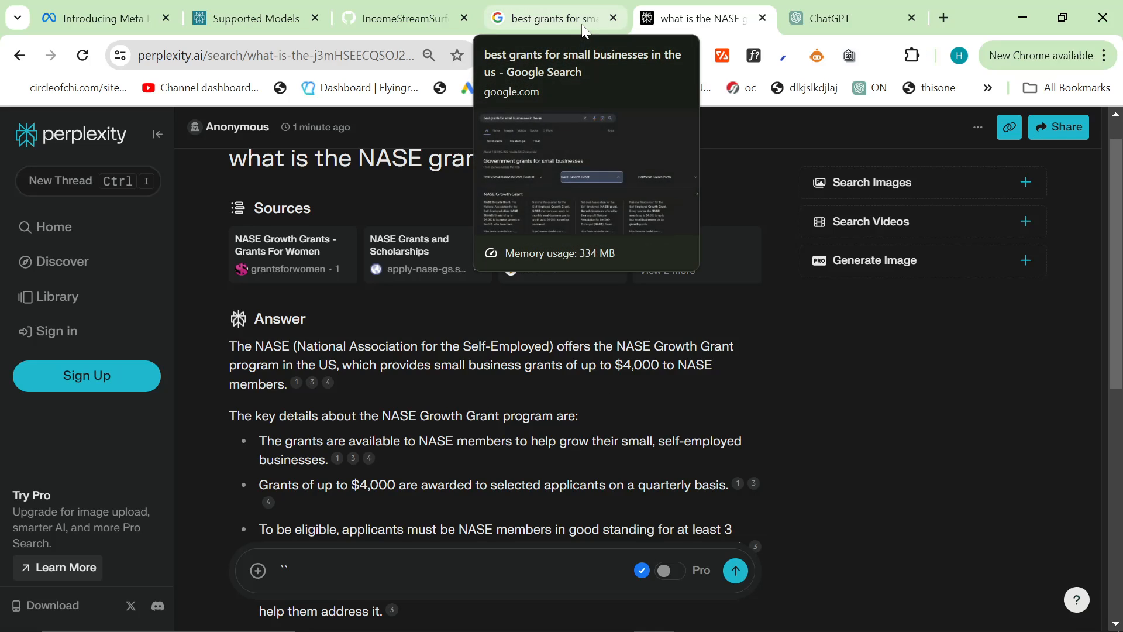
left_click(551, 18)
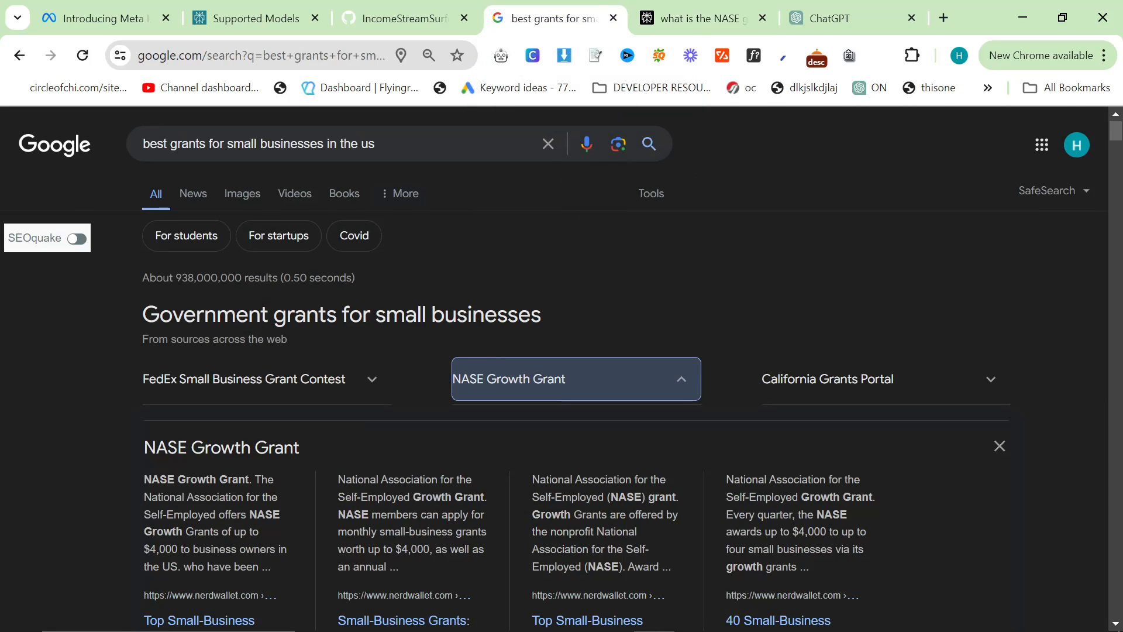
left_click(702, 18)
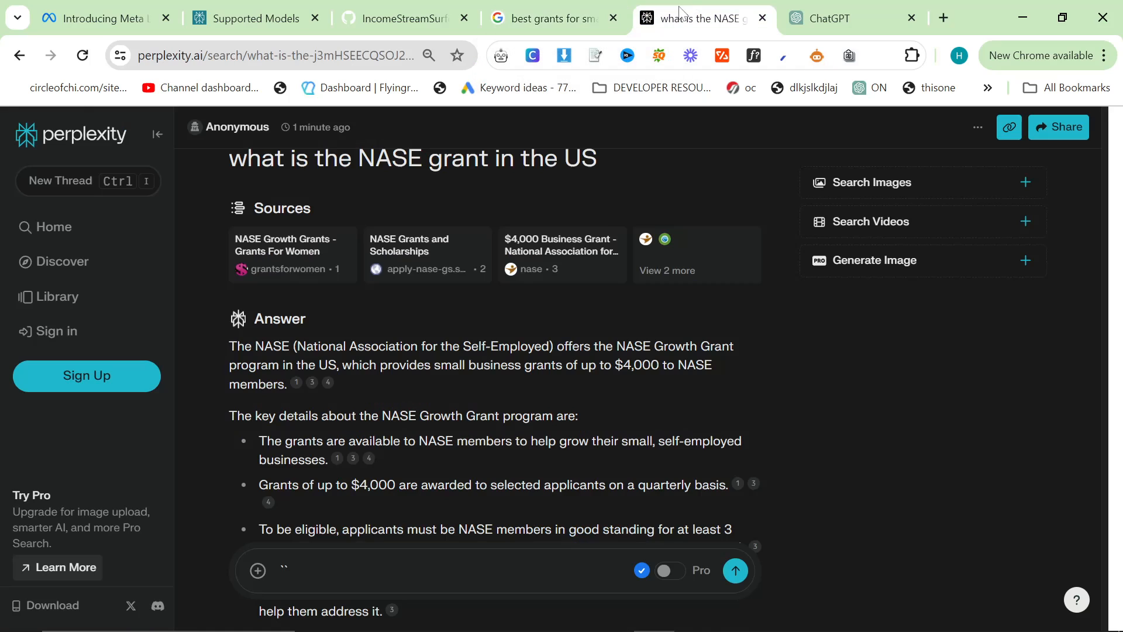
scroll("down", 3)
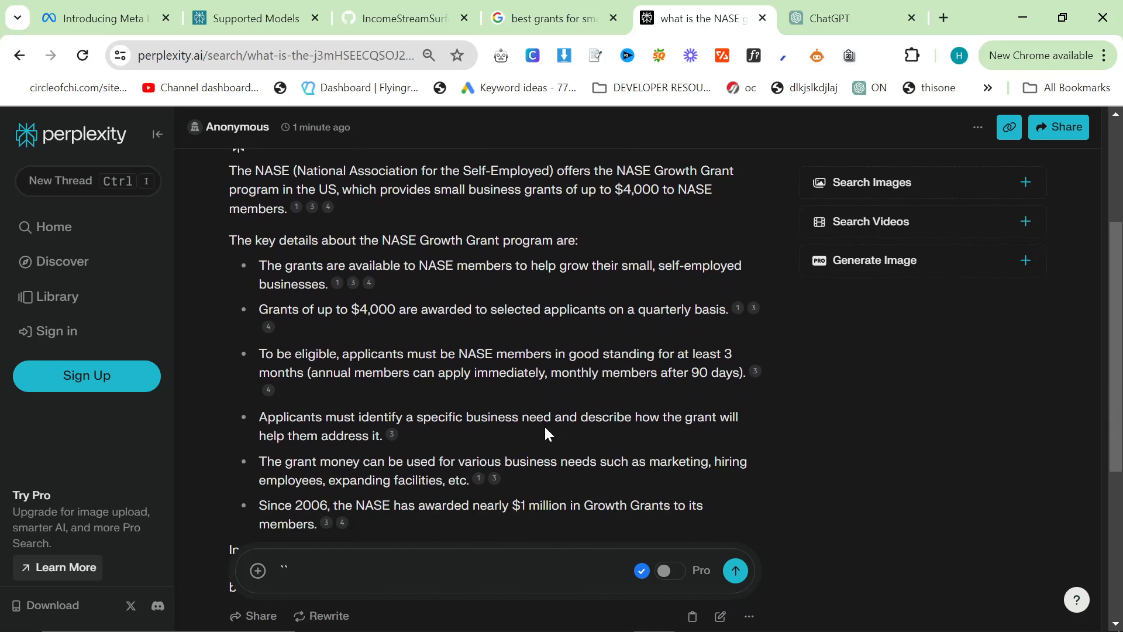
scroll("up", 3)
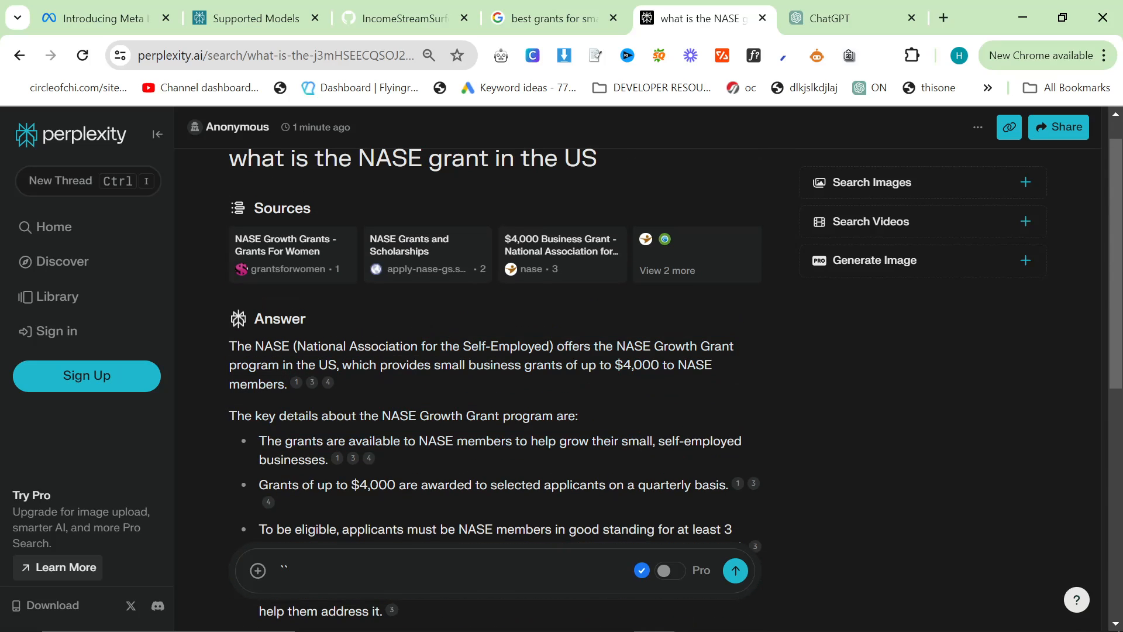
mouse_move(68, 330)
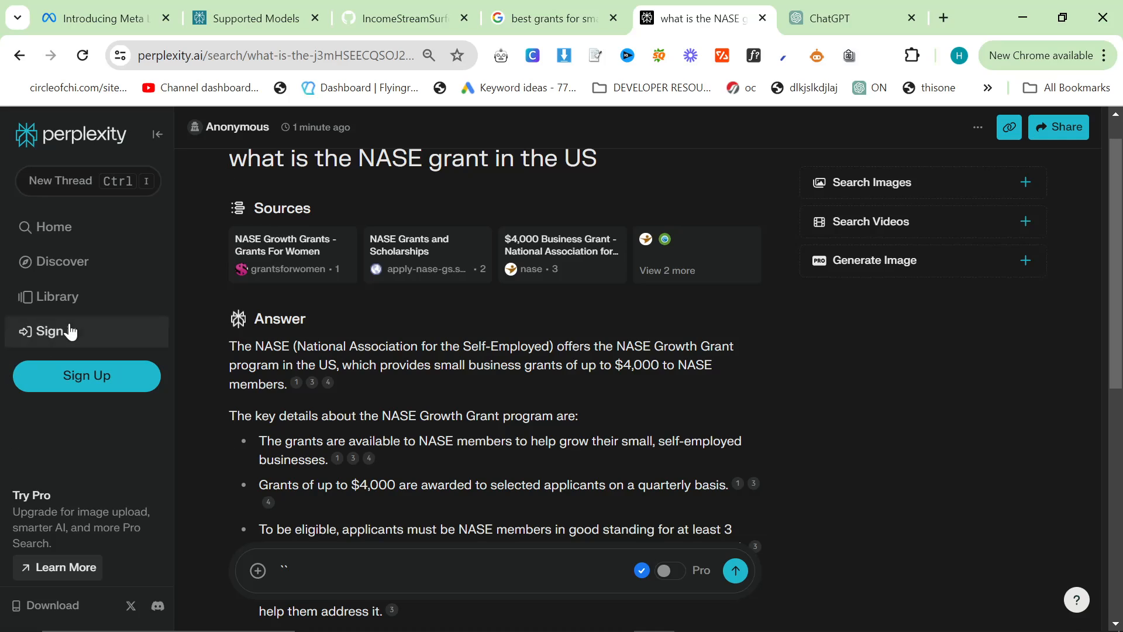
scroll("down", 3)
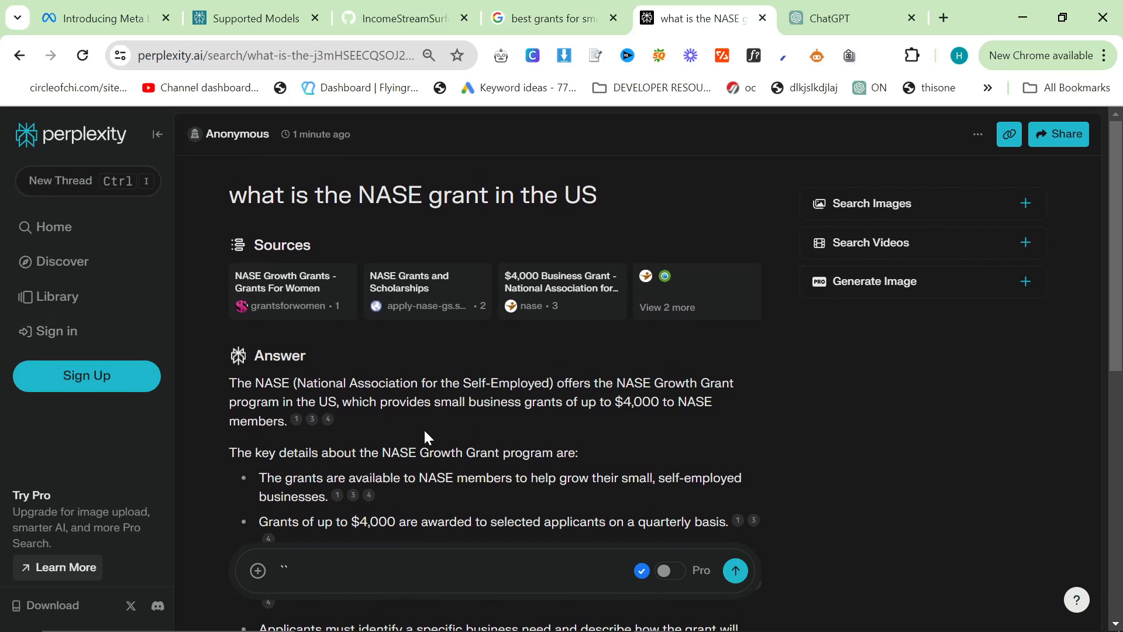
mouse_move(458, 356)
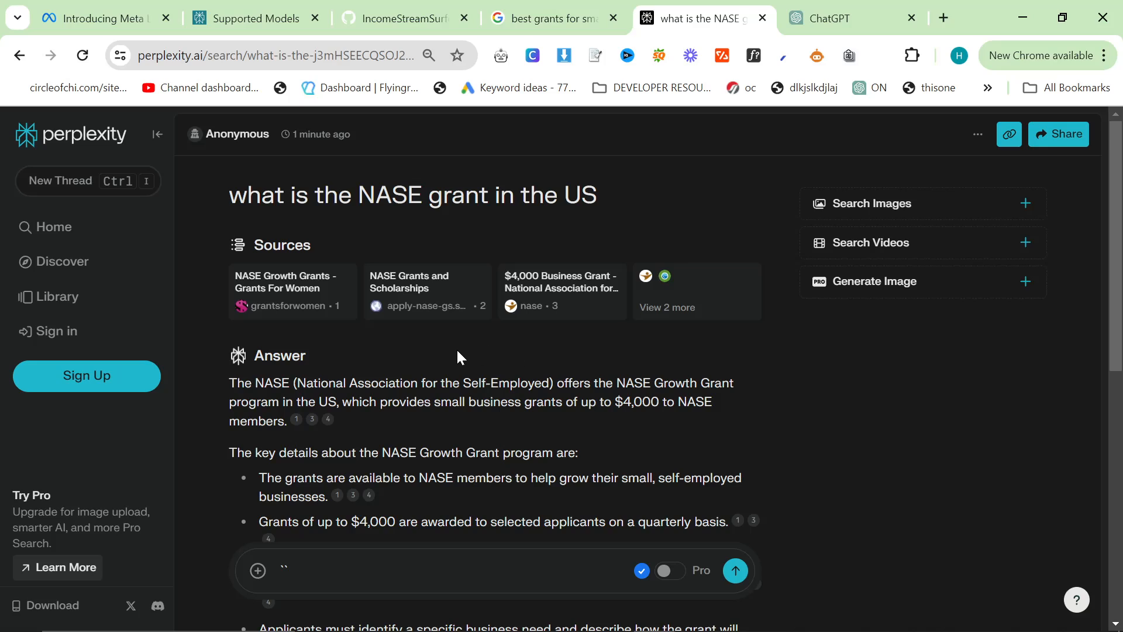
mouse_move(562, 363)
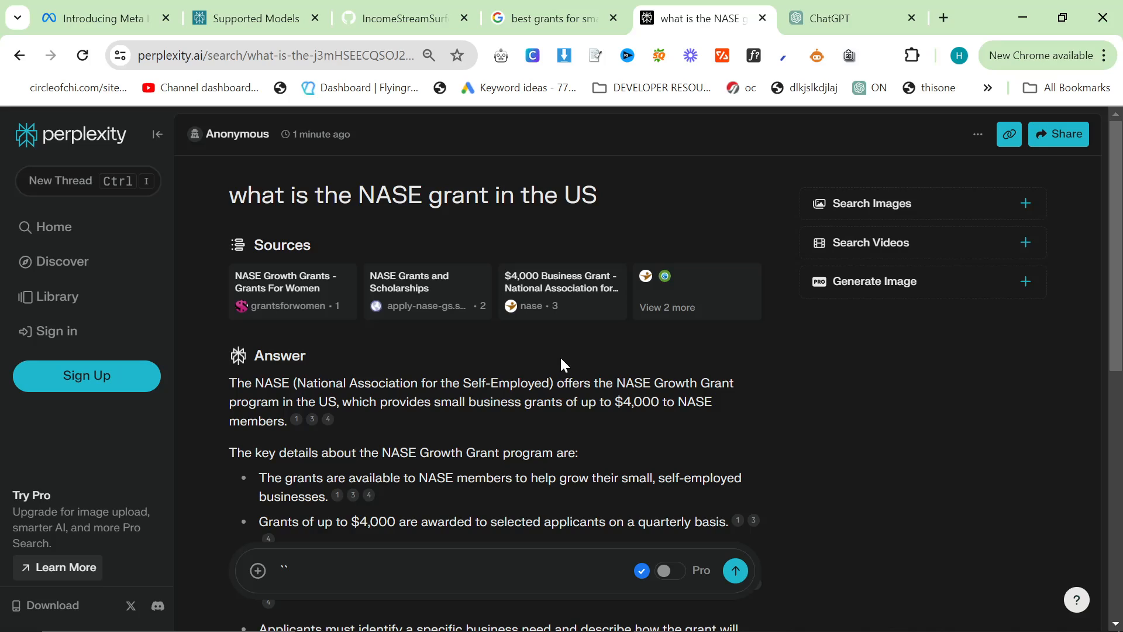
scroll("down", 3)
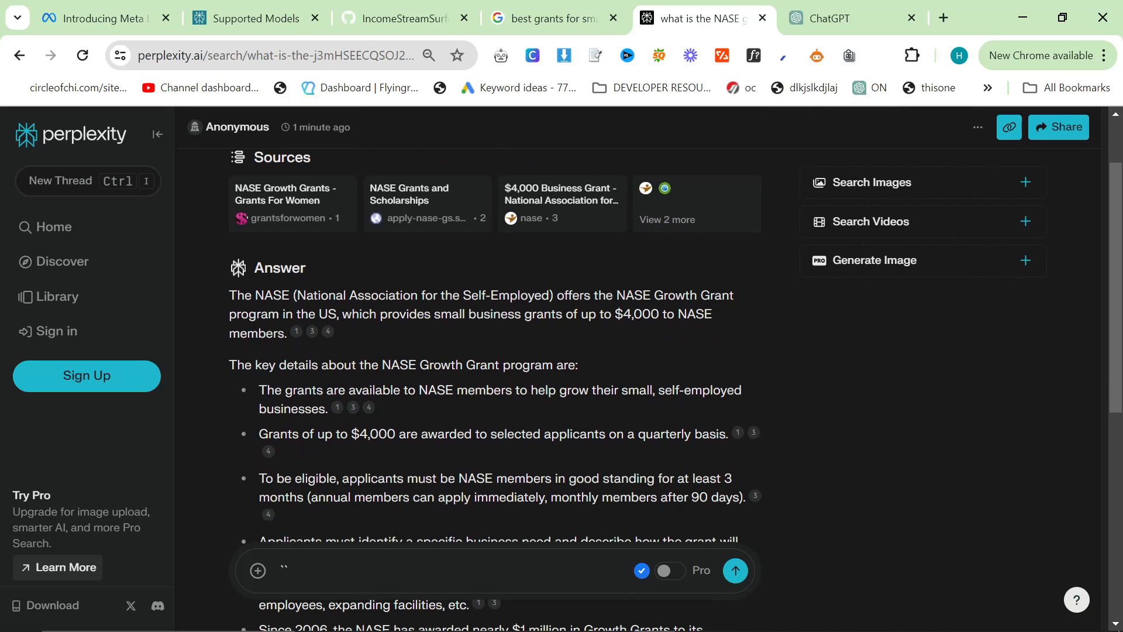
scroll("down", 3)
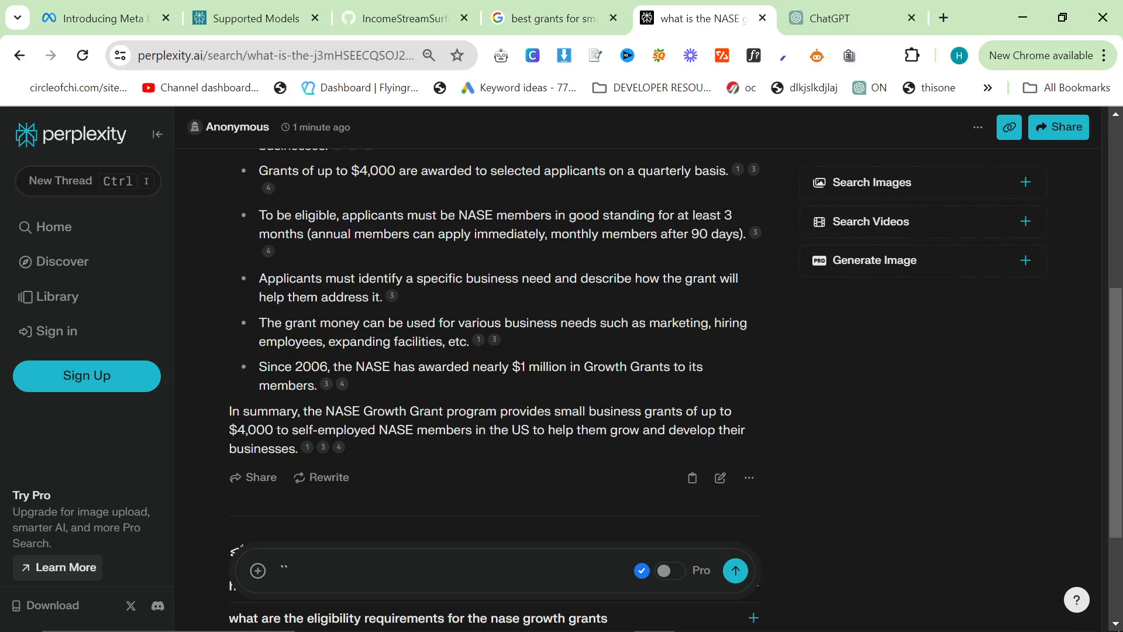
Download the claudeperplexity GitHub repository as a ZIP and show it in Downloads.
left_click(401, 18)
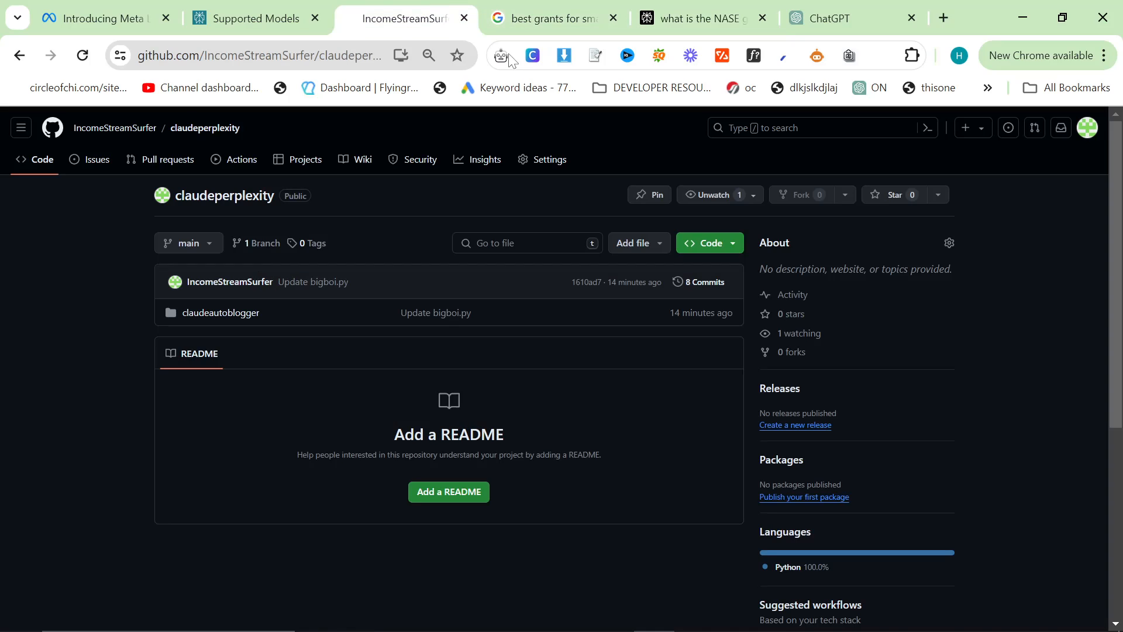
mouse_move(640, 85)
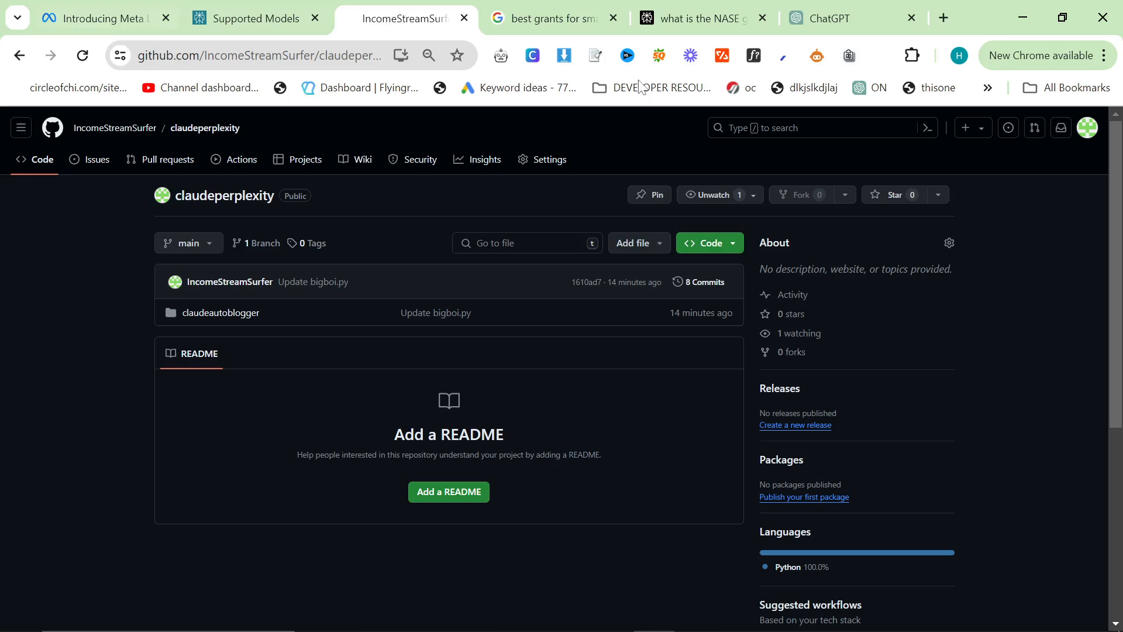
mouse_move(607, 431)
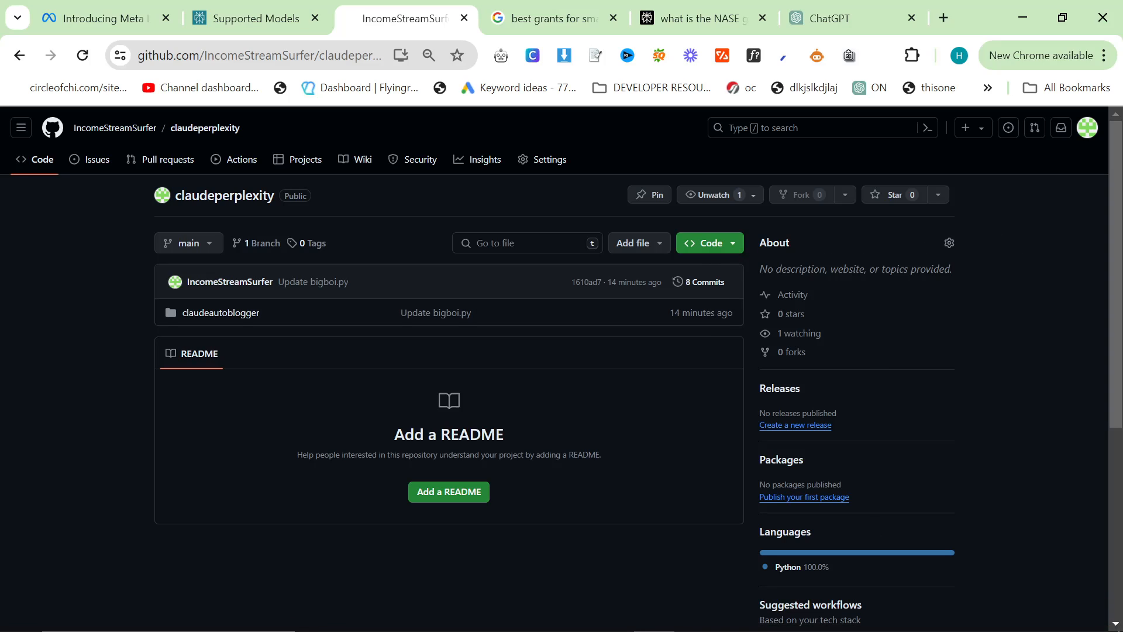
left_click(708, 244)
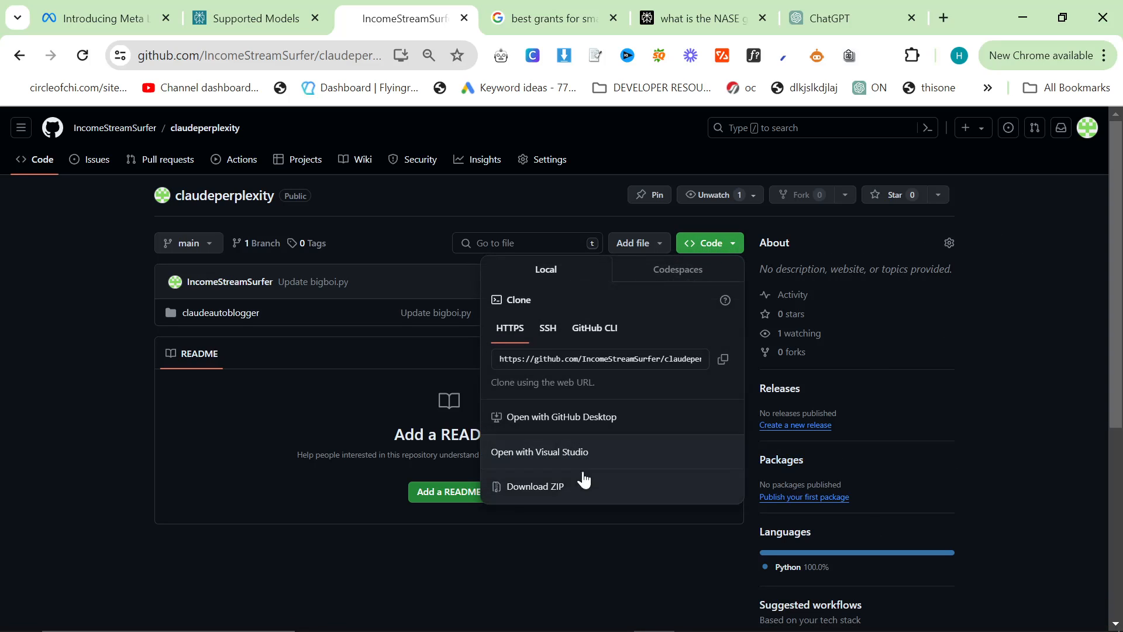
left_click(535, 486)
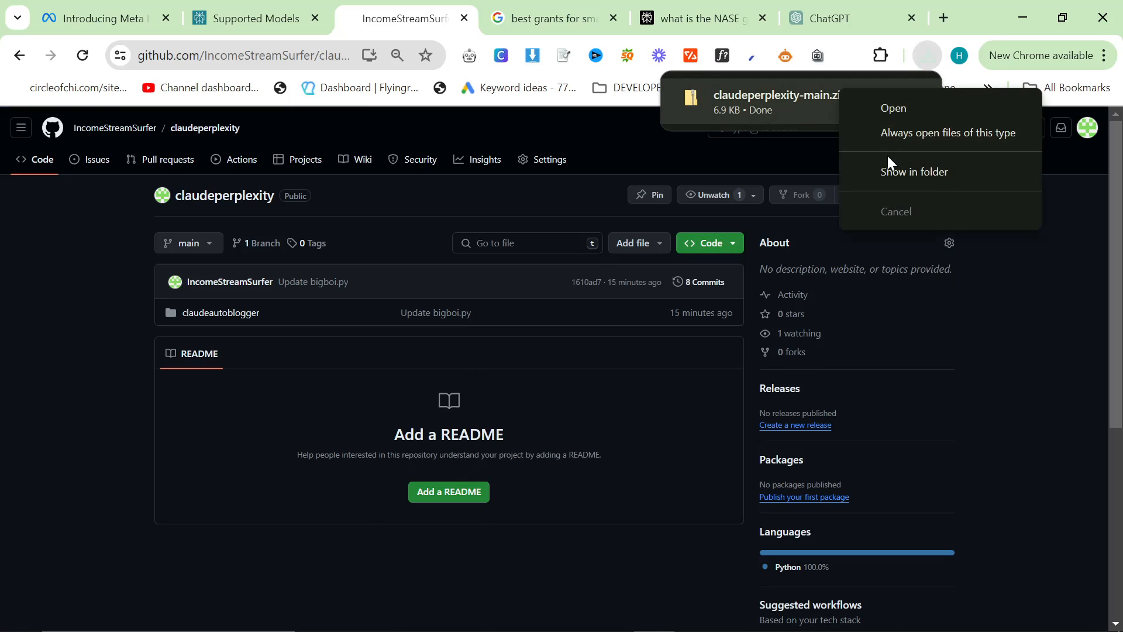
left_click(913, 170)
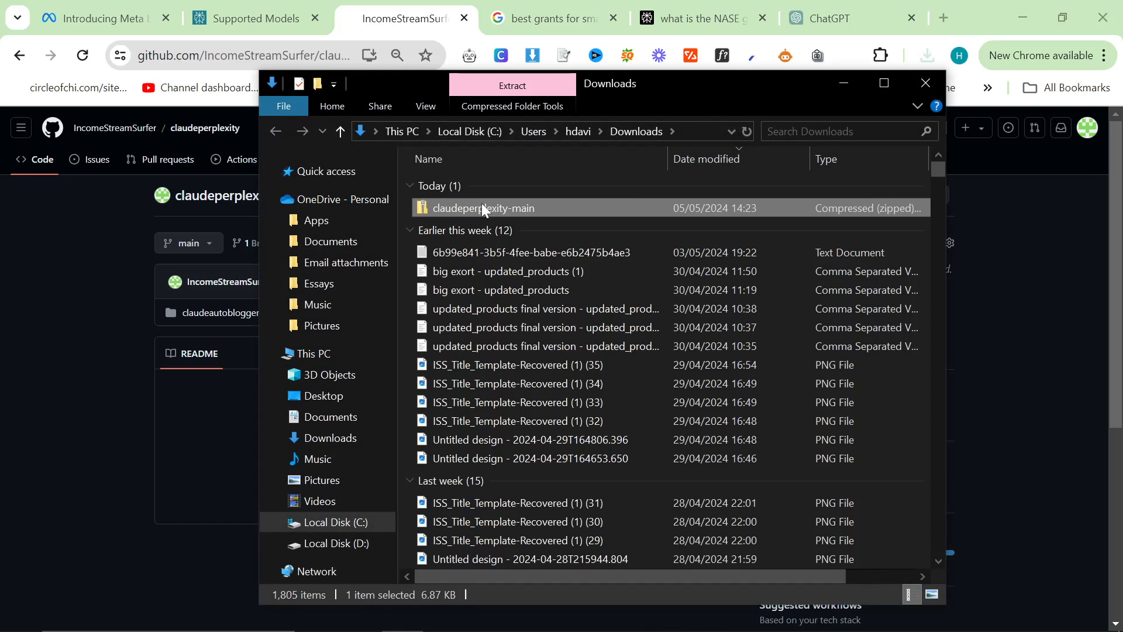
Extract claudeperplexity-main.zip and open the extracted folder with VS Code.
right_click(483, 208)
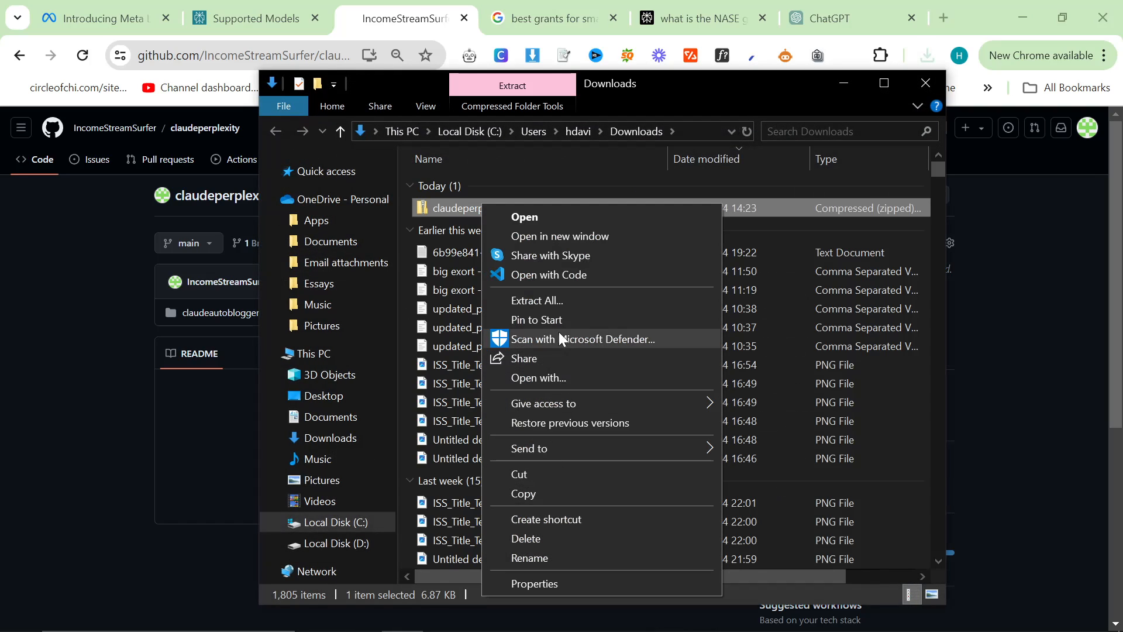
left_click(537, 301)
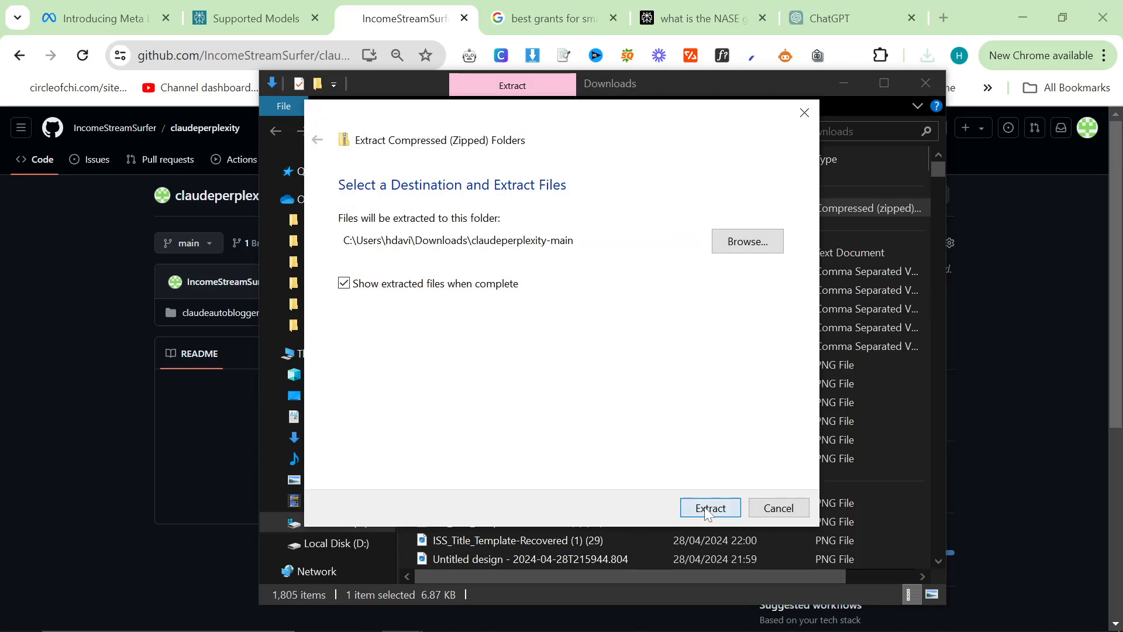
left_click(709, 508)
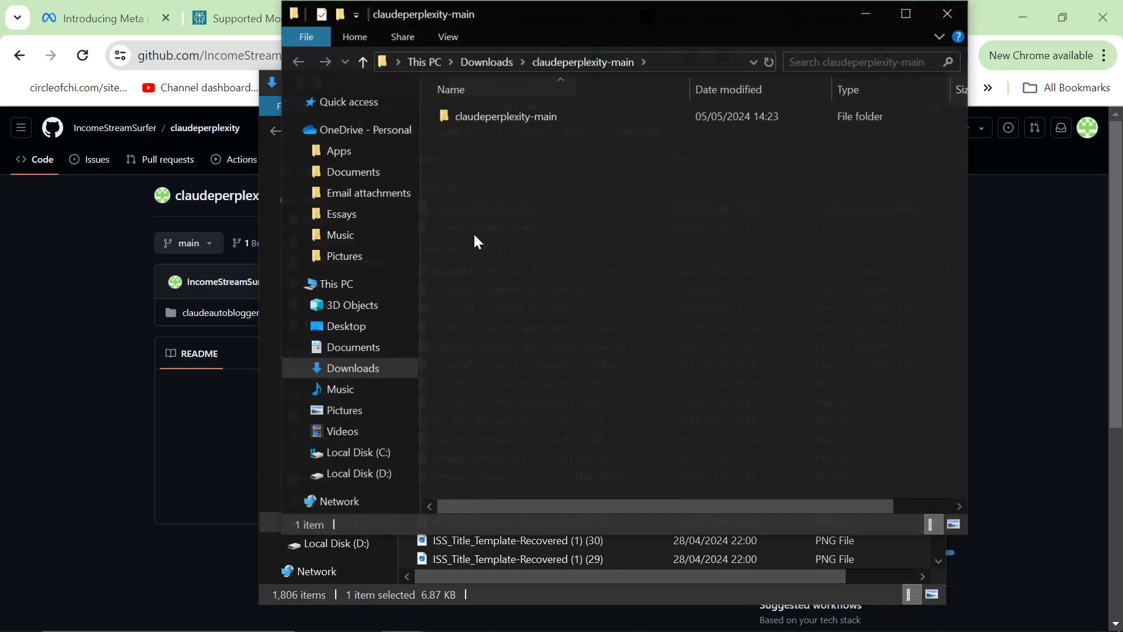
right_click(505, 116)
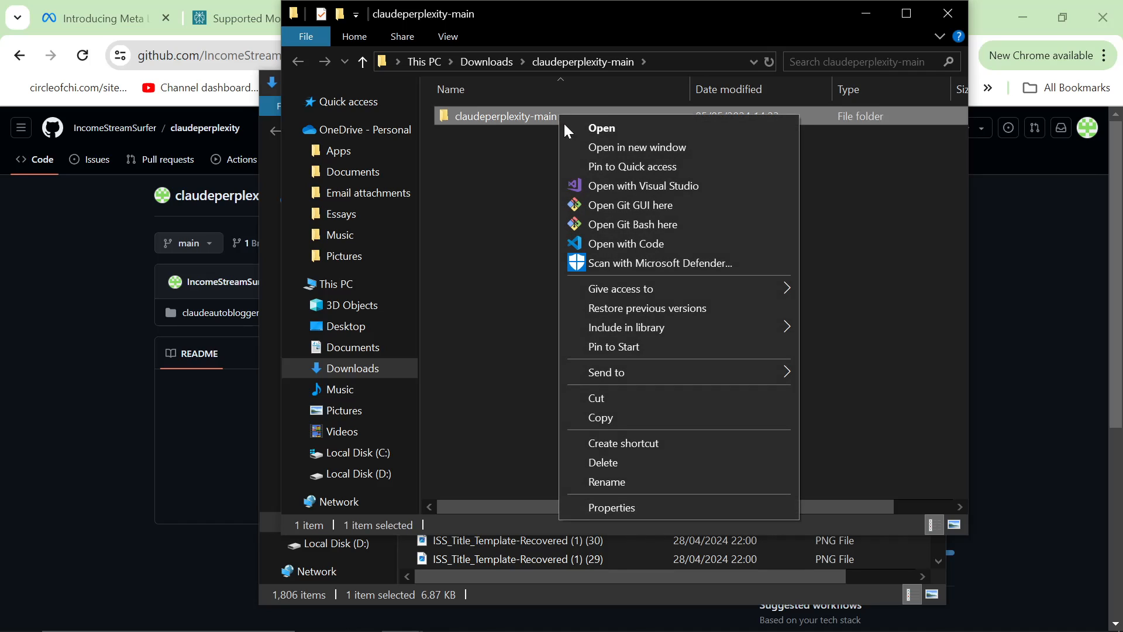
left_click(625, 243)
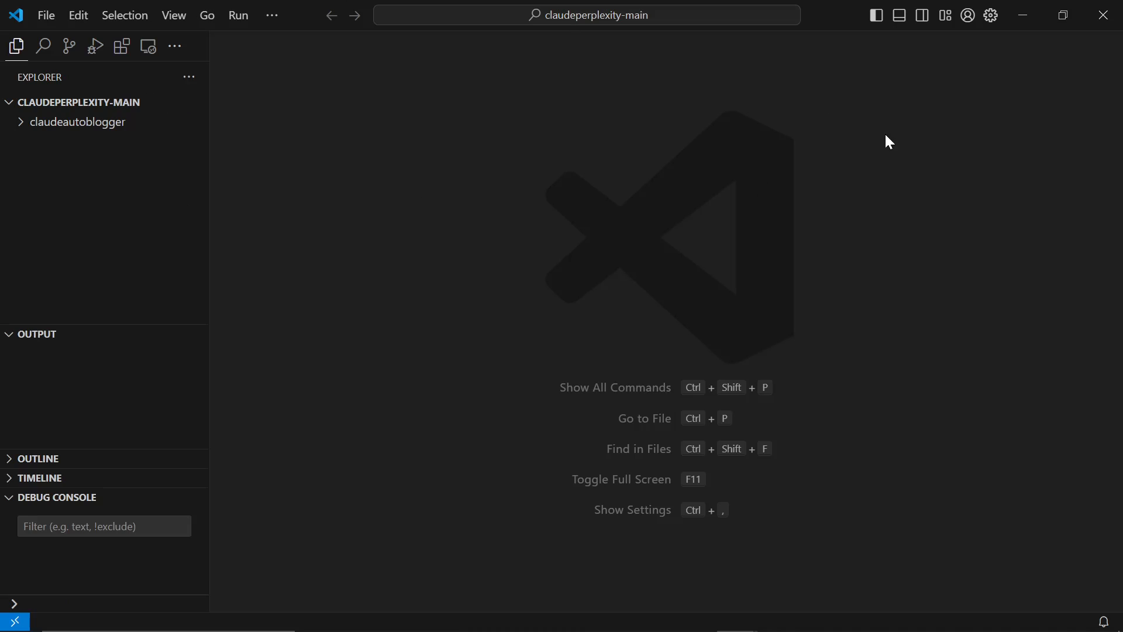
Cancel the Open Folder dialog, expand claudeautoblogger and start renaming env.example to .env.
left_click(46, 14)
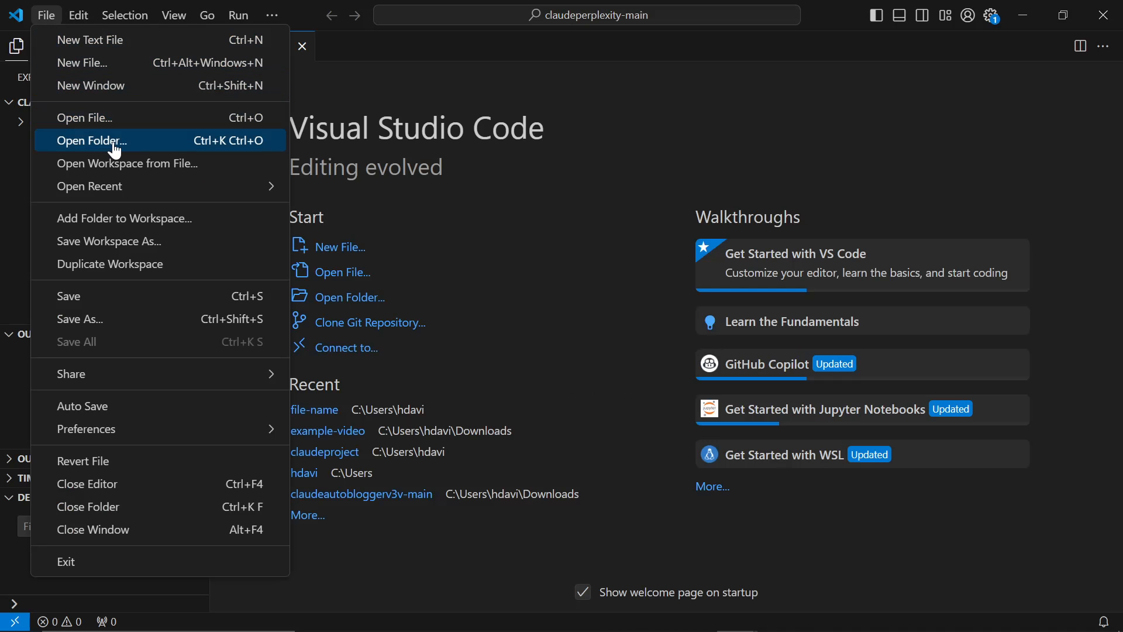
left_click(90, 140)
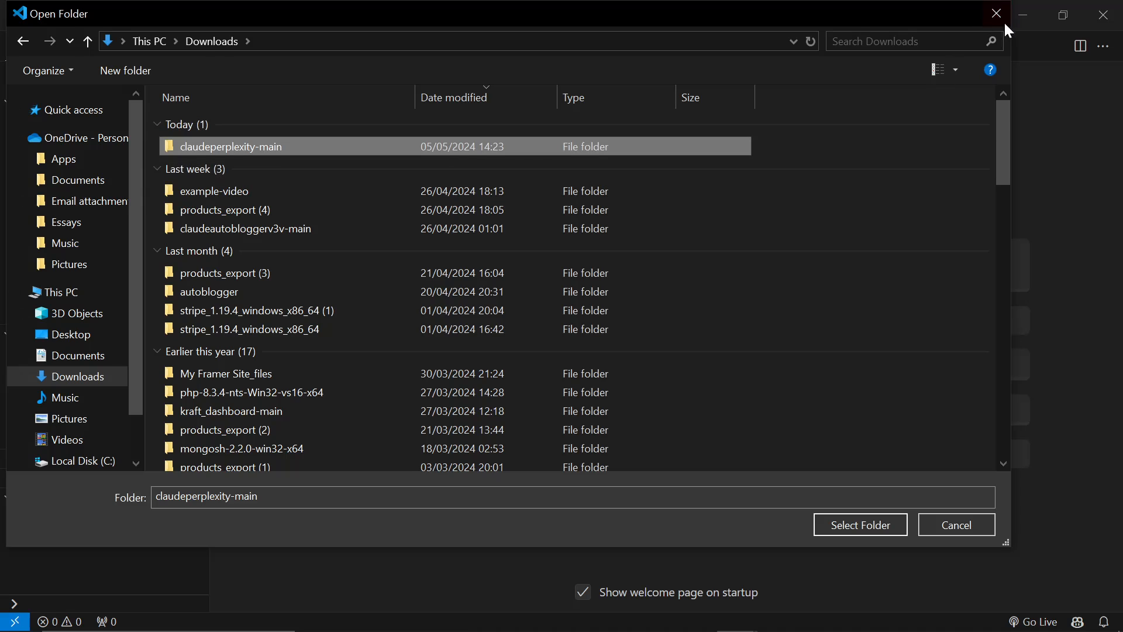
left_click(859, 524)
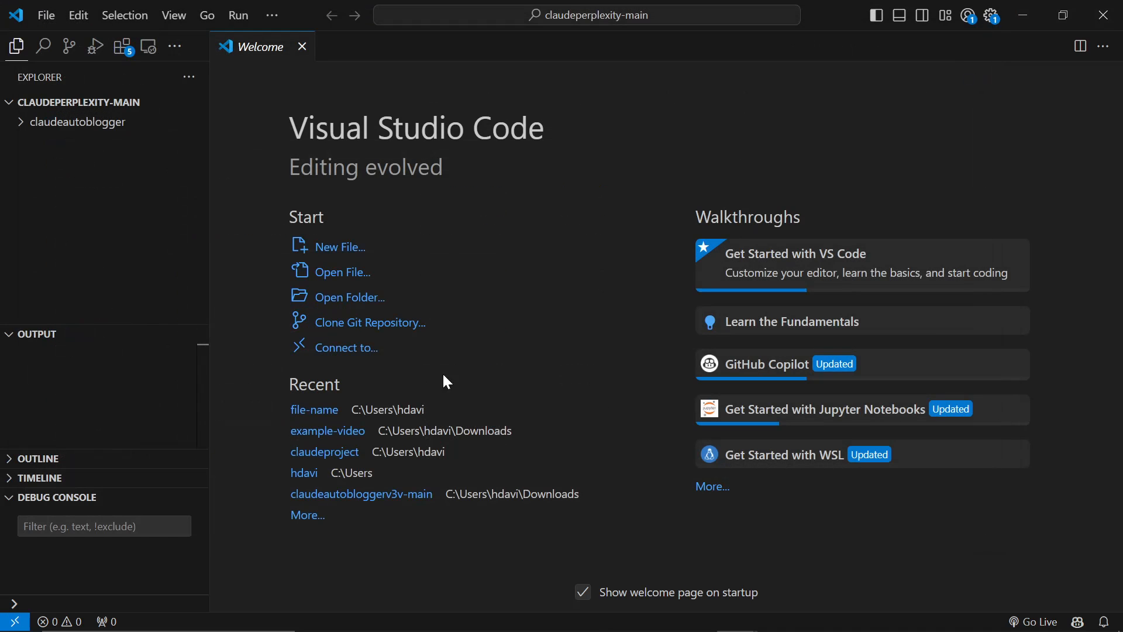
left_click(78, 122)
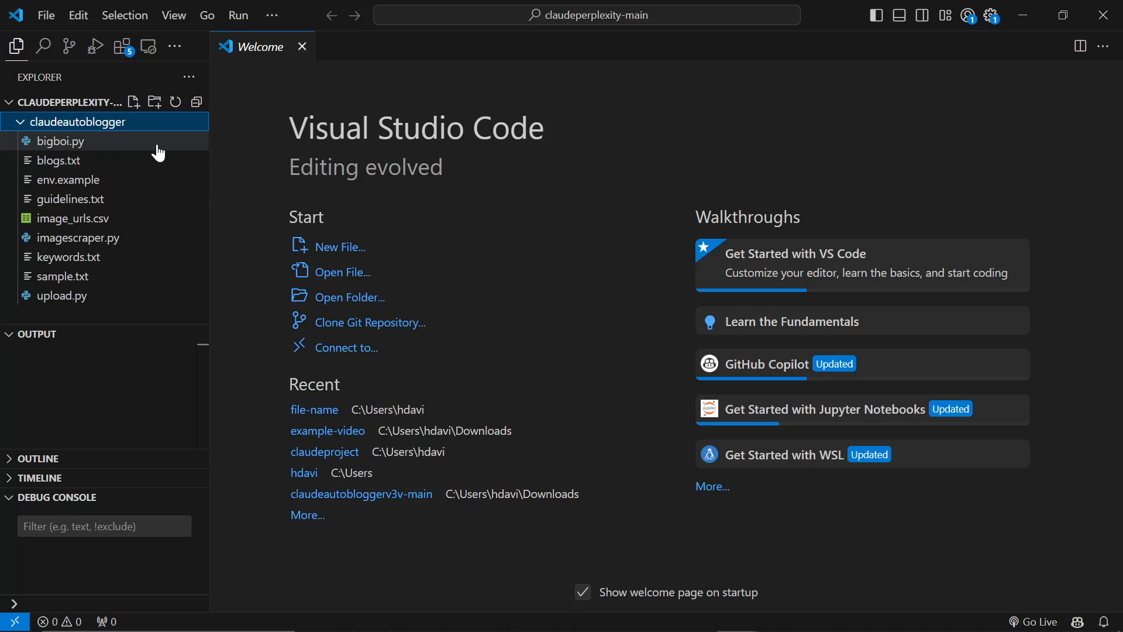
mouse_move(67, 180)
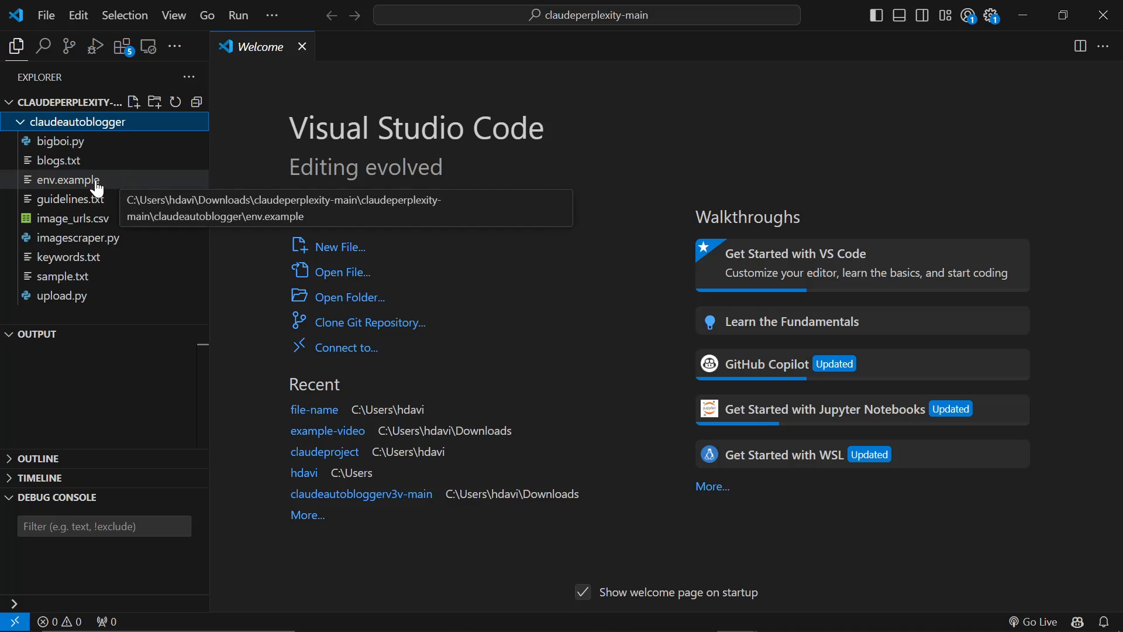
right_click(68, 180)
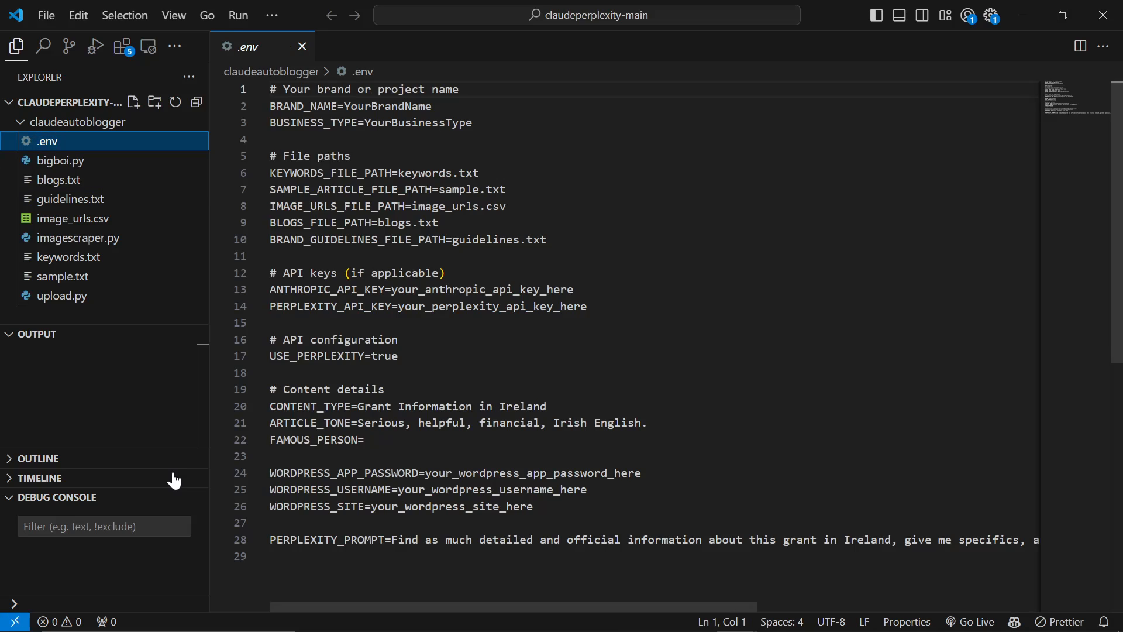
double_click(386, 106)
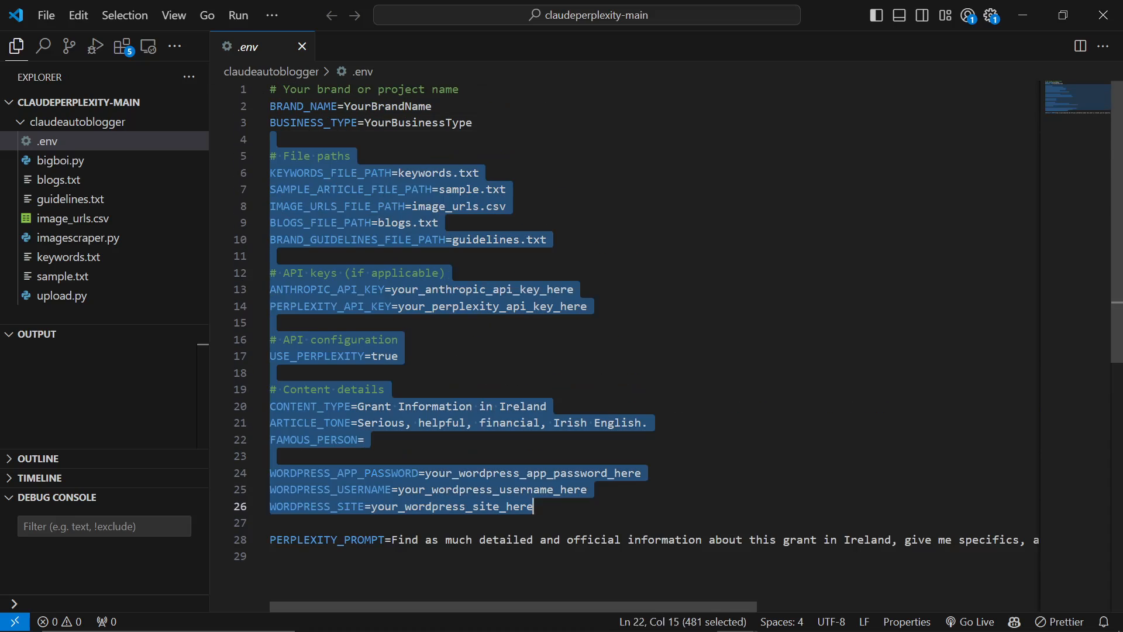
left_click(279, 139)
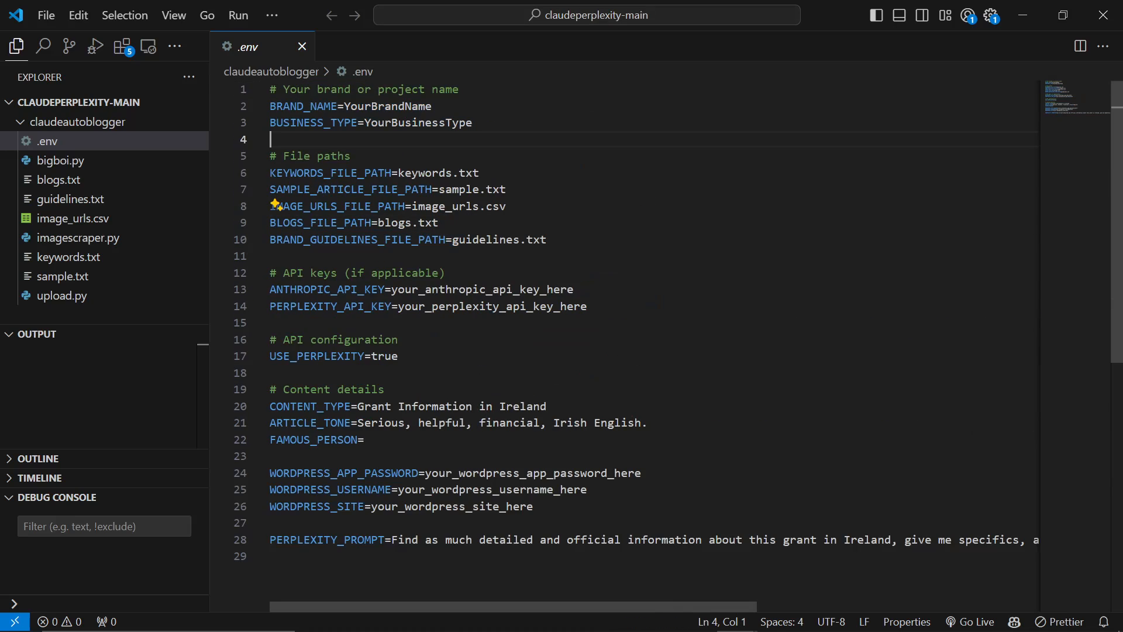
mouse_move(60, 160)
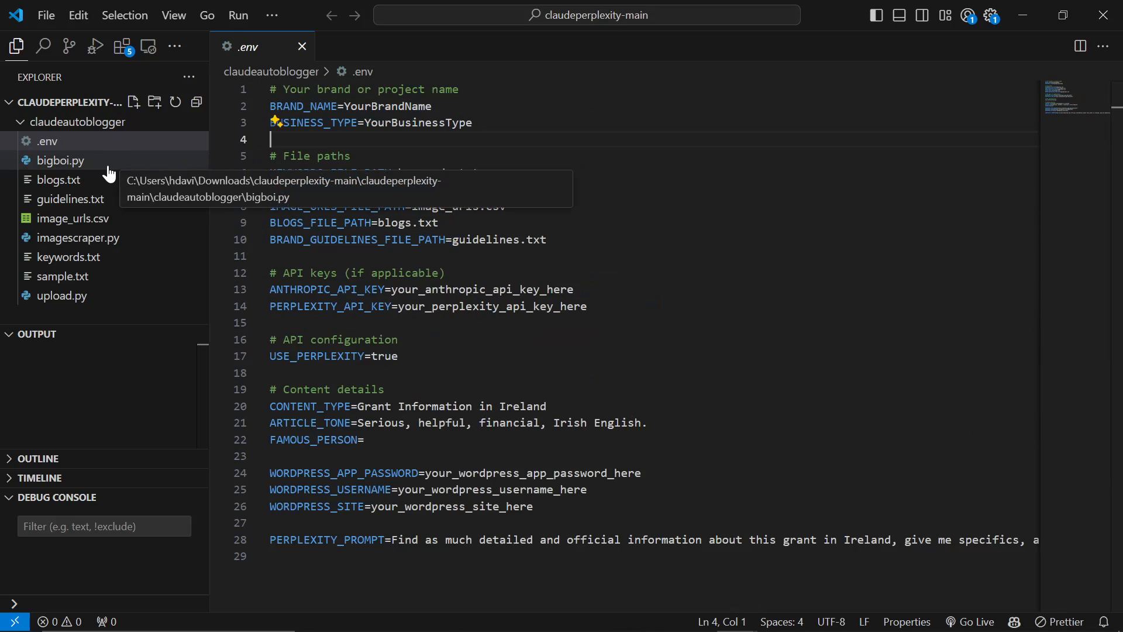
Review bigboi.py's Perplexity request, article prompt and CSV-saving code, then return to .env.
left_click(60, 160)
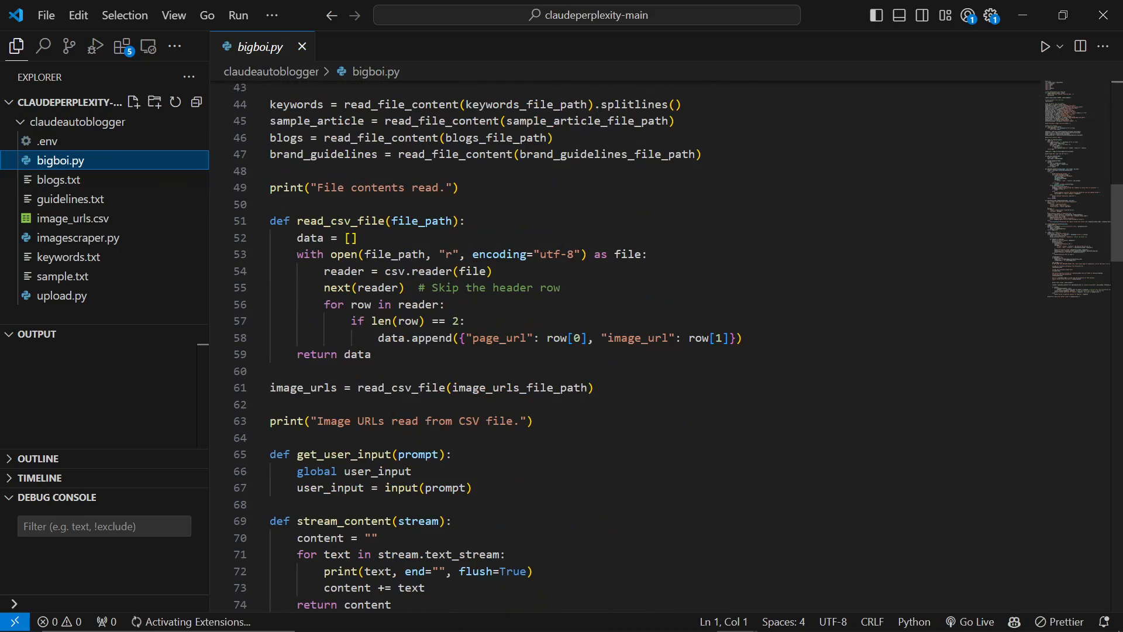
scroll("down", 3)
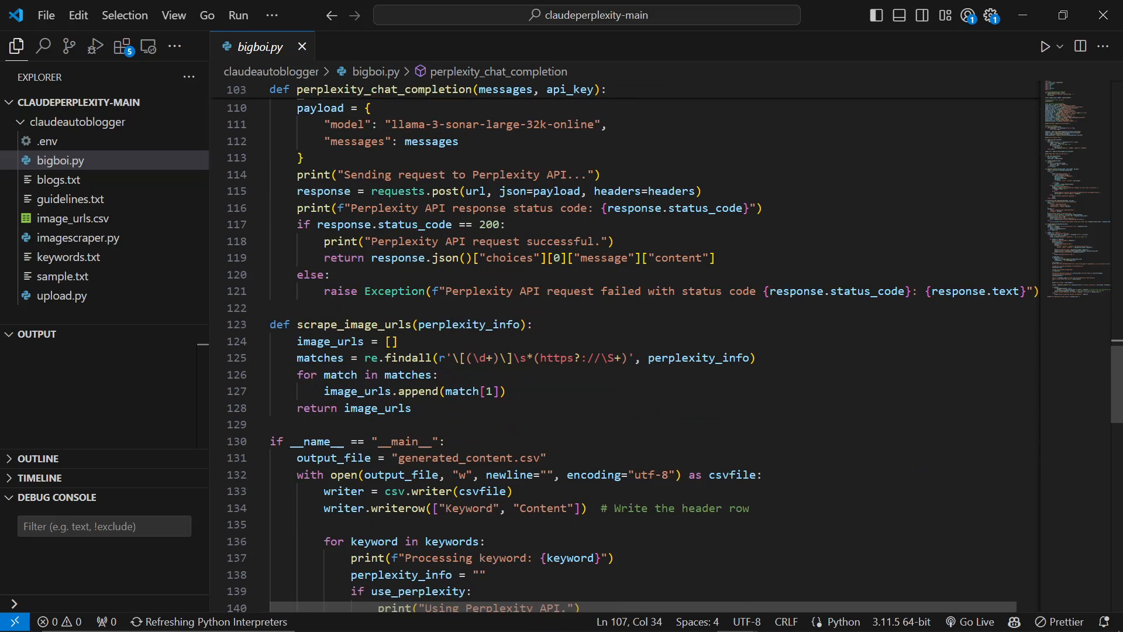
scroll("down", 3)
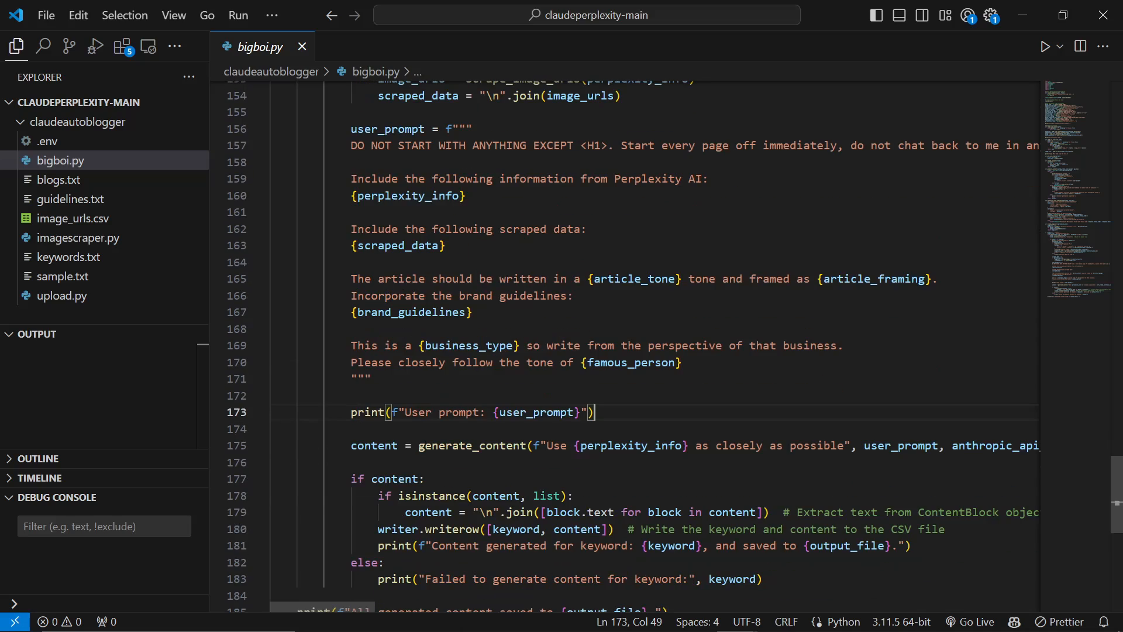
scroll("up", 3)
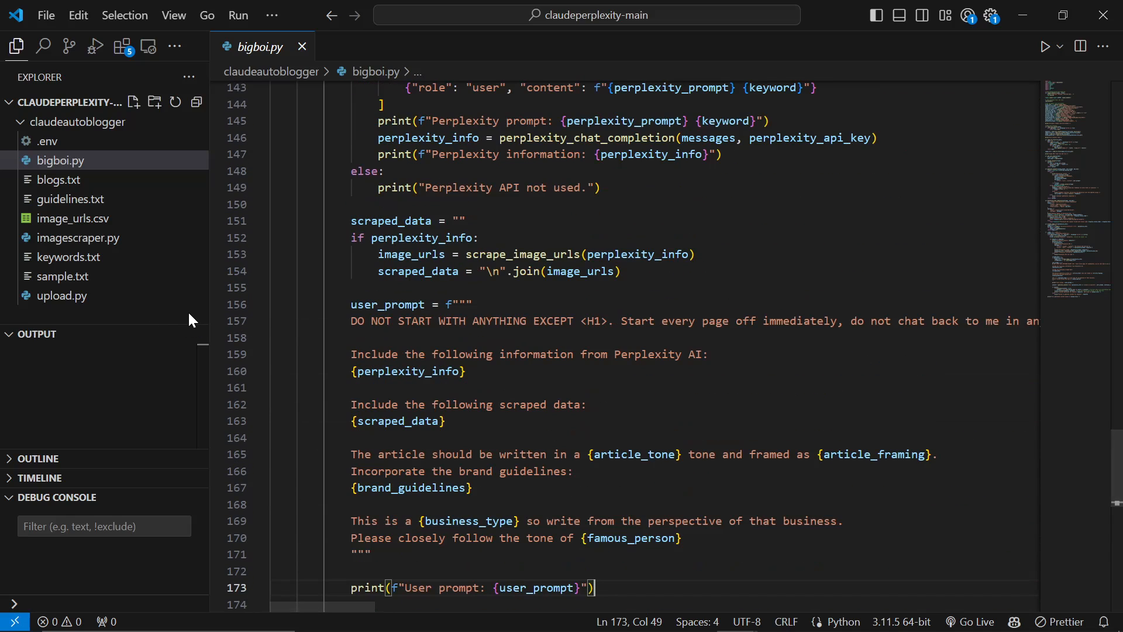
scroll("up", 3)
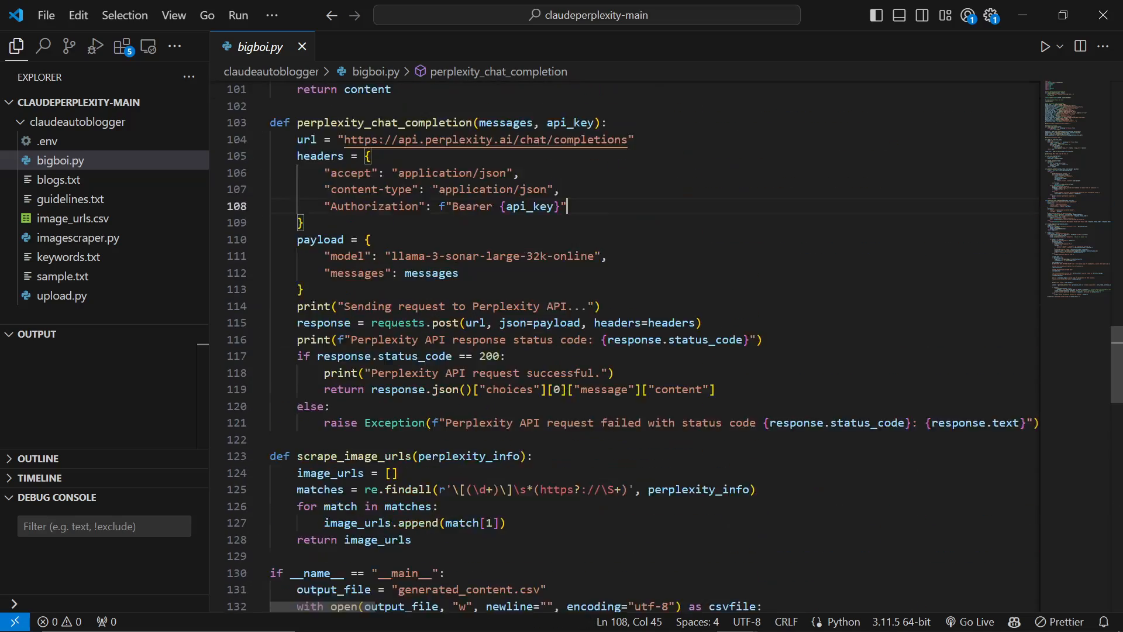
scroll("down", 3)
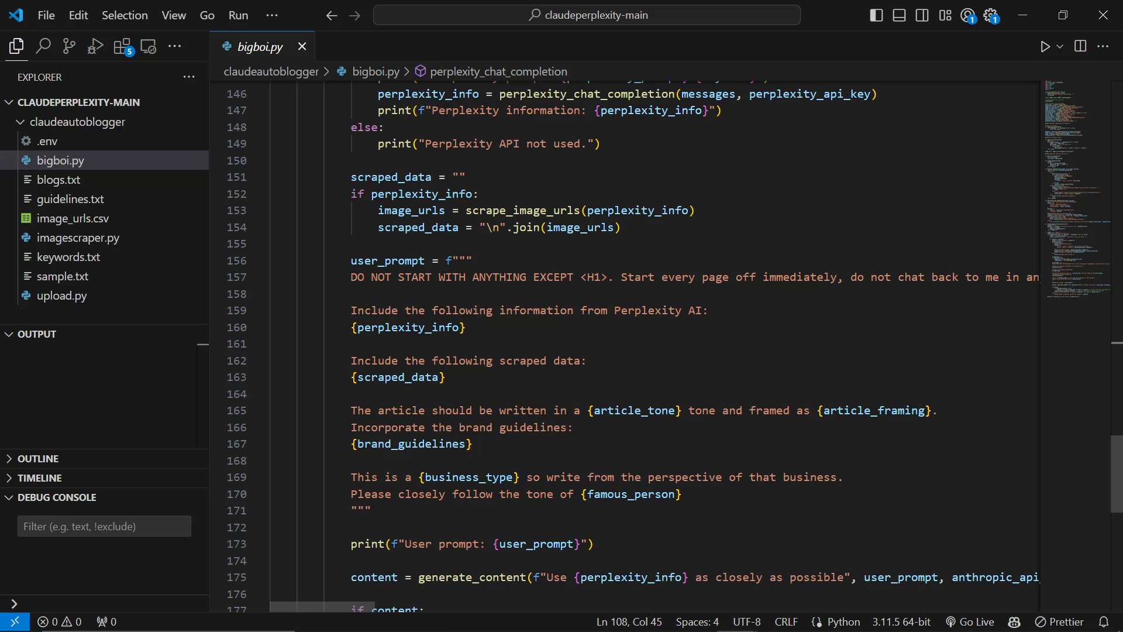
scroll("down", 3)
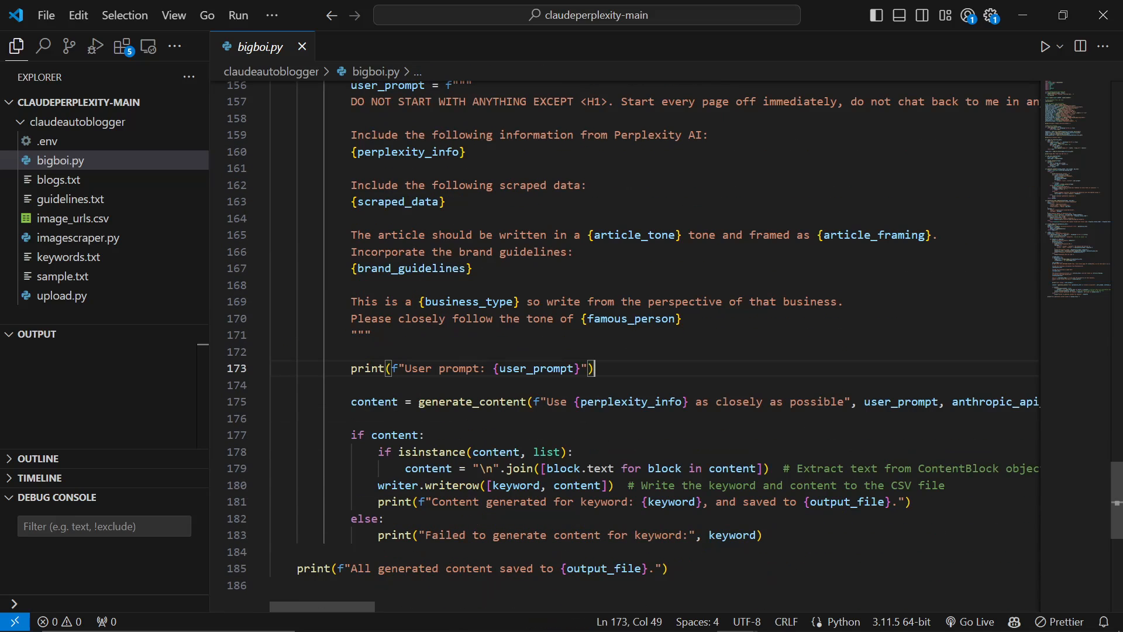
left_click(47, 141)
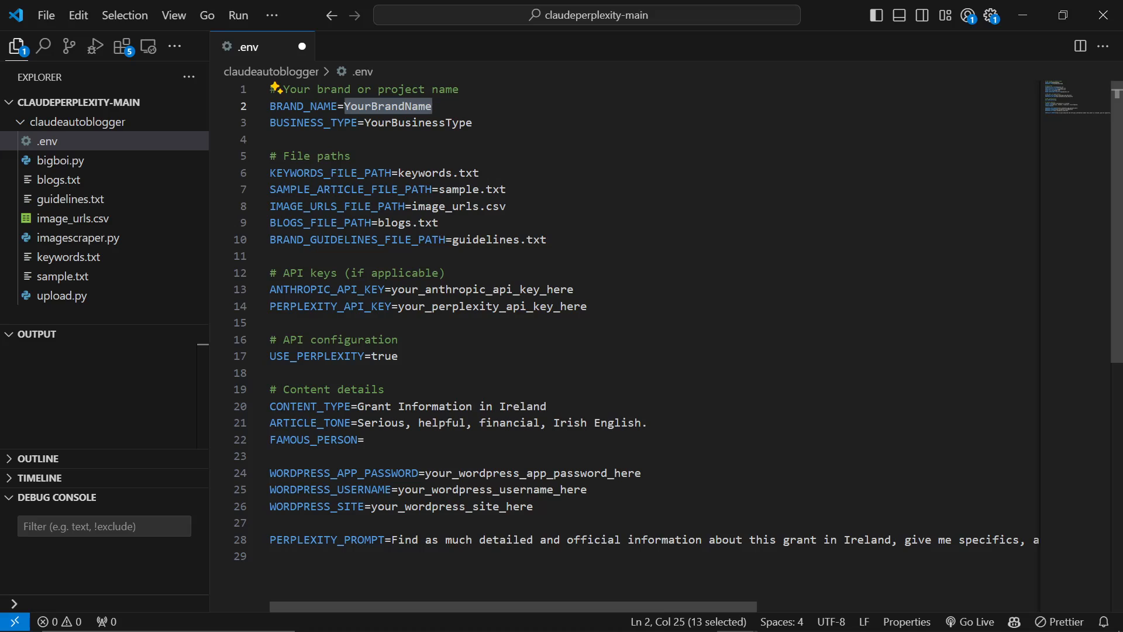
Set BRAND_NAME to 'Grants For US' and BUSINESS_TYPE to 'Business helping small businesses finding grants in the US'.
type("Grants For")
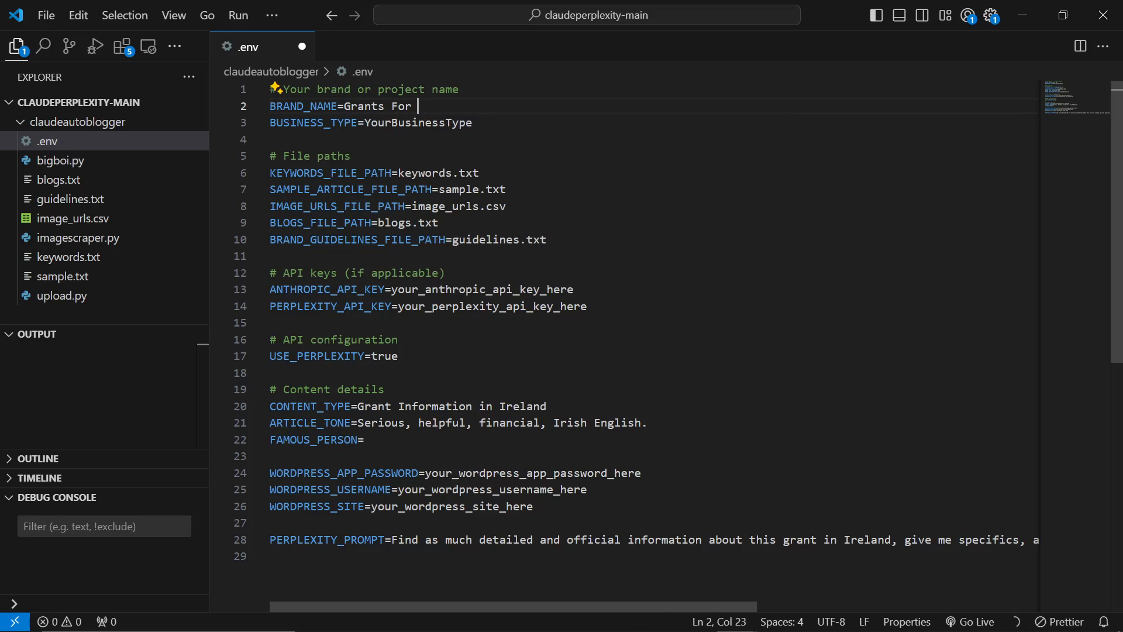
double_click(417, 123)
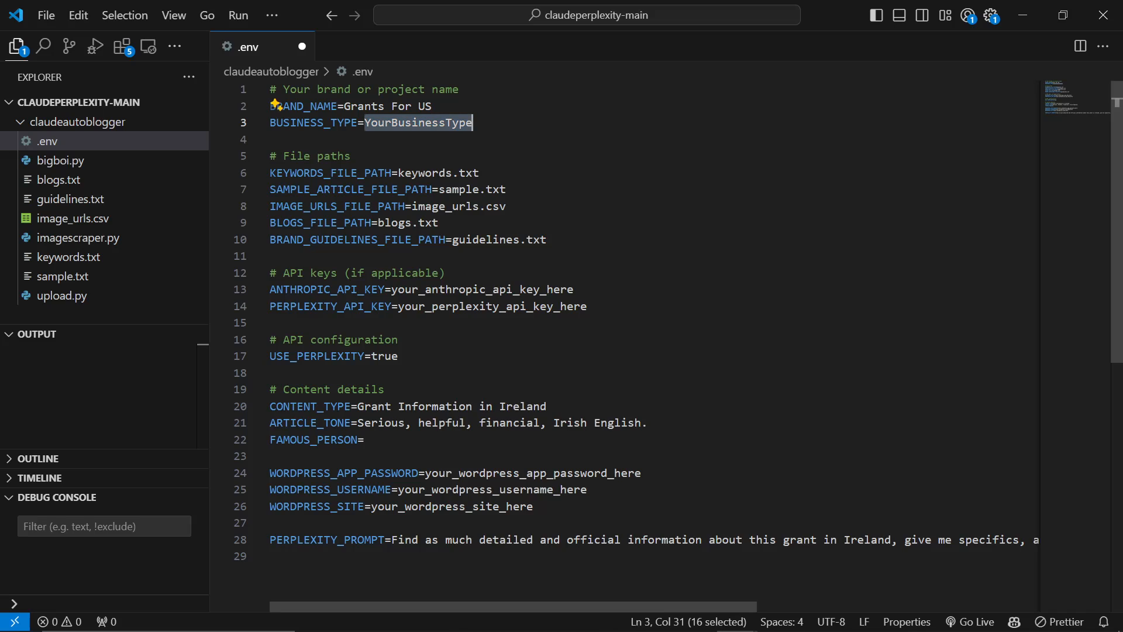
type("bUSINE")
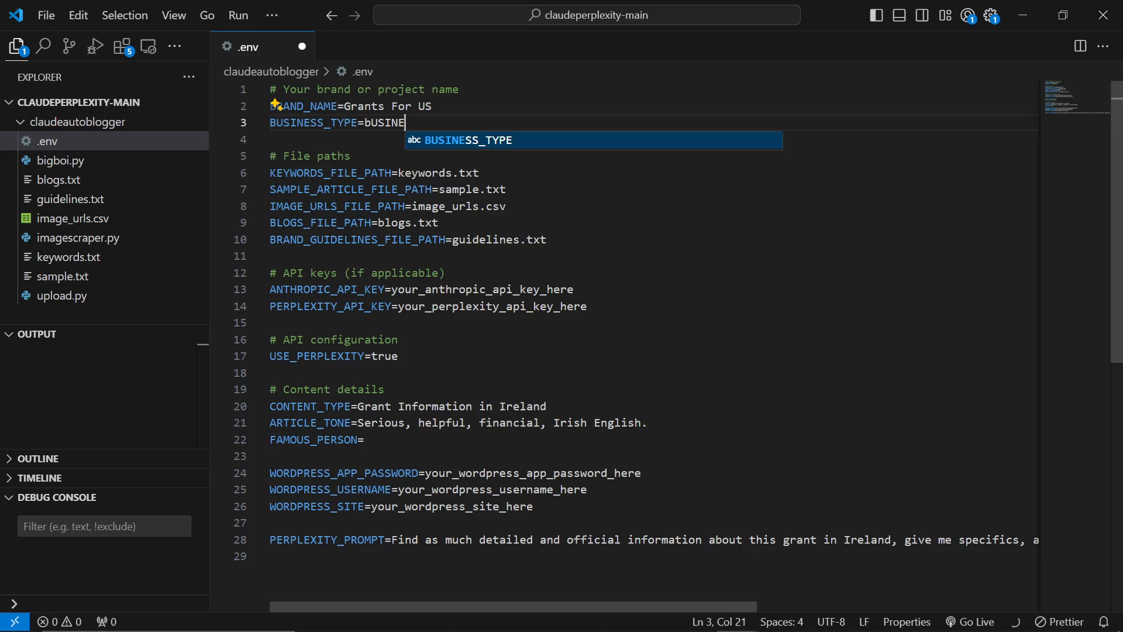
type("usiness helping sma")
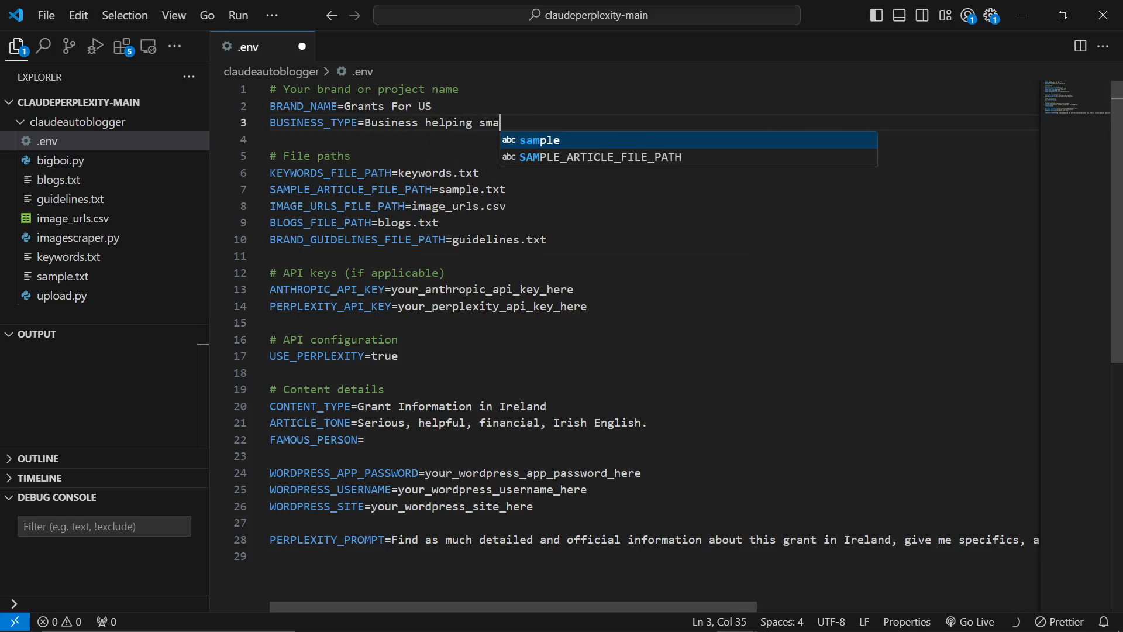
type("ll businesses finding")
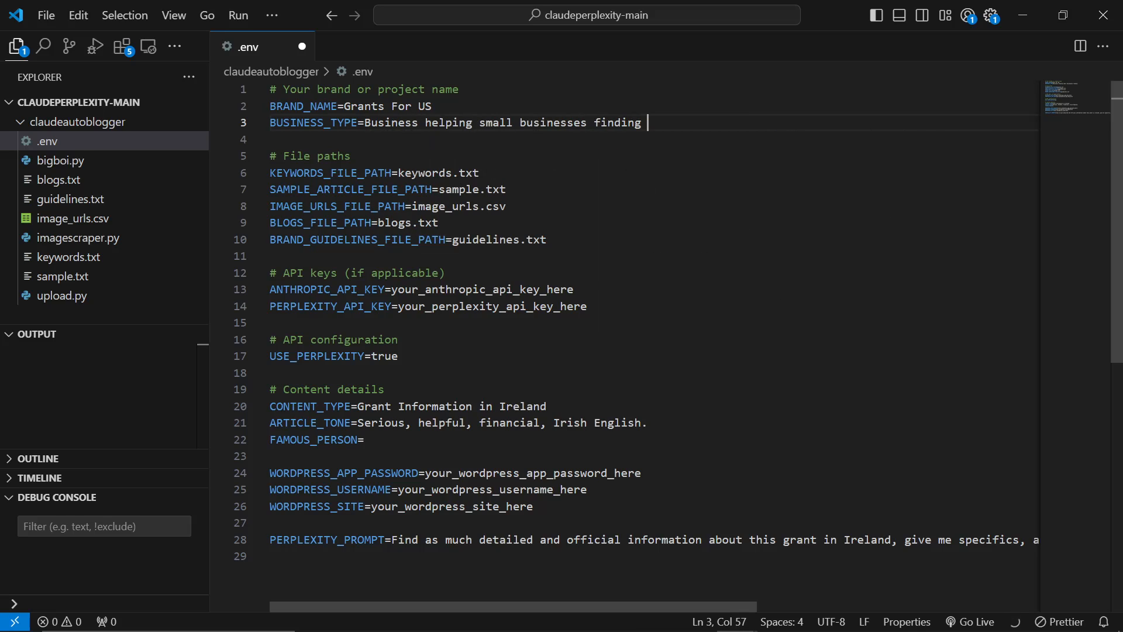
type("grants in the US")
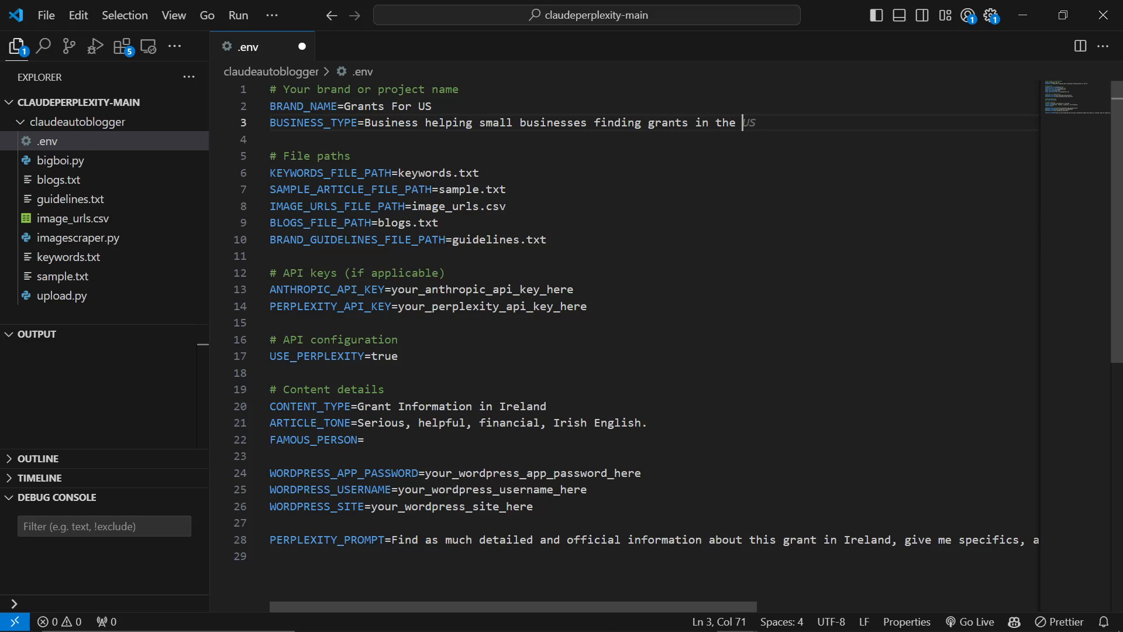
type("US")
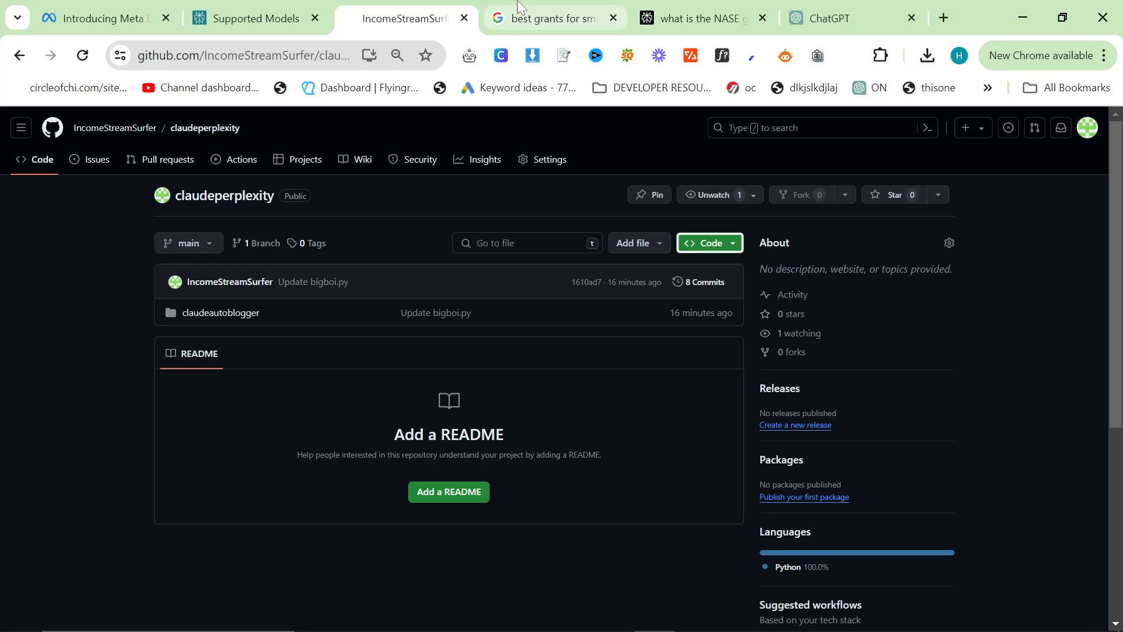
Return to the edited .env, then fill keywords.txt with the US small-business grant list and save it.
left_click(551, 18)
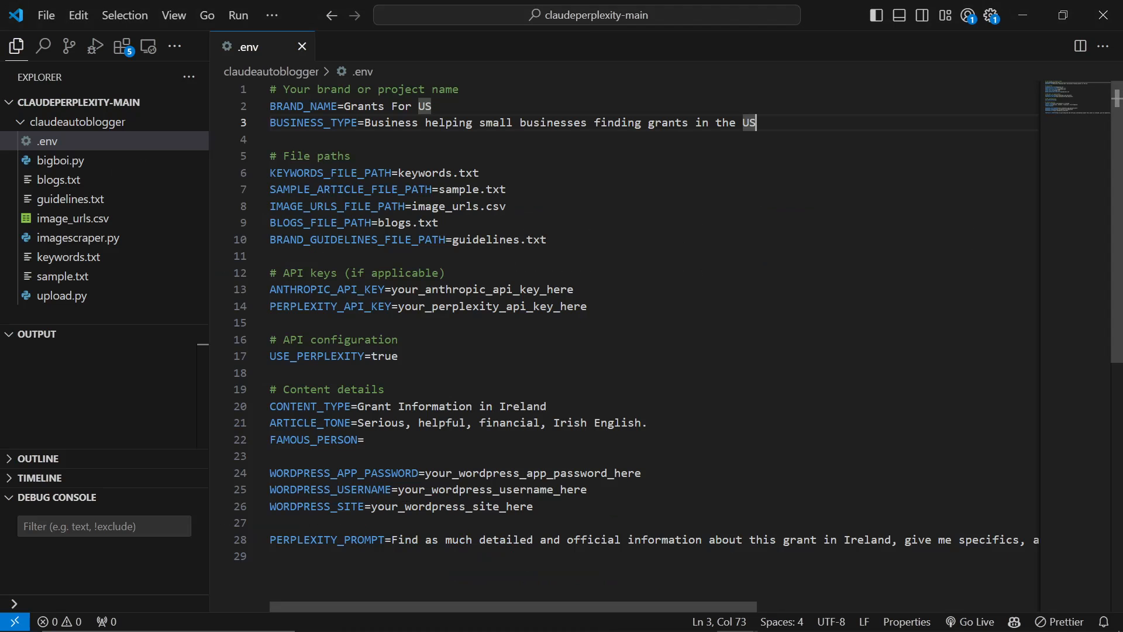
left_click(68, 256)
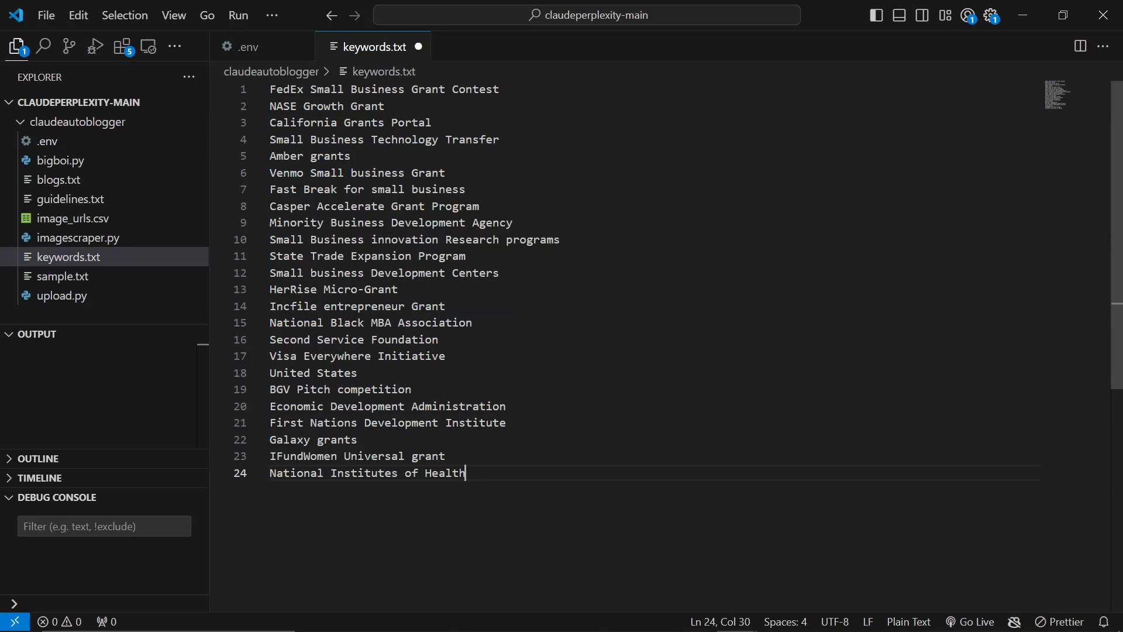
key("ctrl+s")
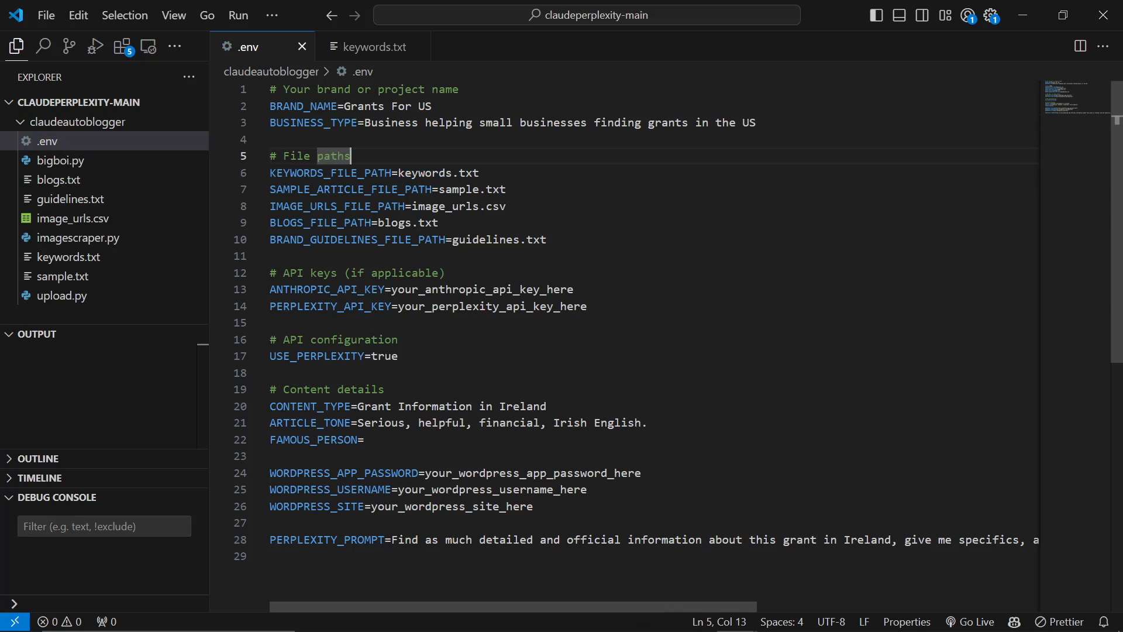
Check the empty sample.txt against the .env file path settings and return to .env.
left_click(494, 189)
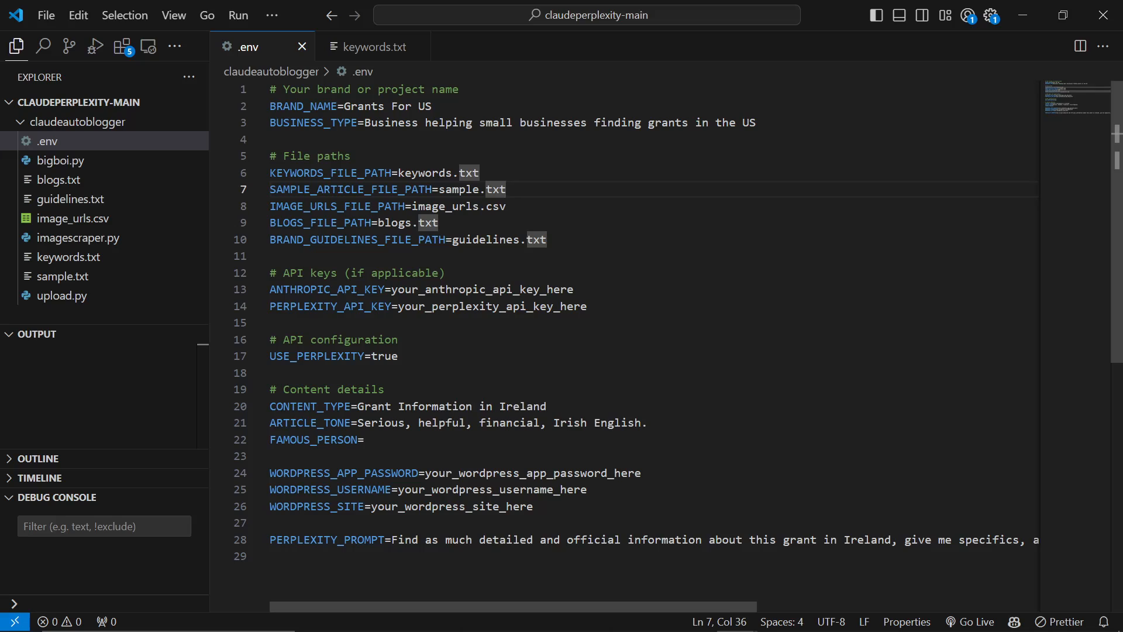
left_click(63, 276)
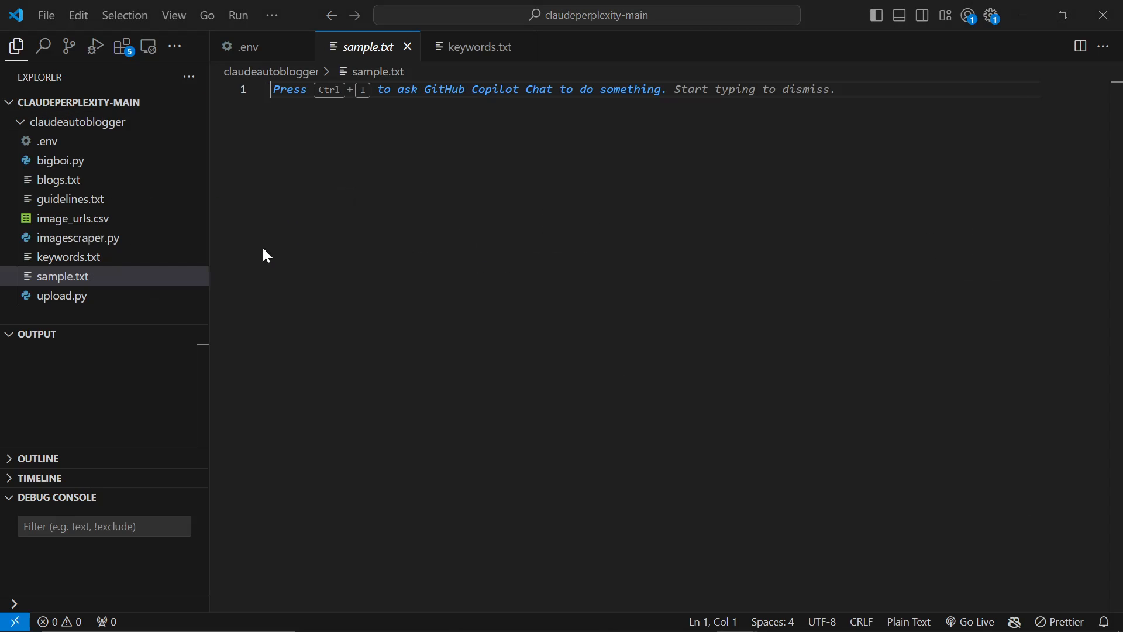
mouse_move(75, 219)
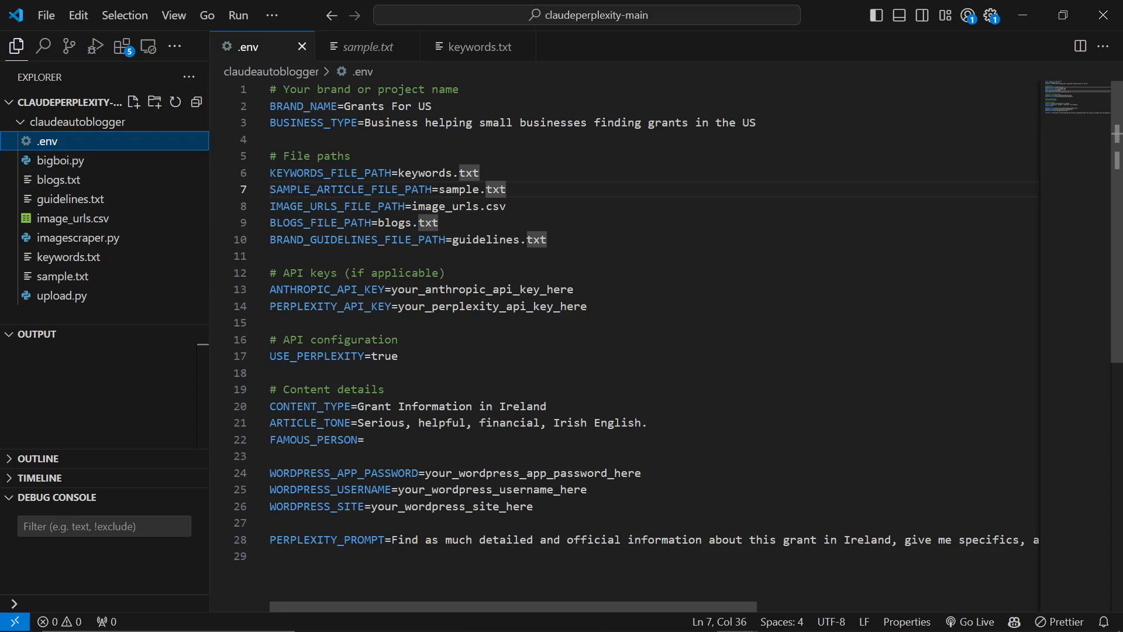
left_click(502, 206)
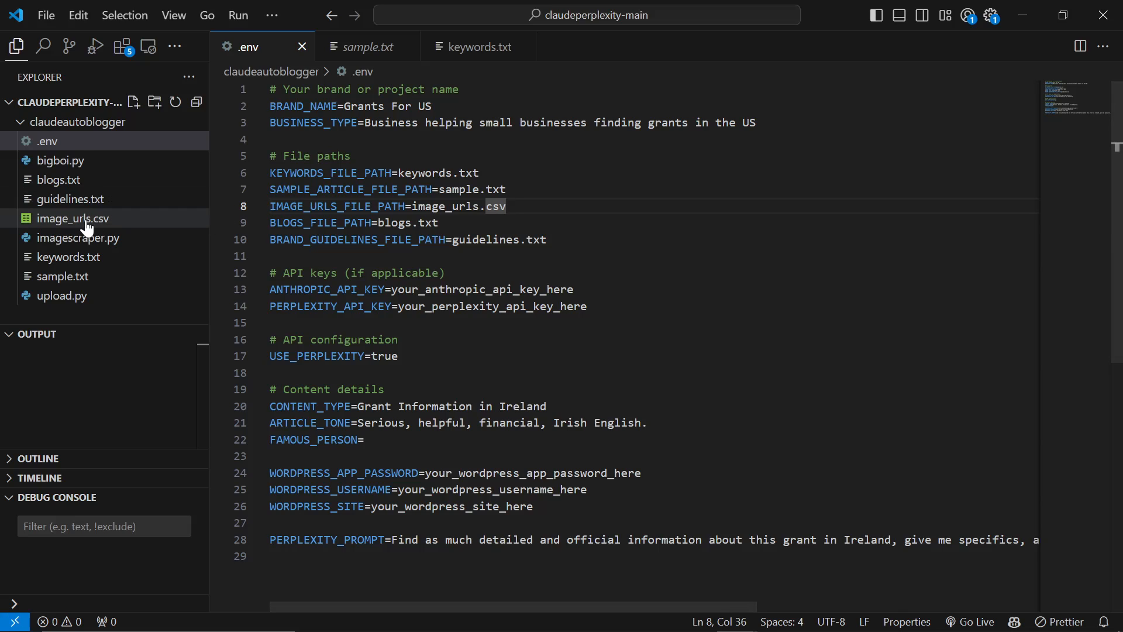
left_click(74, 219)
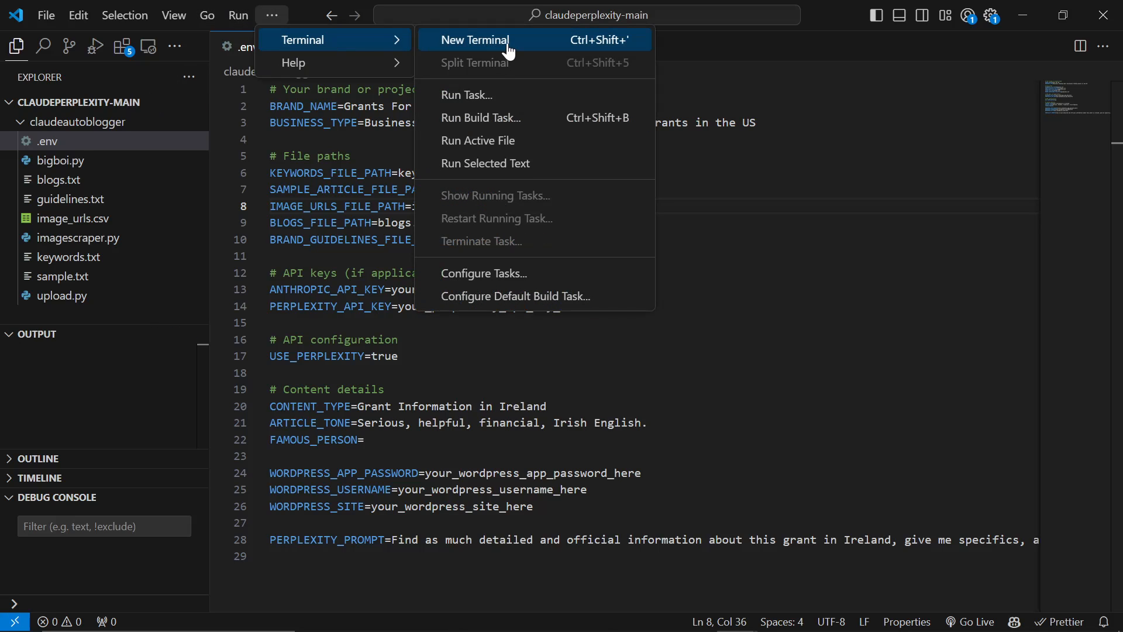
left_click(473, 40)
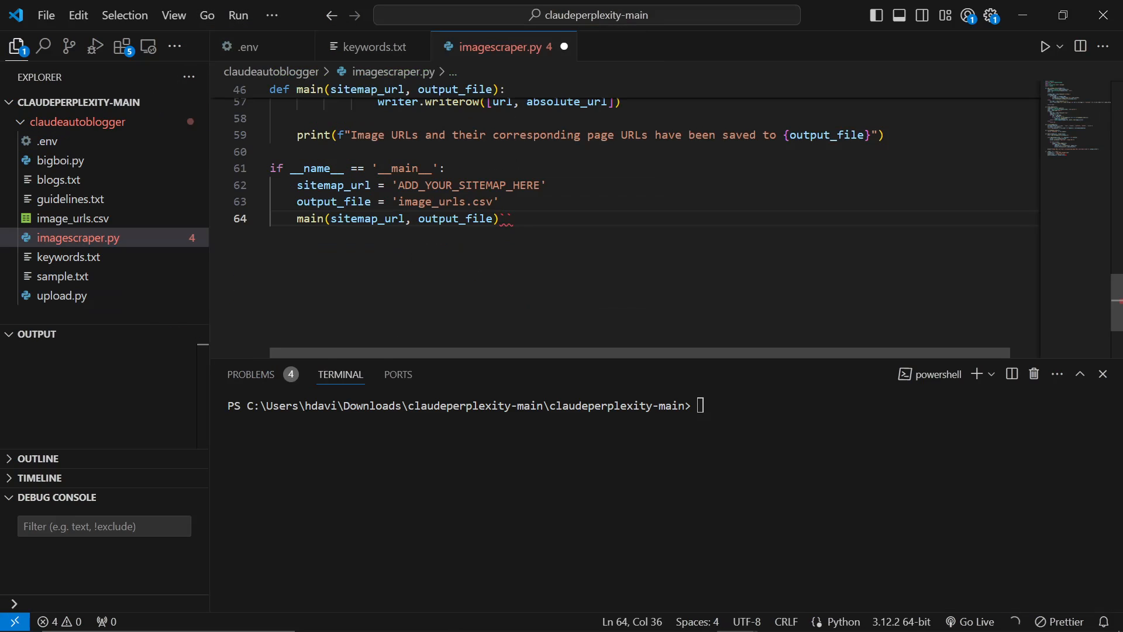
double_click(471, 185)
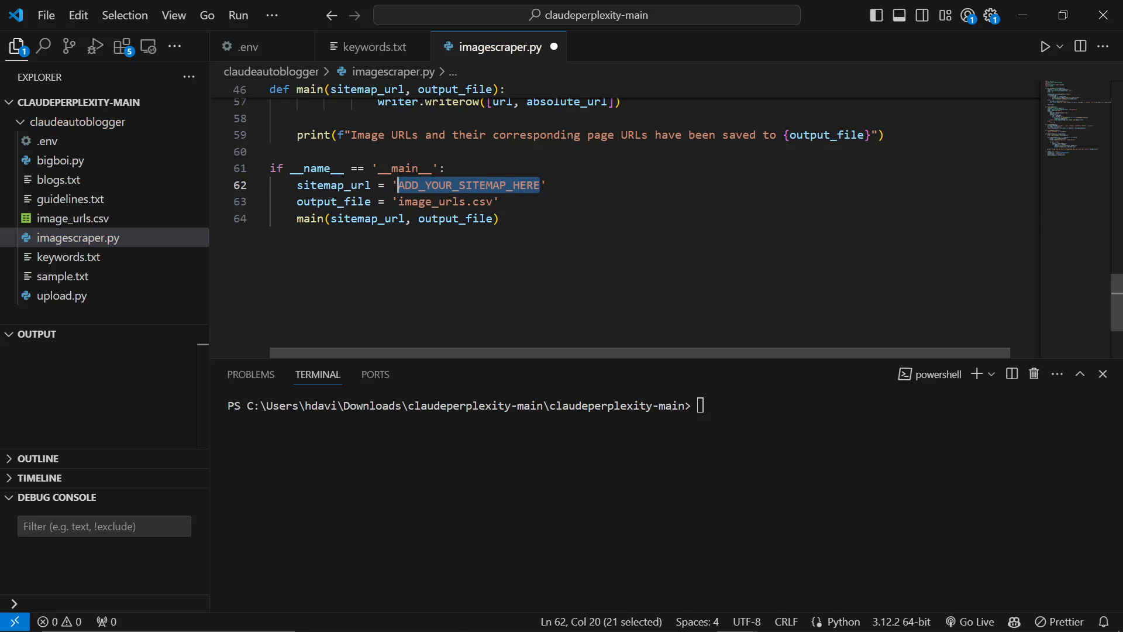
type("h'")
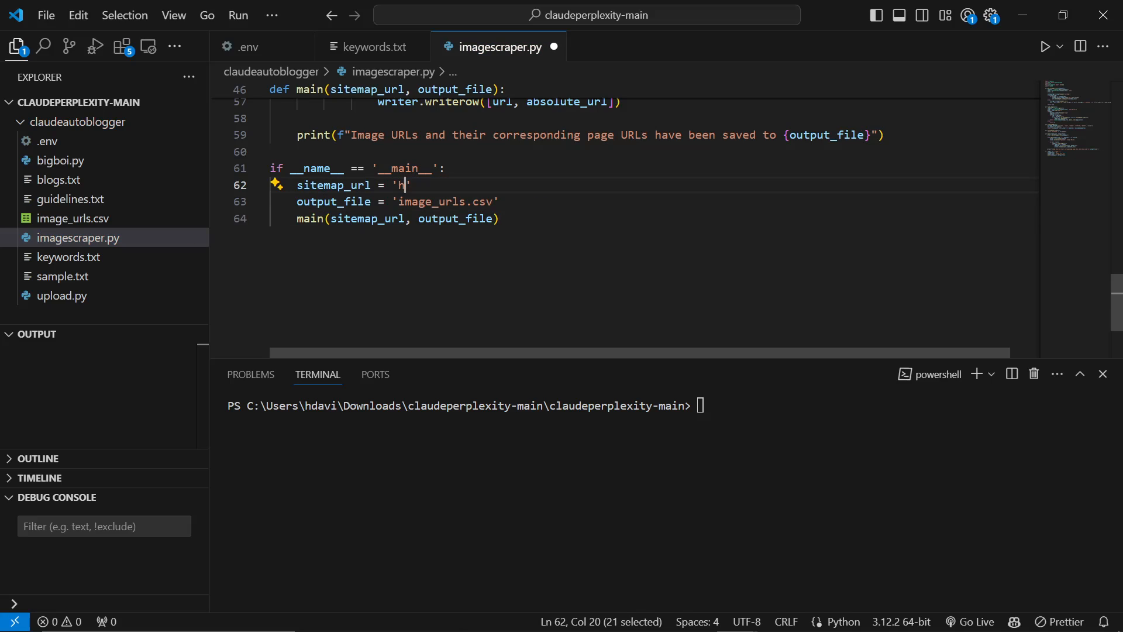
type("ttps://2men")
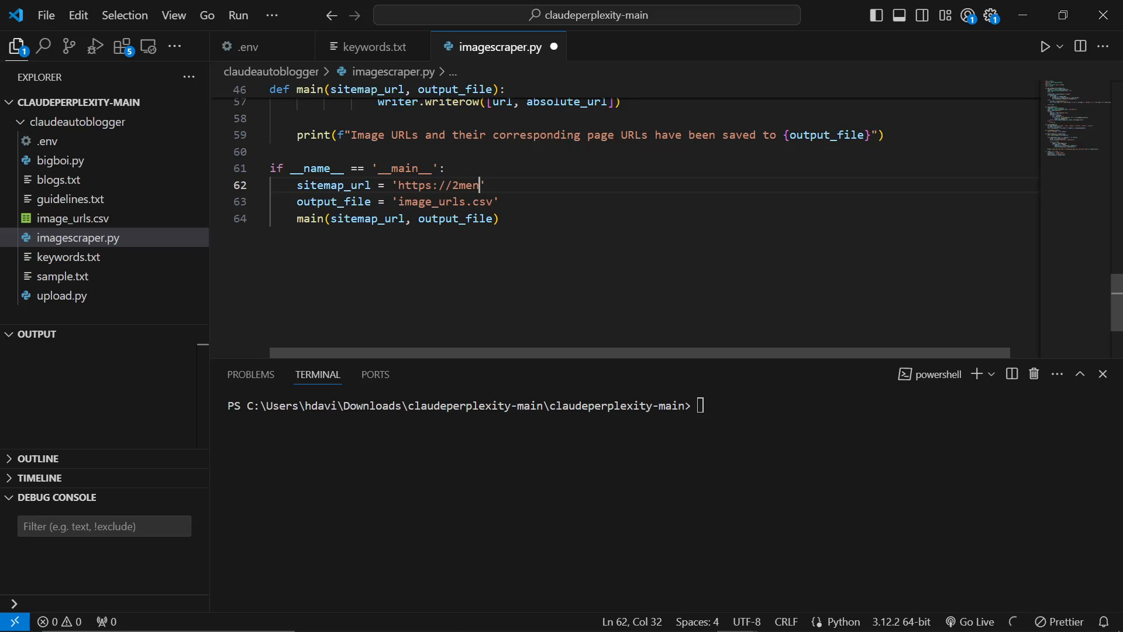
type(".it/sitemap.xml")
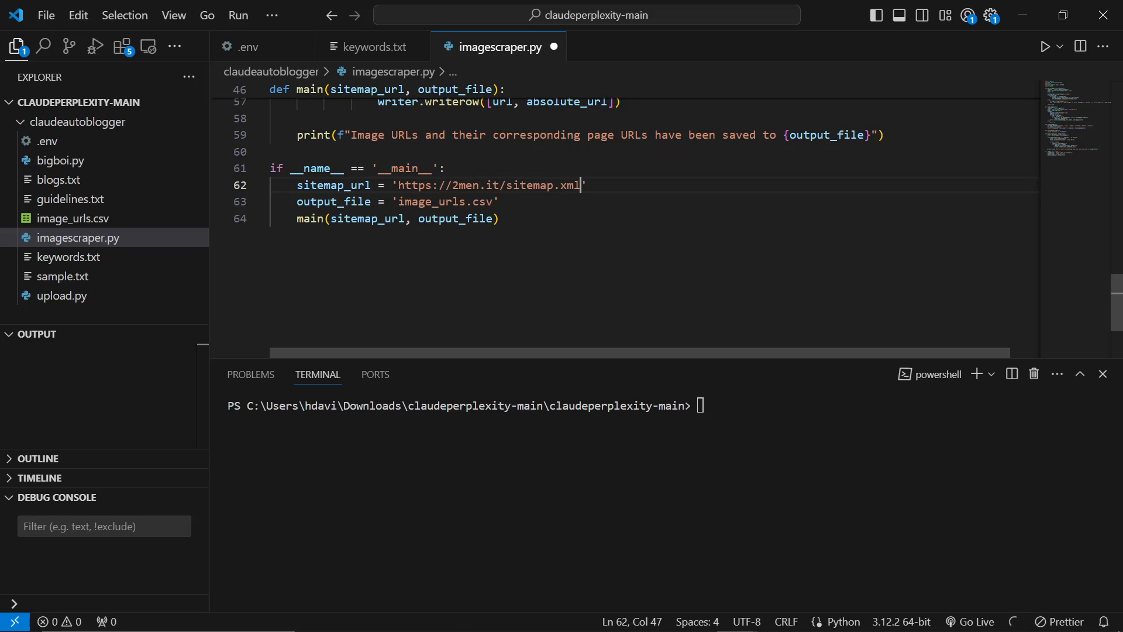
Attempt running python imagescraper.py from the claudeautoblogger folder, then reopen .env.
type("python image")
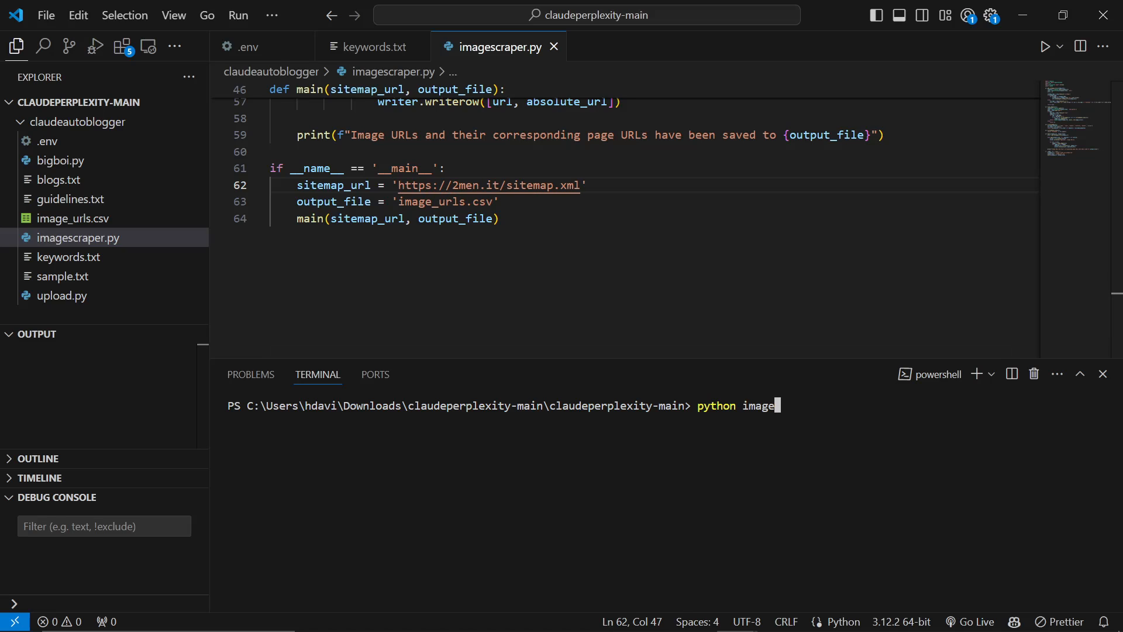
key("Backspace")
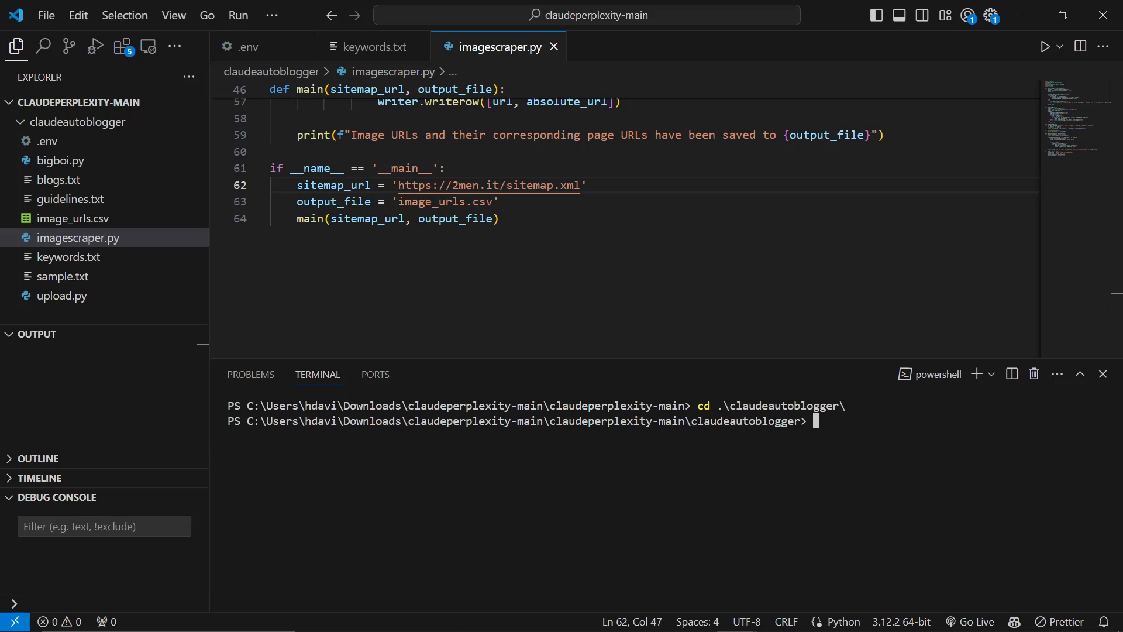
type("python image")
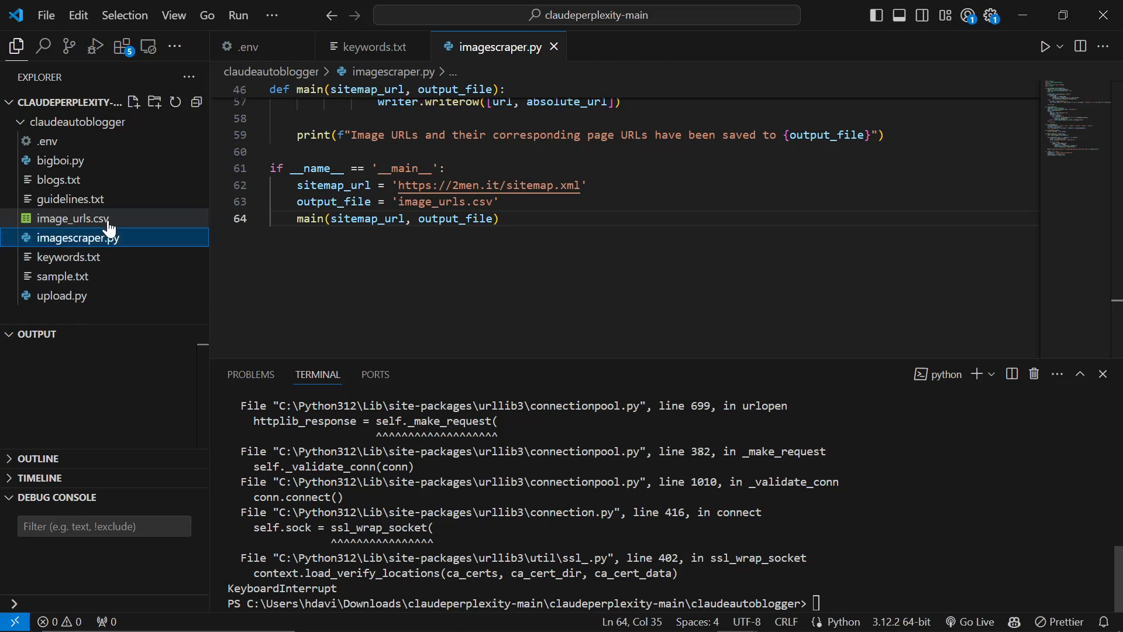
left_click(69, 219)
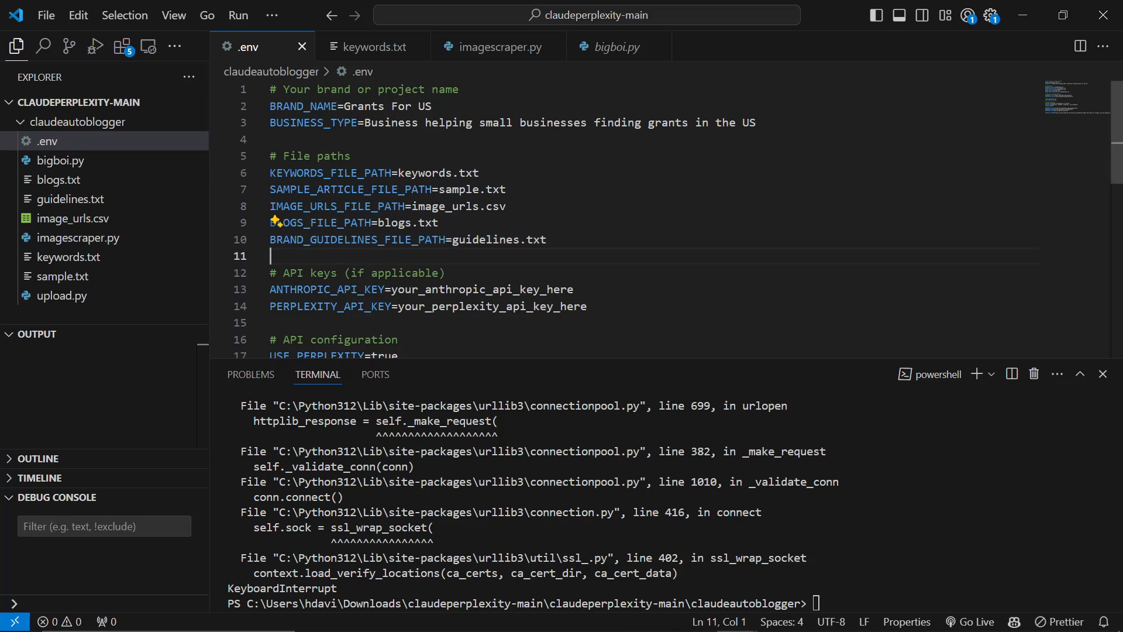
Create a new API key in the Anthropic console and paste it into .env.
scroll("down", 3)
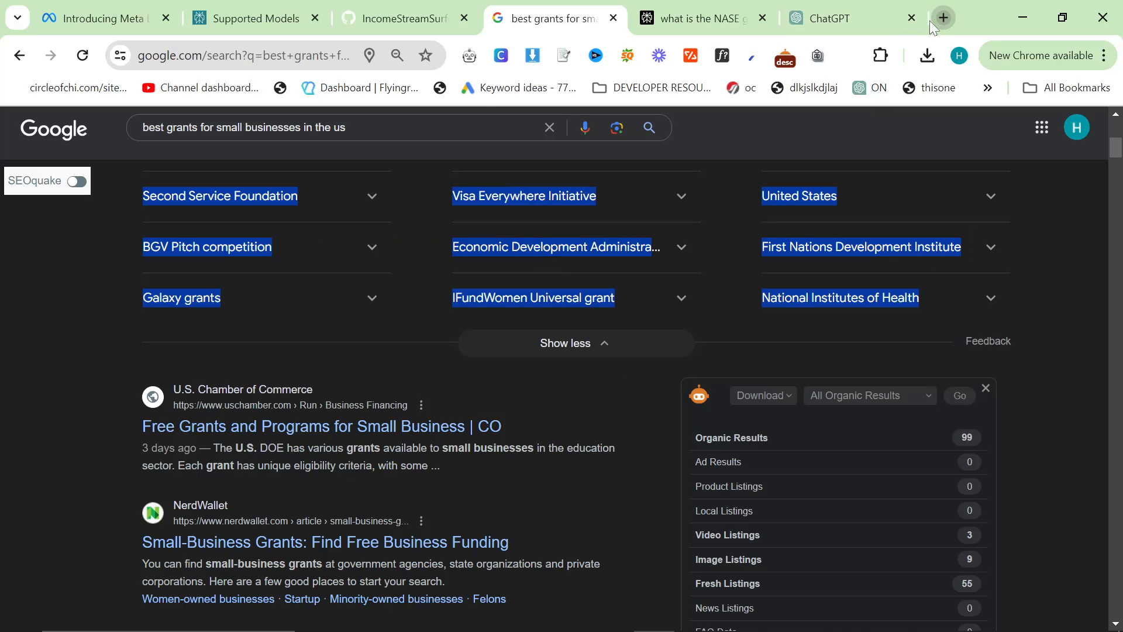
left_click(943, 18)
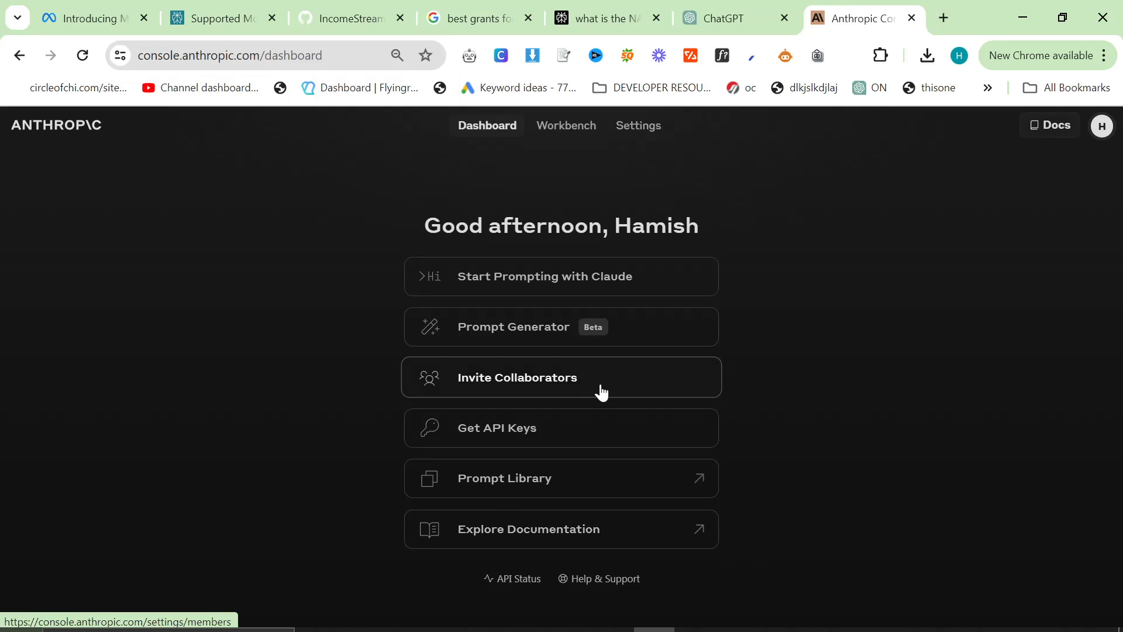
left_click(496, 428)
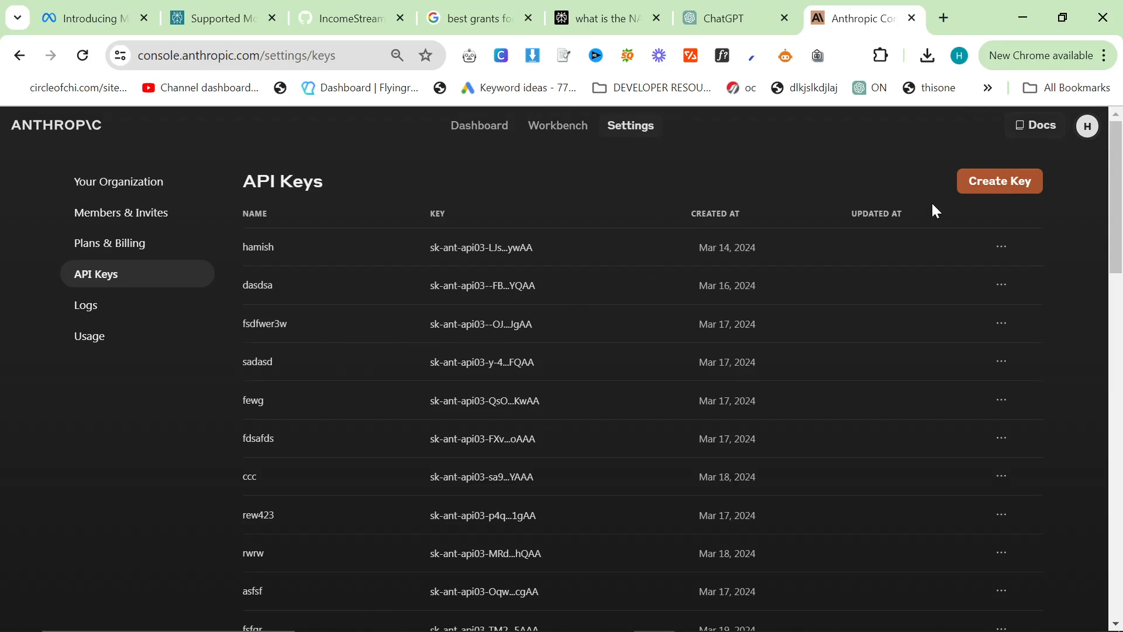
left_click(997, 180)
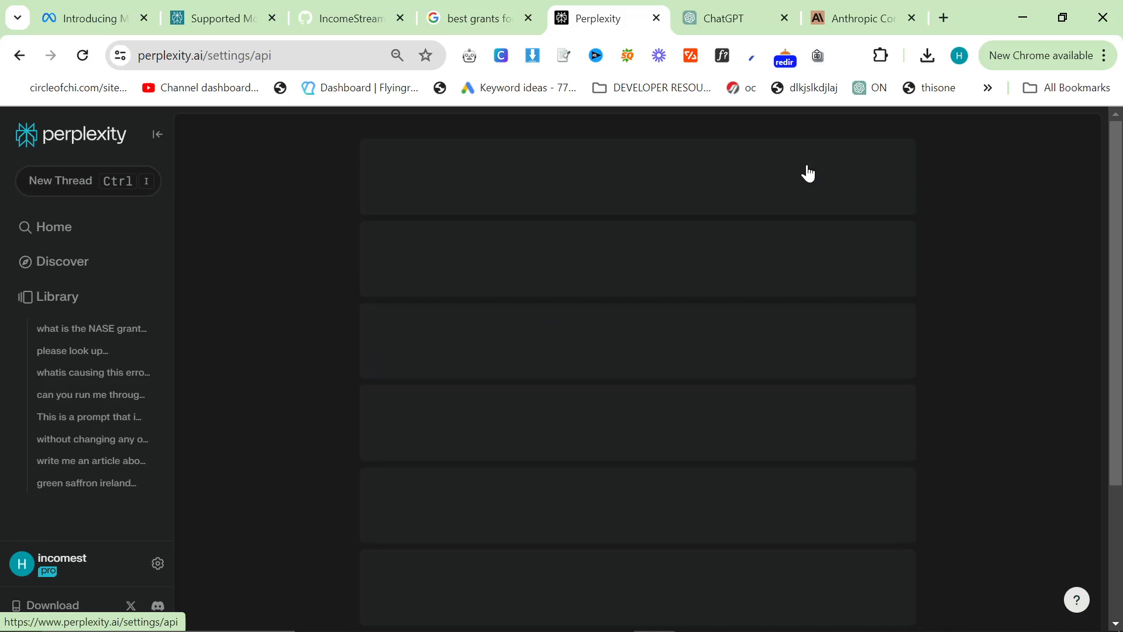
scroll("down", 3)
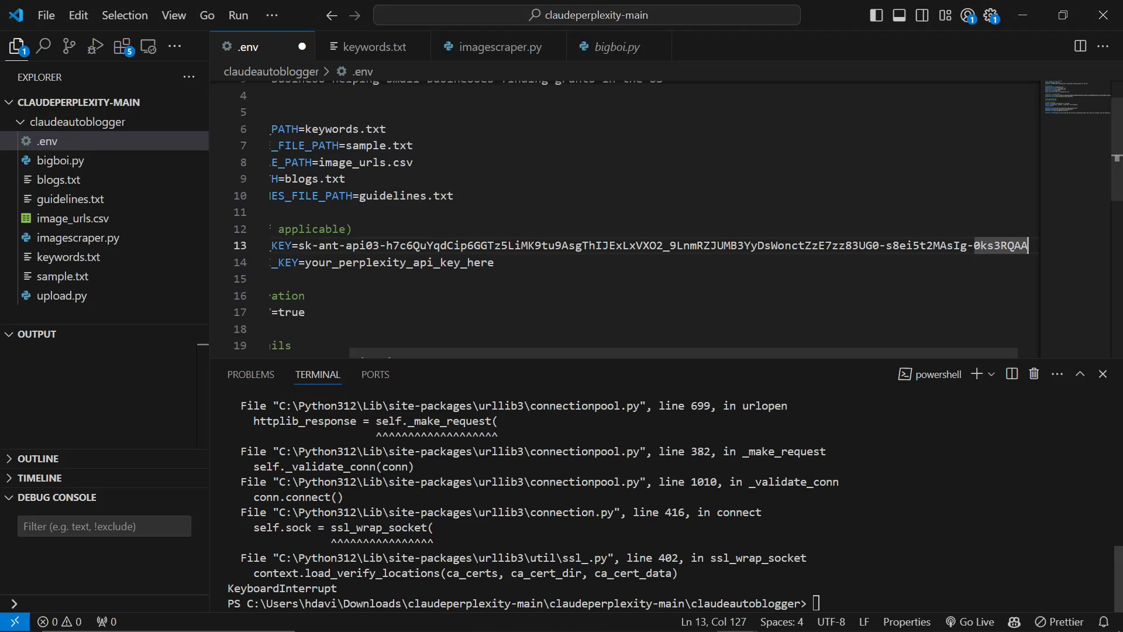
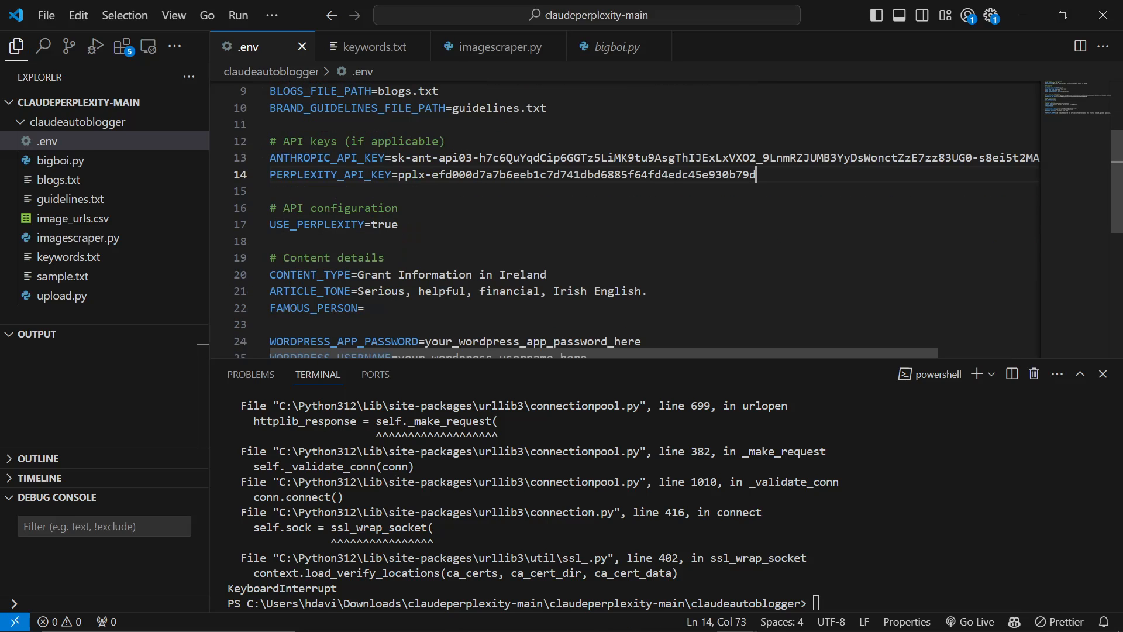
Add the pplx Perplexity key and switch the .env content, tone and prompt from Ireland to United States/US.
double_click(522, 274)
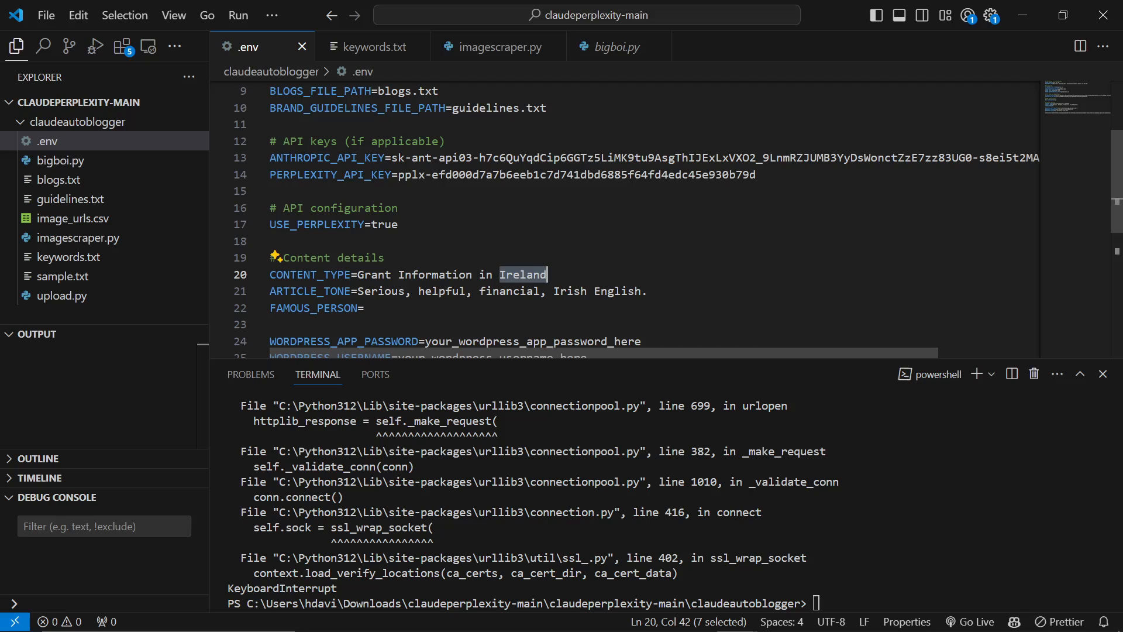
type("United States")
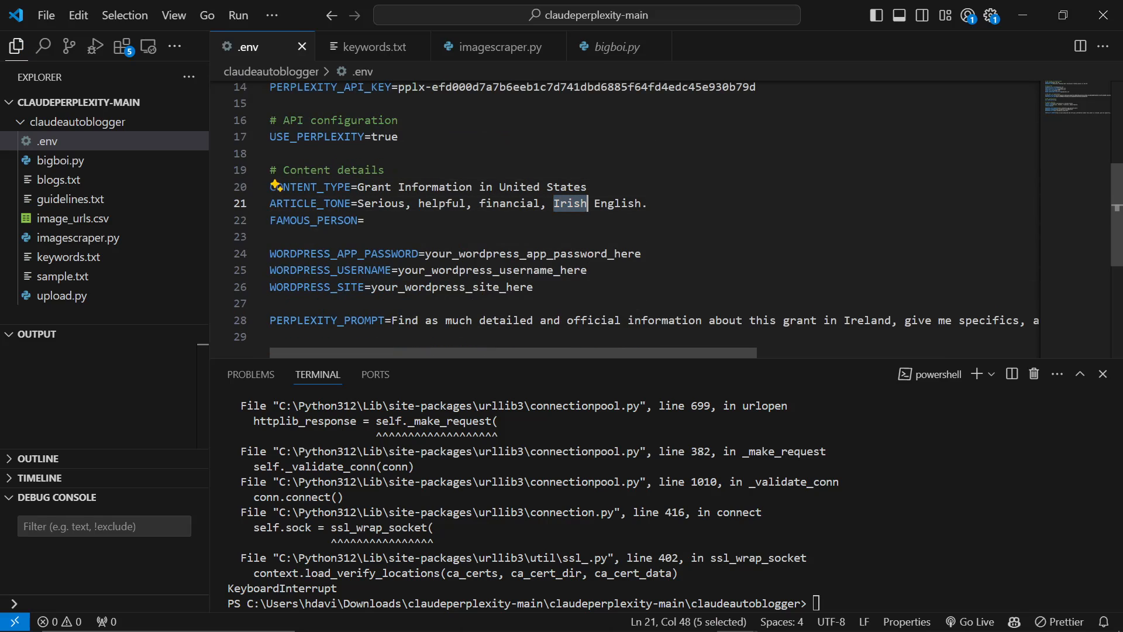
type("US")
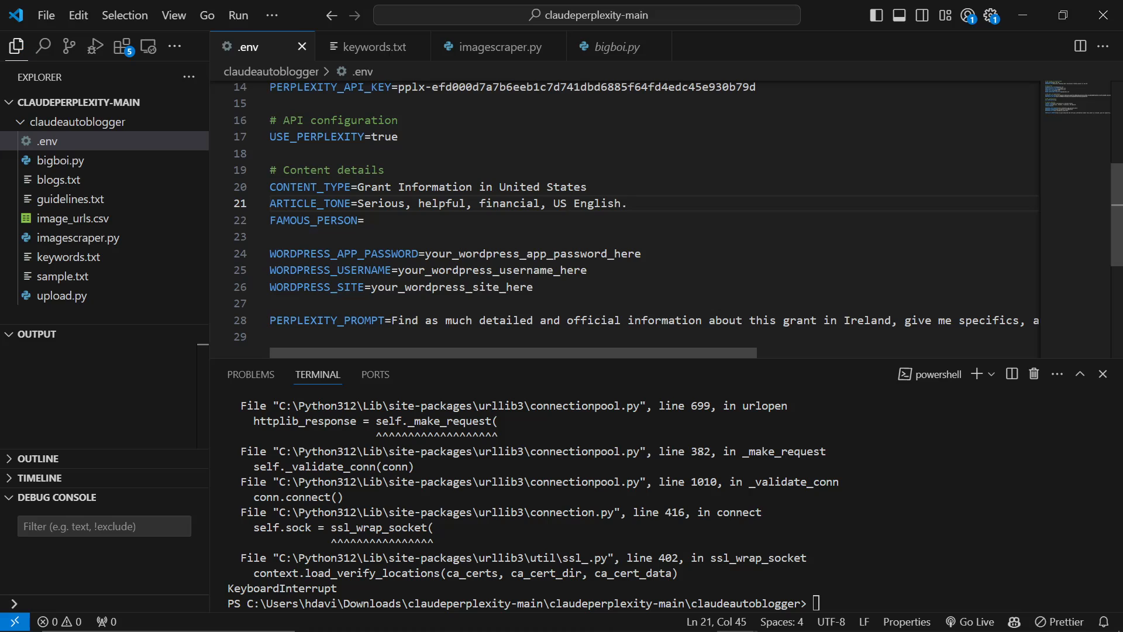
key("ctrl+a")
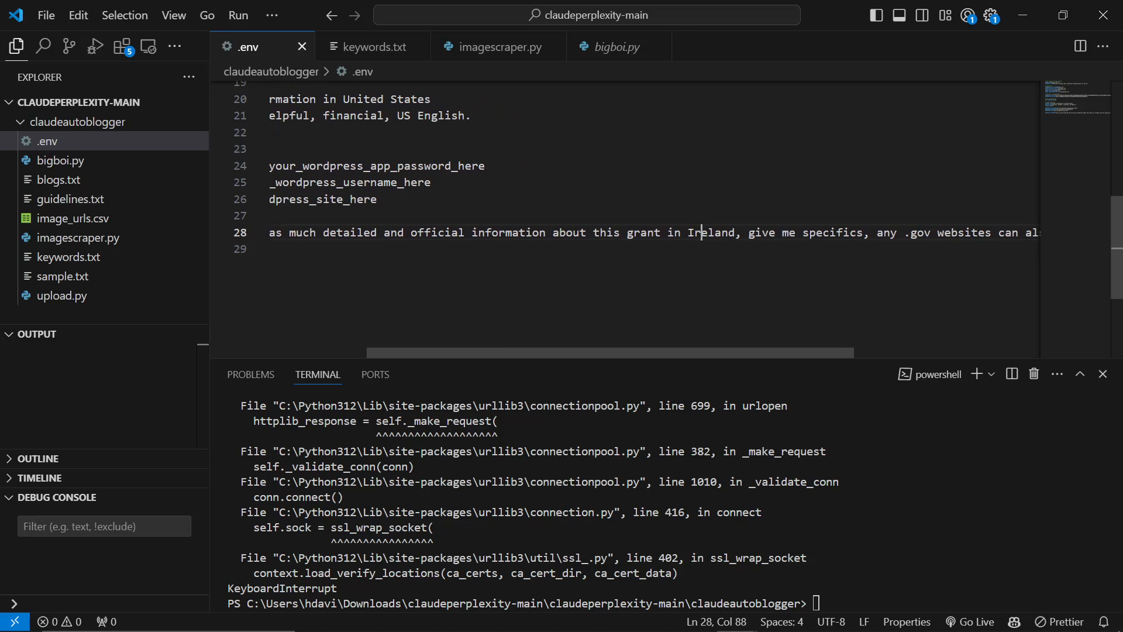
type("United States")
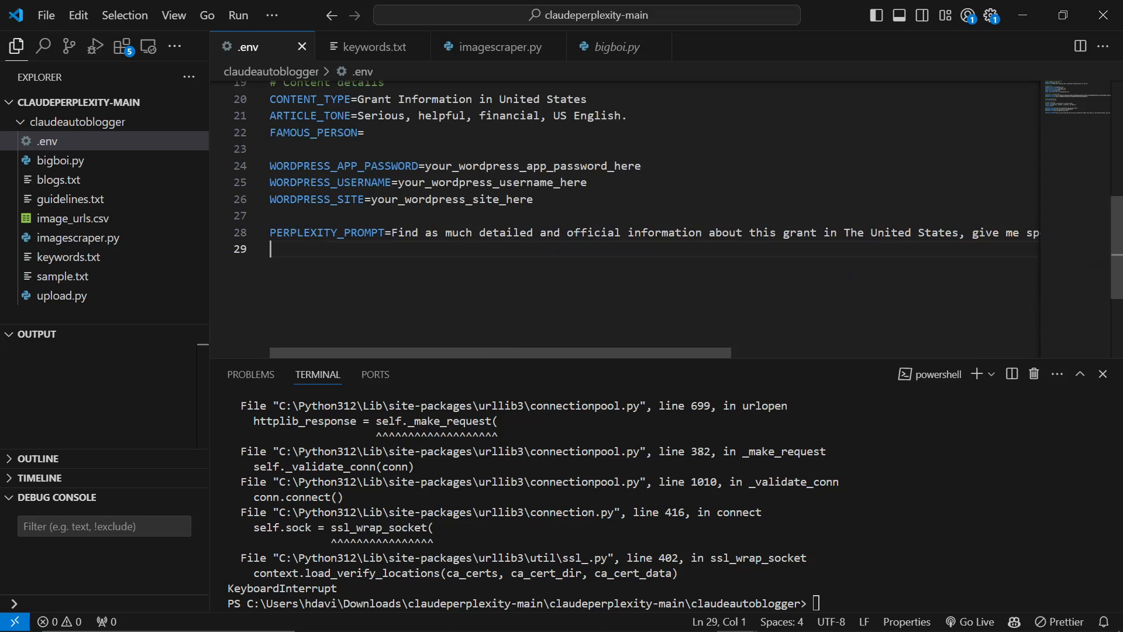
Run python bigboi.py in the terminal, hitting a StopIteration on image URLs.
scroll("right", 3)
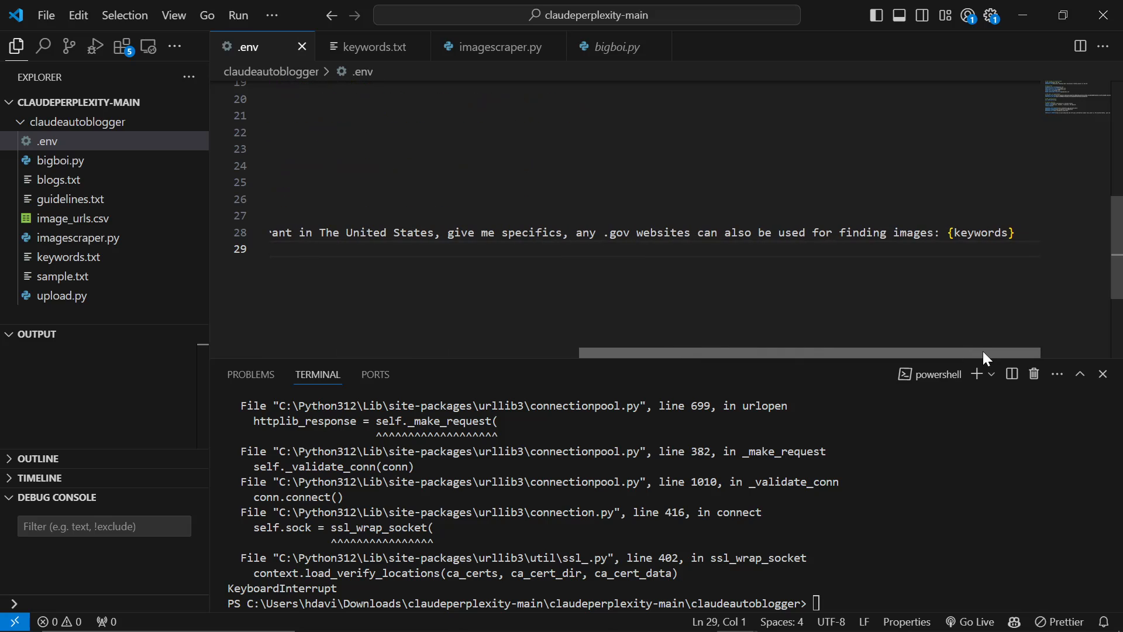
scroll("left", 3)
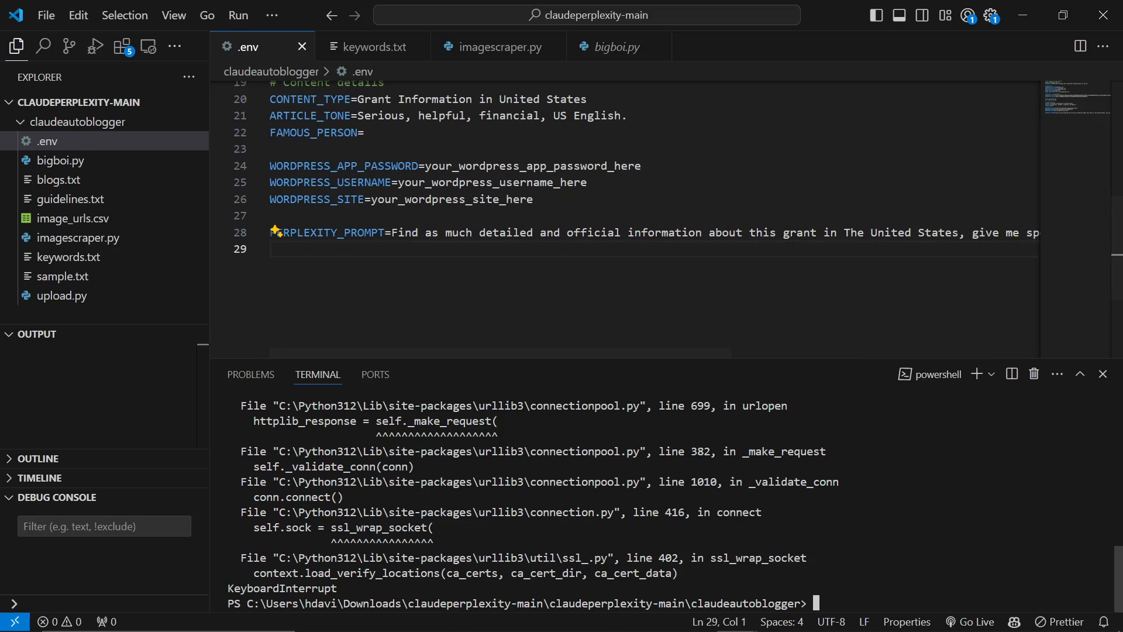
type("python bigboi.py")
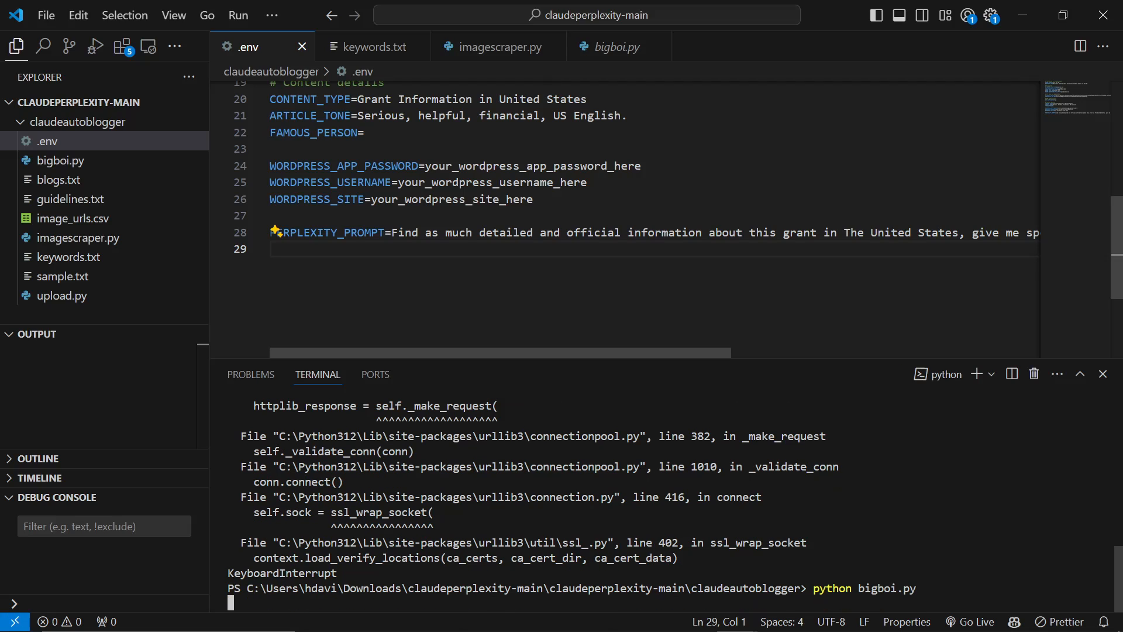
key("Return")
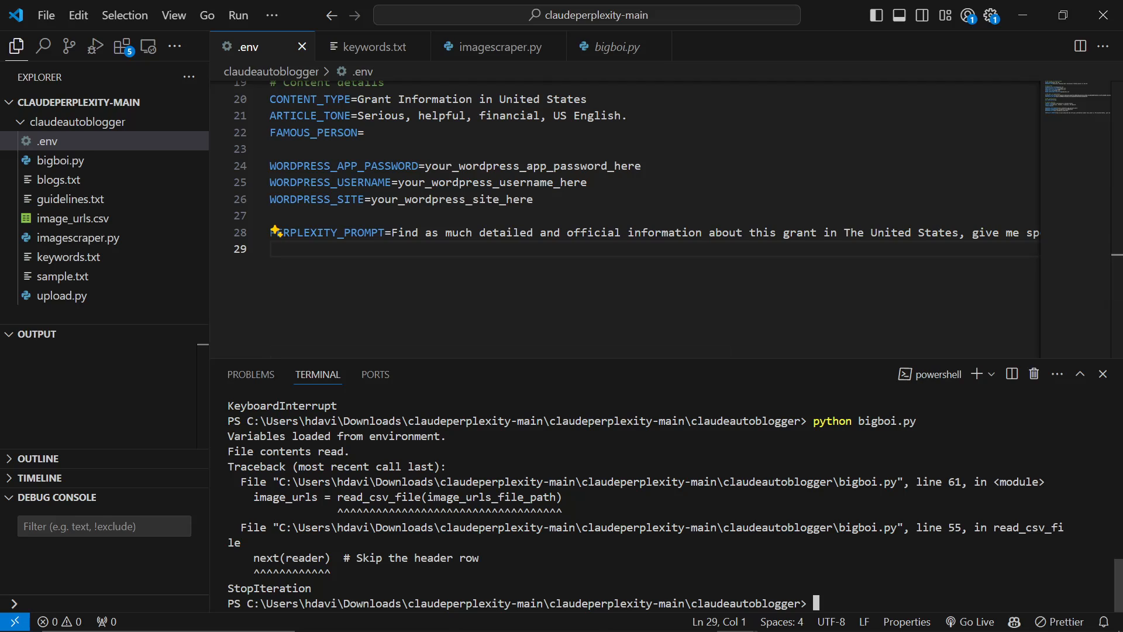
mouse_move(78, 219)
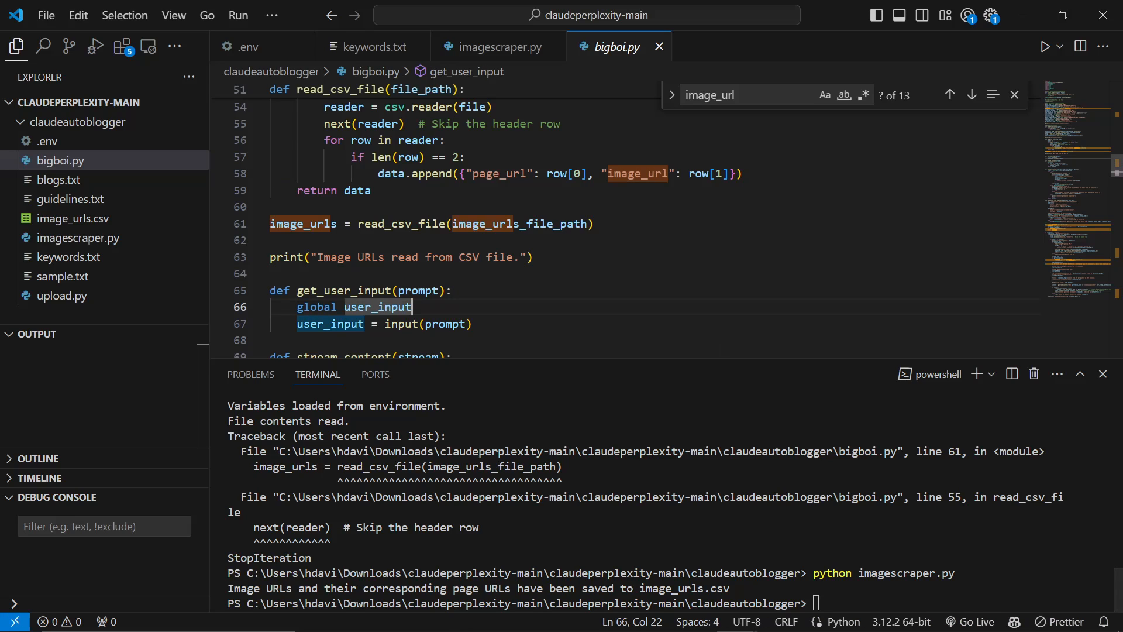
Jump to the first image_url match in bigboi.py after rerunning the image scraper.
scroll("up", 3)
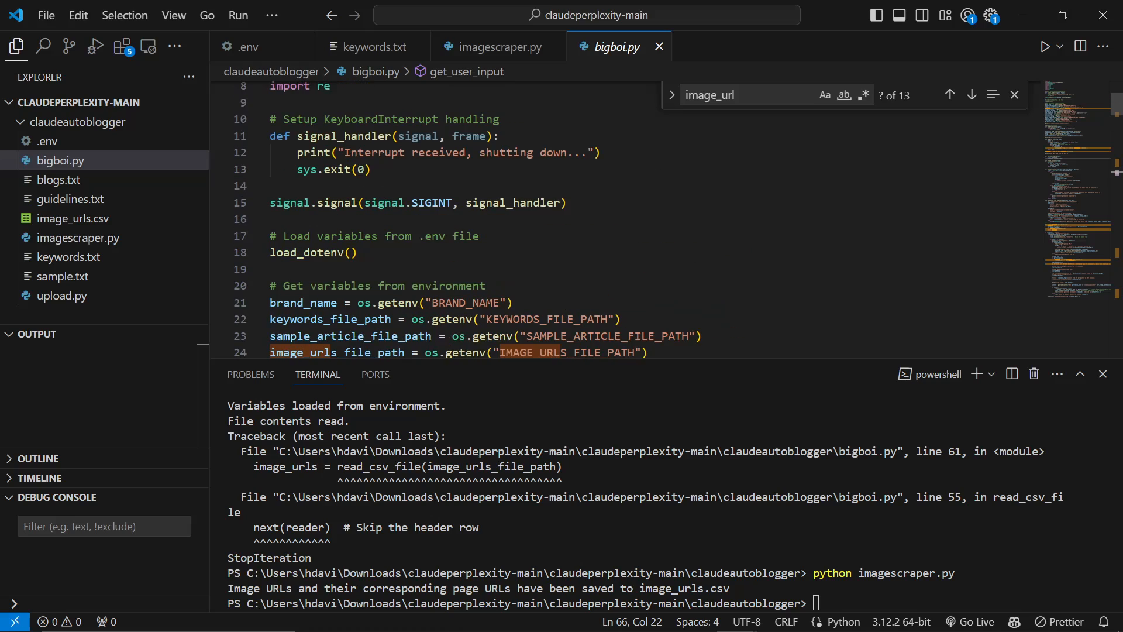
left_click(970, 95)
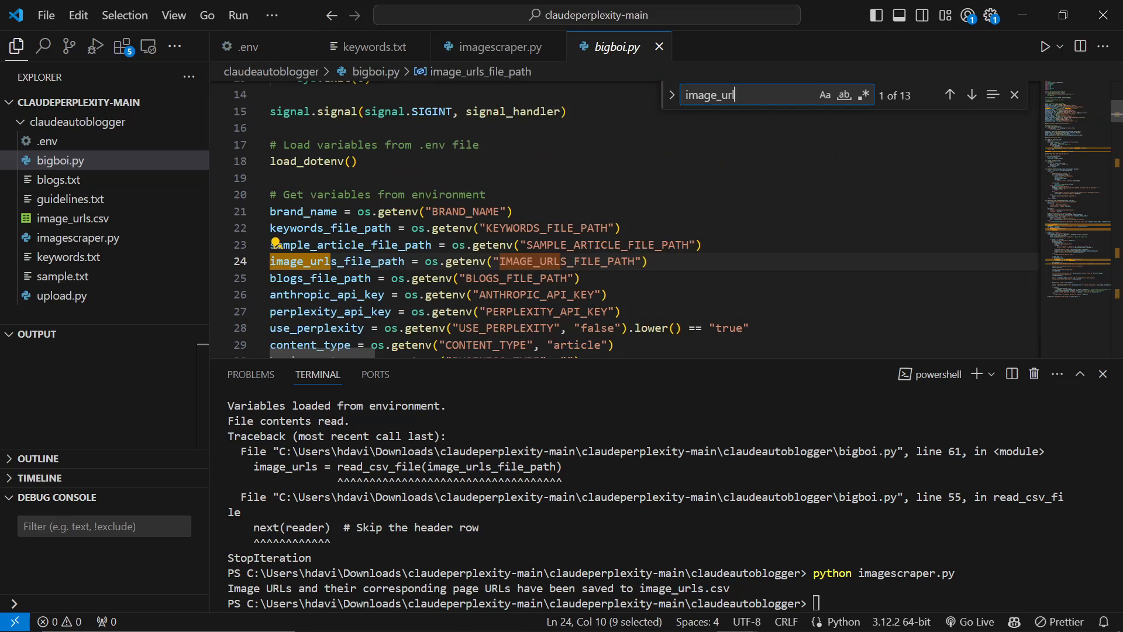
mouse_move(437, 211)
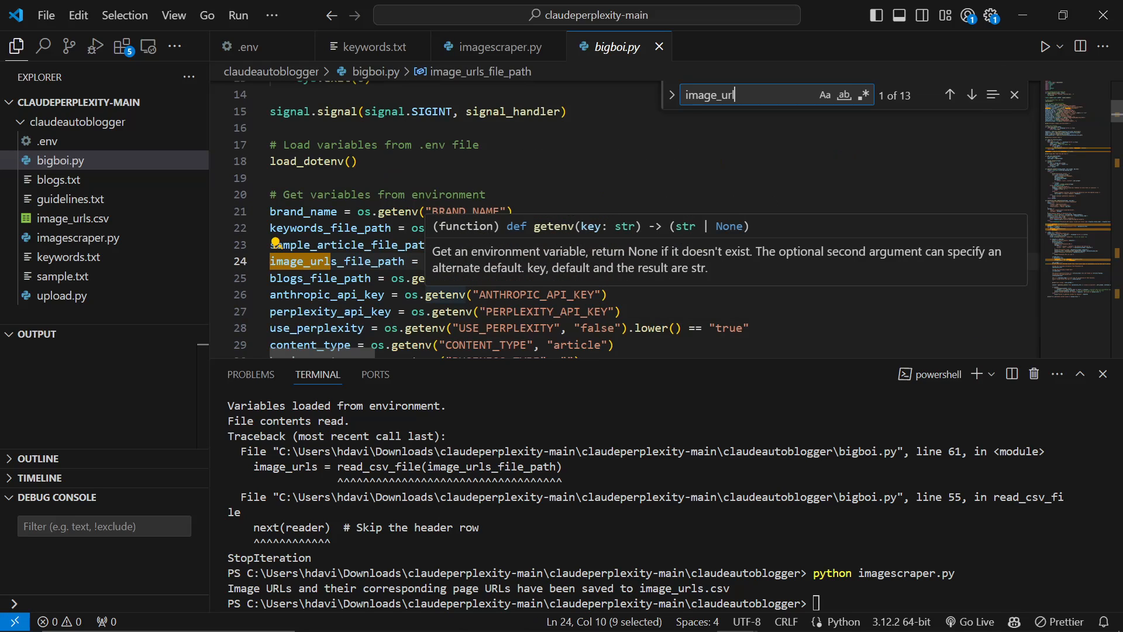
mouse_move(181, 276)
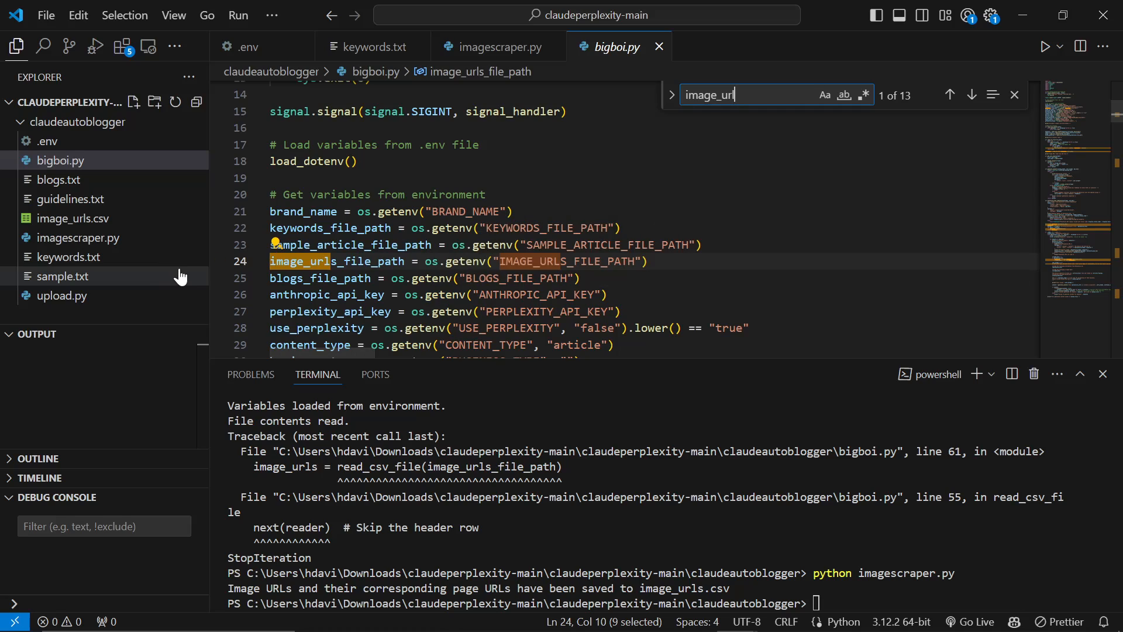
mouse_move(108, 156)
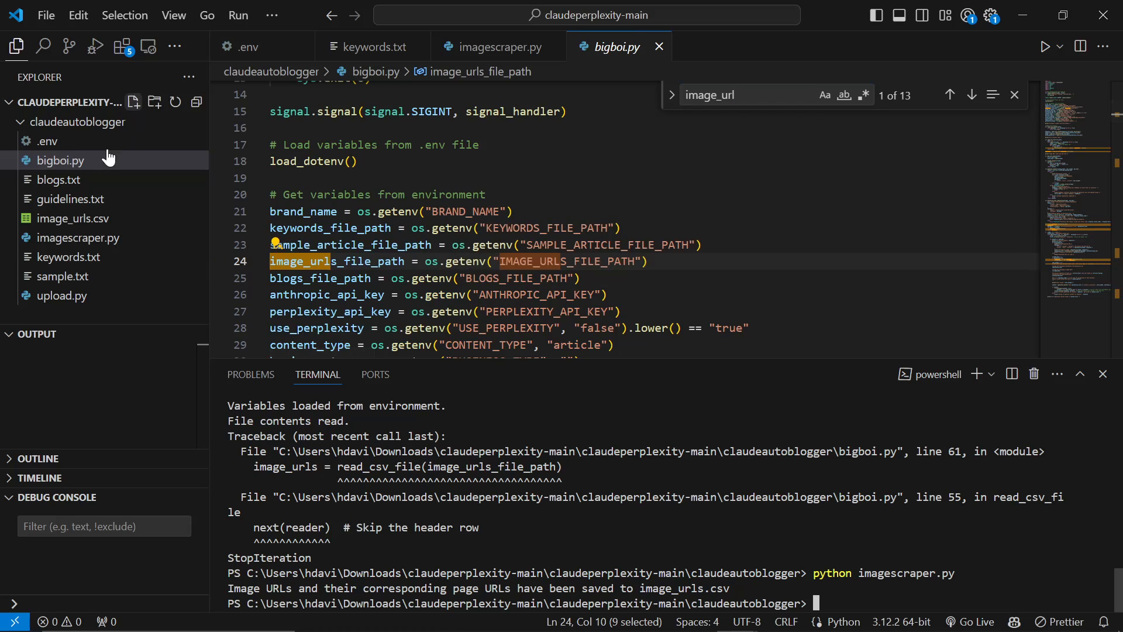
Inspect image_urls.csv, which holds only its Page URL and Image URL header line.
left_click(71, 218)
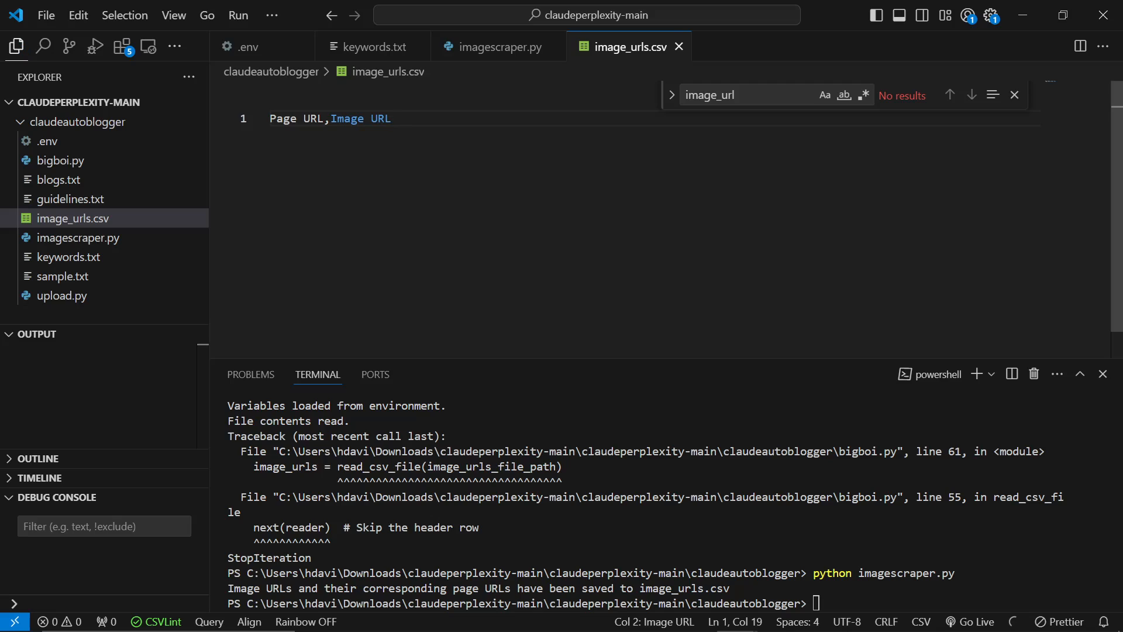
left_click(390, 118)
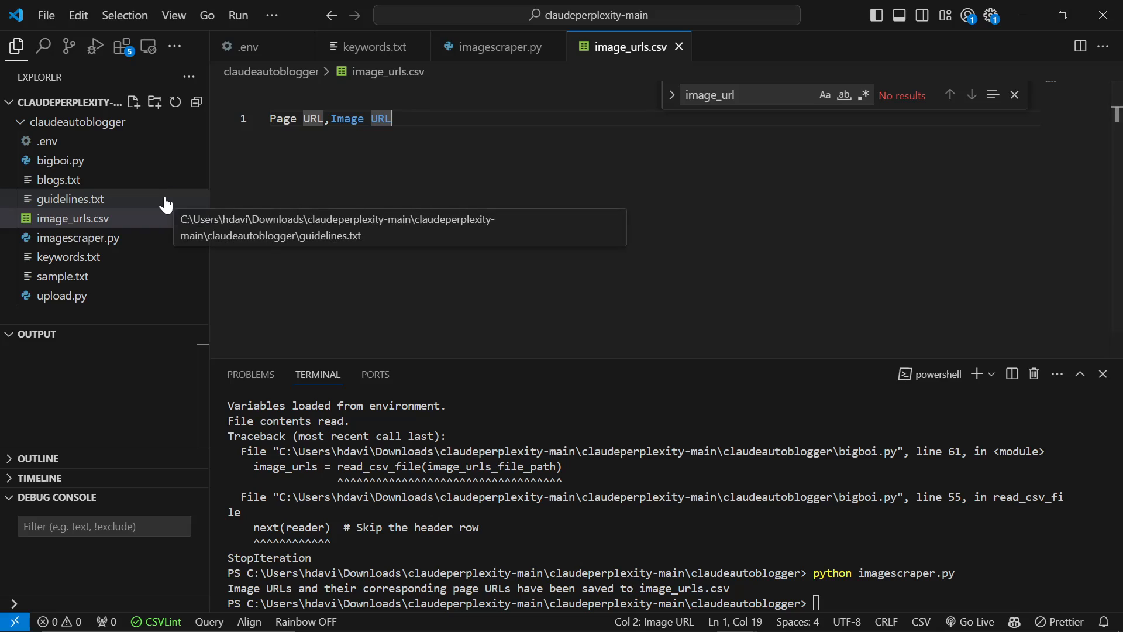
mouse_move(154, 264)
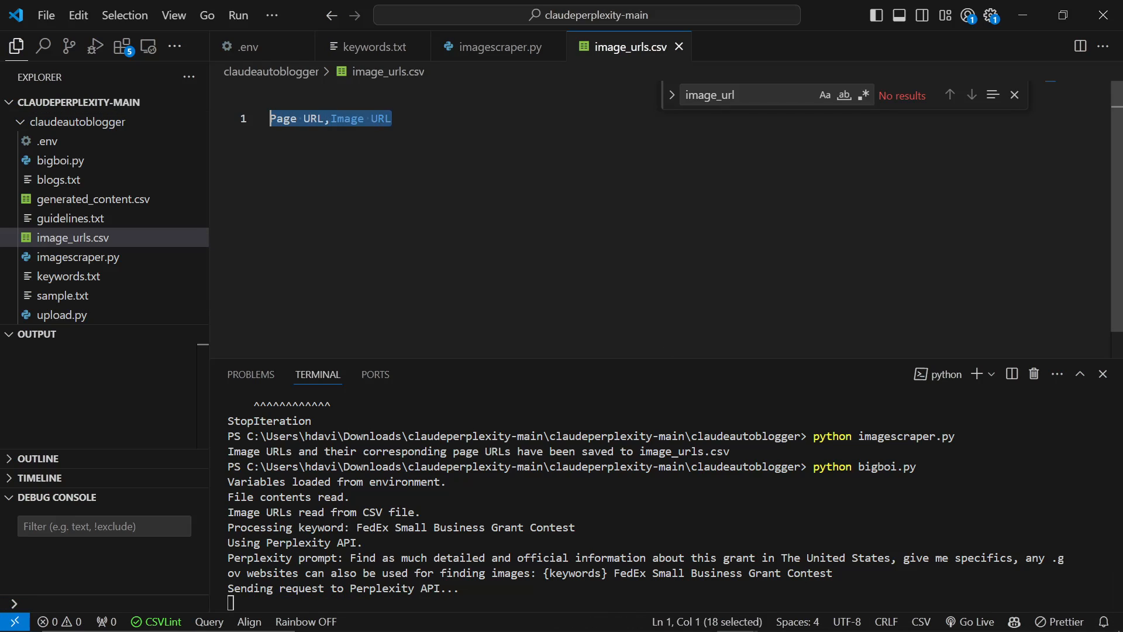
Edit claudeautoblogger/image_urls.csv on GitHub to add the Page URL,Image URL header row and commit.
key("alt+tab")
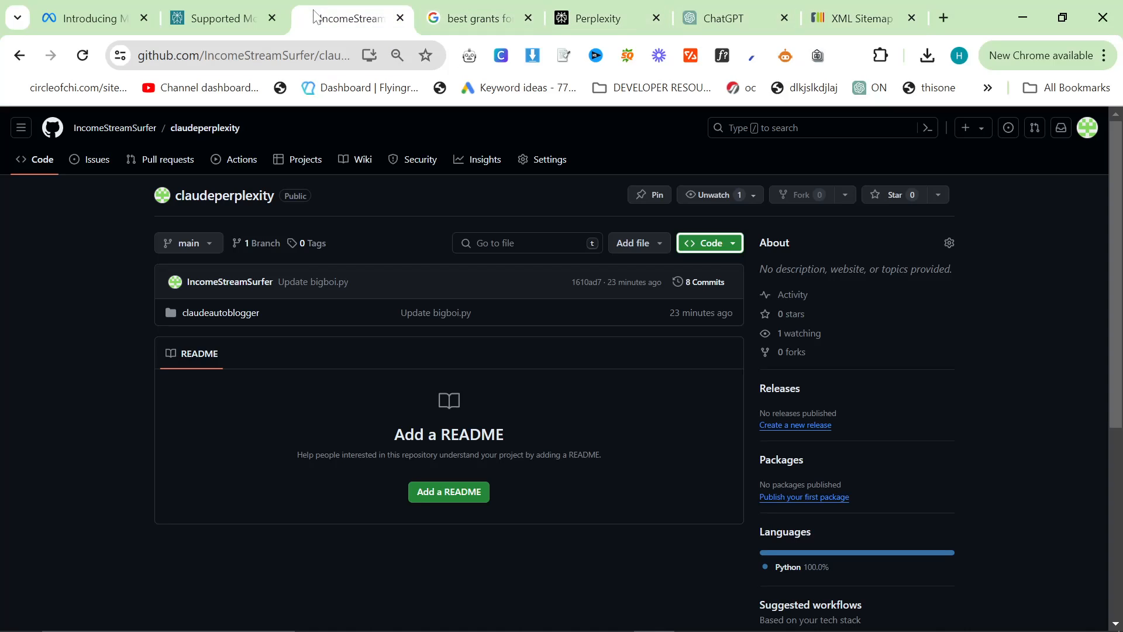
left_click(220, 312)
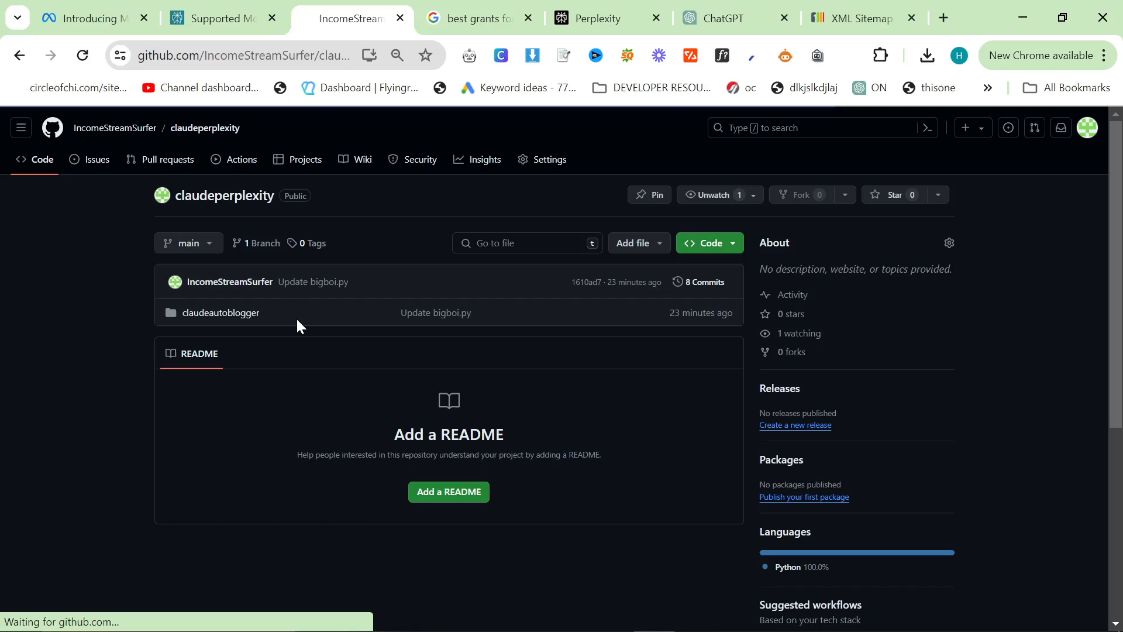
left_click(221, 312)
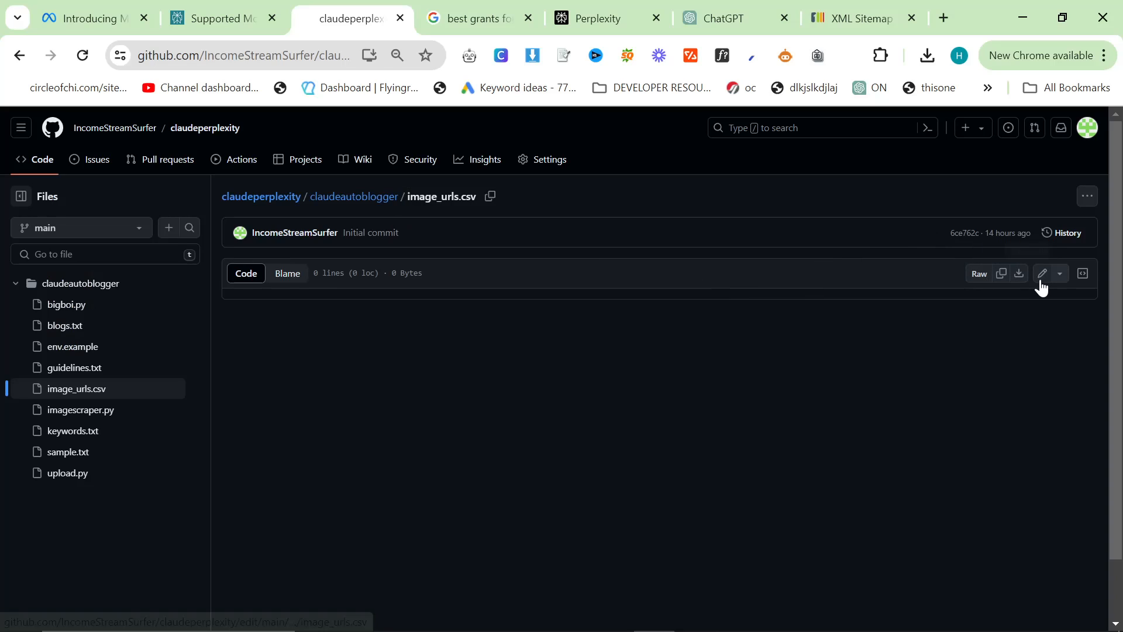
left_click(1042, 272)
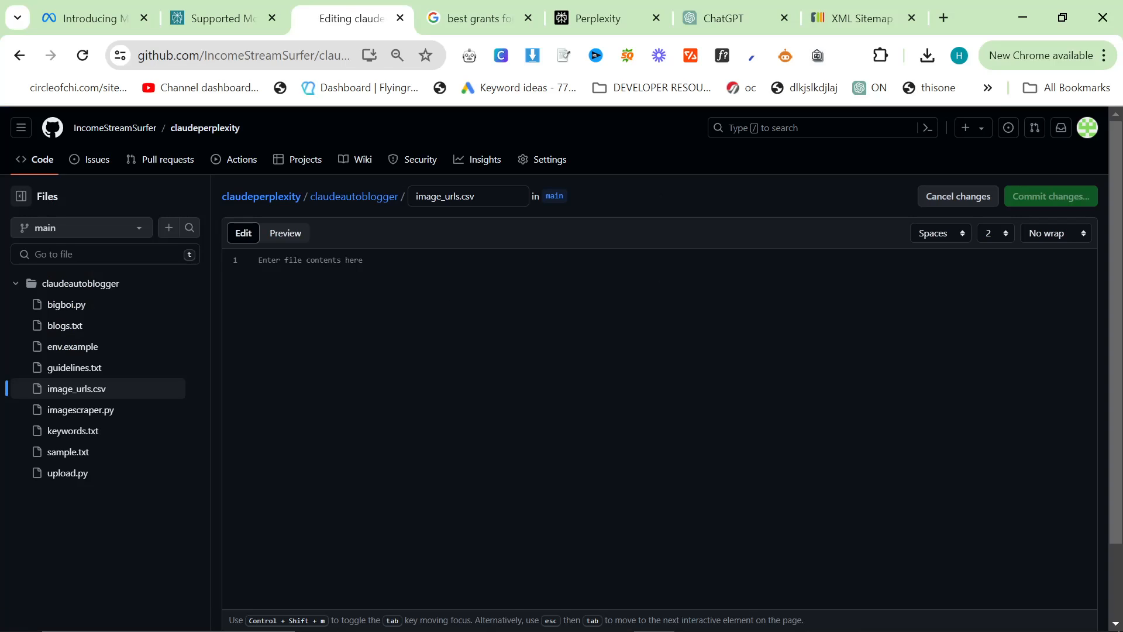
left_click(1050, 195)
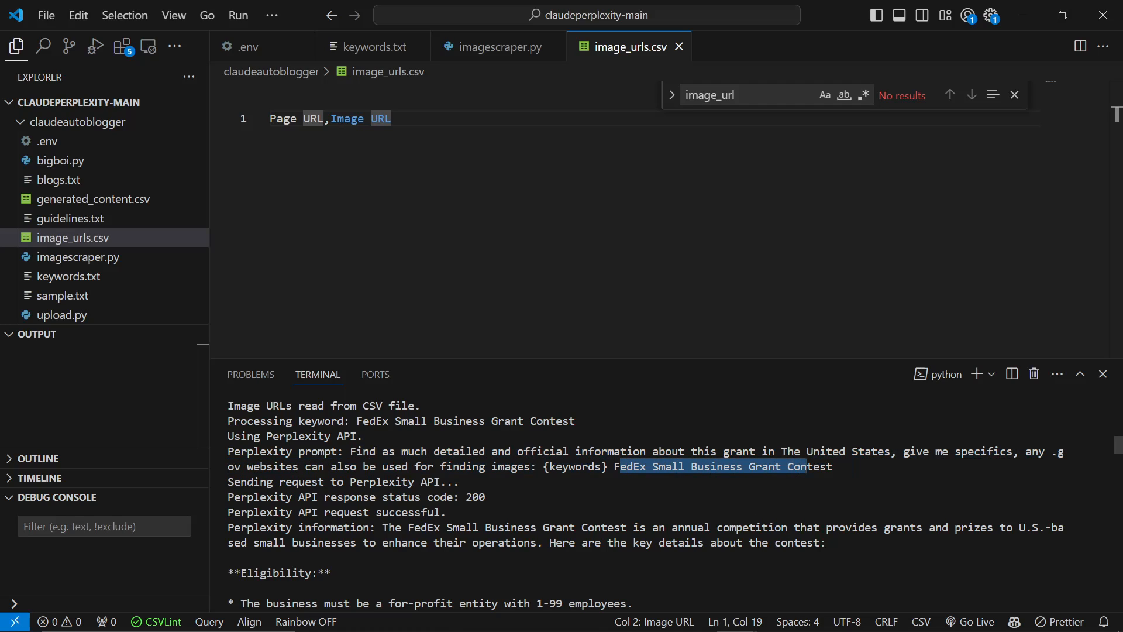
Review the successful Perplexity FedEx grant response in the terminal output.
scroll("down", 3)
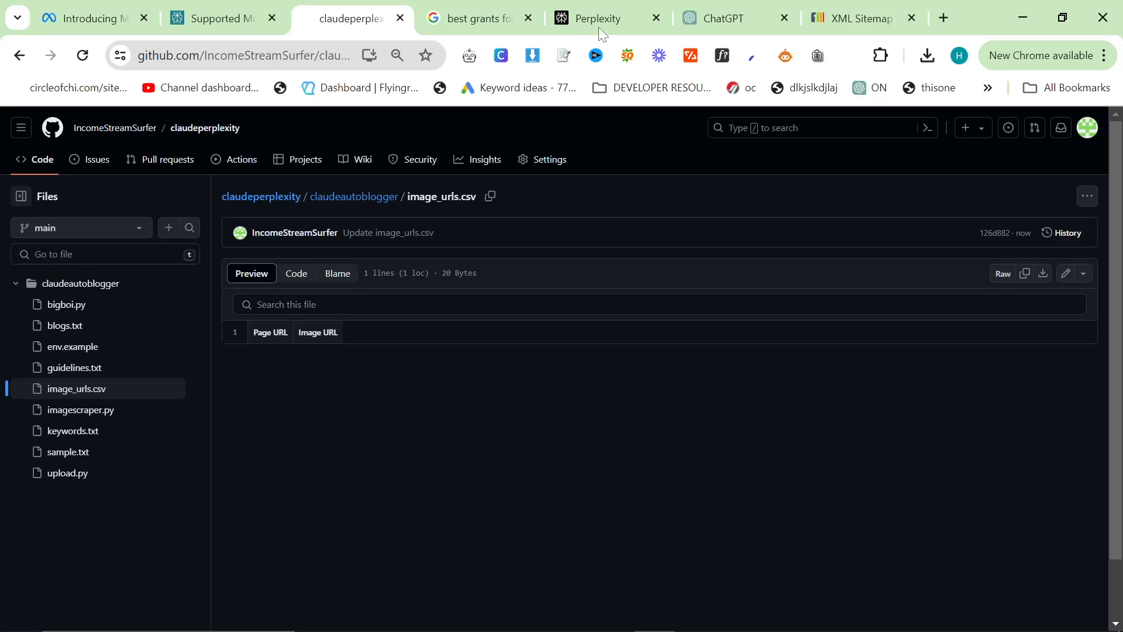
Search Google for the FedEx Small Business Grant Contest and open the fedex.com Grants 2024 result.
left_click(476, 17)
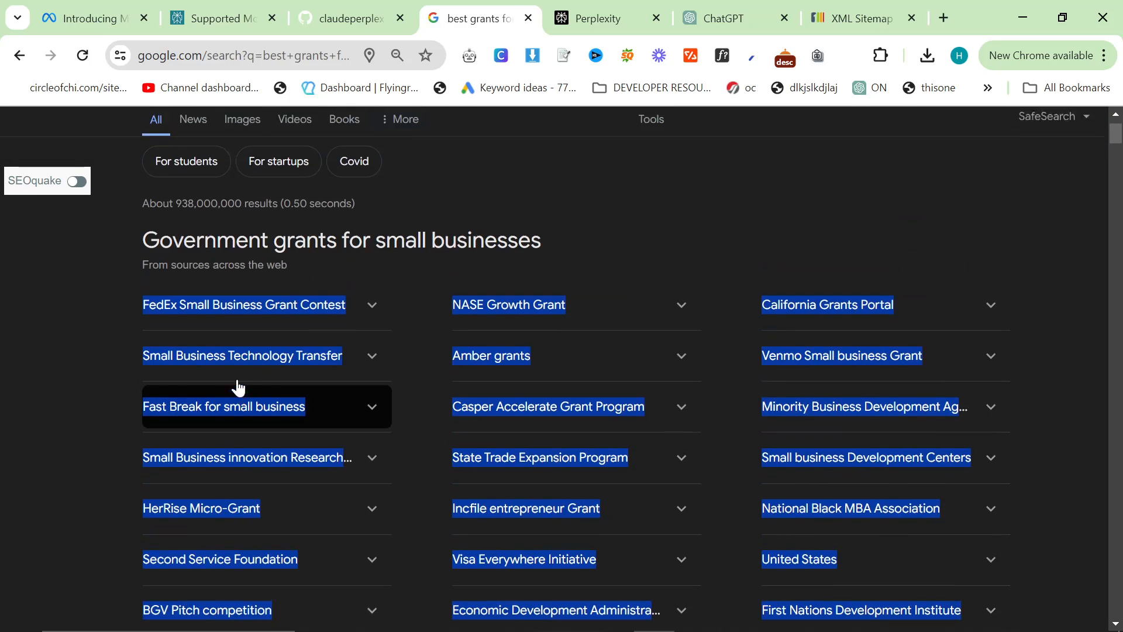
left_click(244, 304)
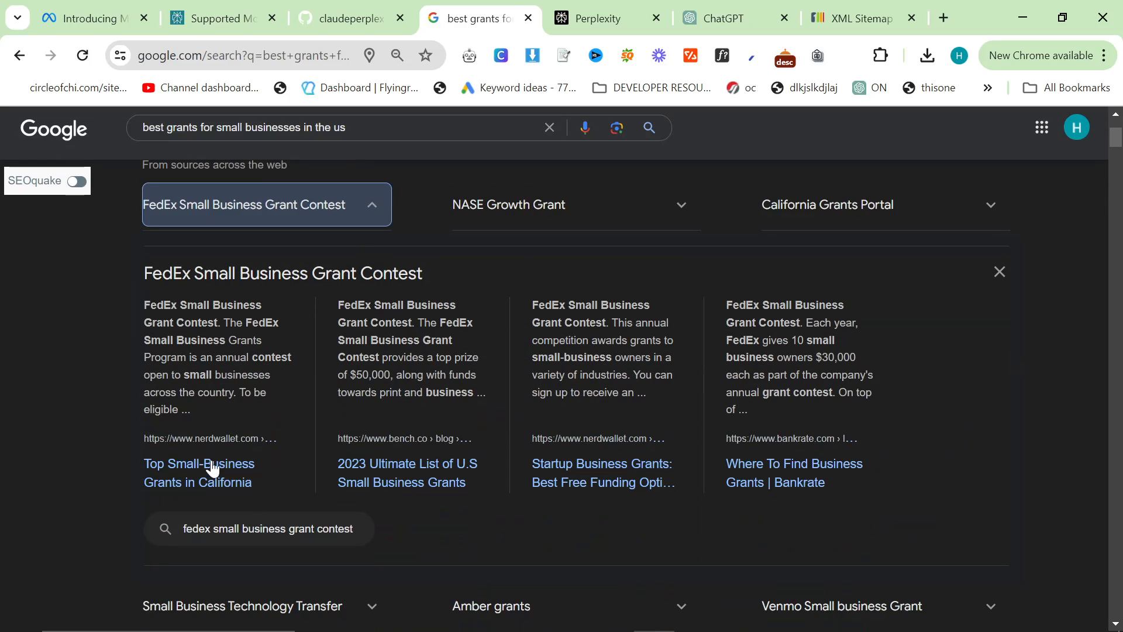
left_click(267, 529)
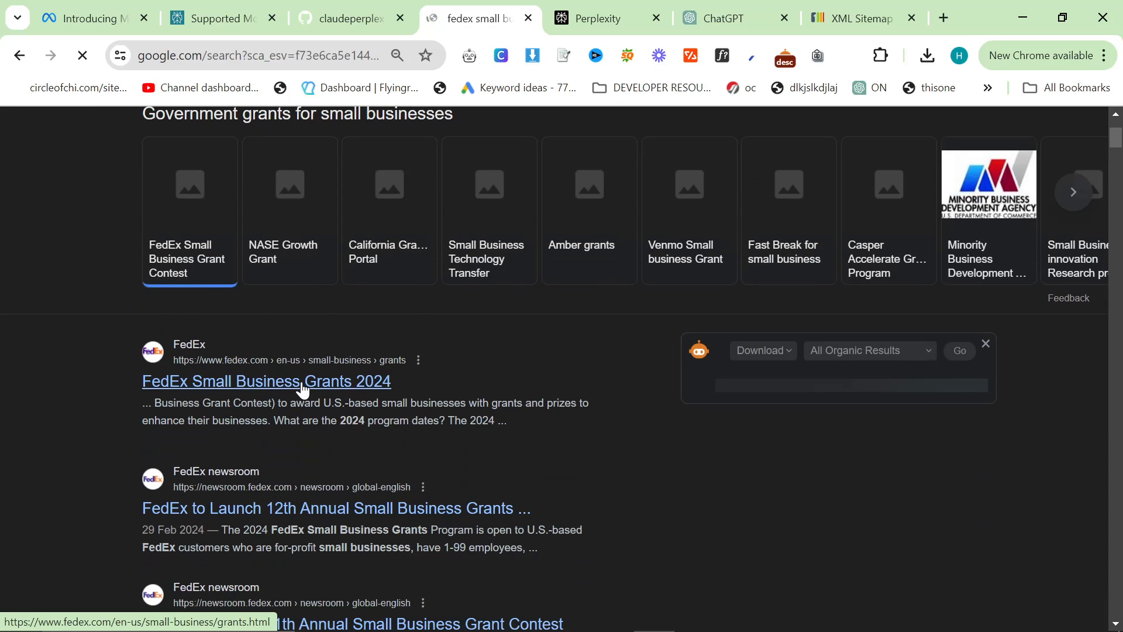
left_click(265, 380)
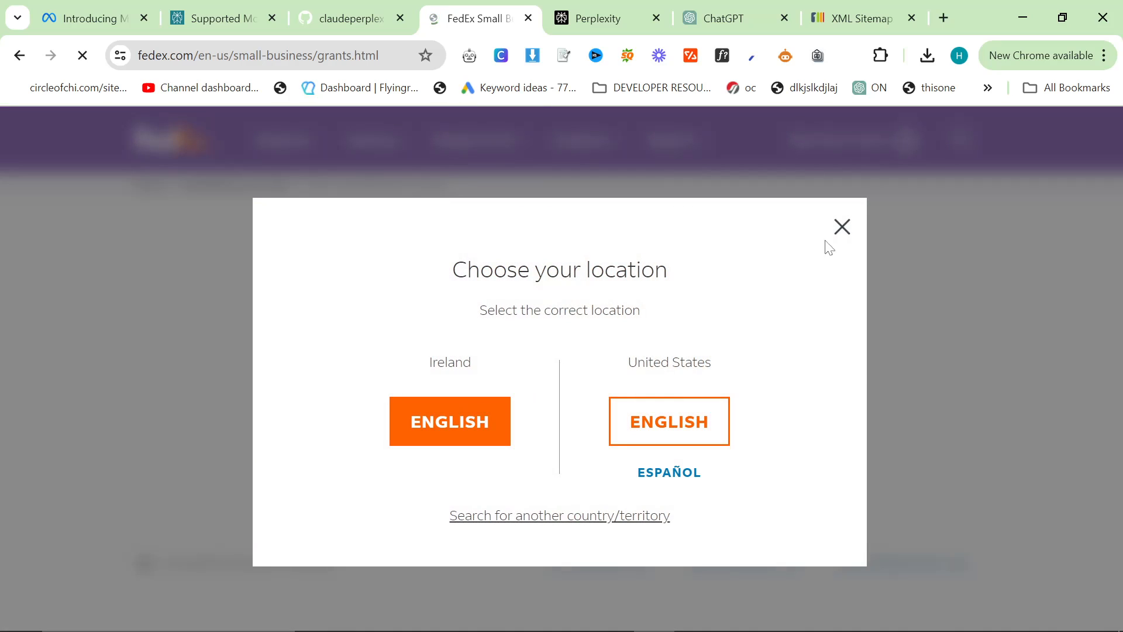
Dismiss the location prompt and review the eligibility FAQ, noting the active-FedEx-shipping requirement.
left_click(841, 225)
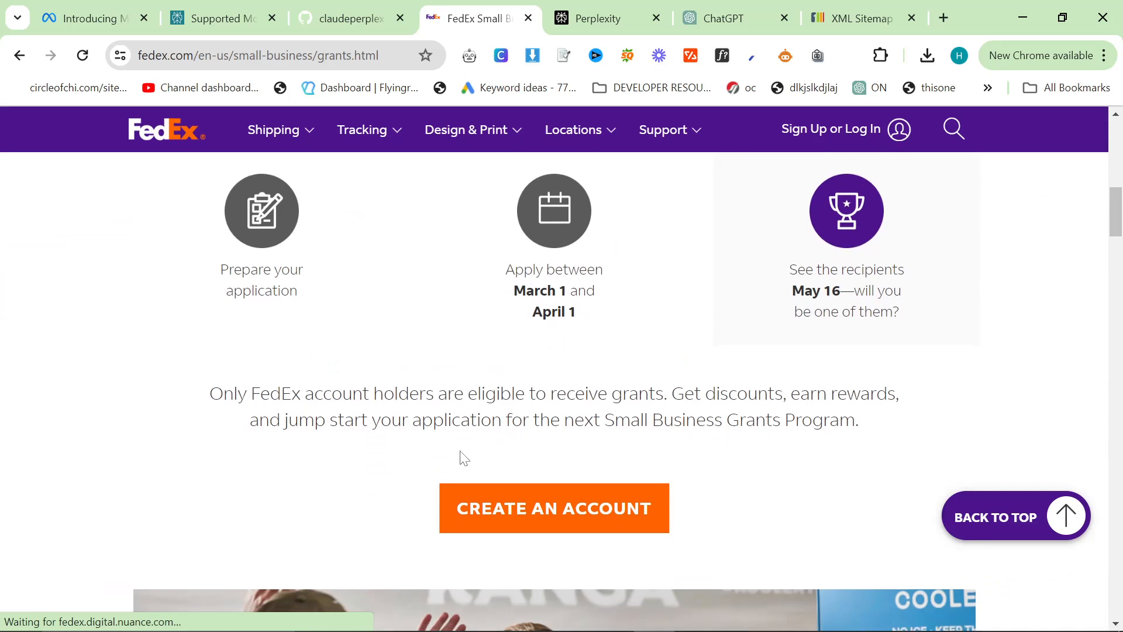
scroll("up", 3)
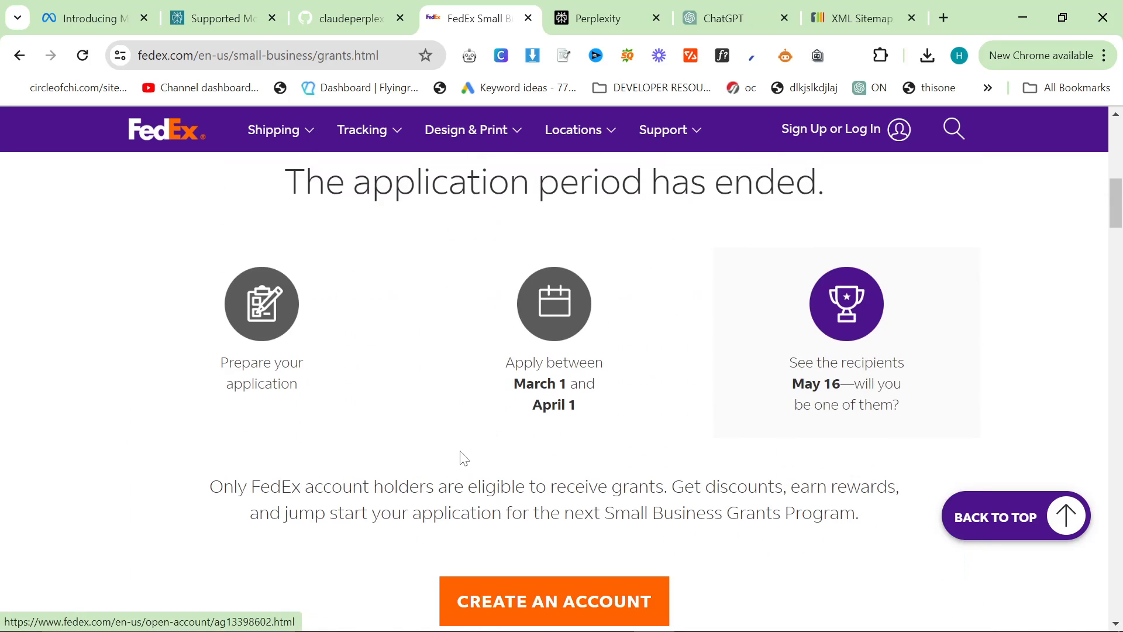
scroll("down", 3)
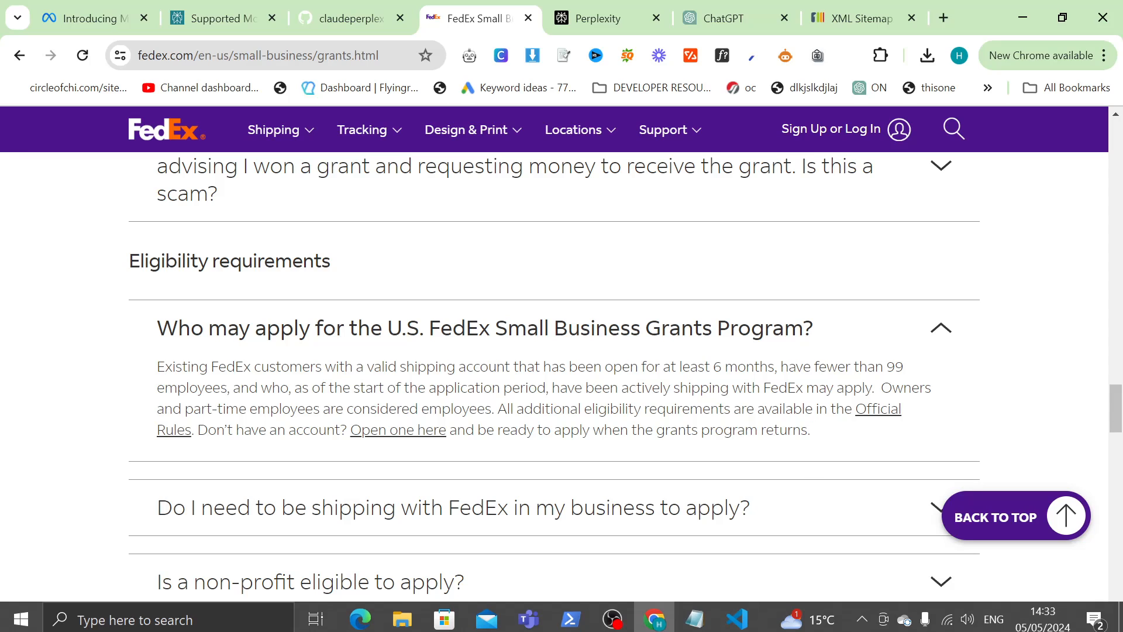
left_click(736, 617)
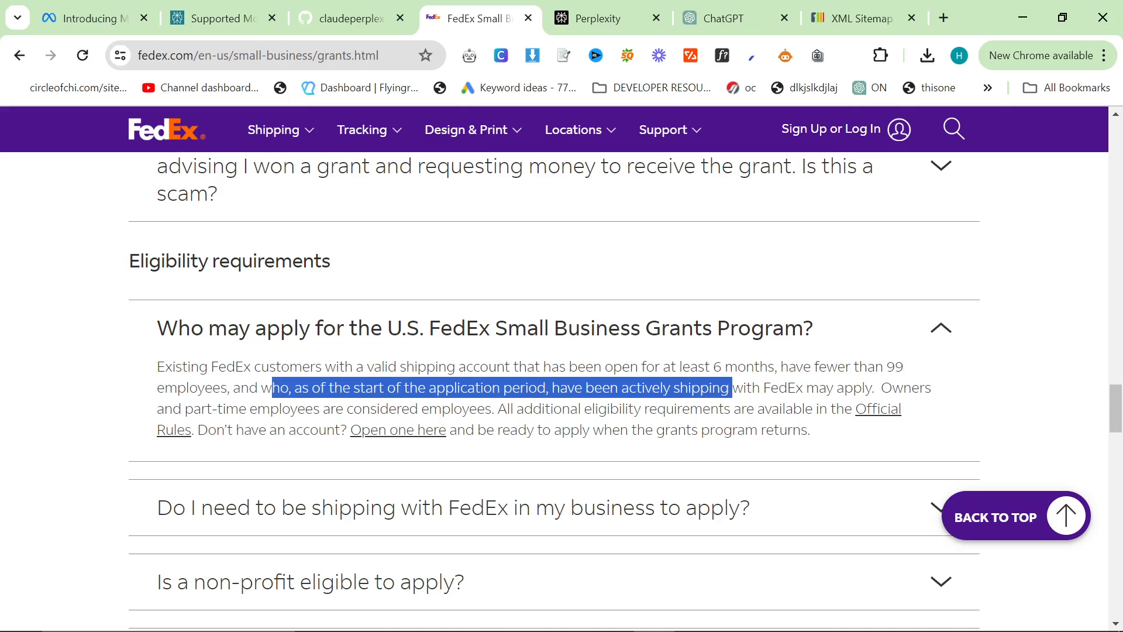
scroll("down", 3)
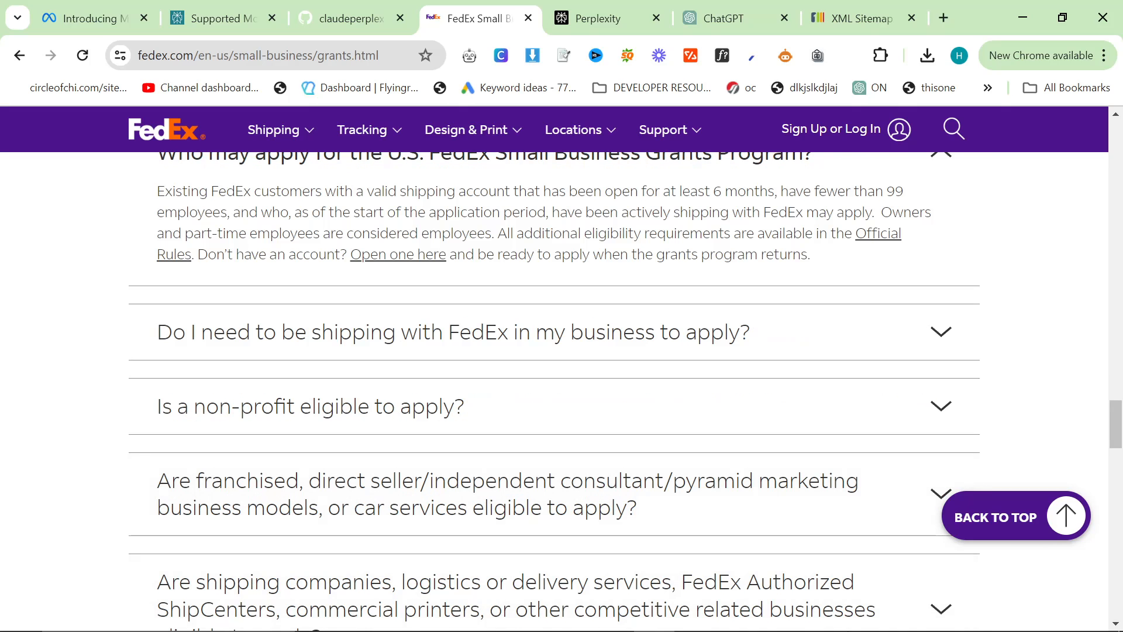
scroll("up", 3)
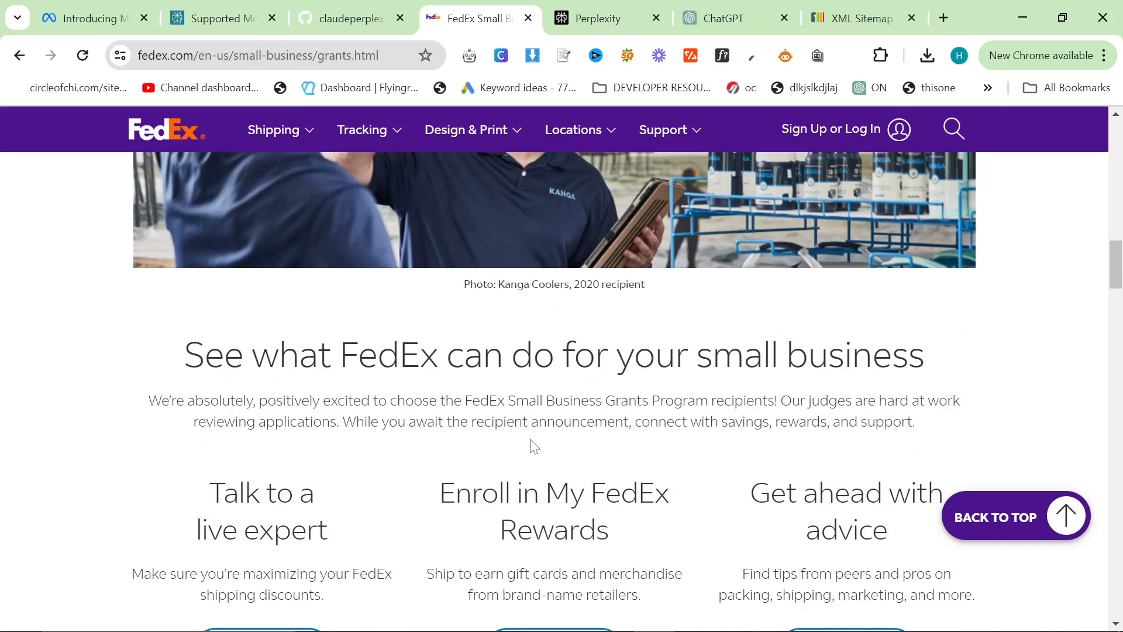
scroll("up", 3)
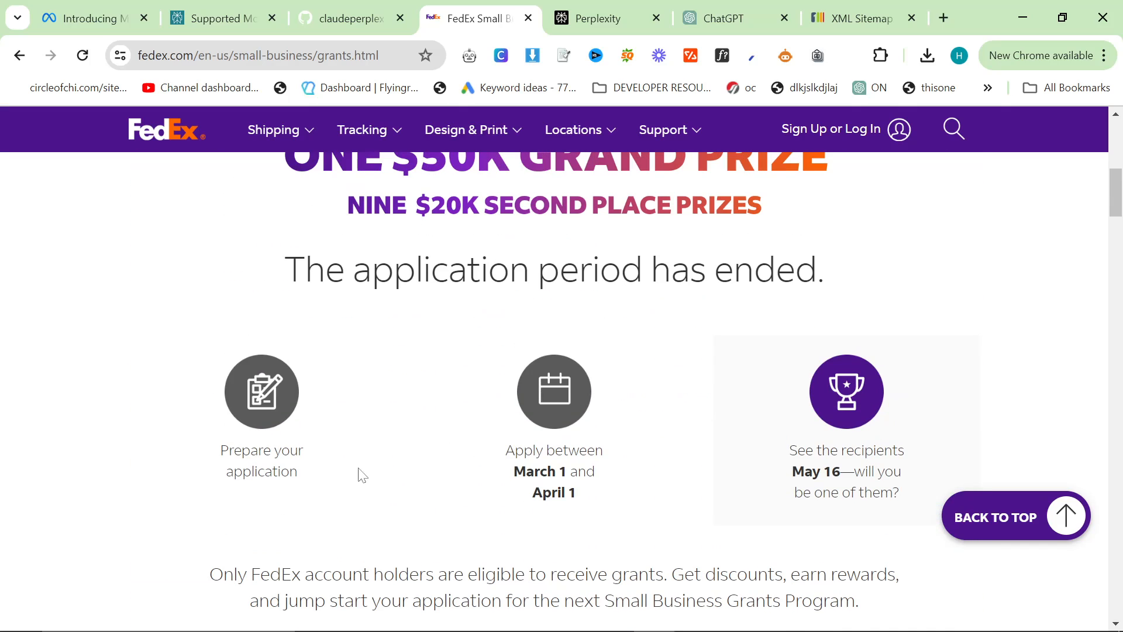
mouse_move(768, 460)
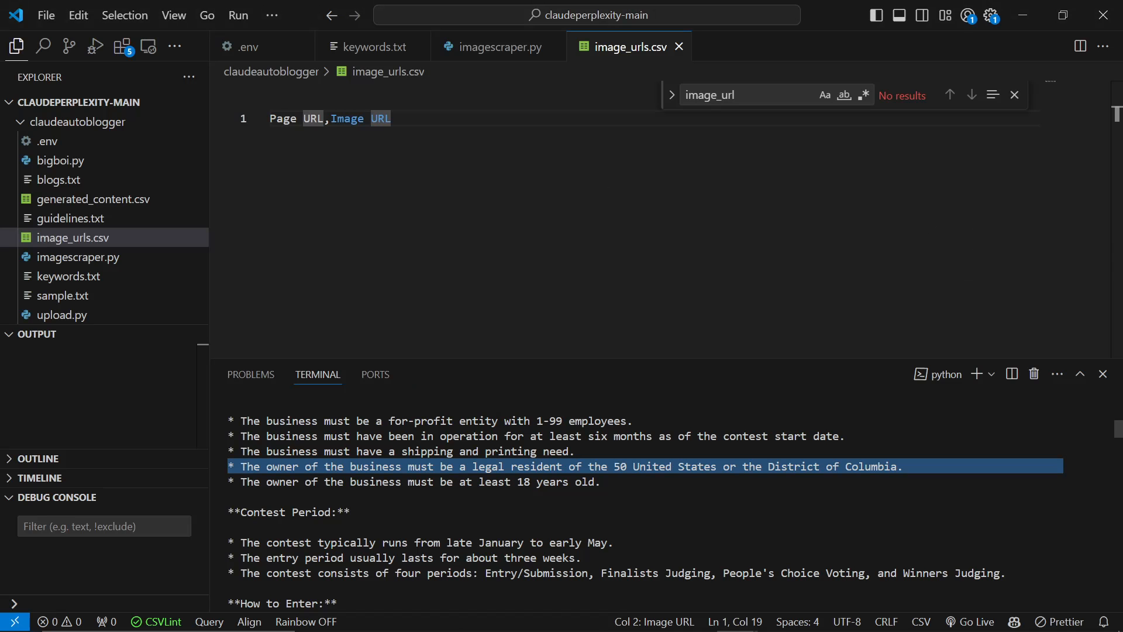
Follow the terminal as bigboi.py streams the Cal Grants HTML article with eligibility and application sections.
scroll("down", 3)
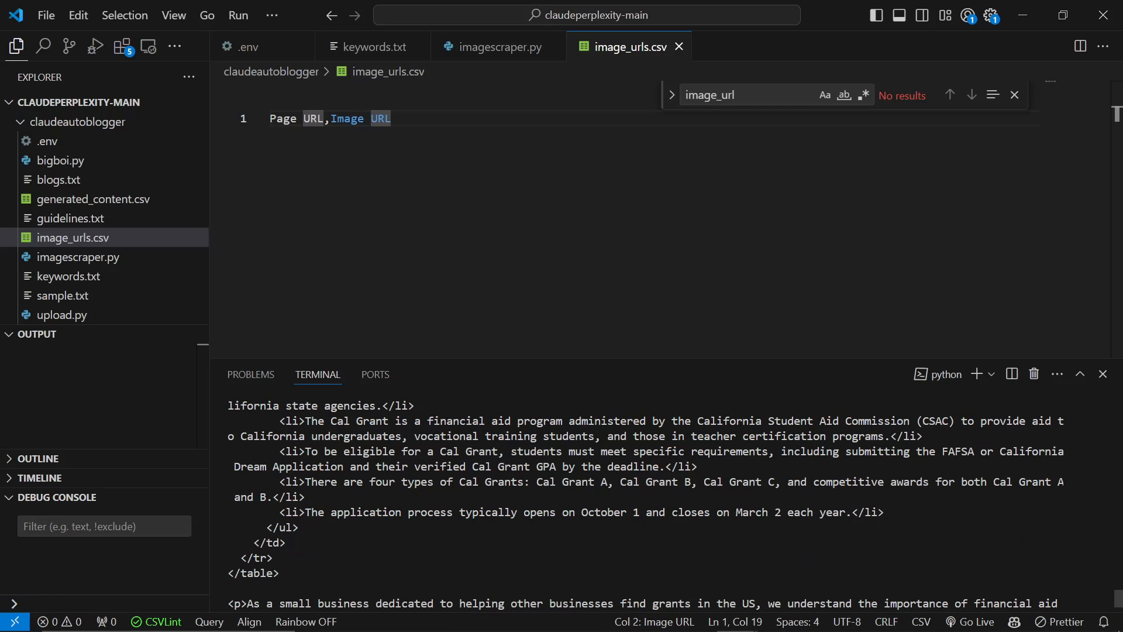
scroll("down", 3)
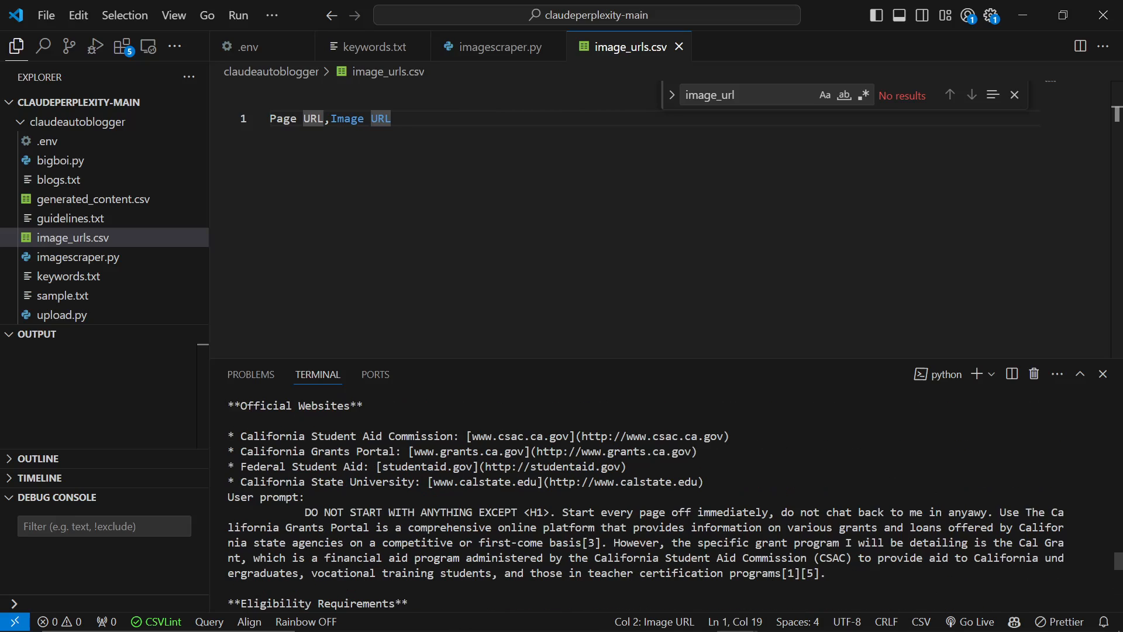
scroll("down", 3)
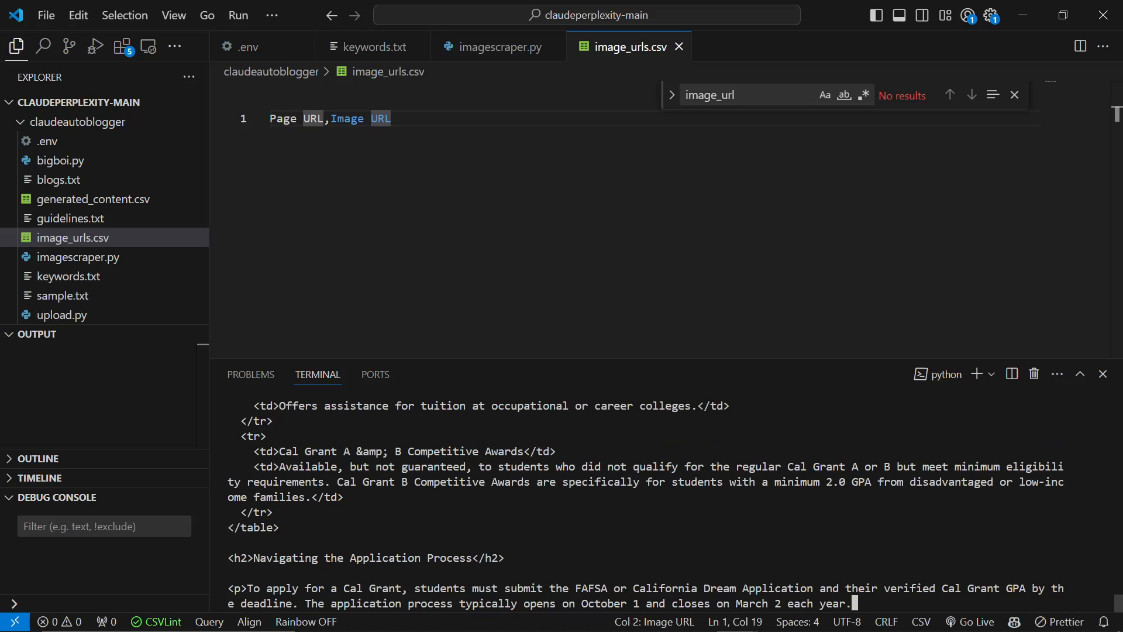
key("alt+tab")
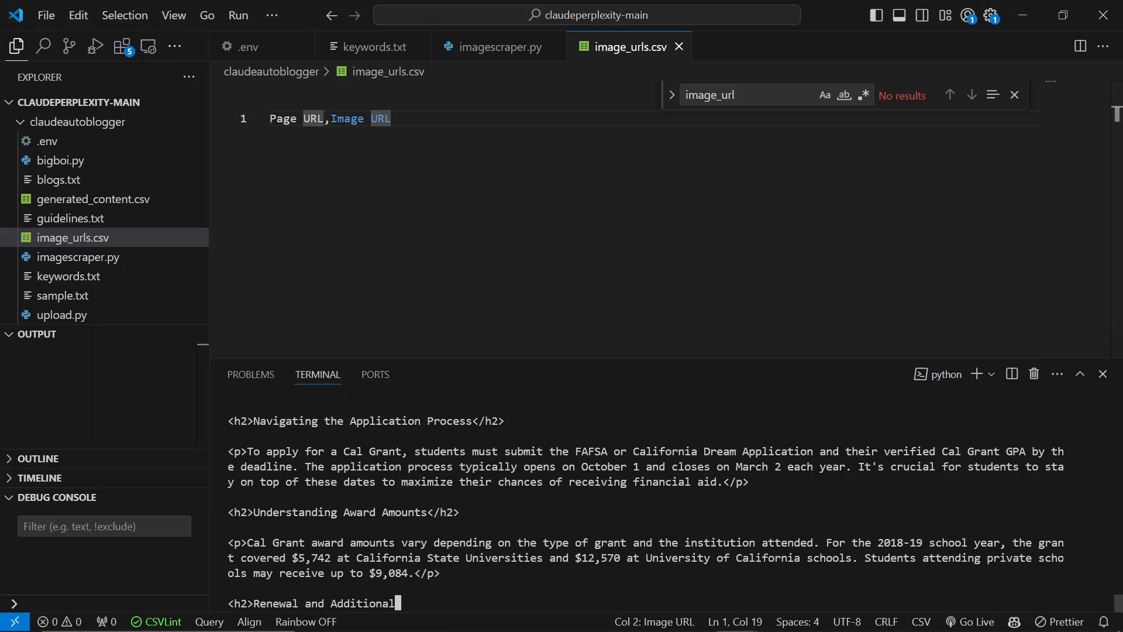
scroll("up", 3)
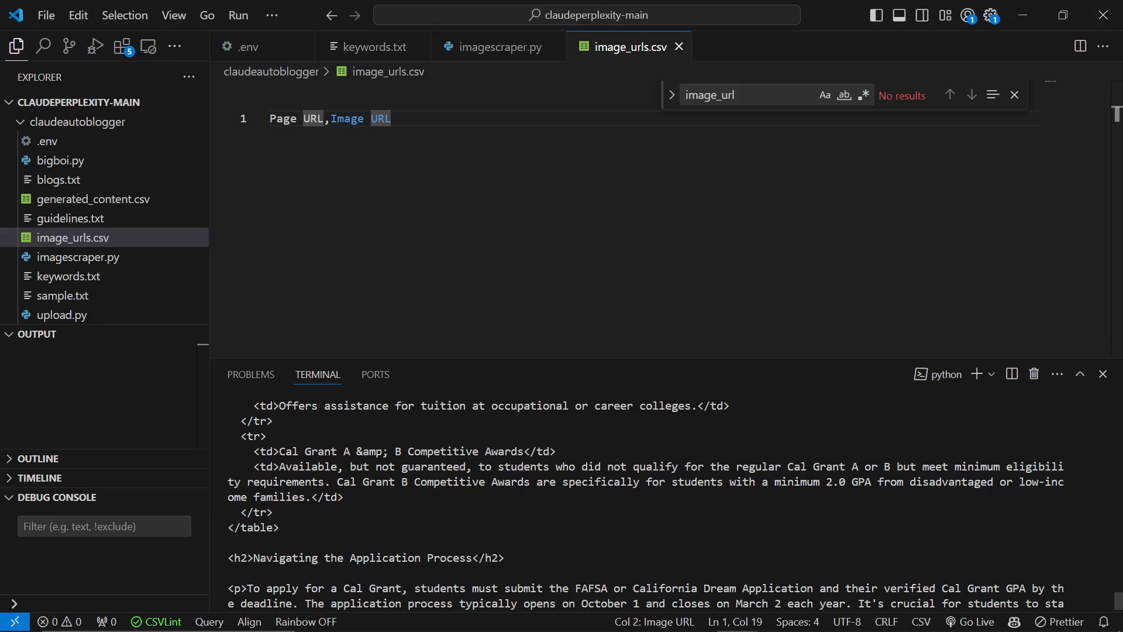